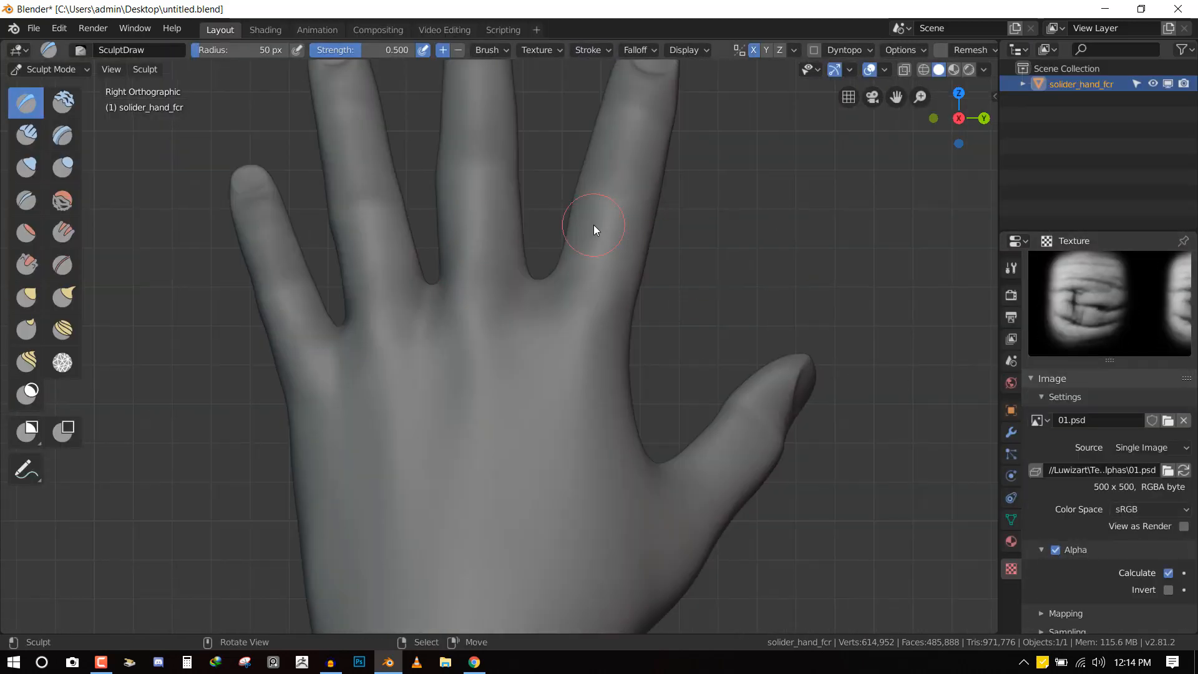
Stamp a knuckle wrinkle, then swap the brush alpha to 01.psd and on to 06.psd
left_click_drag(596, 230, 611, 279)
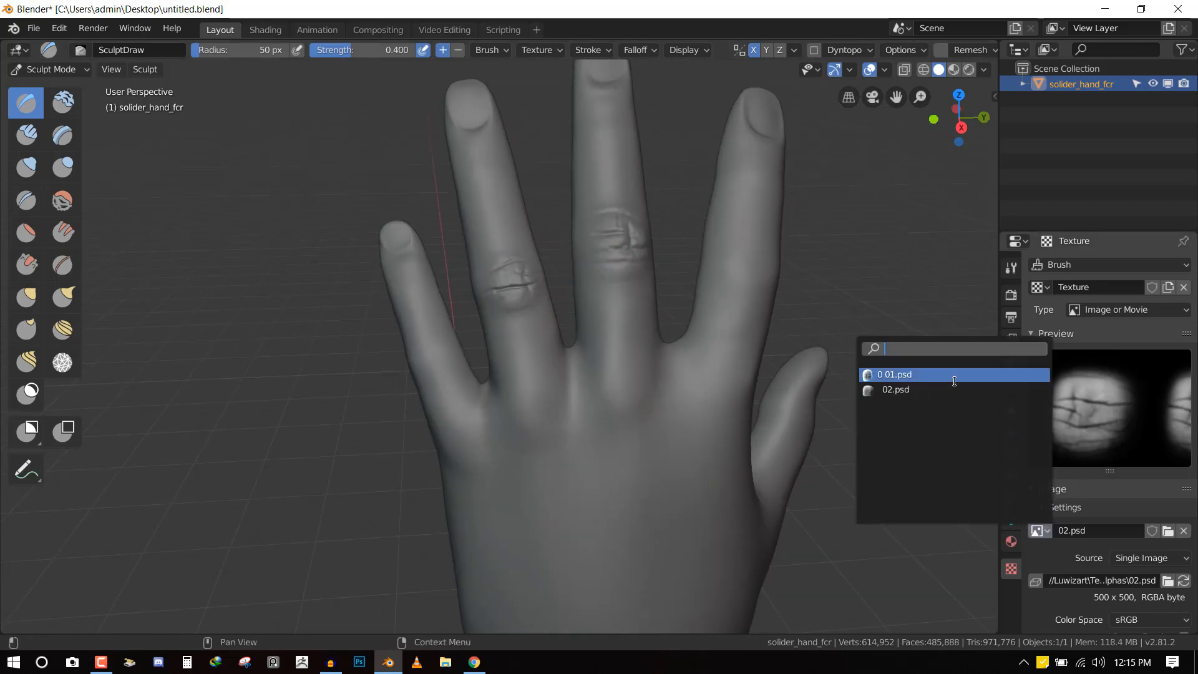
left_click(918, 374)
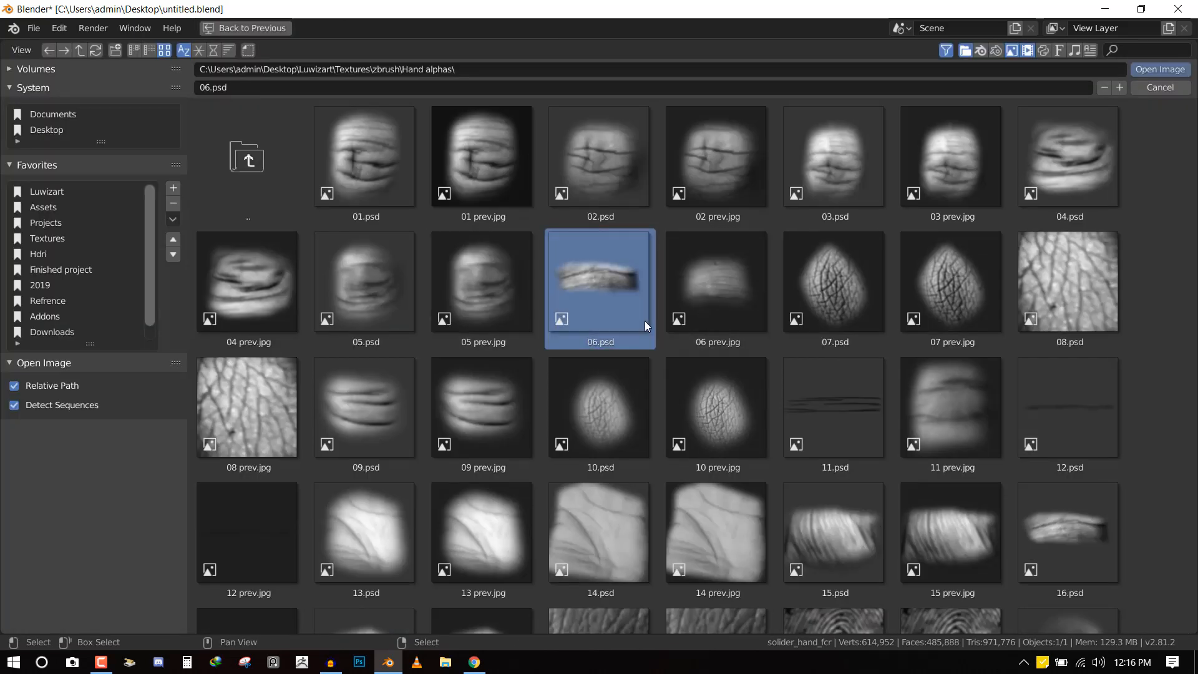
mouse_move(556, 297)
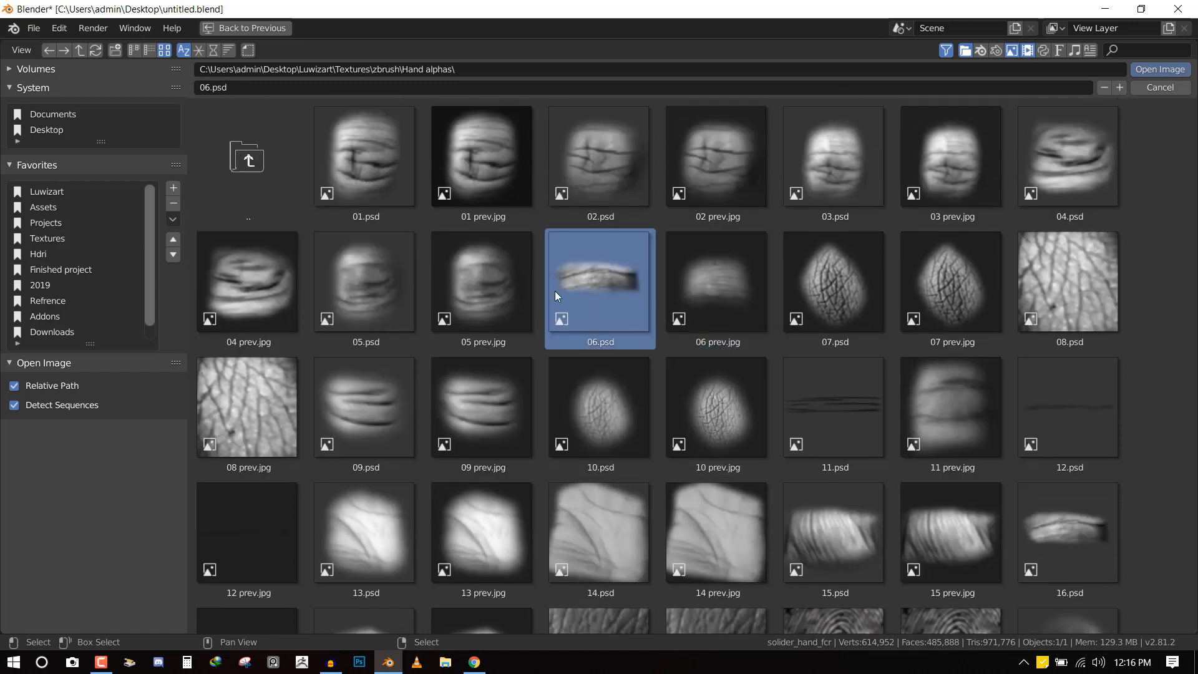
left_click(716, 285)
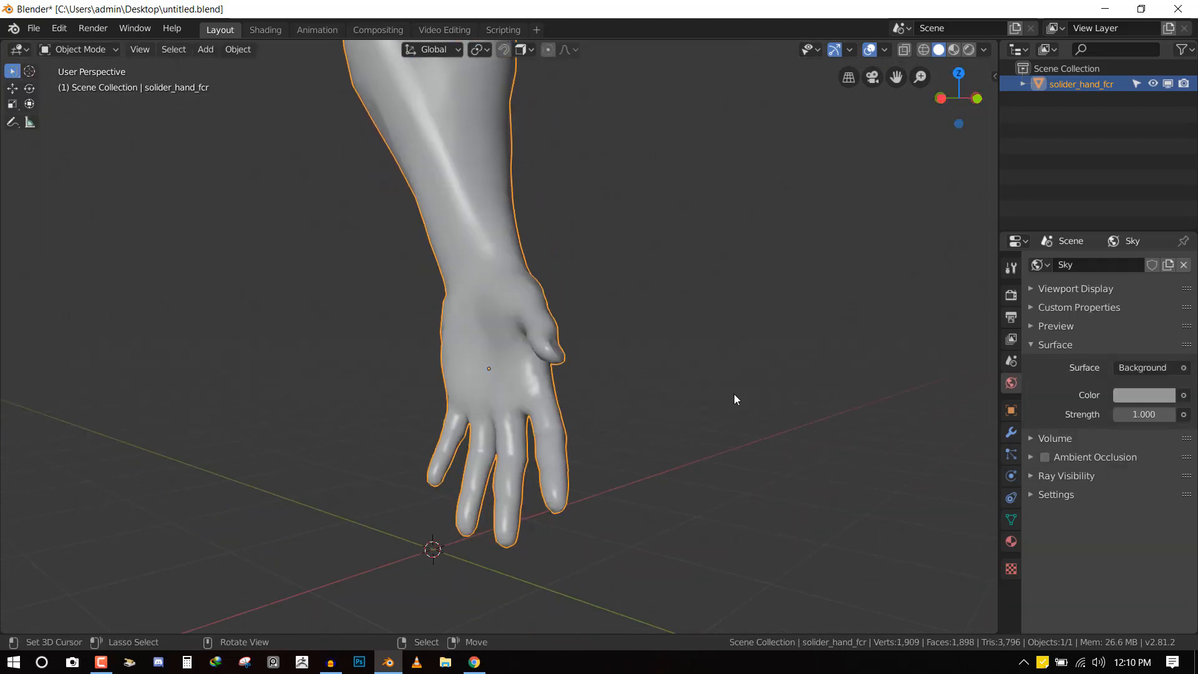
Subdivide the hand's Multiresolution modifier up to level 4 for fine detail
left_click_drag(733, 397, 936, 458)
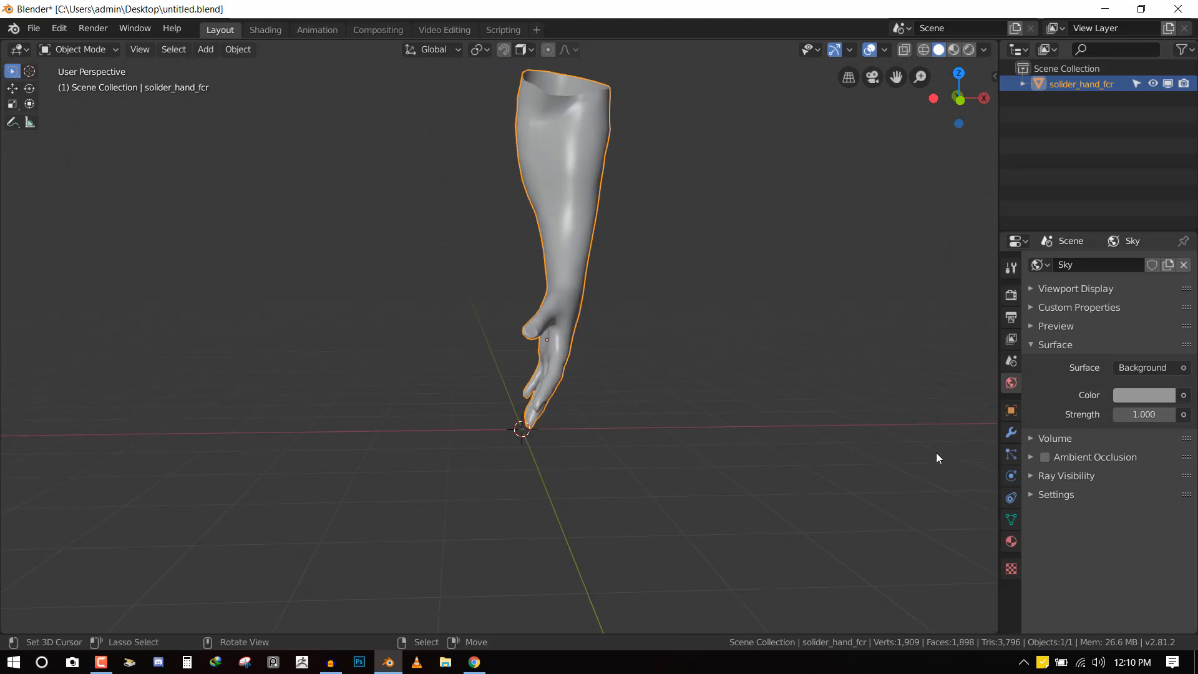
mouse_move(995, 467)
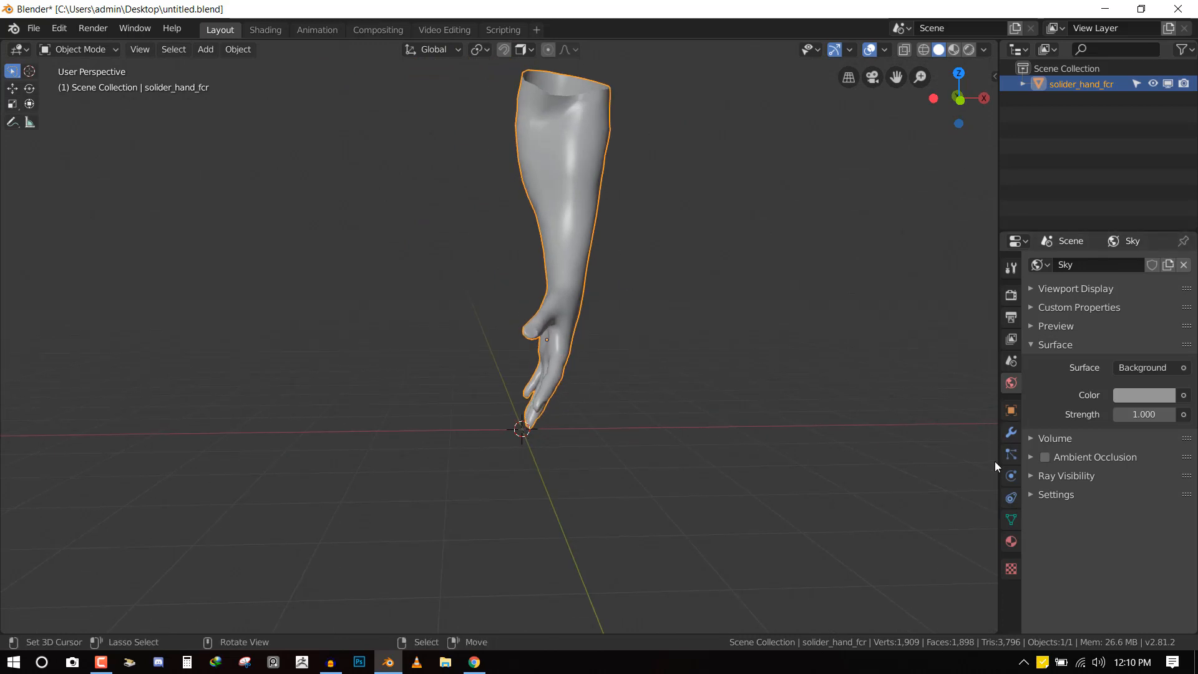
left_click(1077, 265)
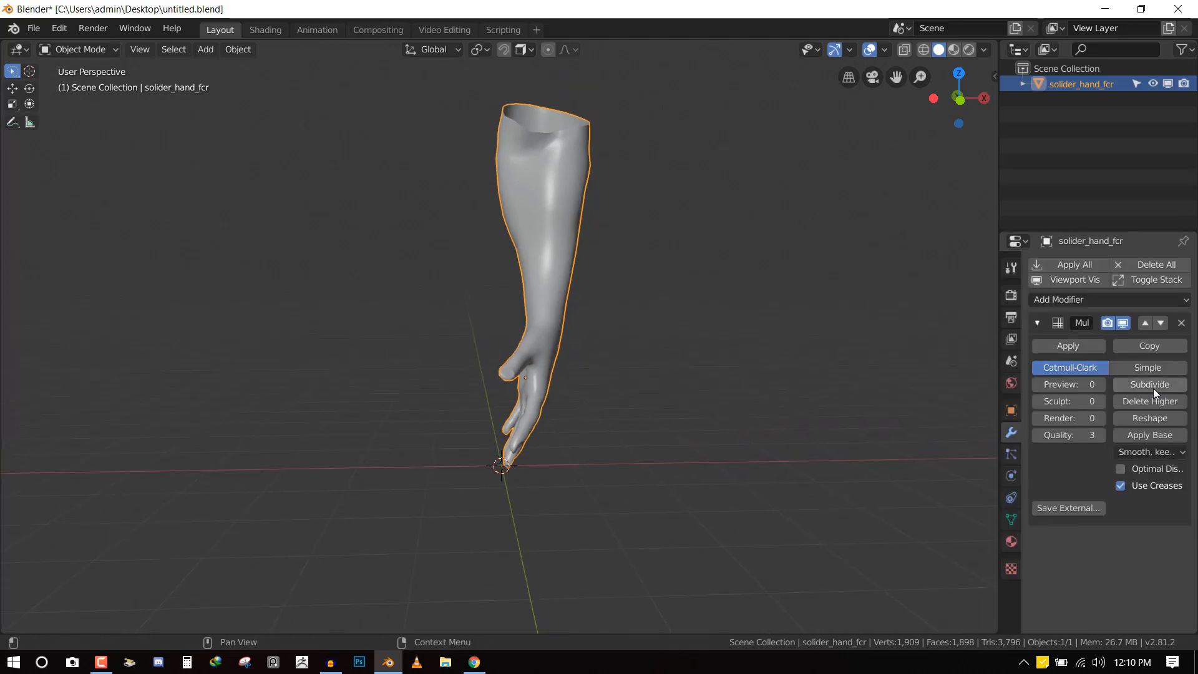
left_click(1149, 384)
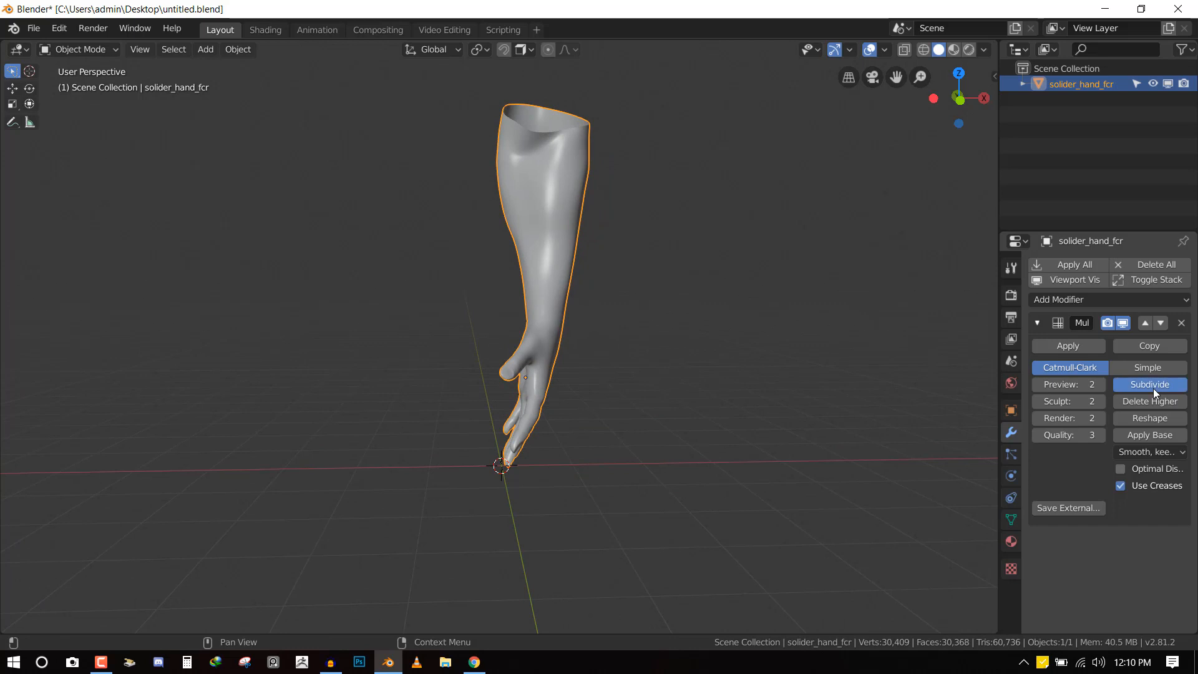
left_click(1149, 385)
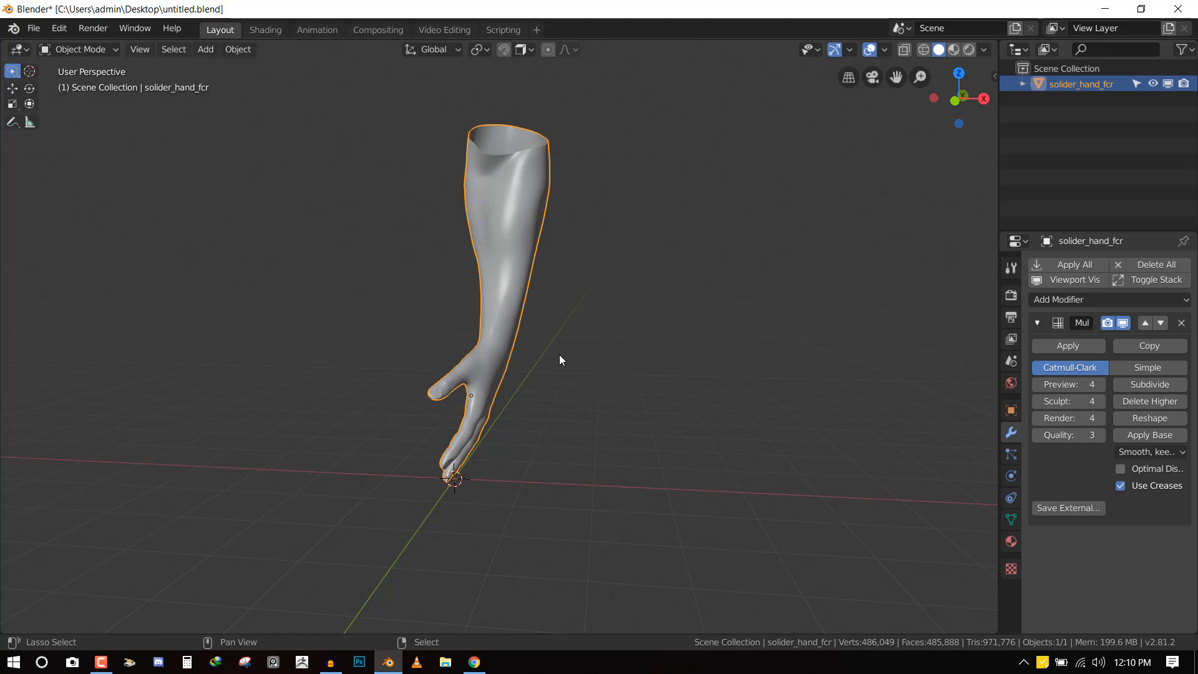
Switch the subdivided hand into Sculpt Mode and frame the back of the hand
left_click_drag(561, 359, 624, 296)
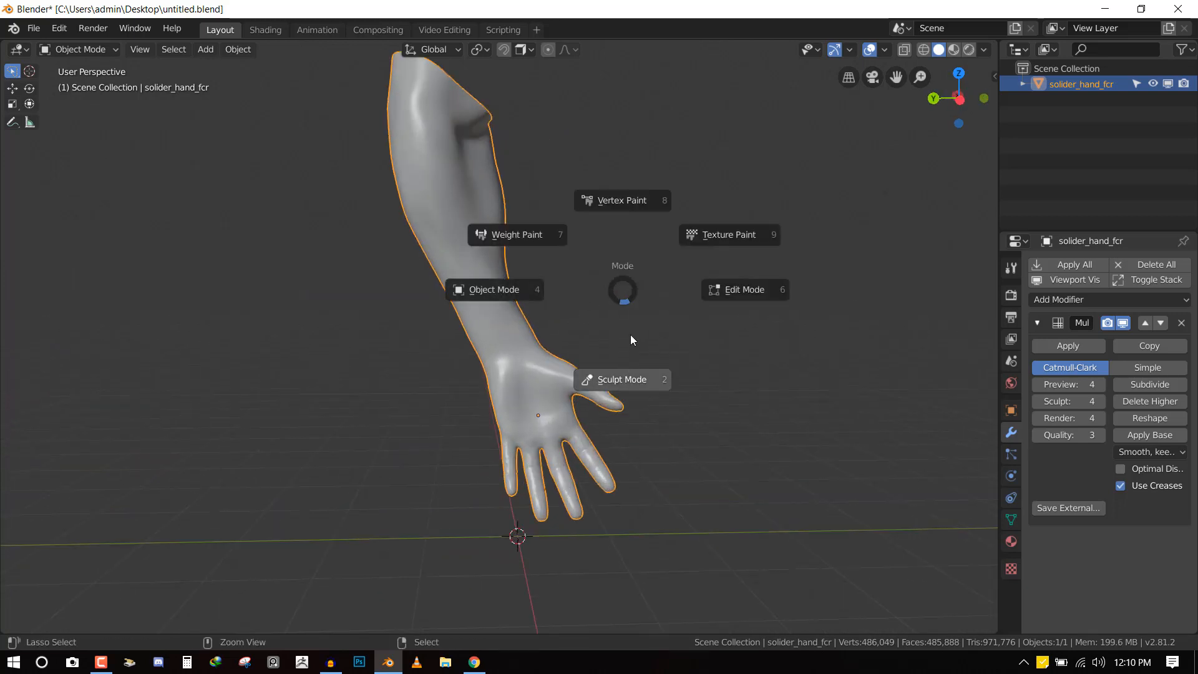
left_click(77, 50)
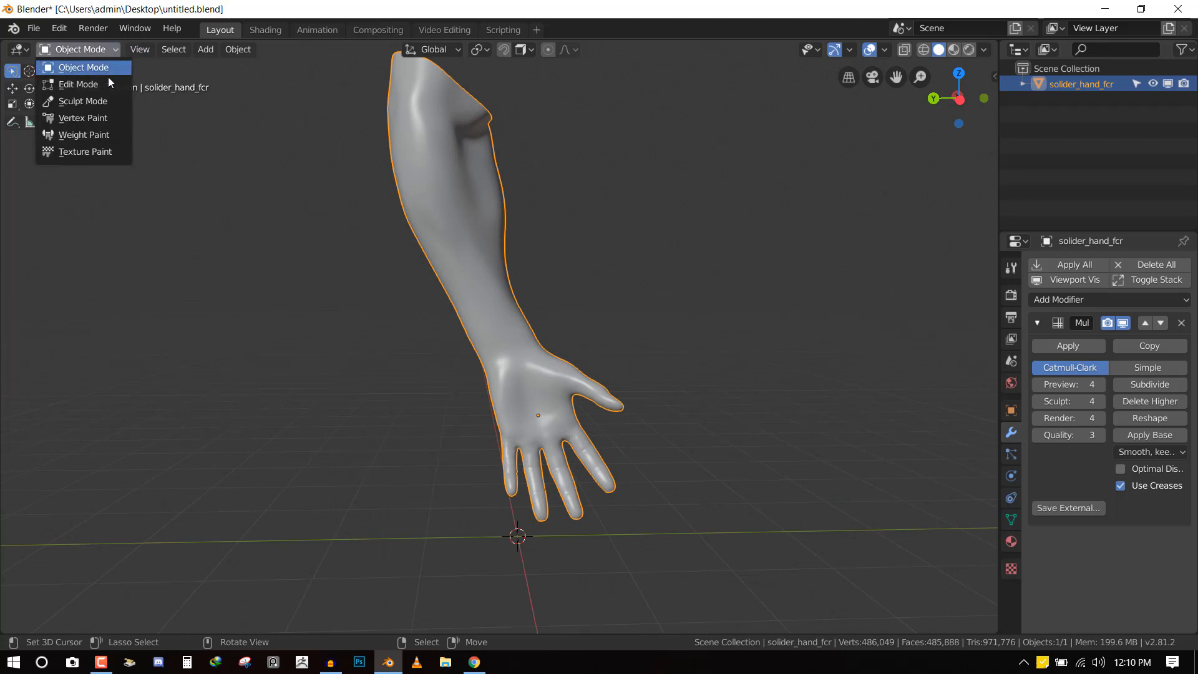
mouse_move(82, 101)
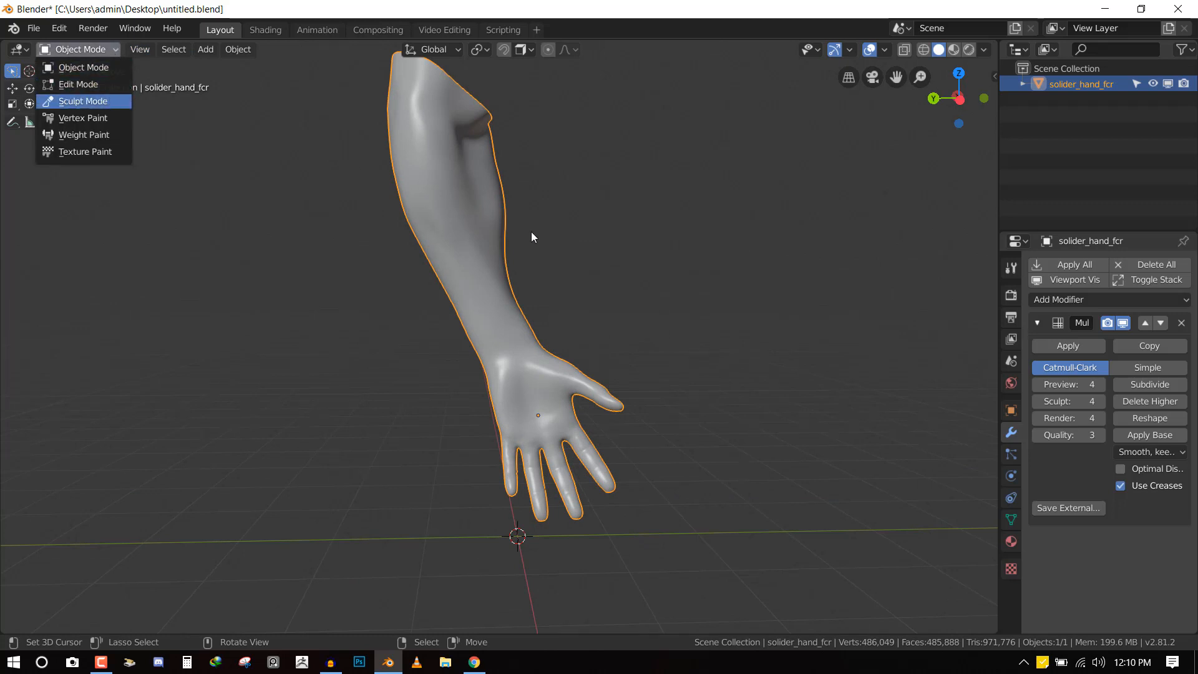
left_click(83, 101)
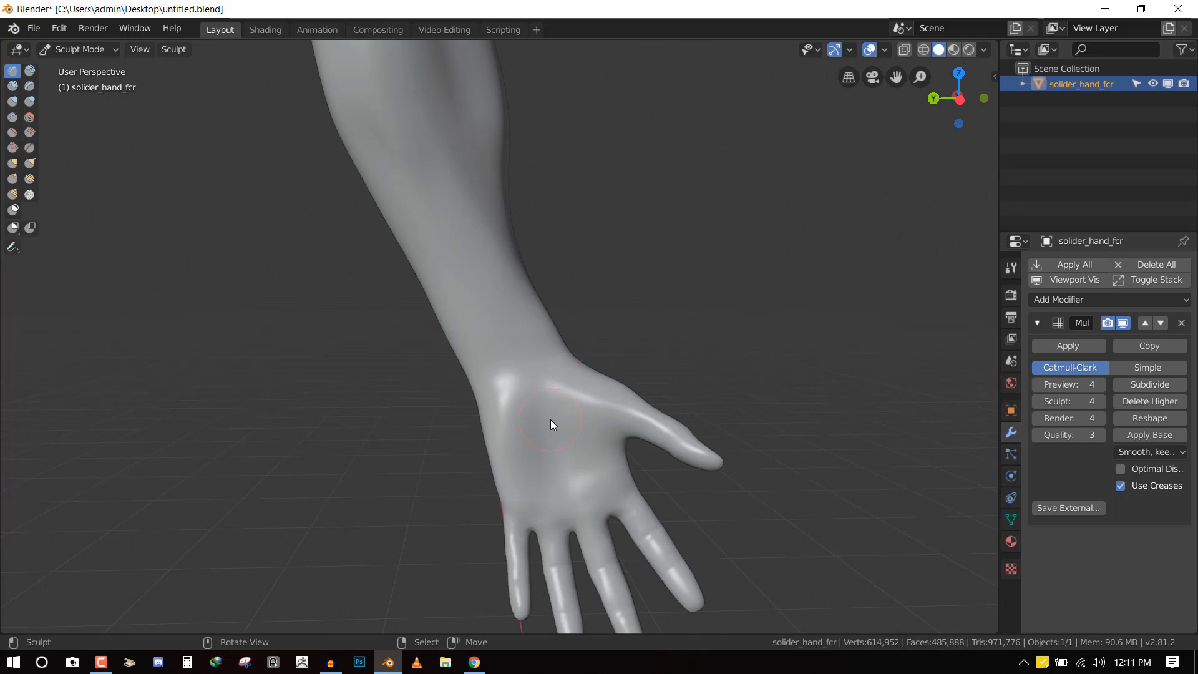
left_click_drag(552, 424, 557, 440)
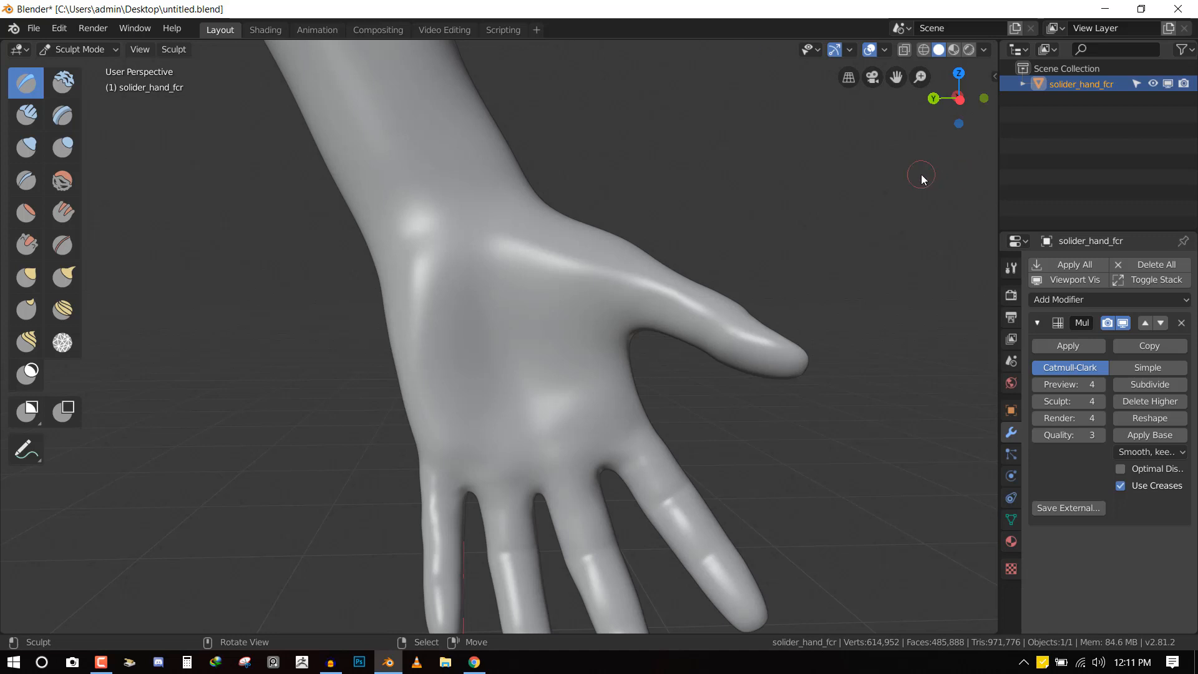
mouse_move(808, 61)
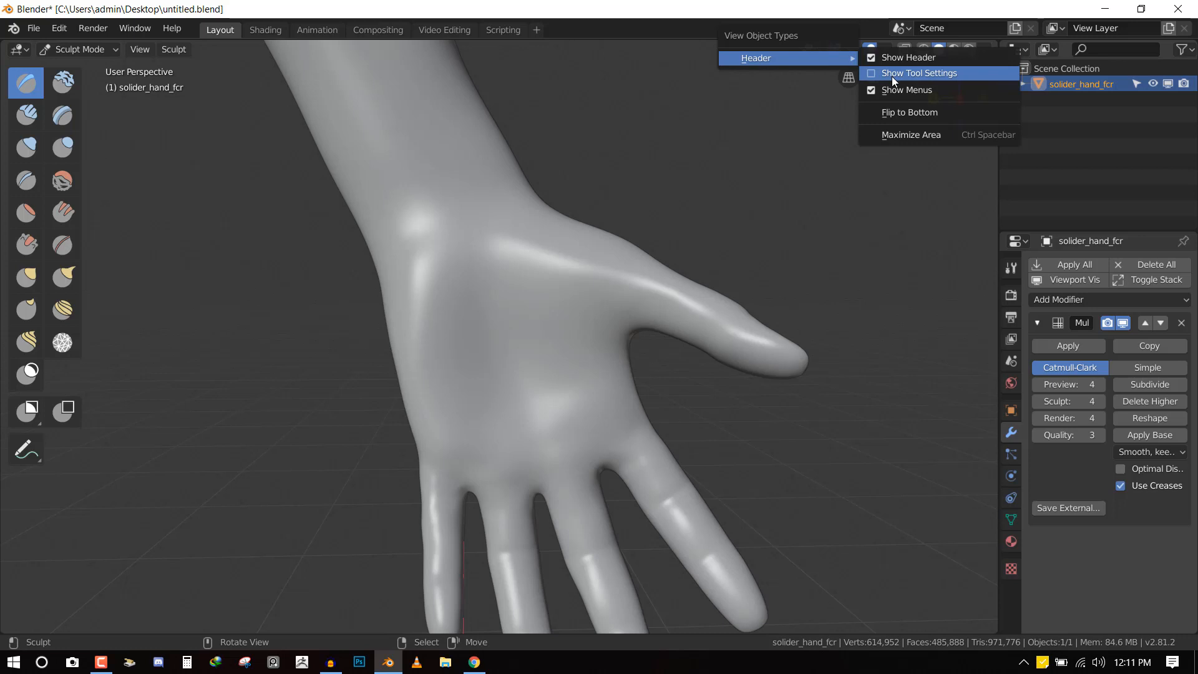
Show tool settings, give the sculpt brush a new texture and bring up its Texture Properties
left_click(918, 72)
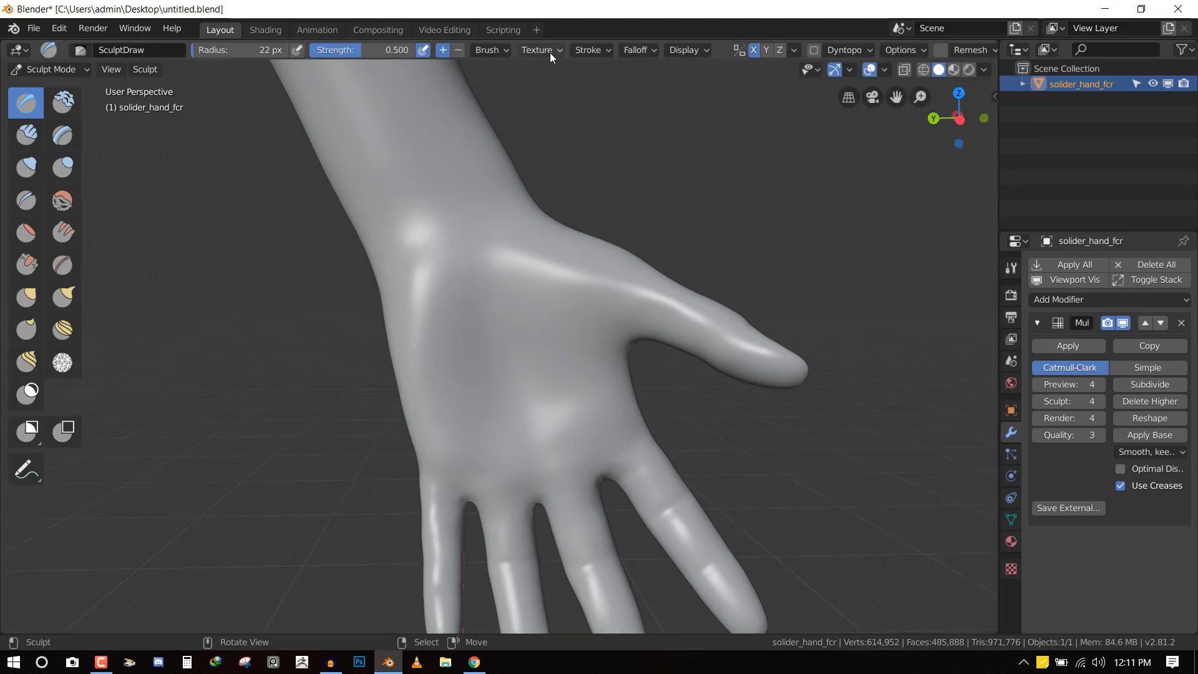
left_click(536, 50)
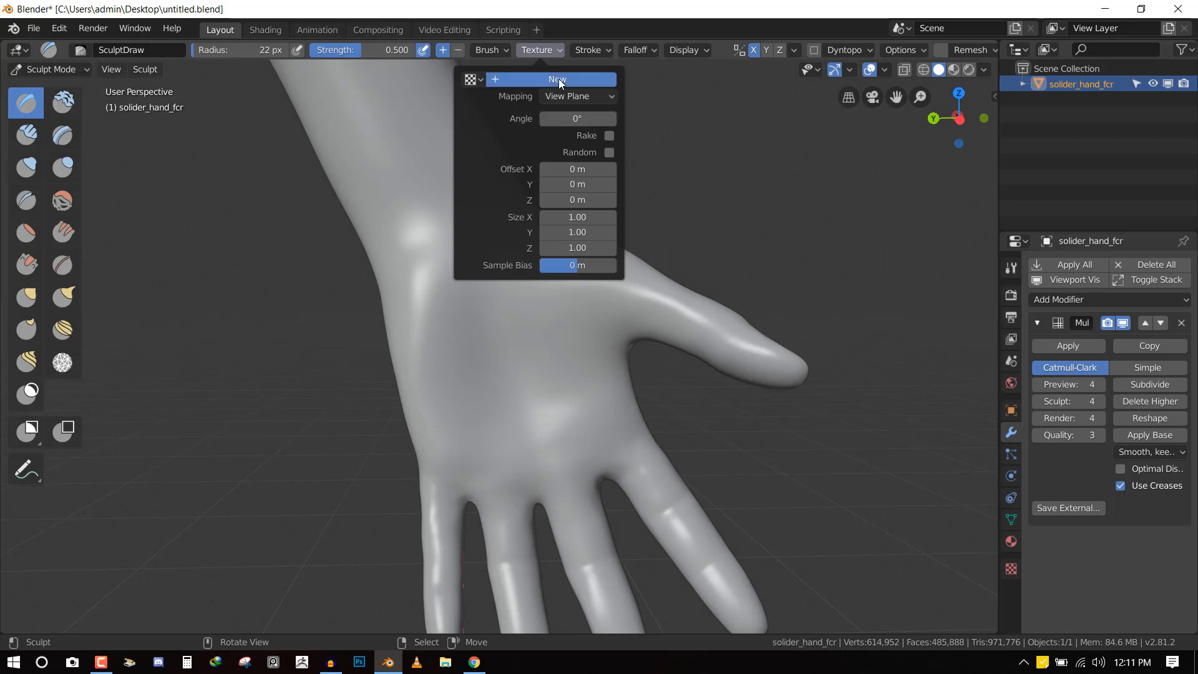
left_click(557, 80)
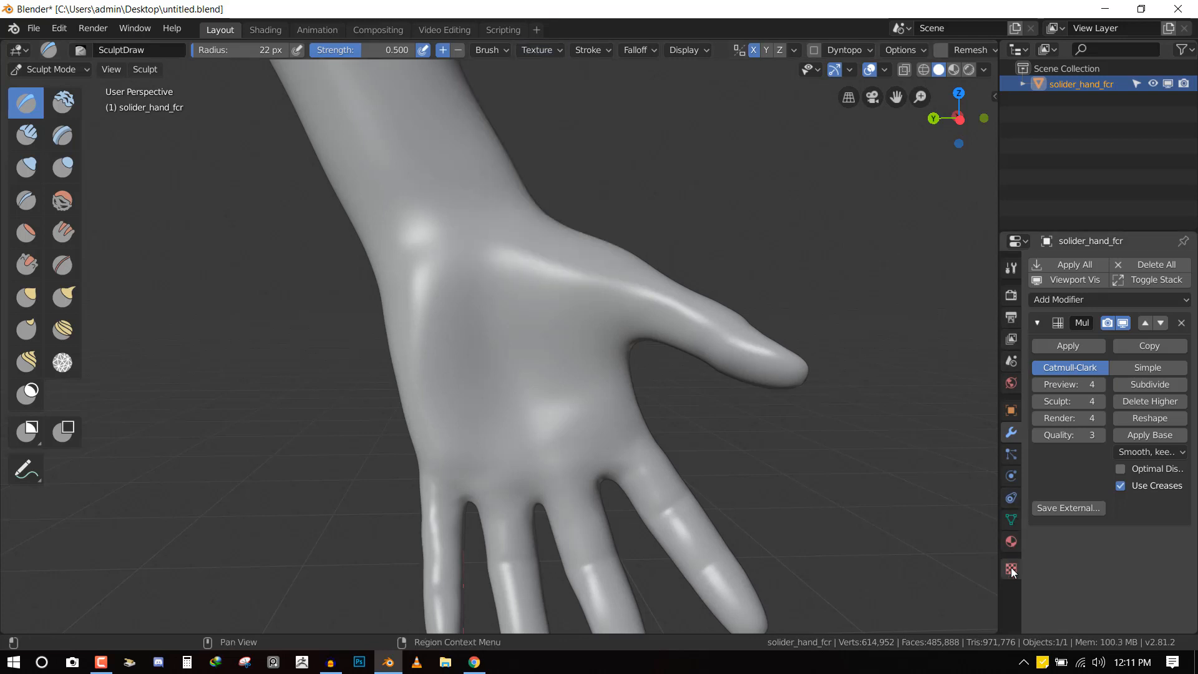
left_click(1010, 568)
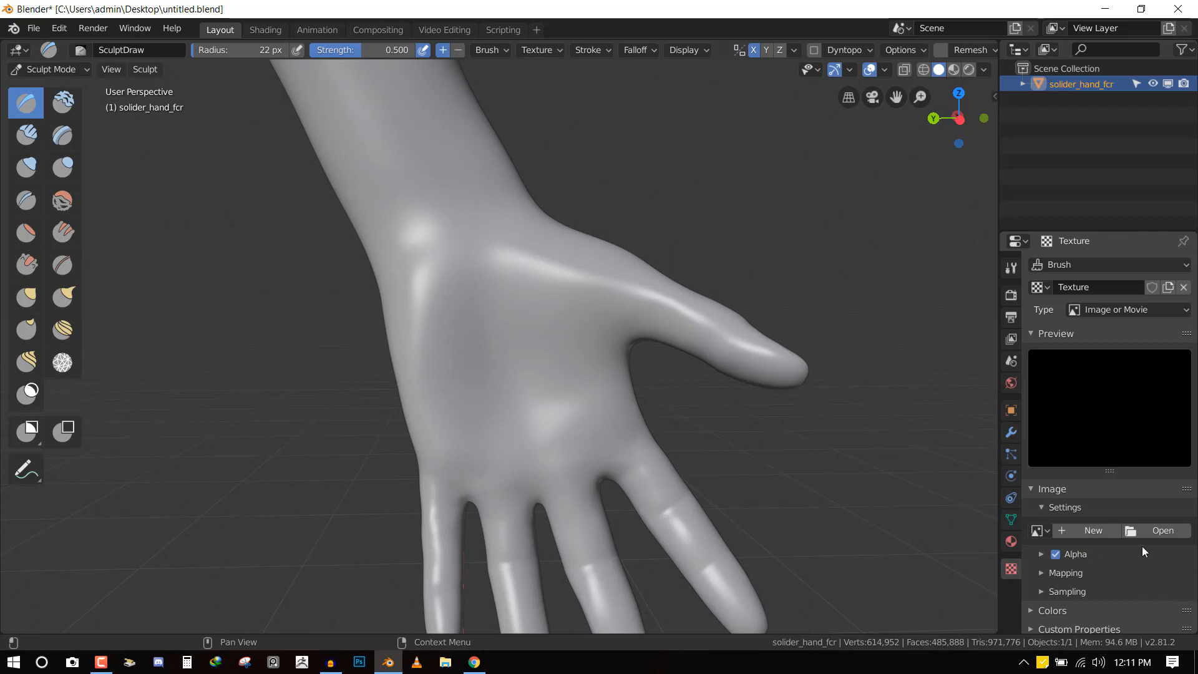
Browse from the Textures bookmark into the Hand alphas folder in thumbnail view
left_click(1162, 530)
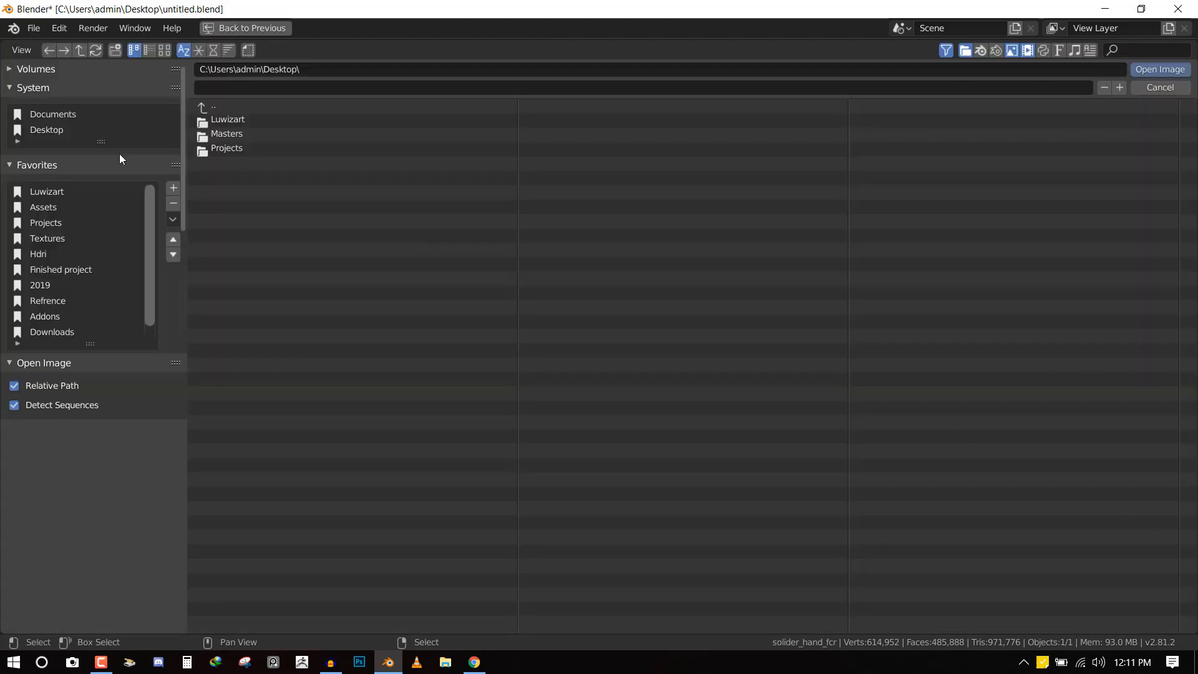
mouse_move(46, 130)
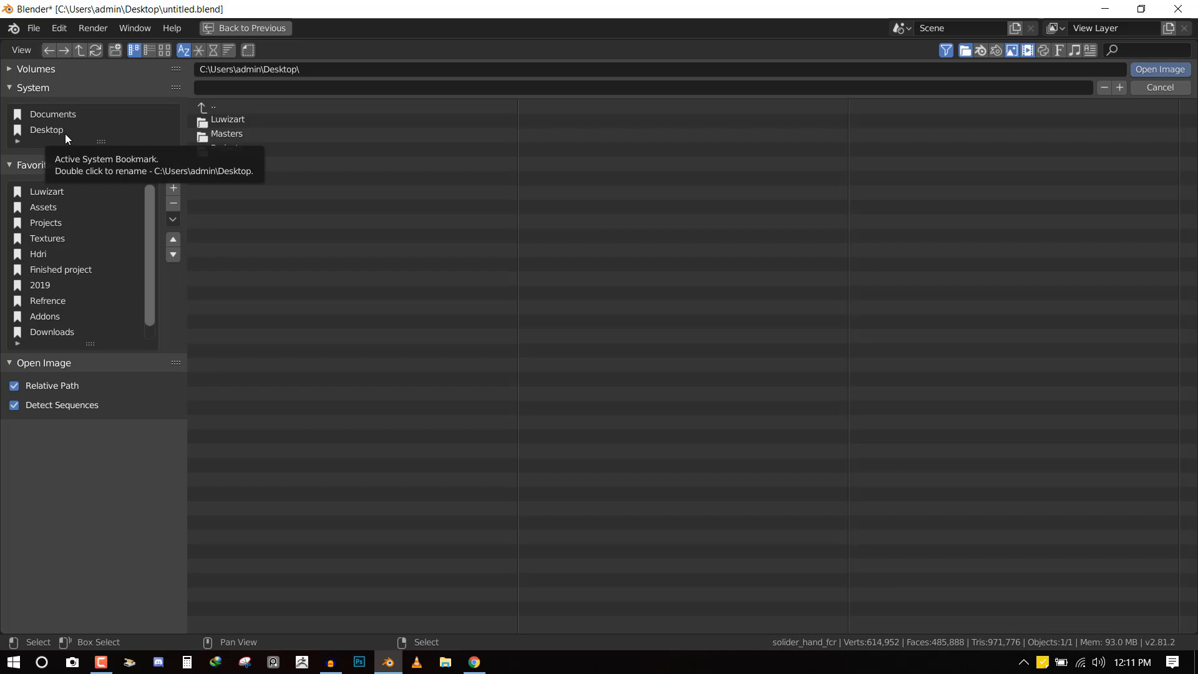
mouse_move(54, 242)
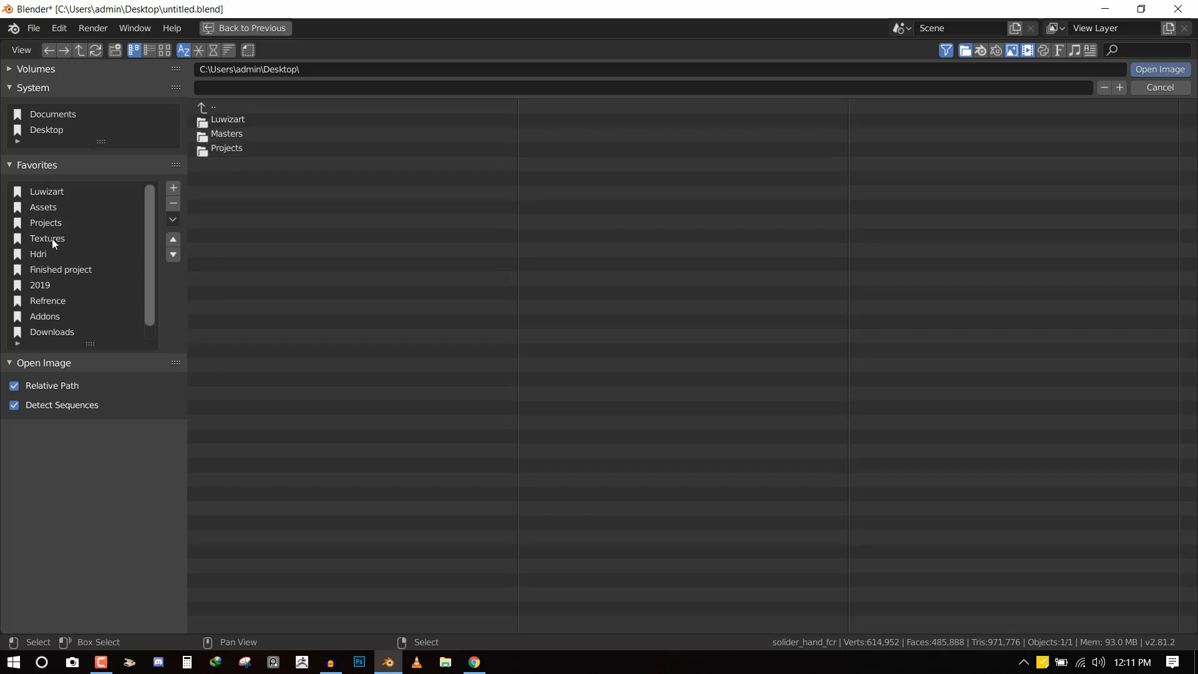
double_click(47, 238)
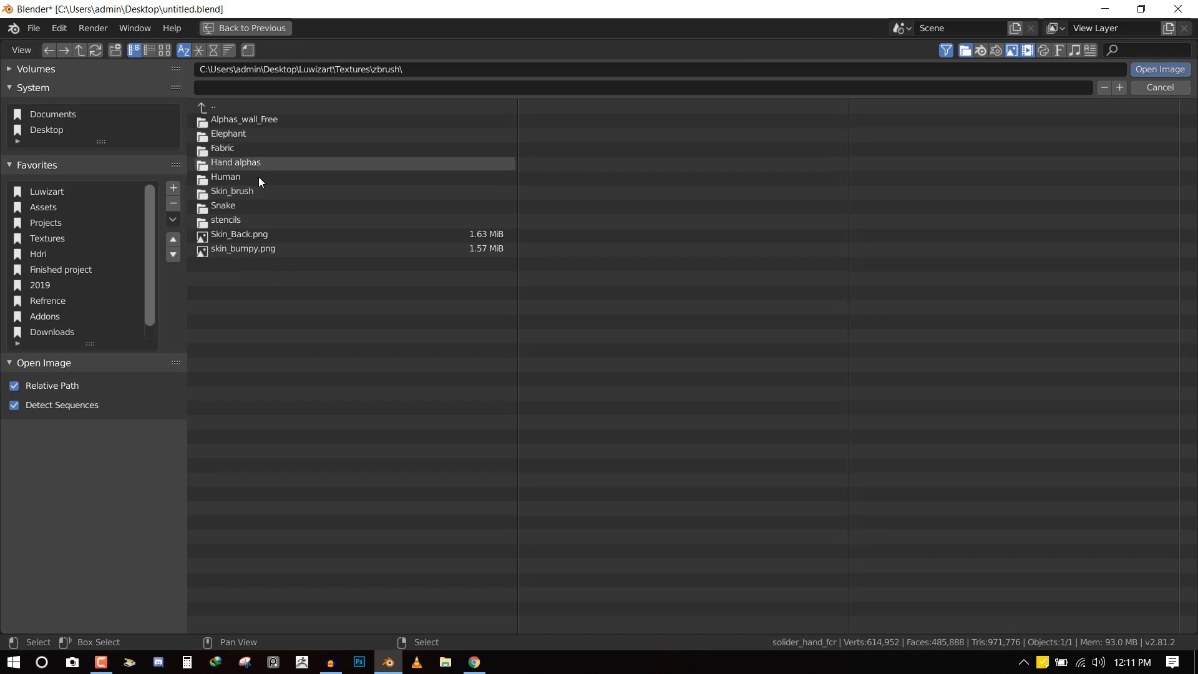
double_click(238, 162)
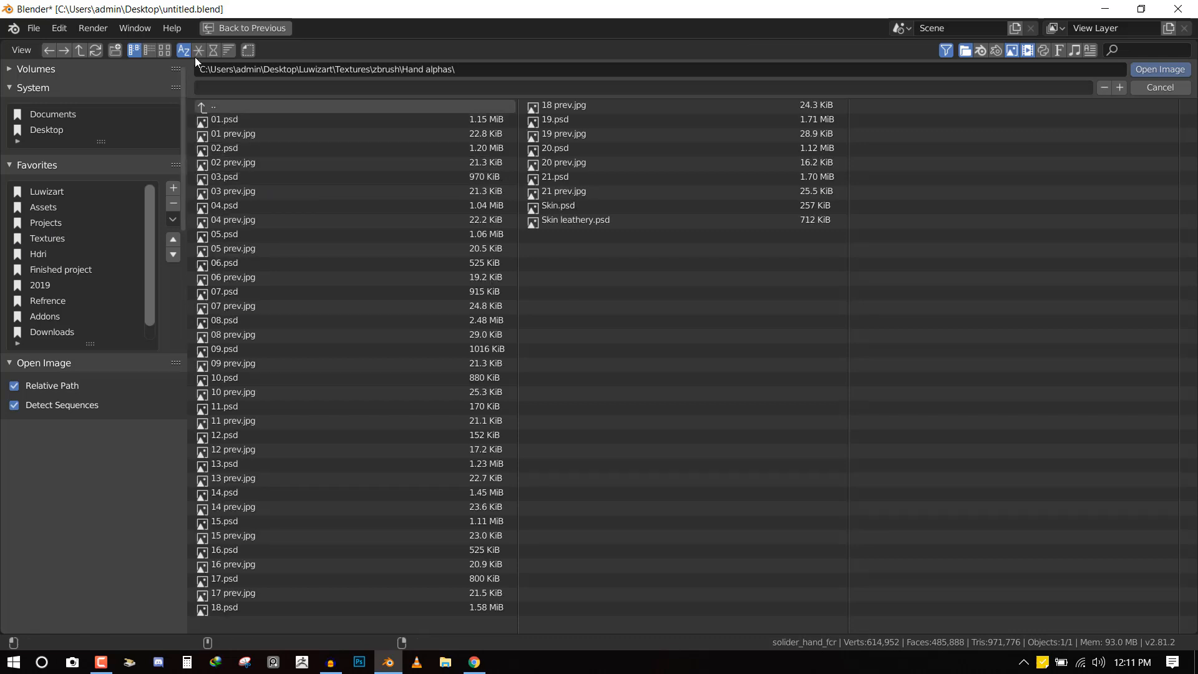
left_click(165, 50)
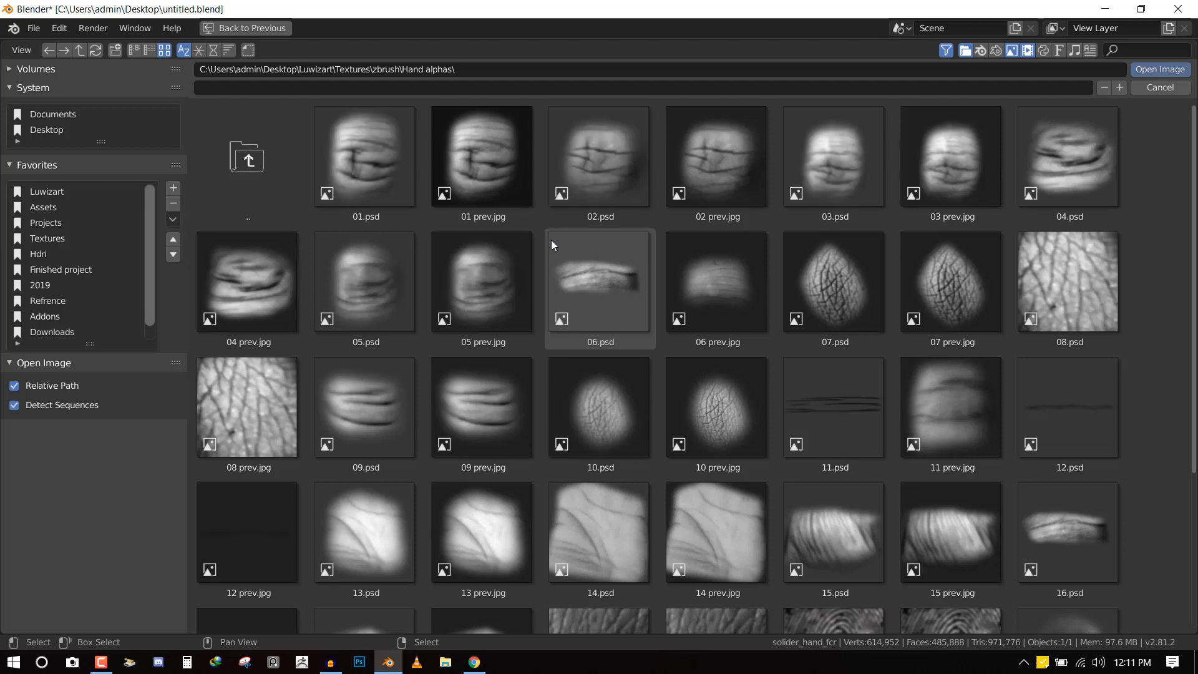
Load 01.psd as the brush texture's alpha image
left_click(481, 159)
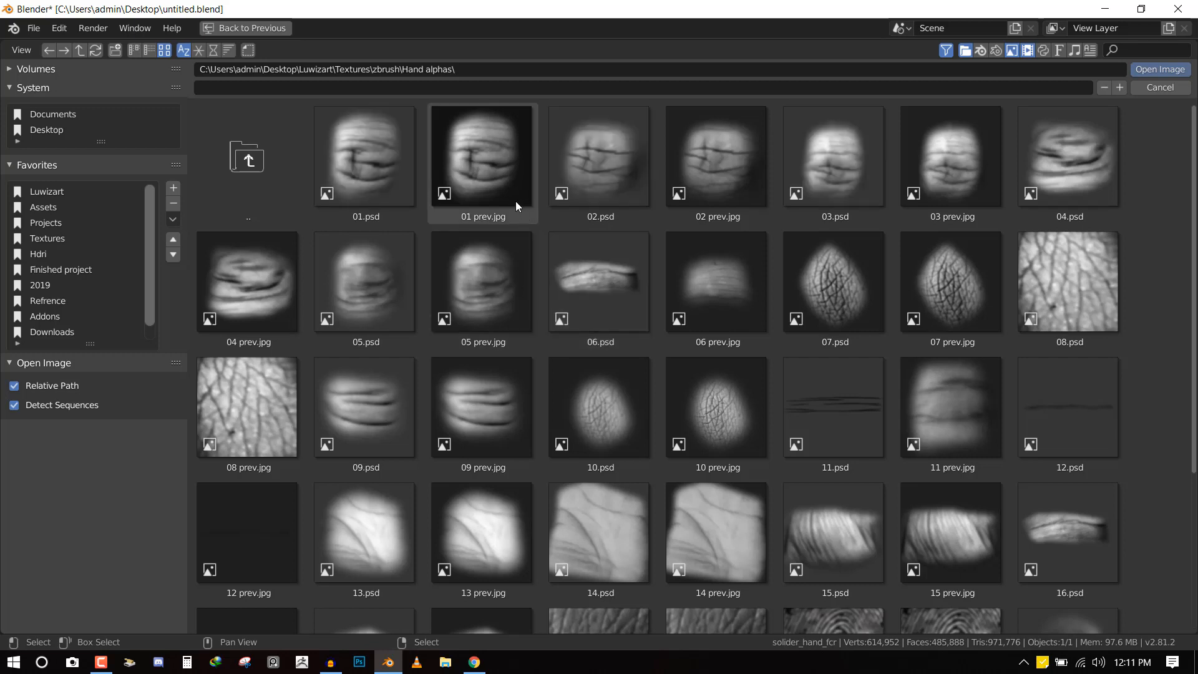
left_click(364, 156)
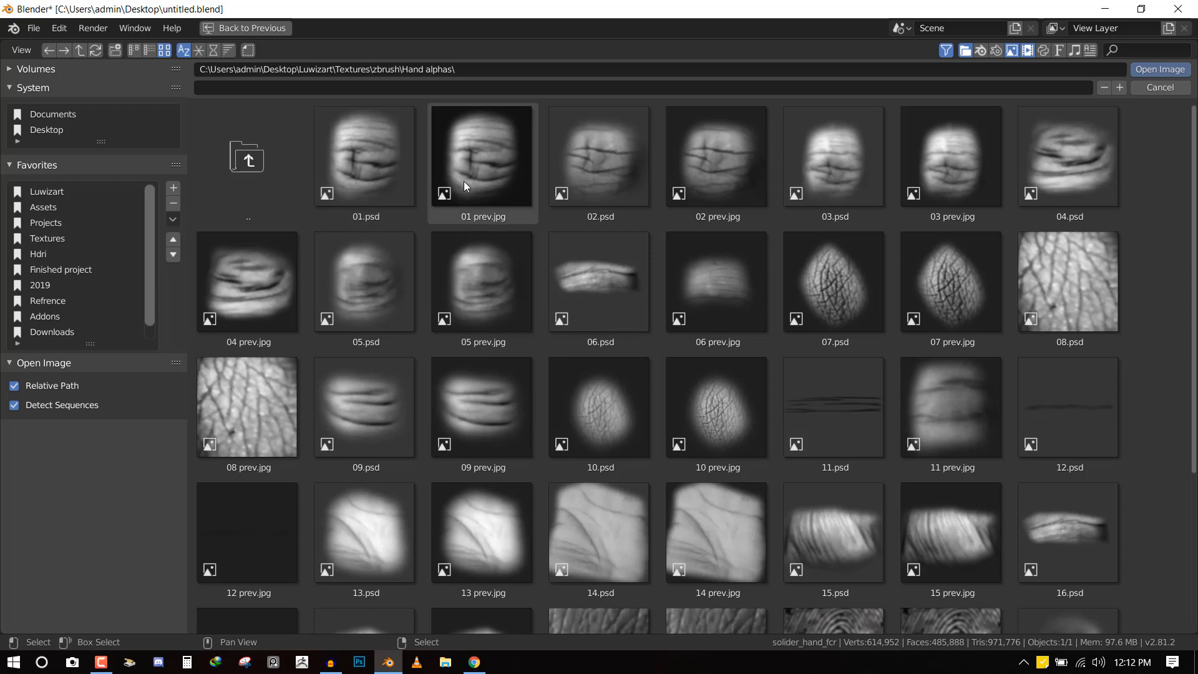
mouse_move(466, 186)
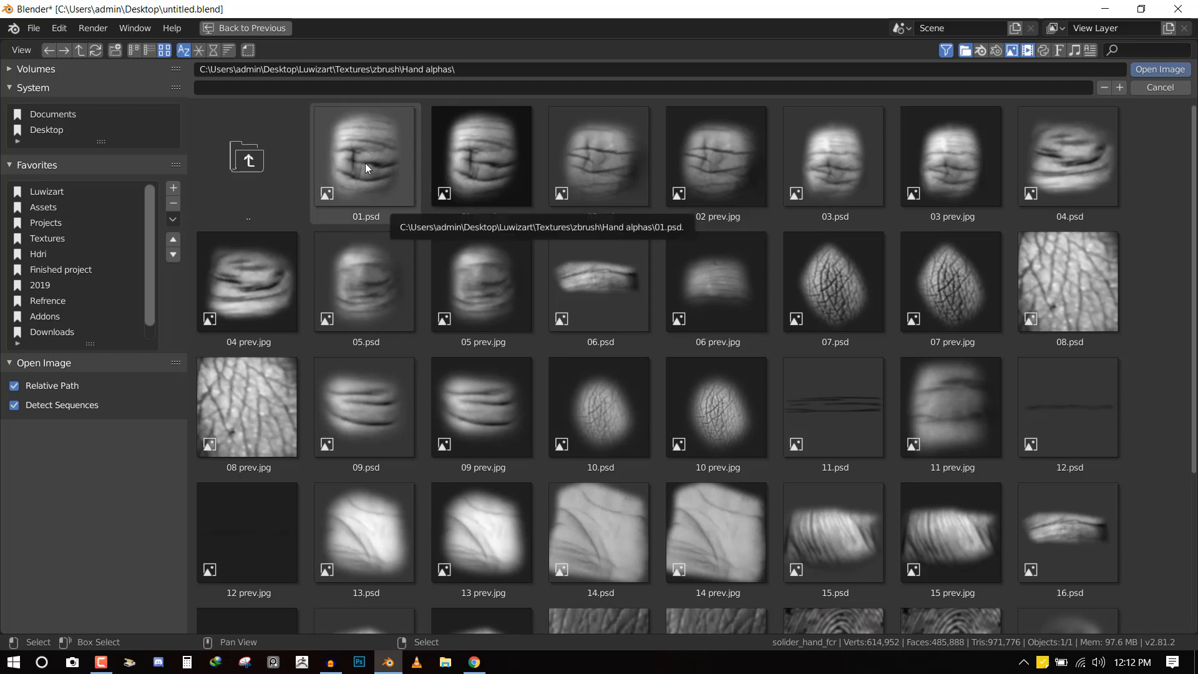
left_click(364, 159)
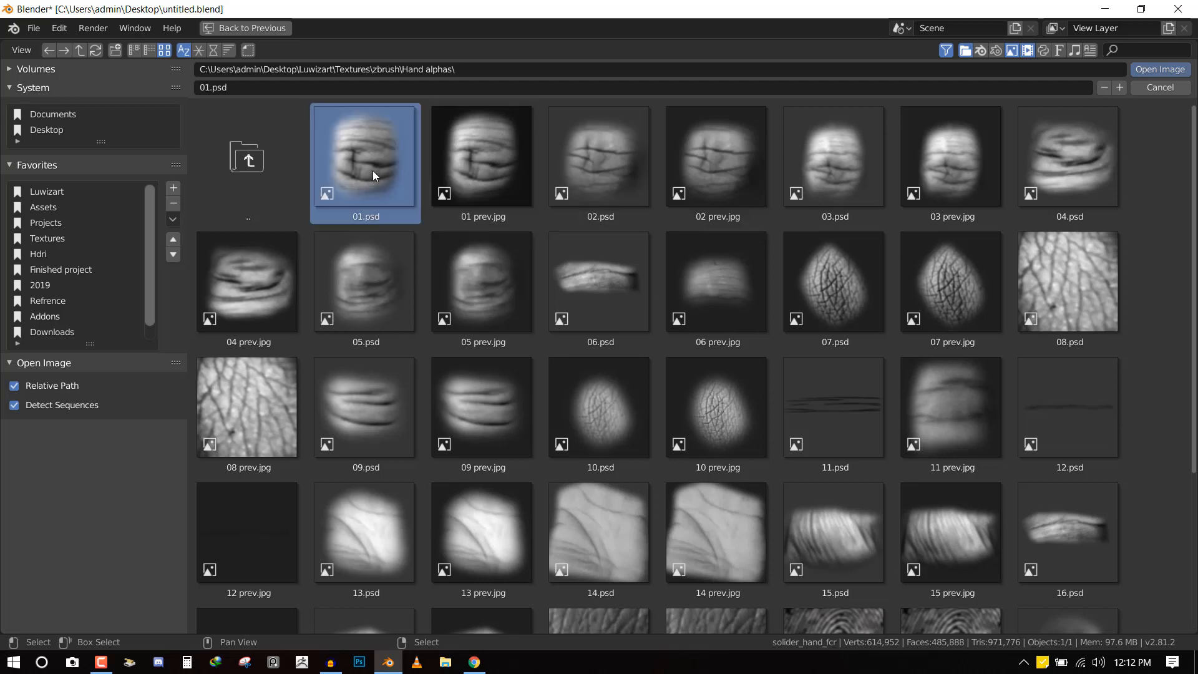
left_click(1160, 70)
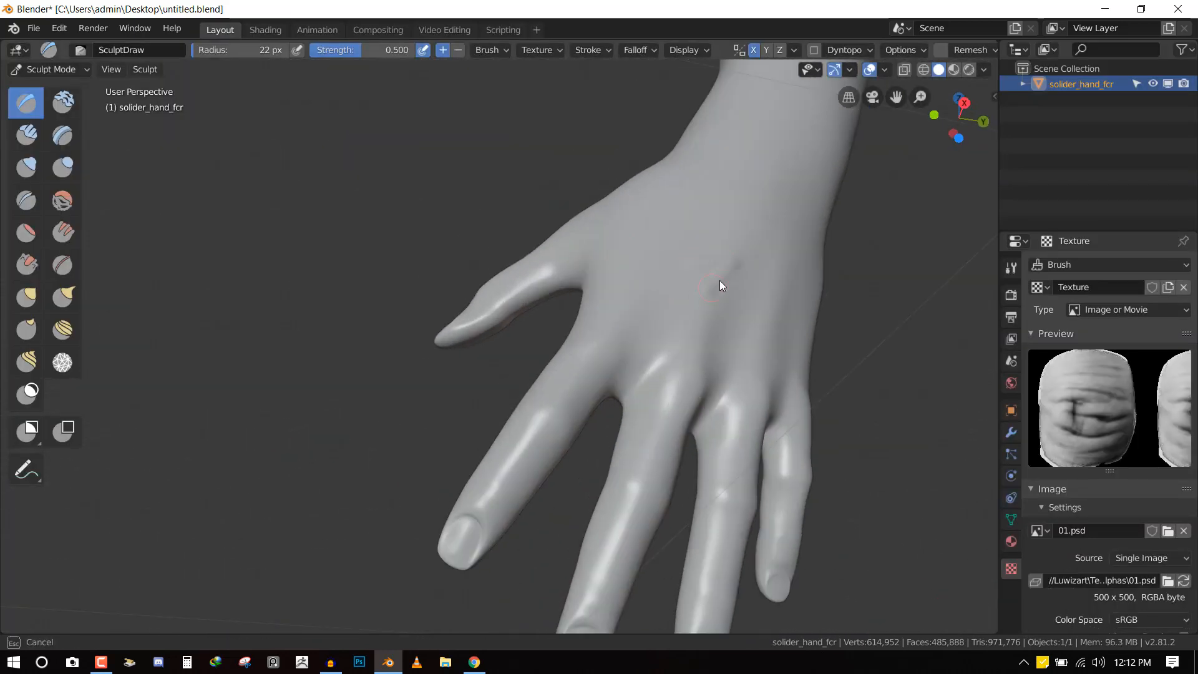
Choose a stroke method, enlarge the brush to 51 px and stamp a wrinkle onto a finger knuckle
left_click_drag(719, 286, 766, 309)
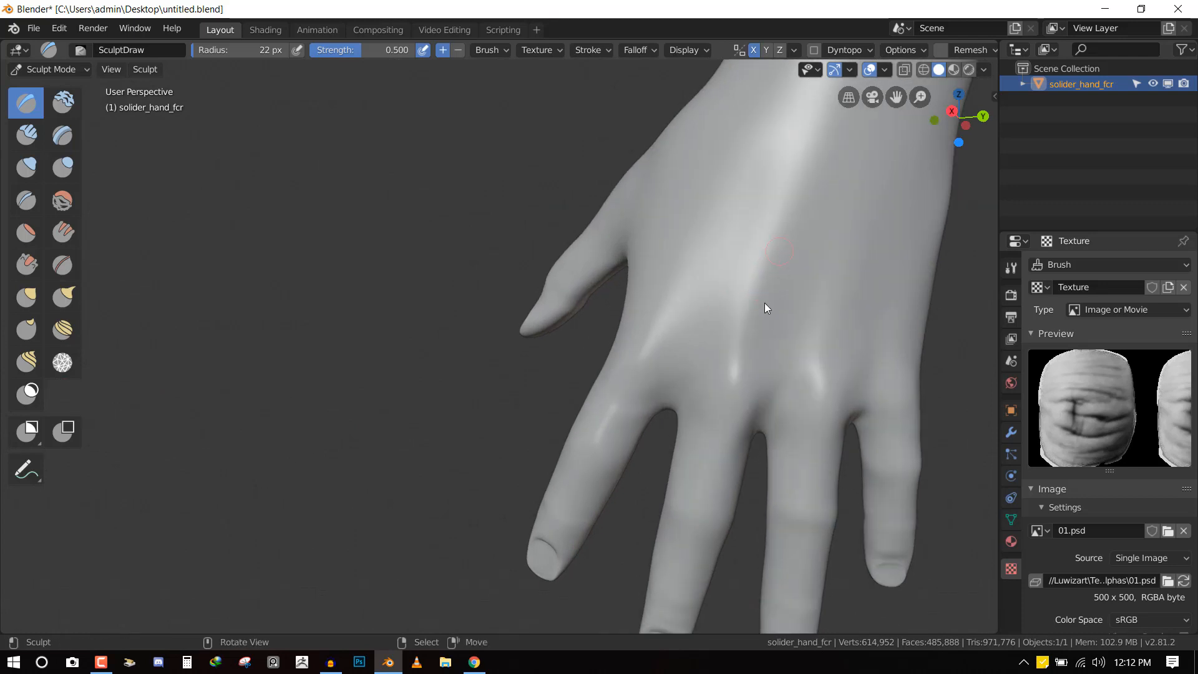
mouse_move(600, 62)
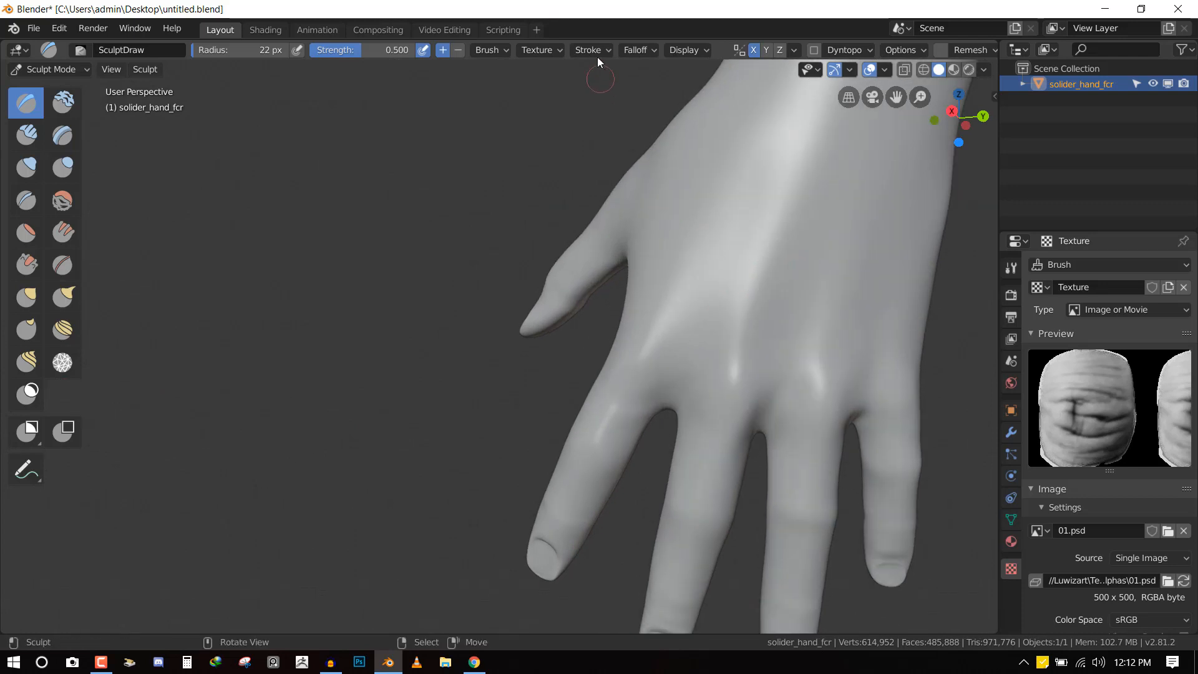
left_click(586, 49)
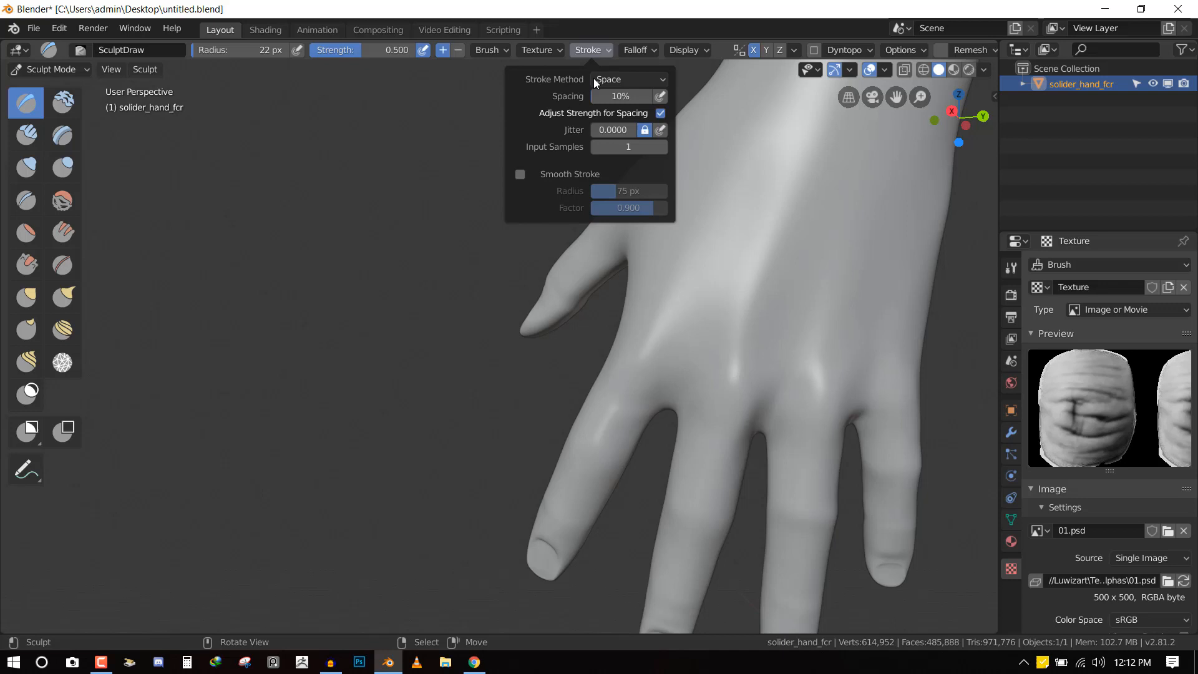
left_click(629, 80)
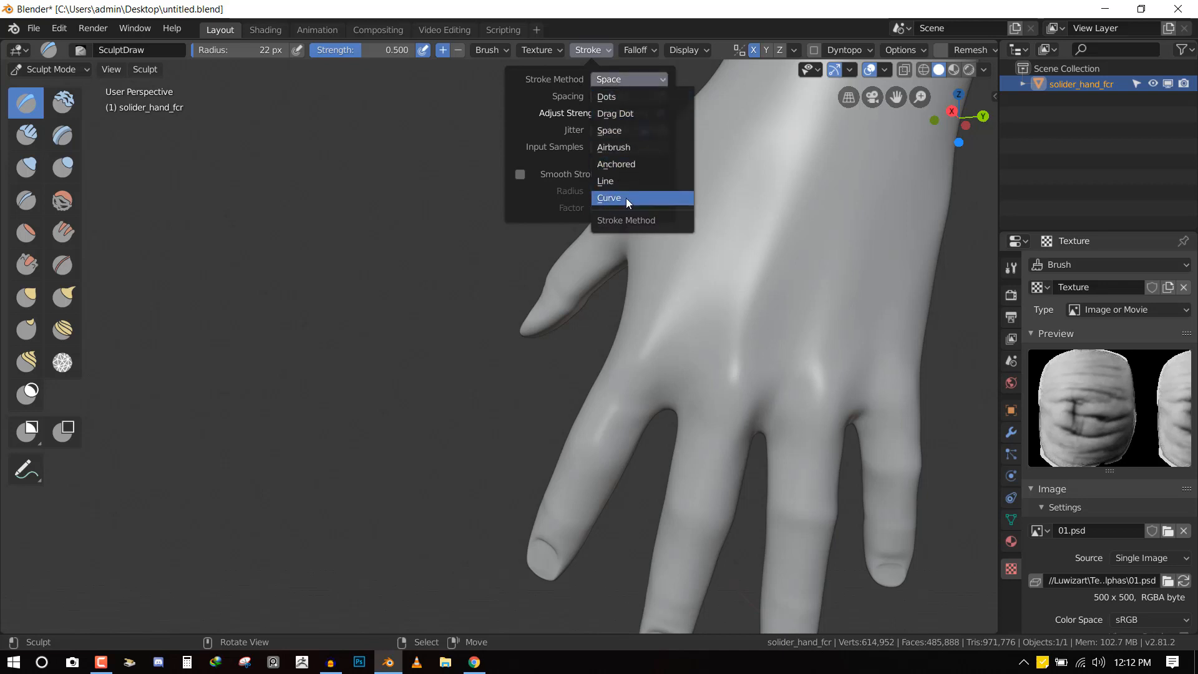
left_click(616, 165)
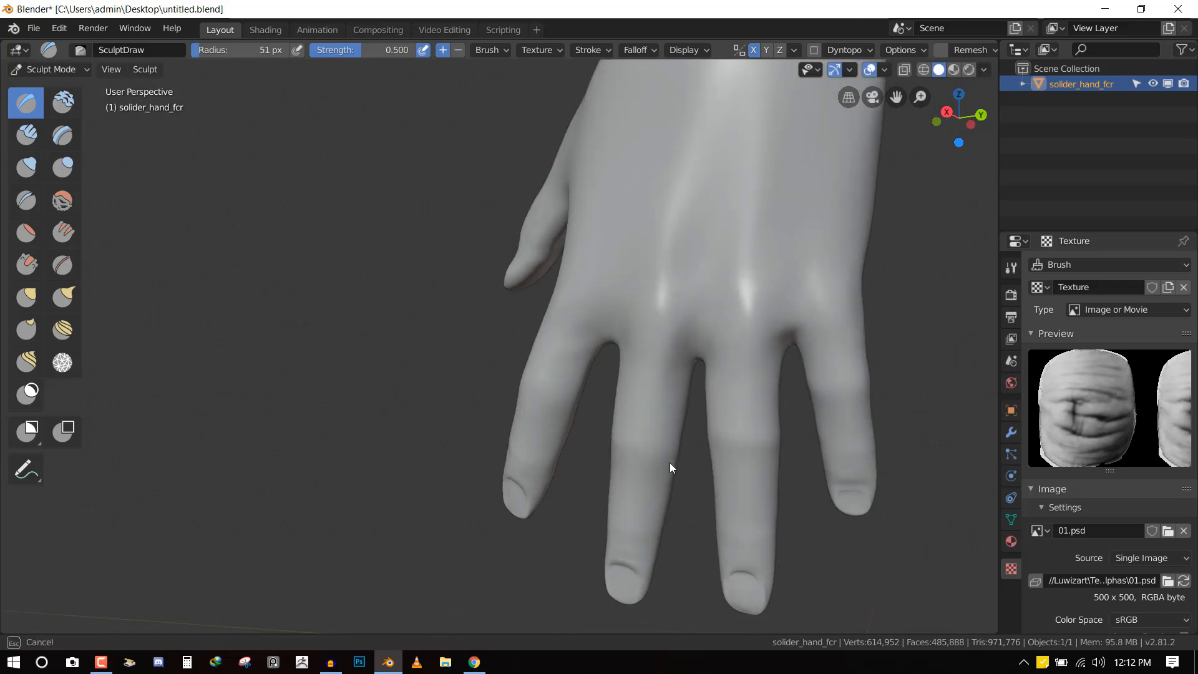
left_click(640, 447)
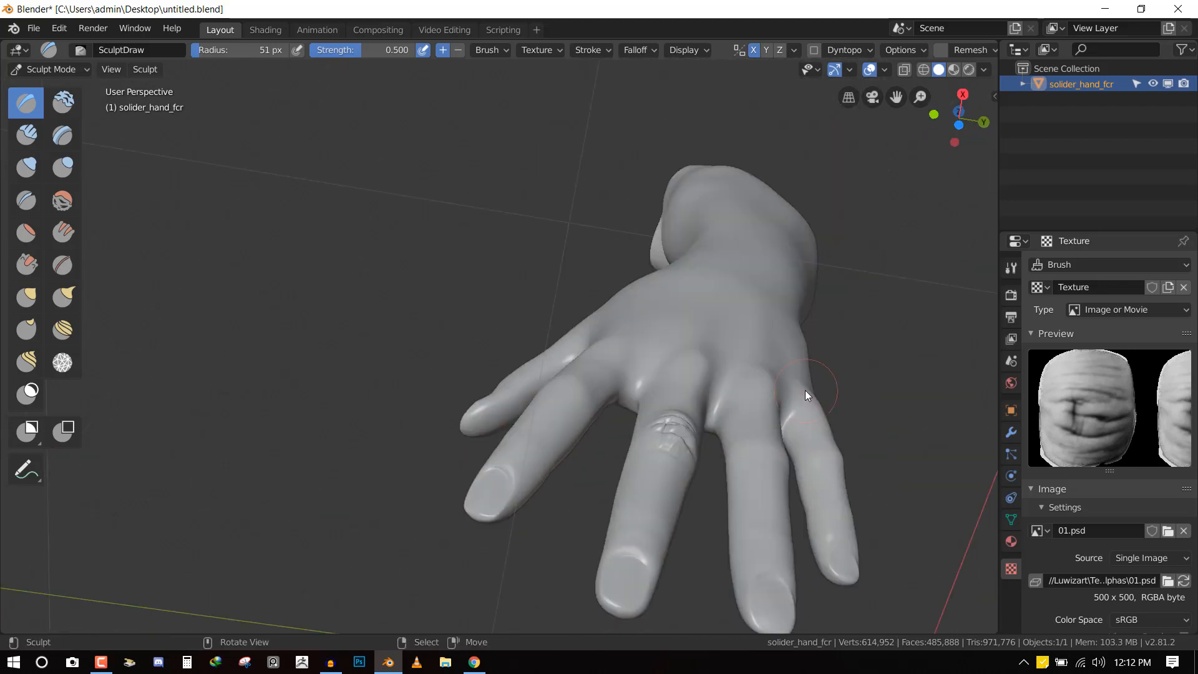
key("Tab")
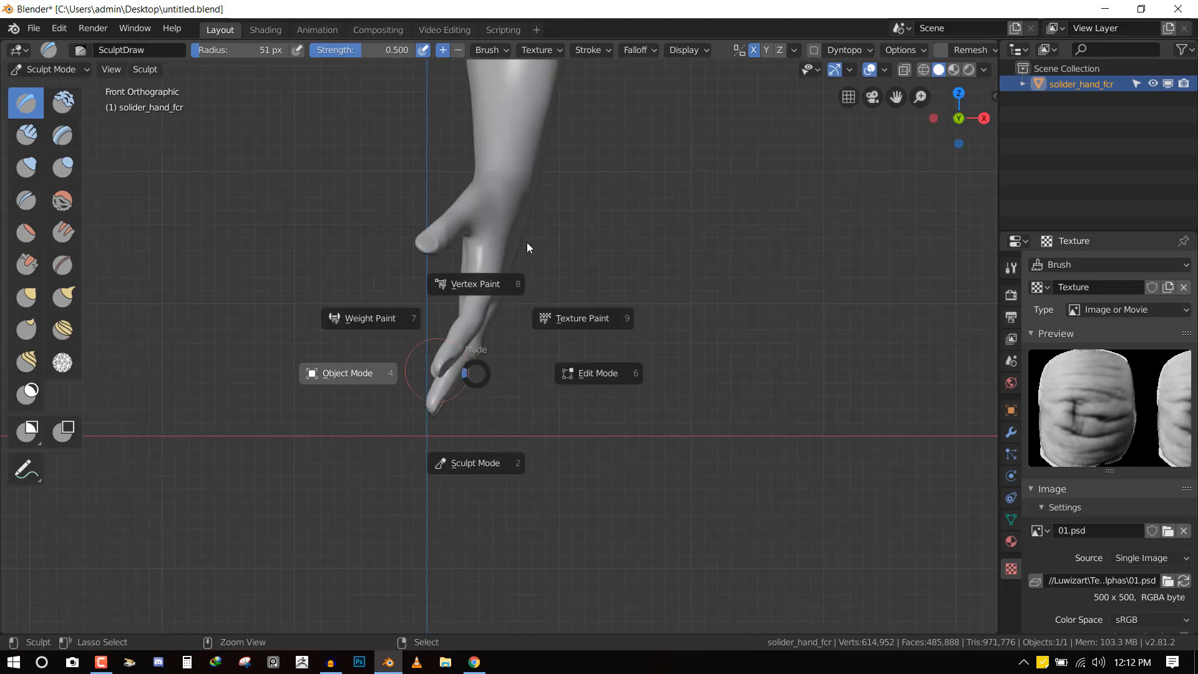
Return to Object Mode, darken the viewport shading and orbit to check the knuckle wrinkle
left_click(347, 373)
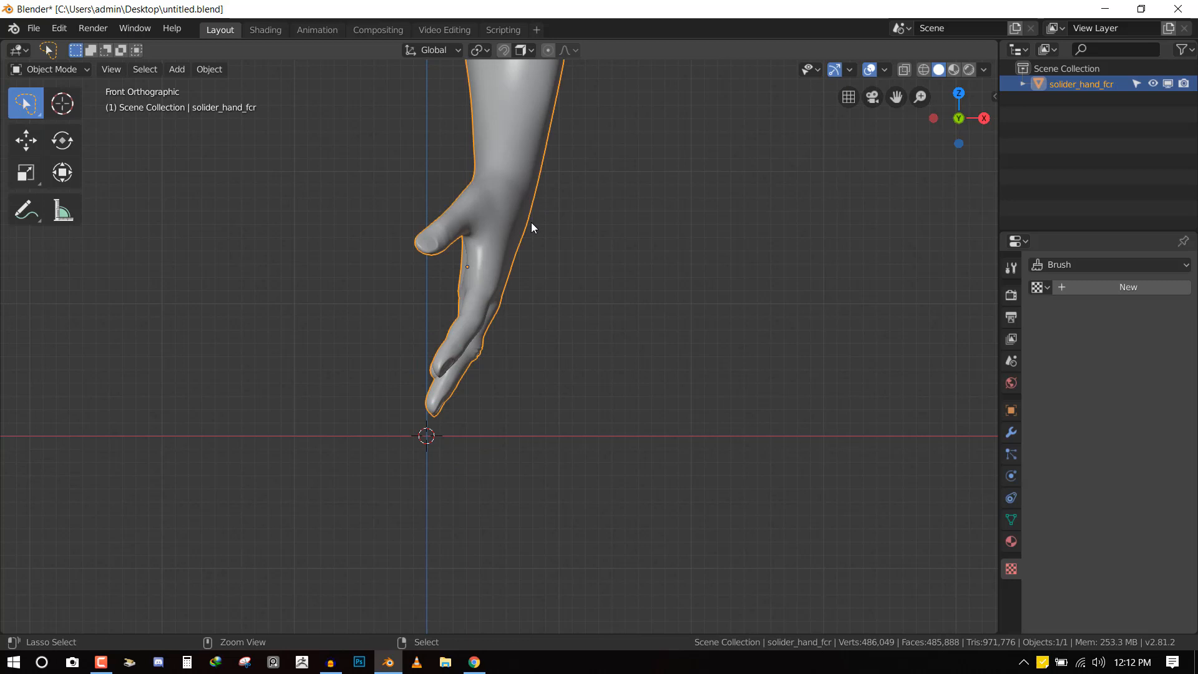
key("g")
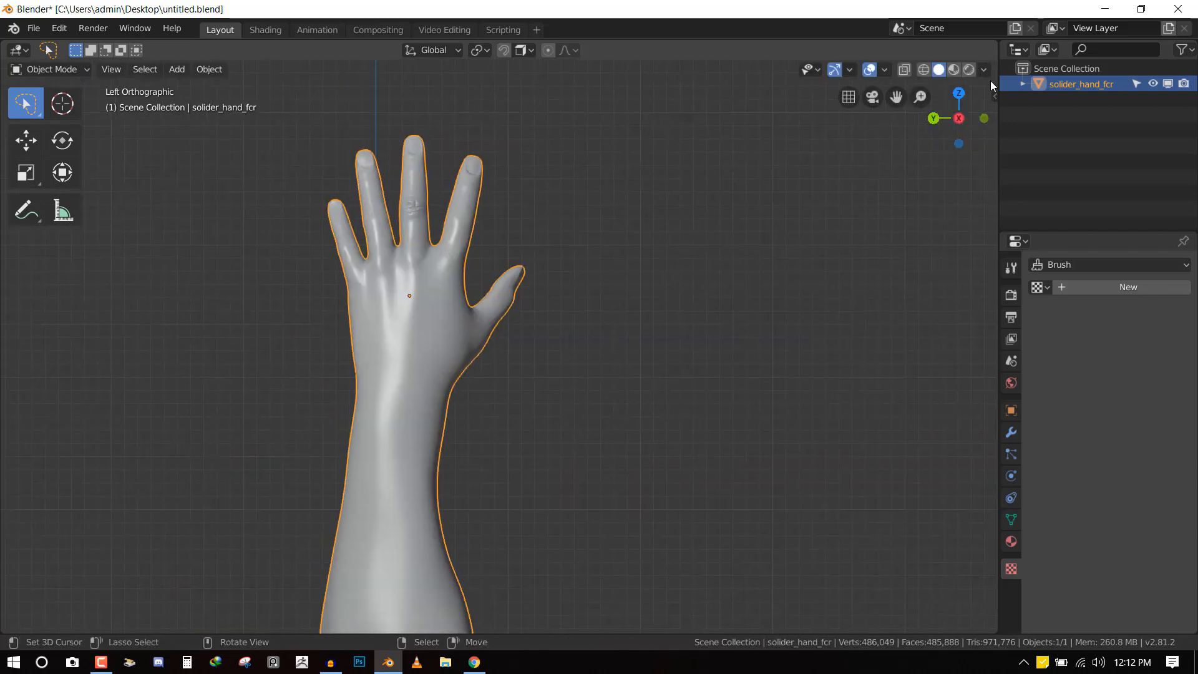
left_click(983, 70)
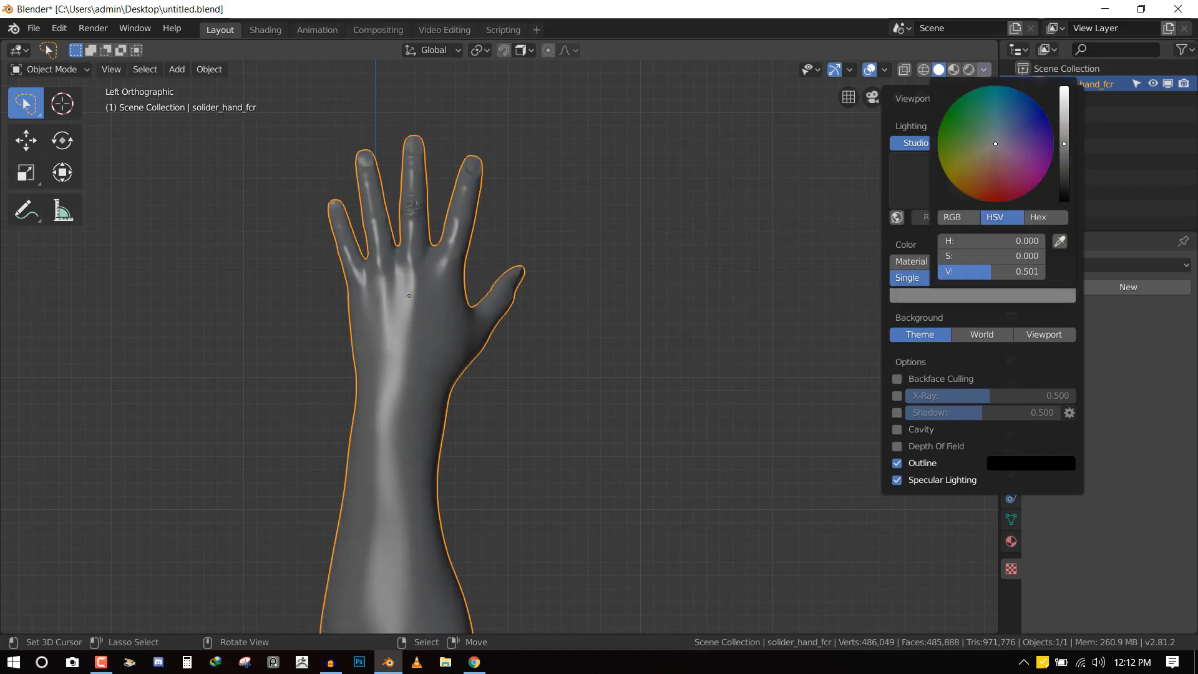
left_click(922, 236)
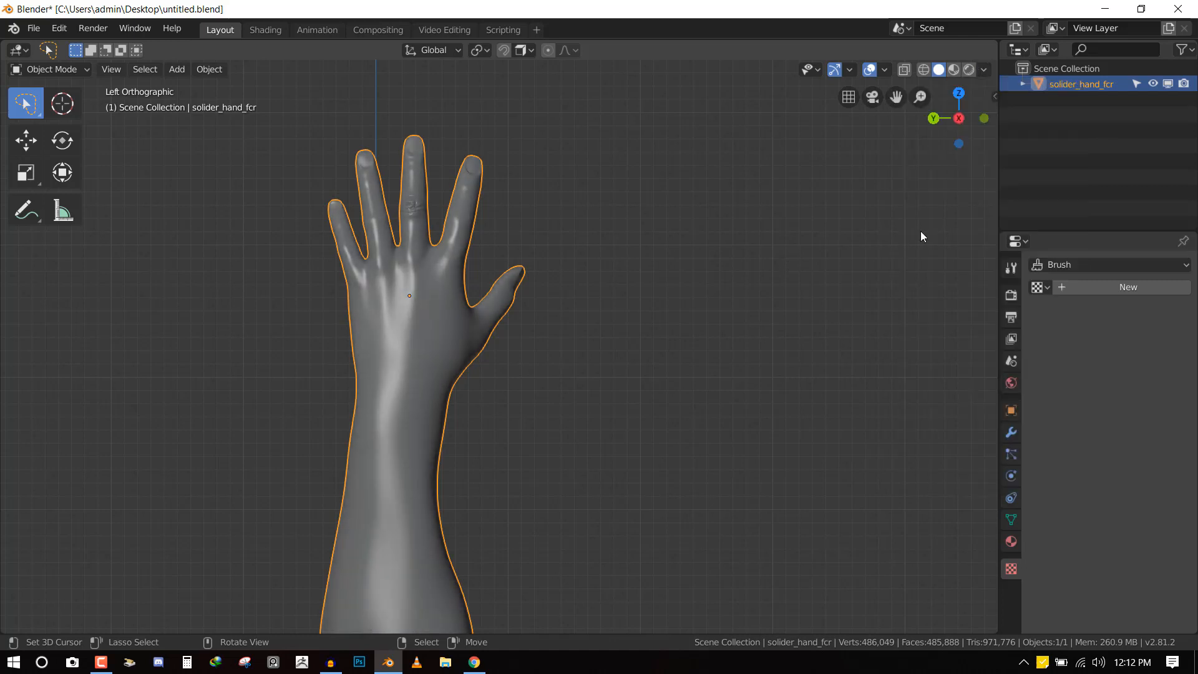
left_click(983, 70)
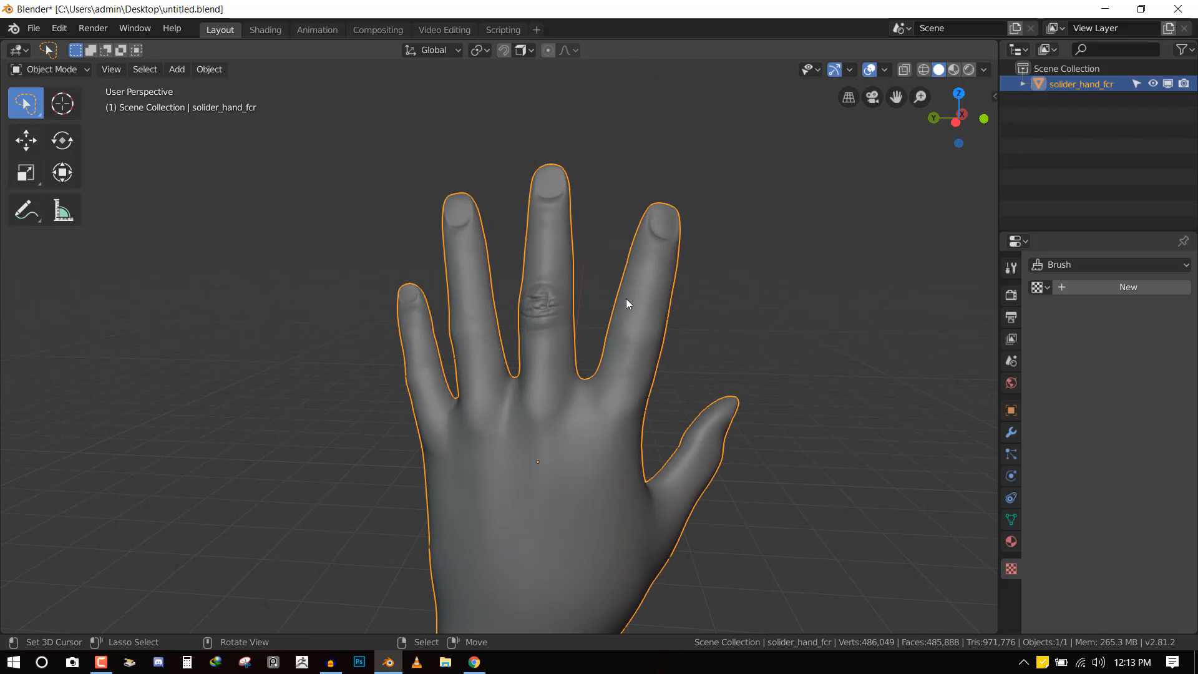
mouse_move(611, 315)
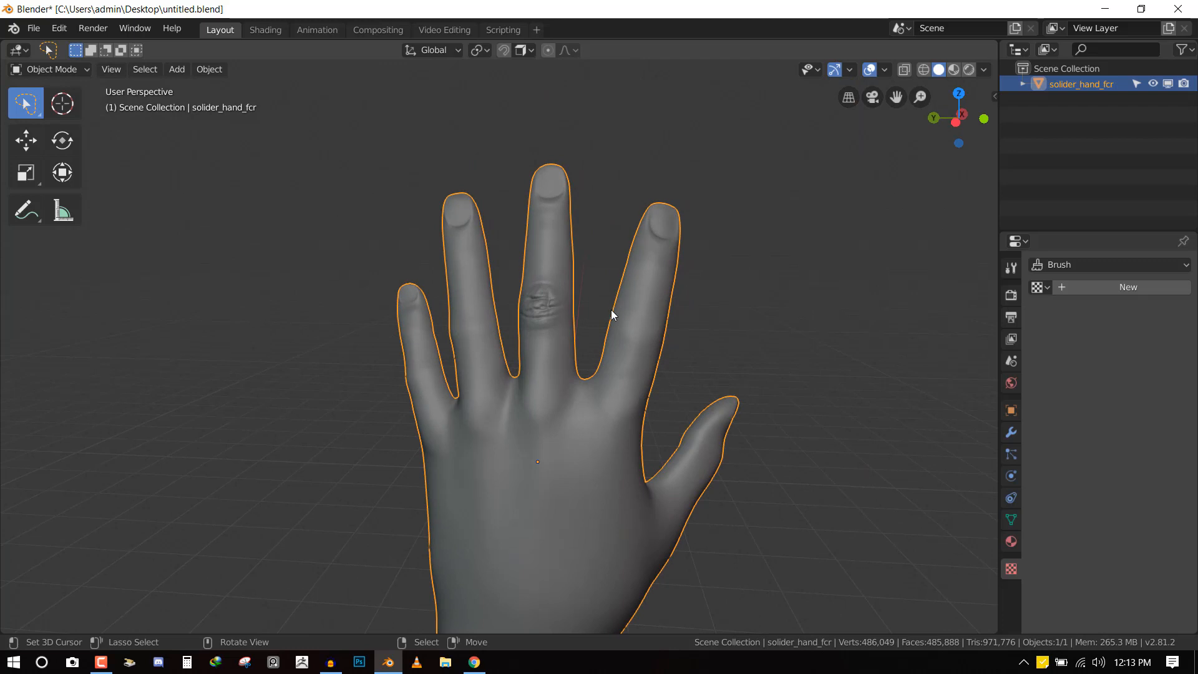
left_click_drag(611, 315, 561, 329)
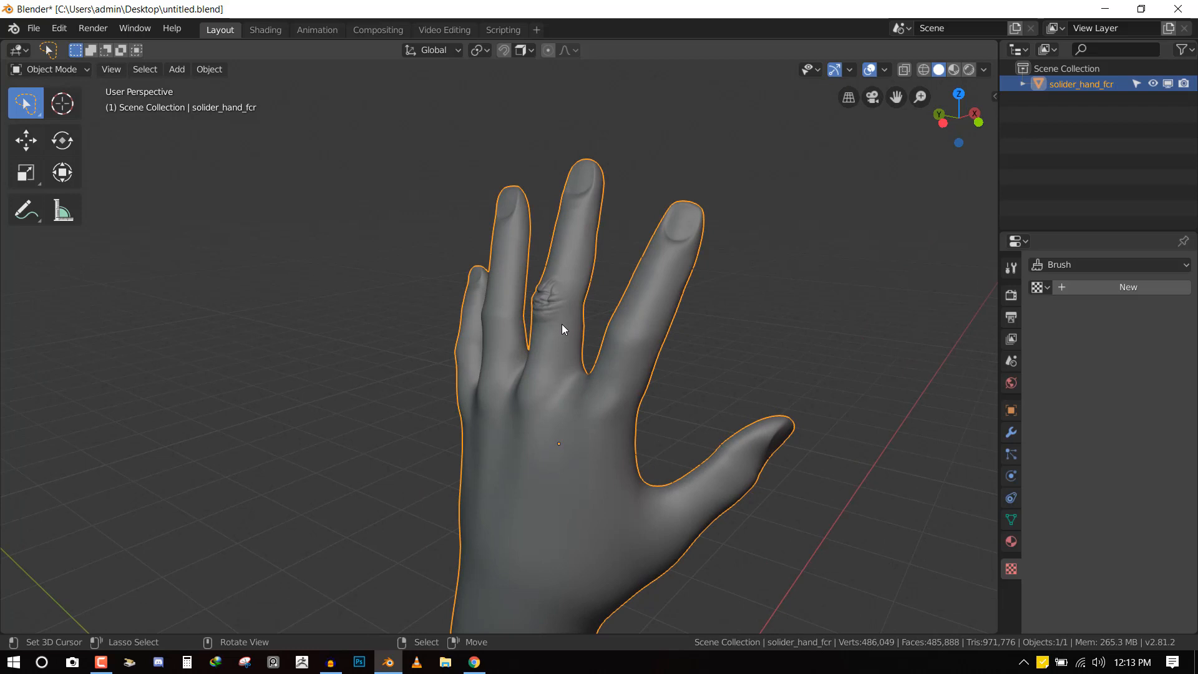
scroll("up", 3)
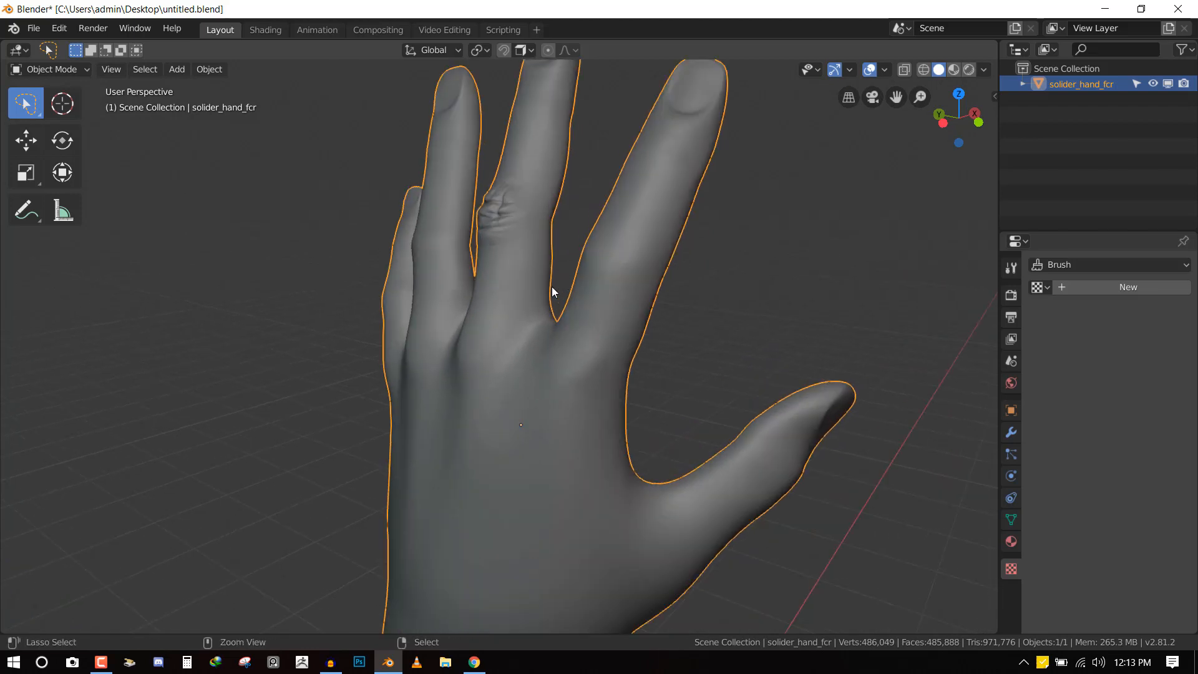
key("Tab")
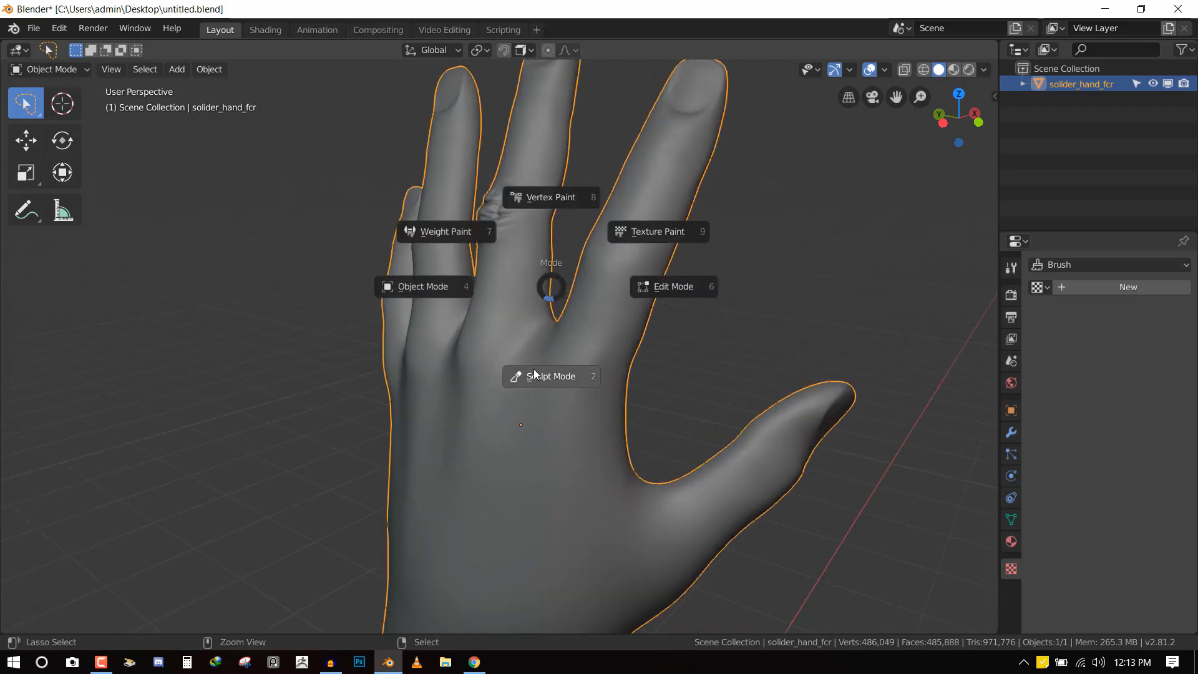
left_click(552, 377)
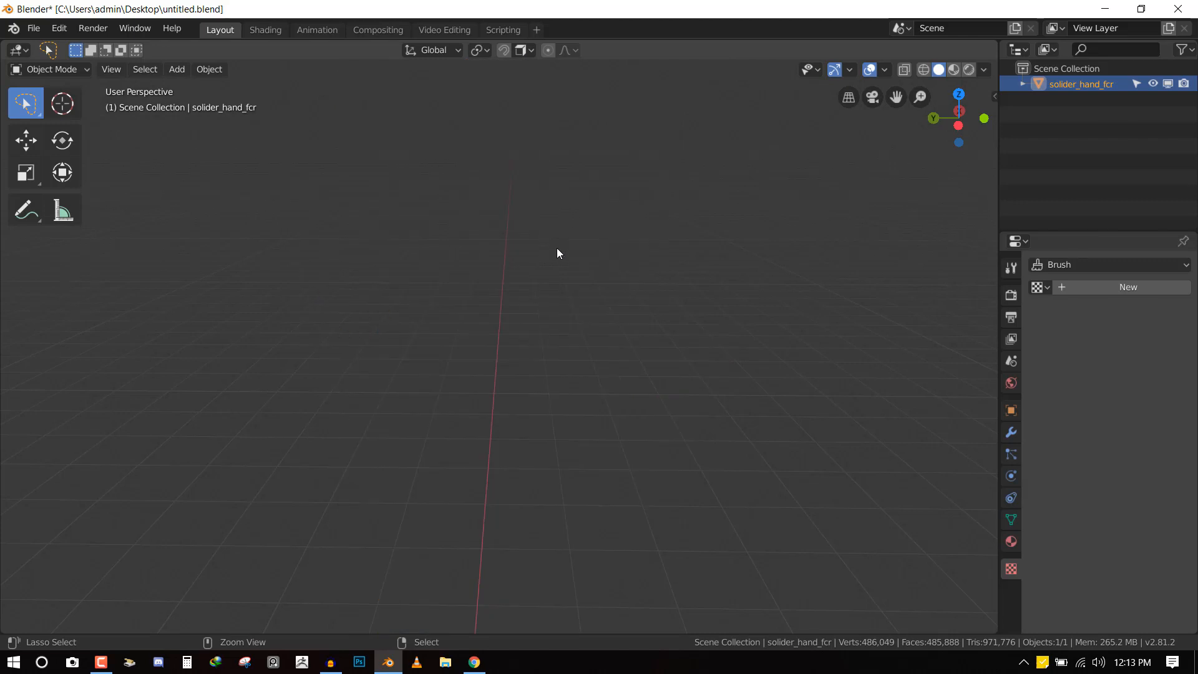
left_click(49, 70)
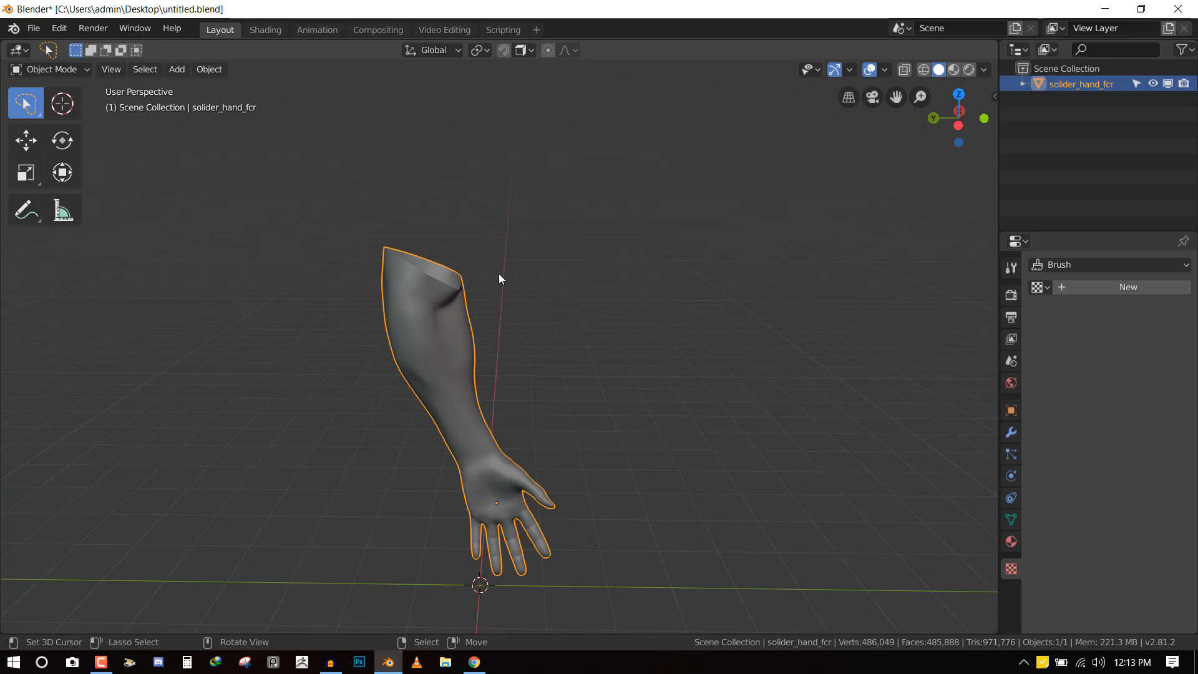
left_click_drag(499, 278, 553, 292)
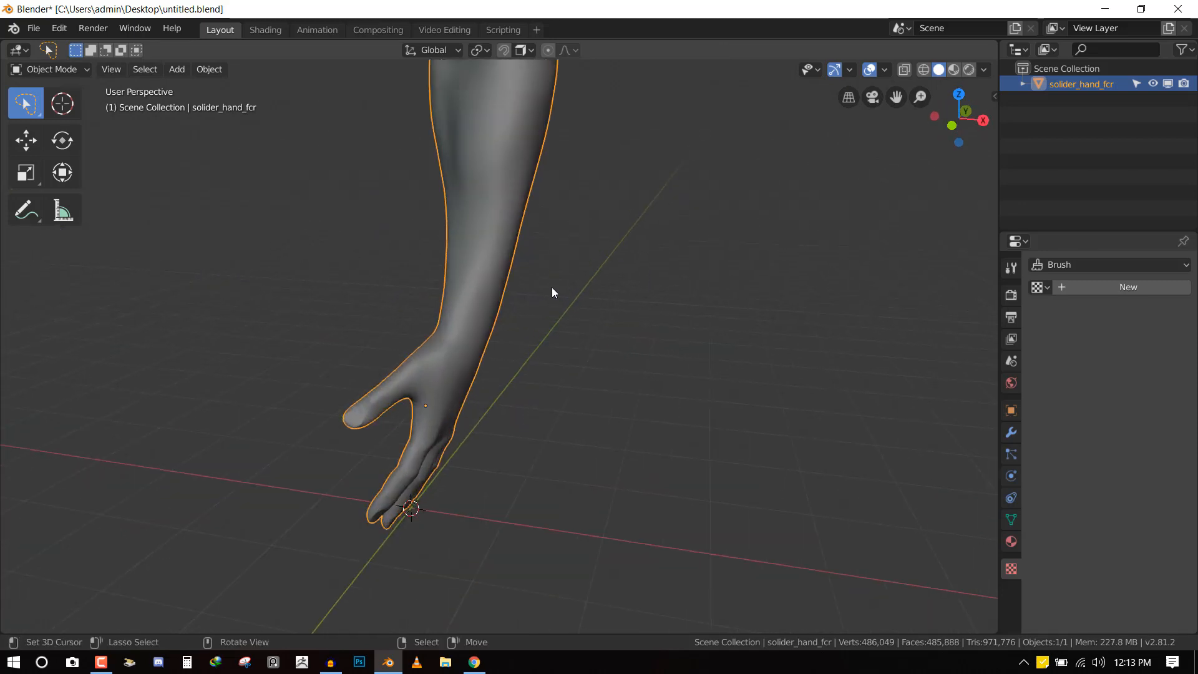
key("1")
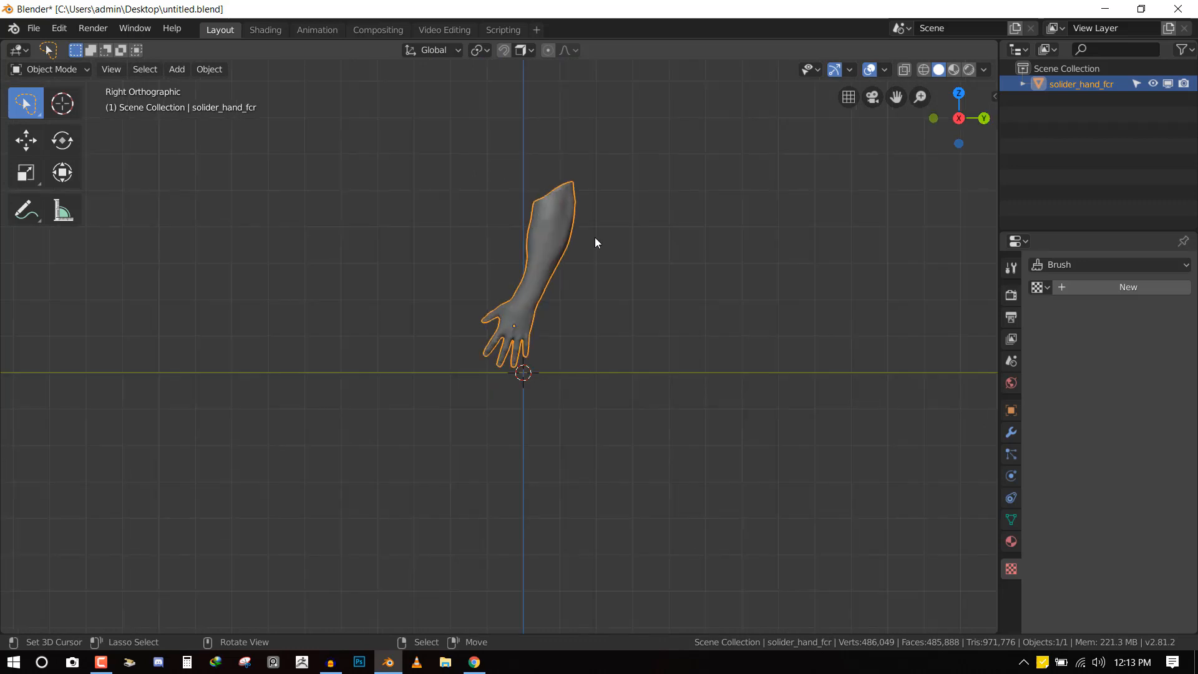
key("g")
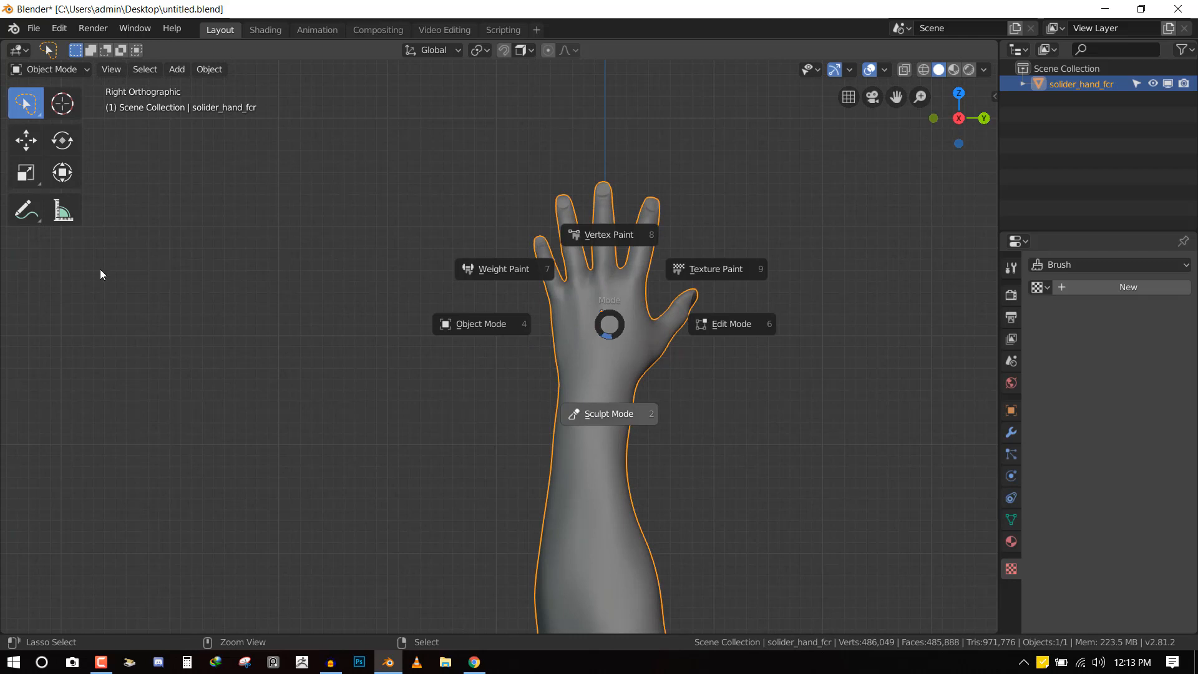
Re-enter Sculpt Mode, add a new brush texture and browse to the Textures folder
left_click(609, 412)
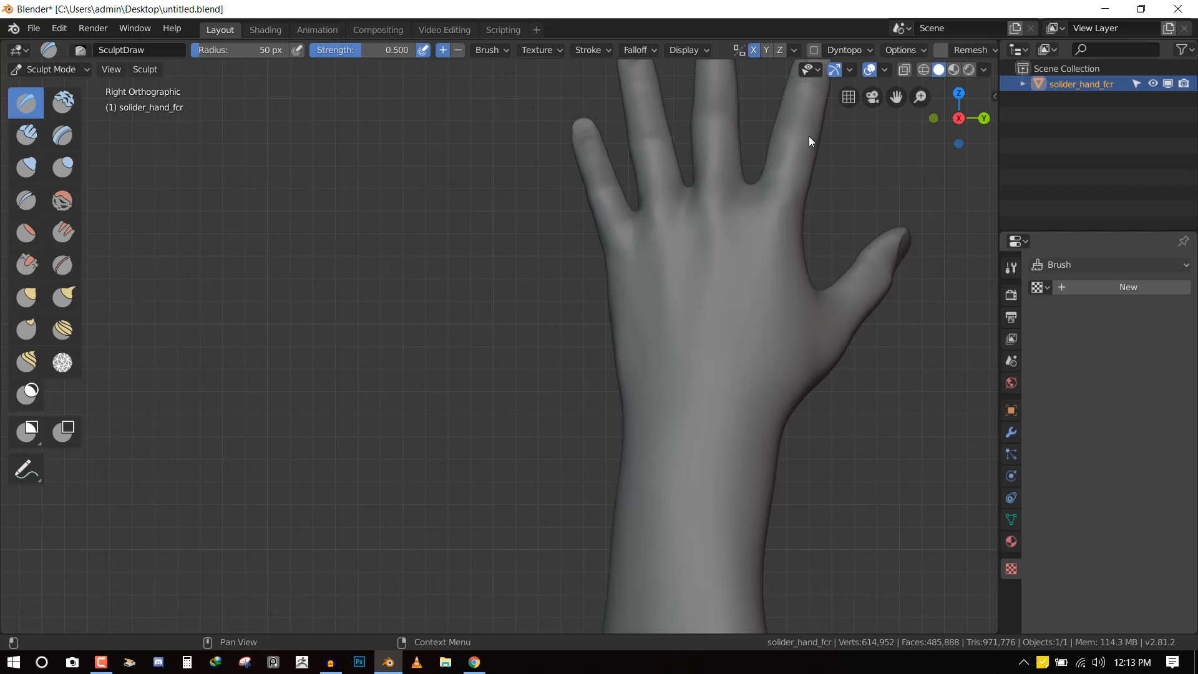
left_click(536, 49)
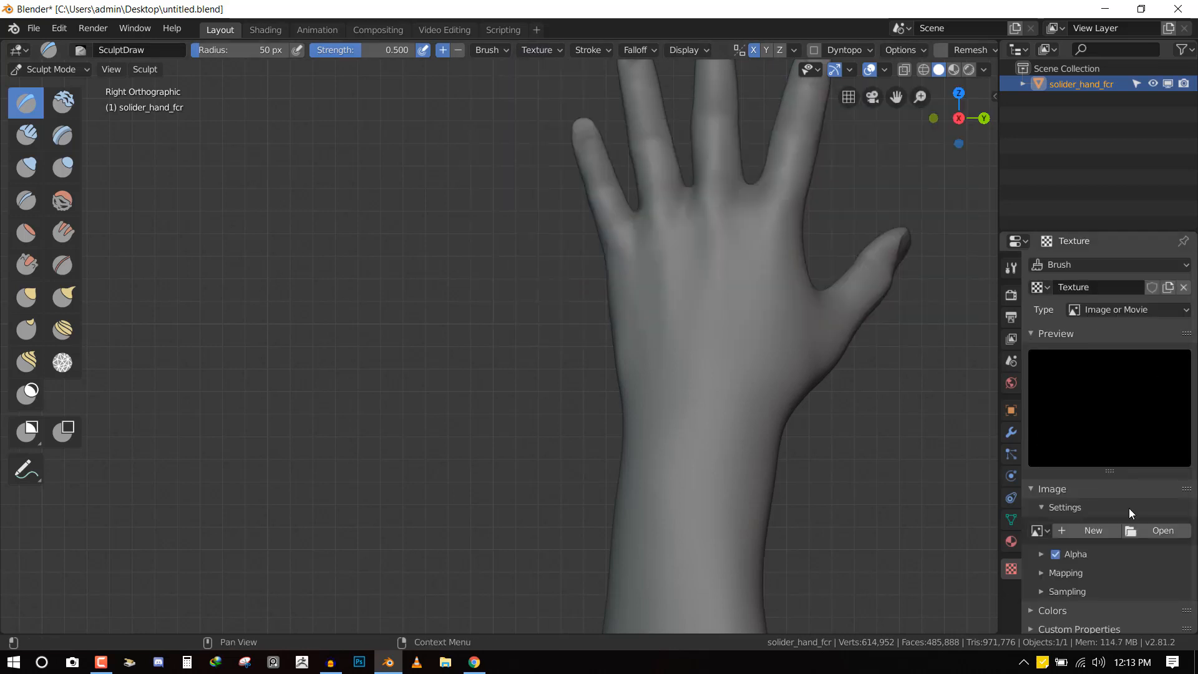
left_click(1163, 531)
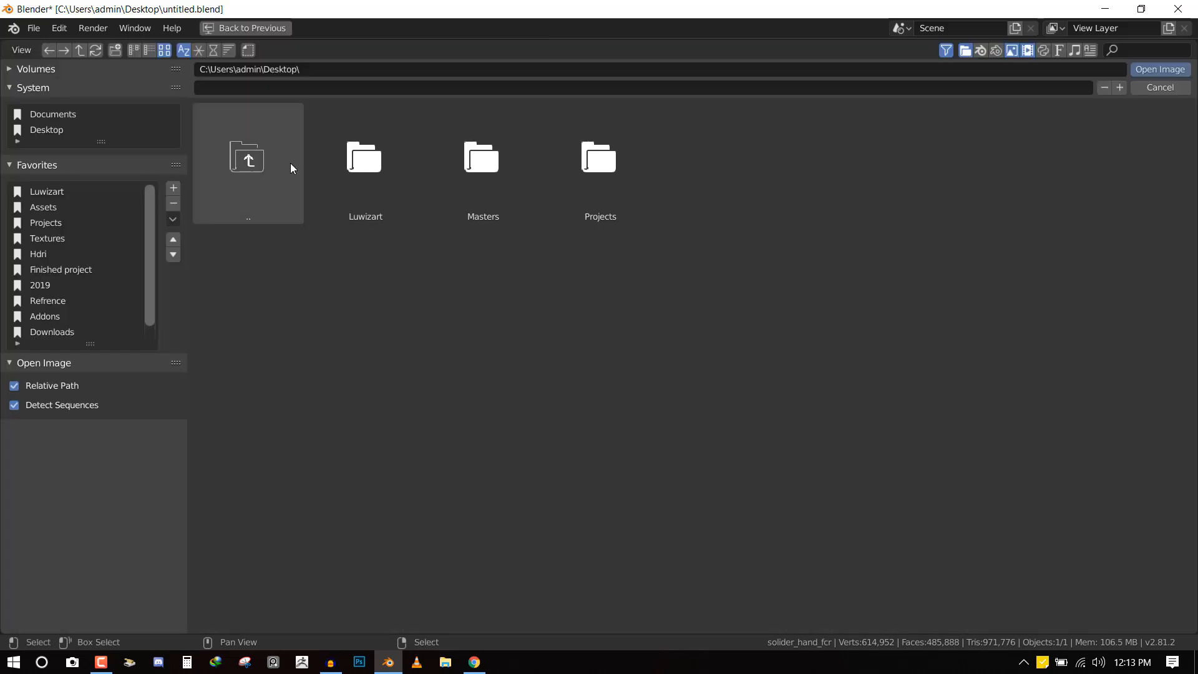
left_click(47, 239)
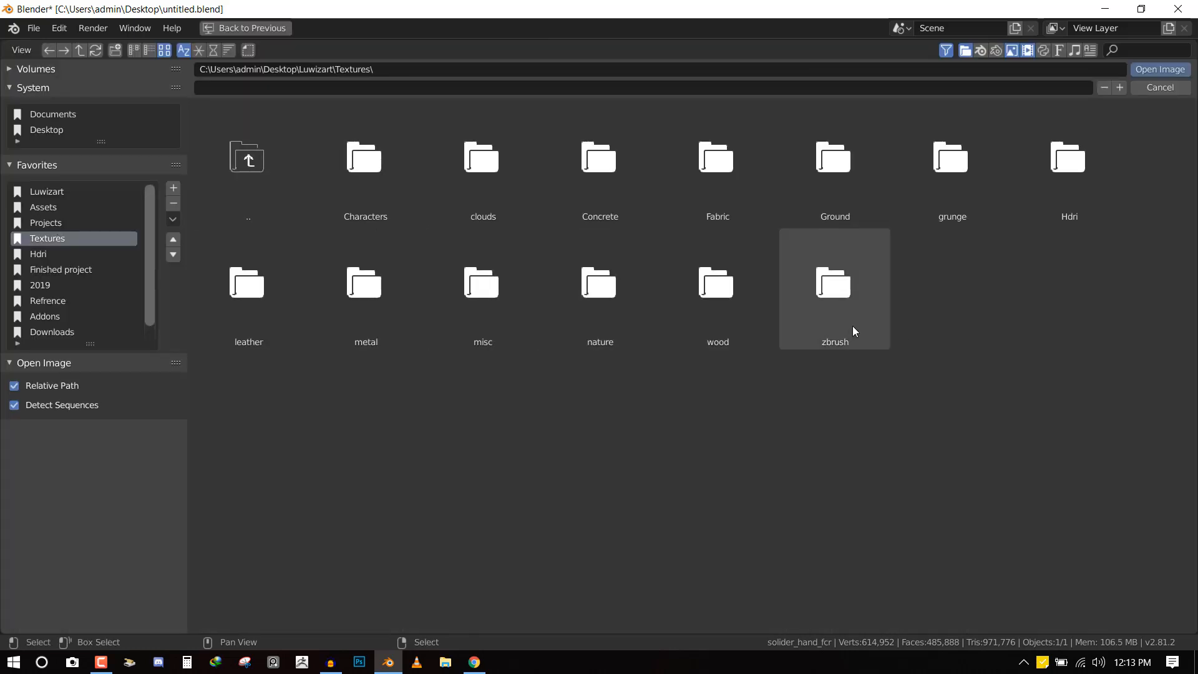
Load 01.psd from zbrush > Hand alphas as the brush texture image
double_click(833, 287)
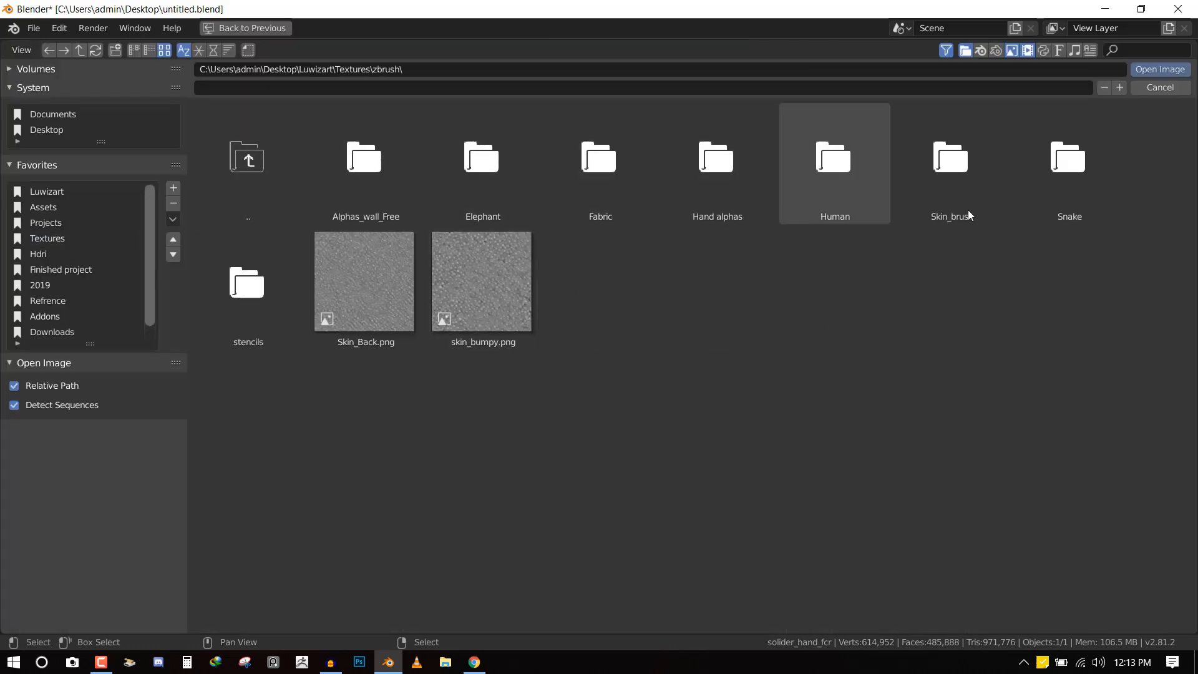
mouse_move(701, 195)
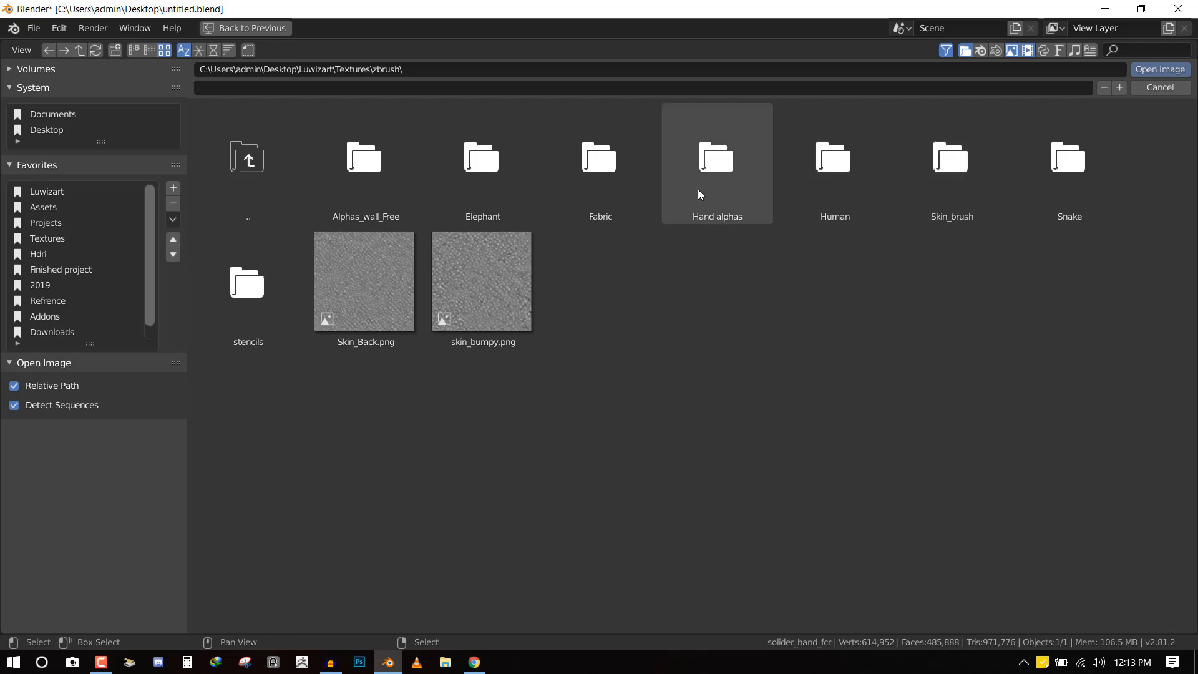
double_click(717, 157)
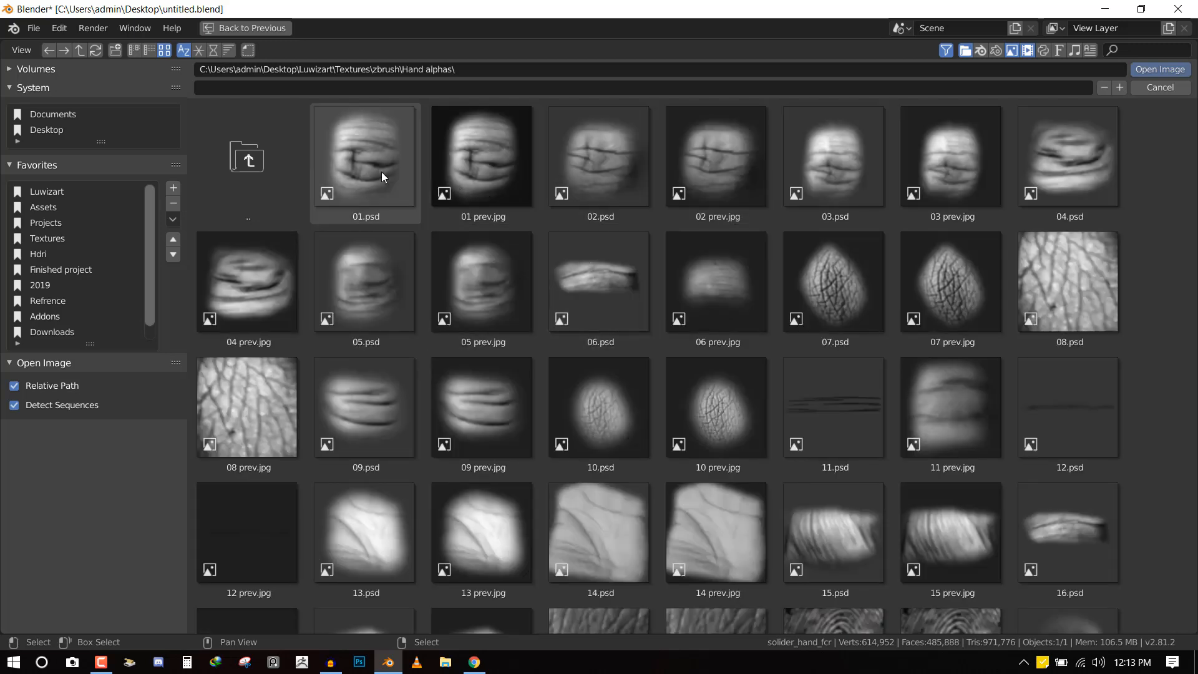
left_click(370, 160)
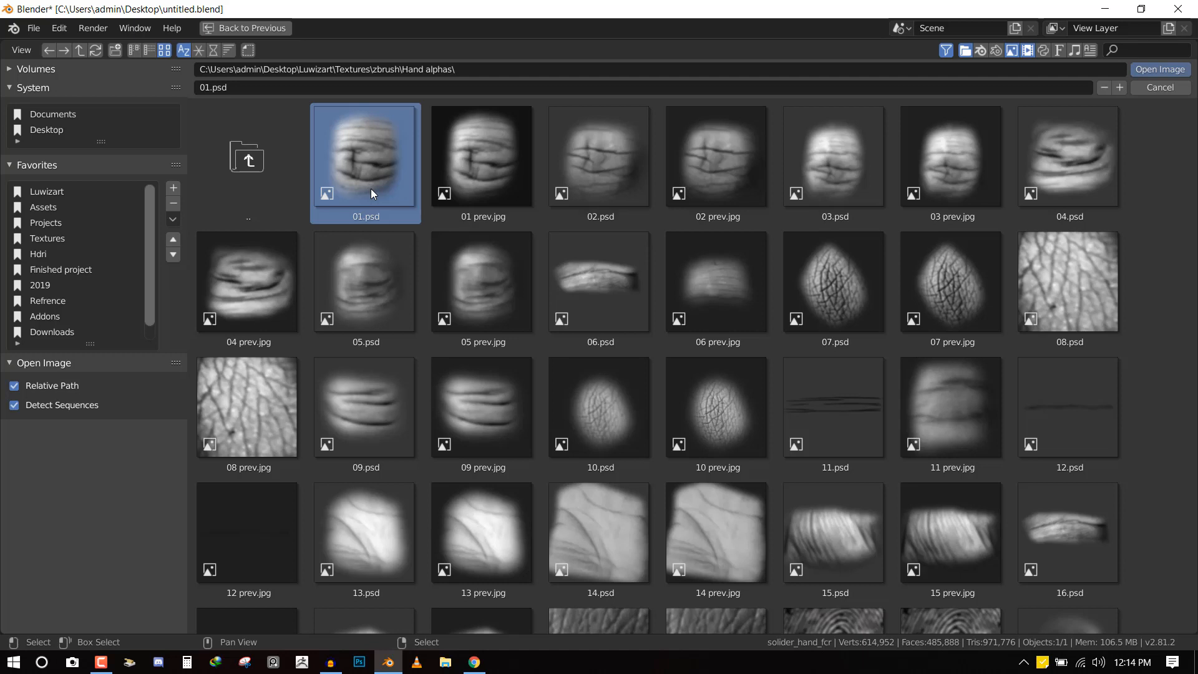
mouse_move(501, 161)
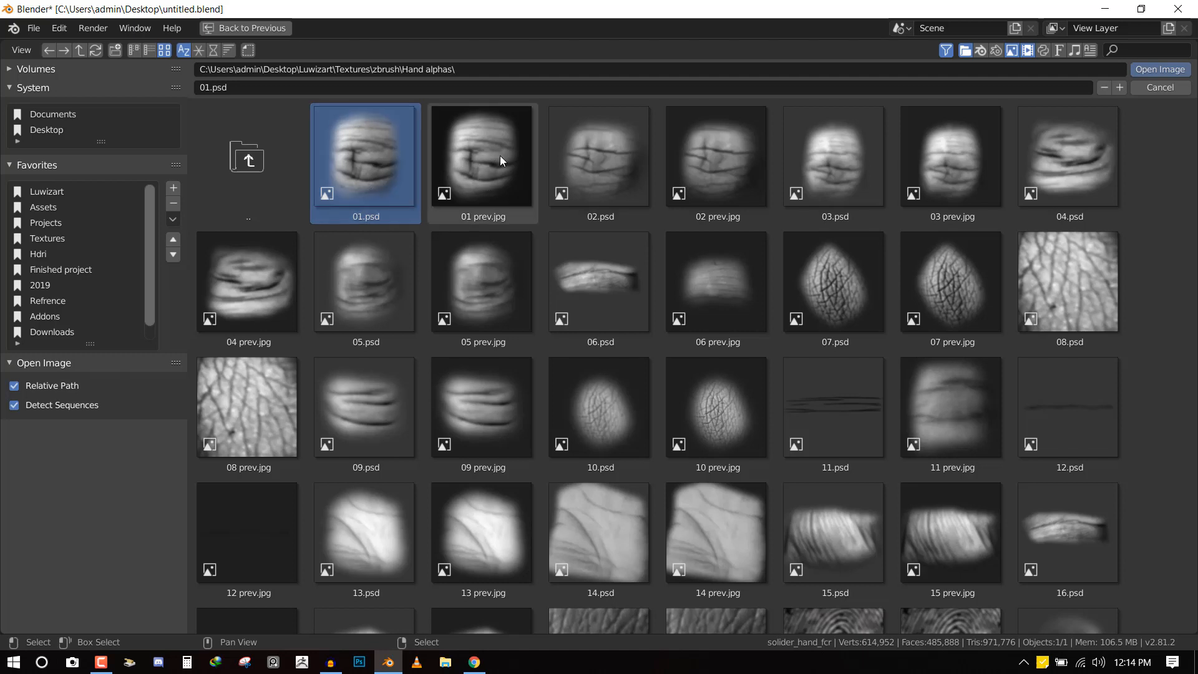
mouse_move(474, 156)
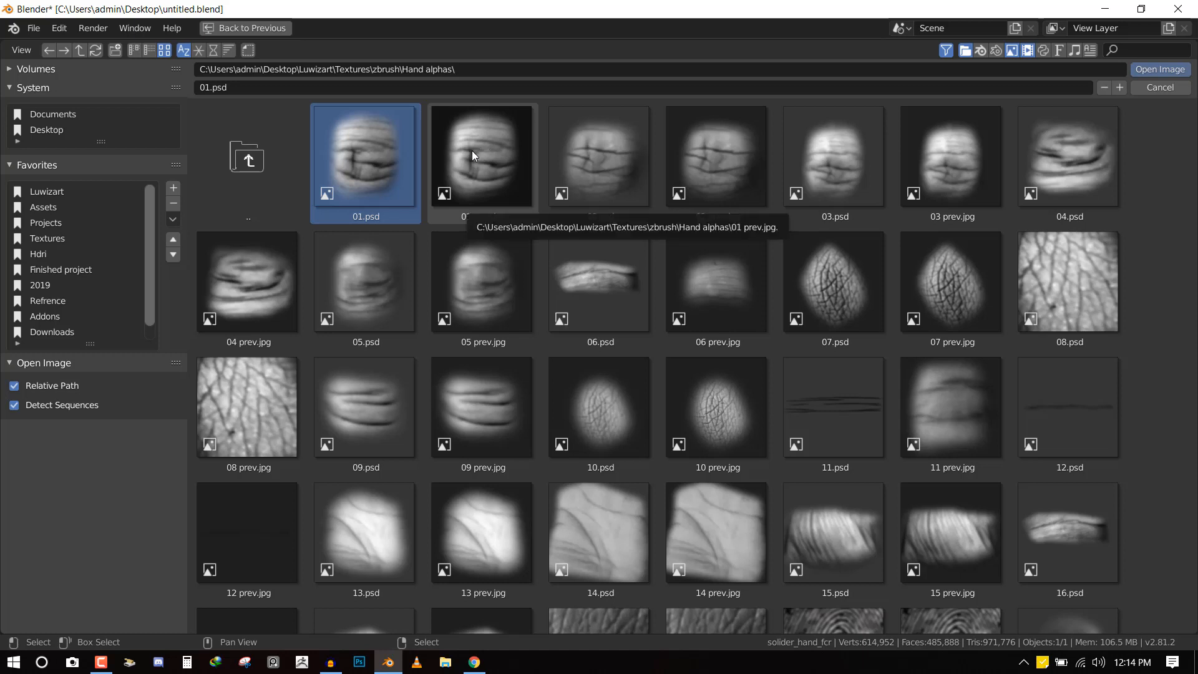
left_click(1160, 70)
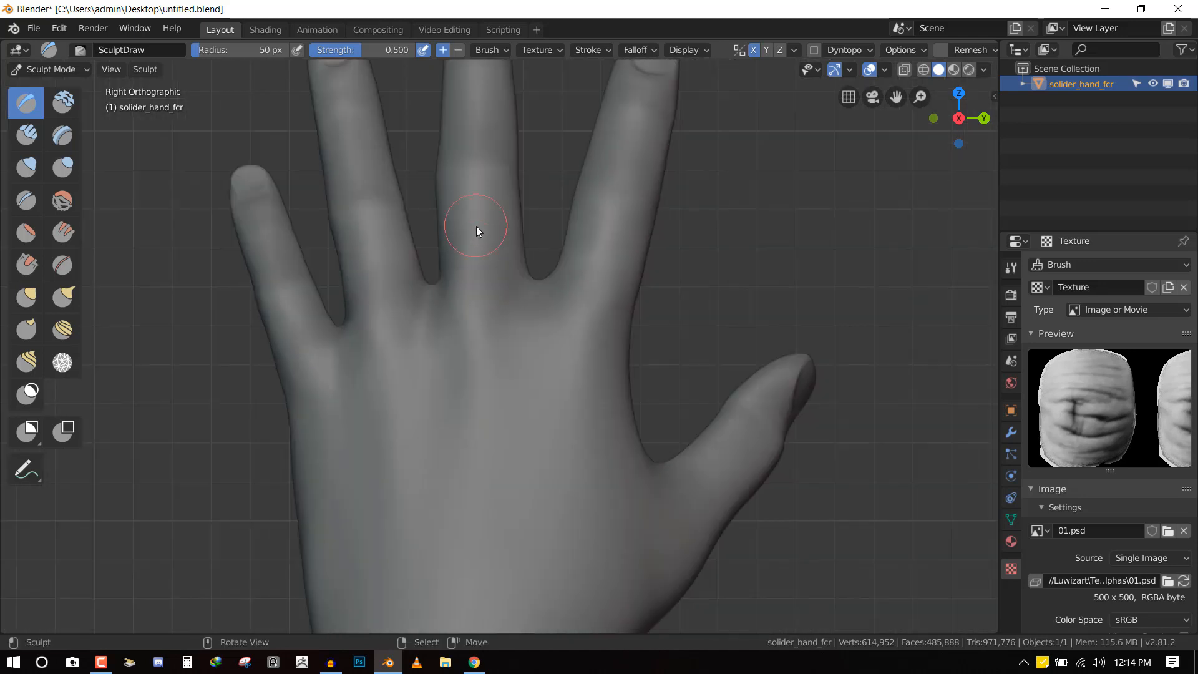
Enable Calculate under the texture's Alpha panel and lower brush strength to 0.3
left_click(589, 50)
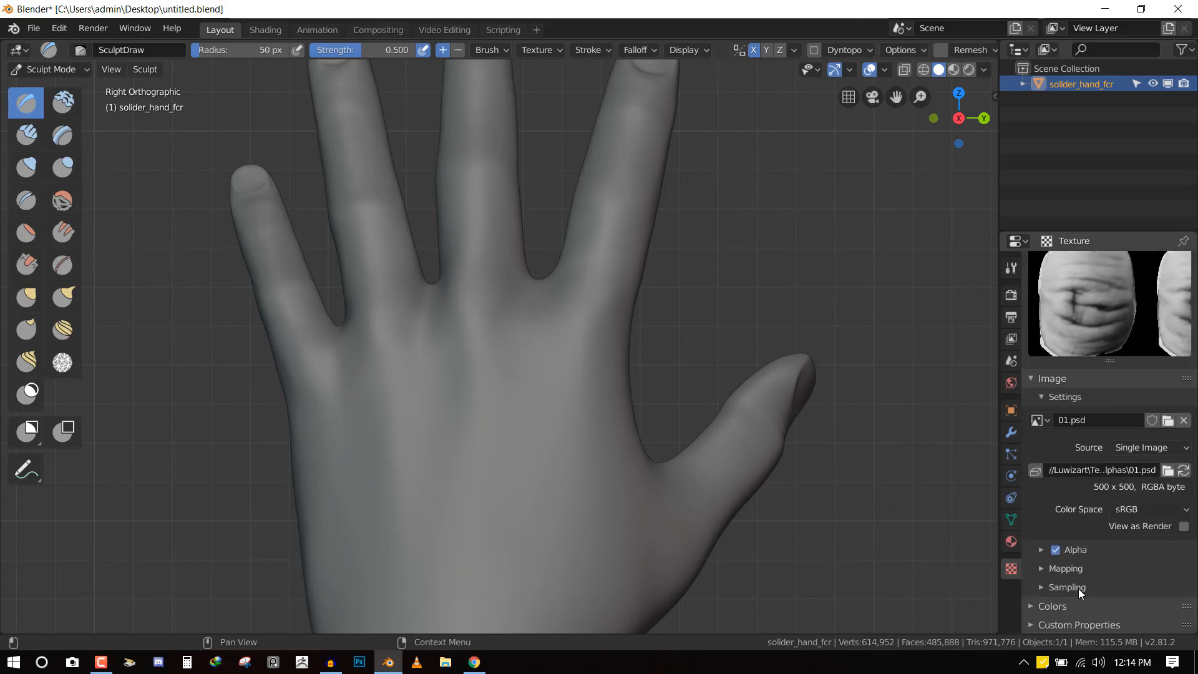
left_click(1042, 548)
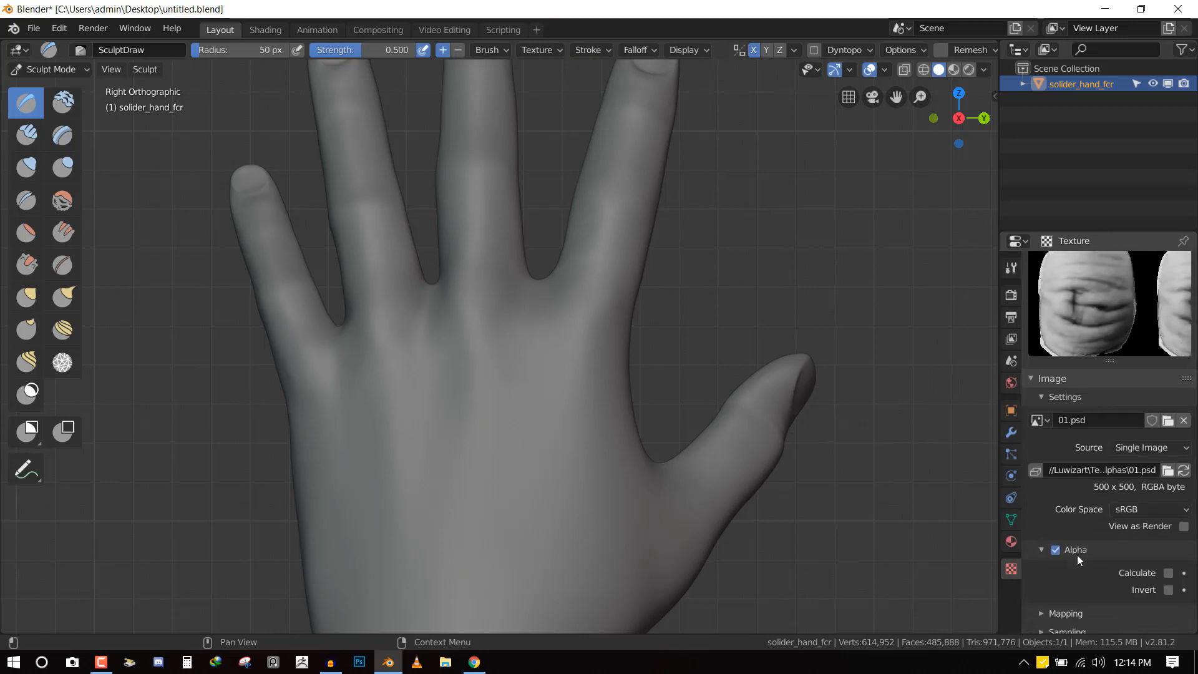
left_click(1167, 573)
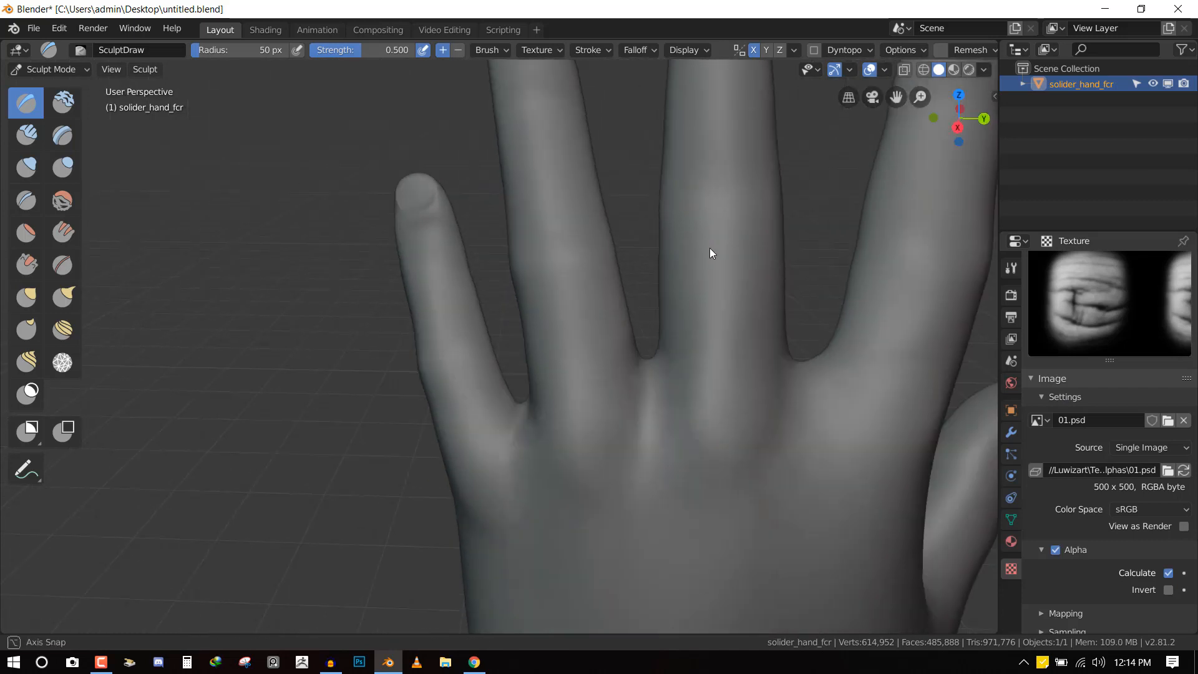
left_click(721, 218)
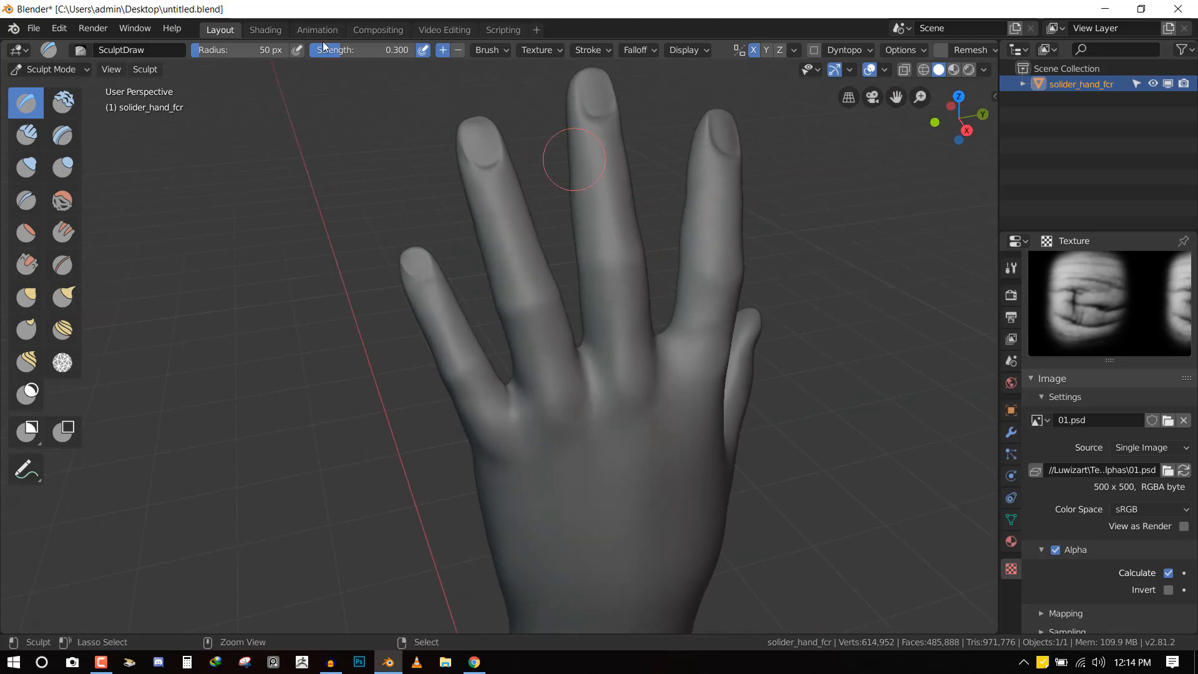
Raise strength to 0.4 and sculpt wrinkles onto the middle and neighbouring finger knuckles
type(".4")
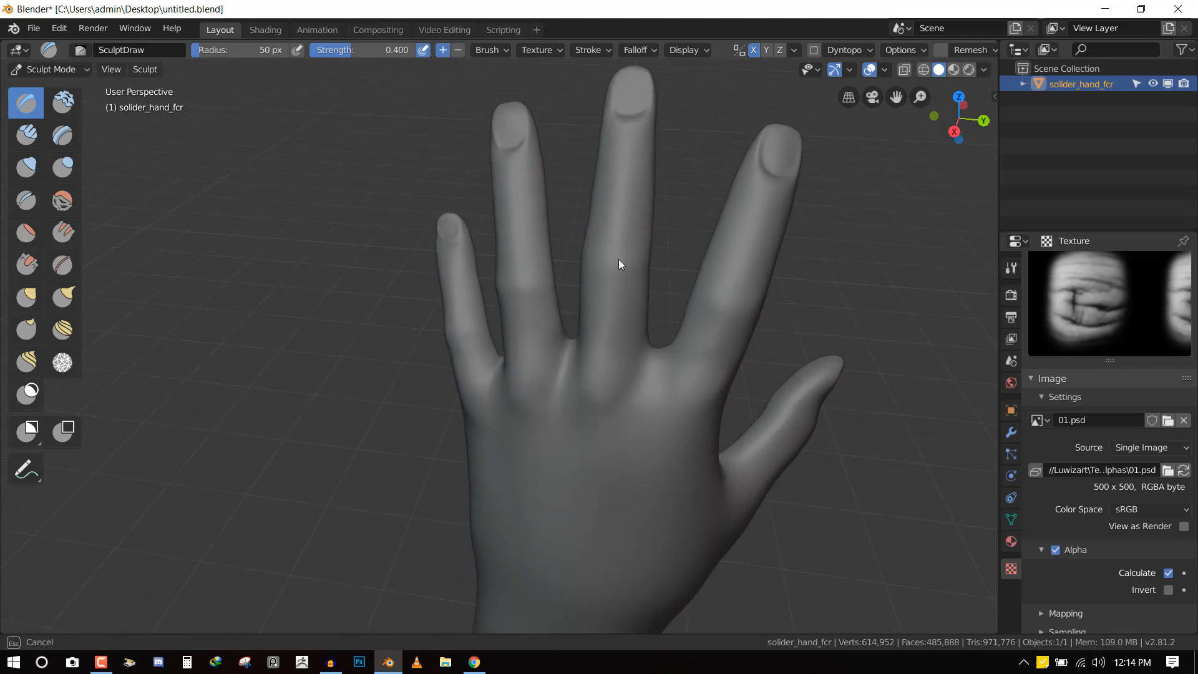
mouse_move(614, 260)
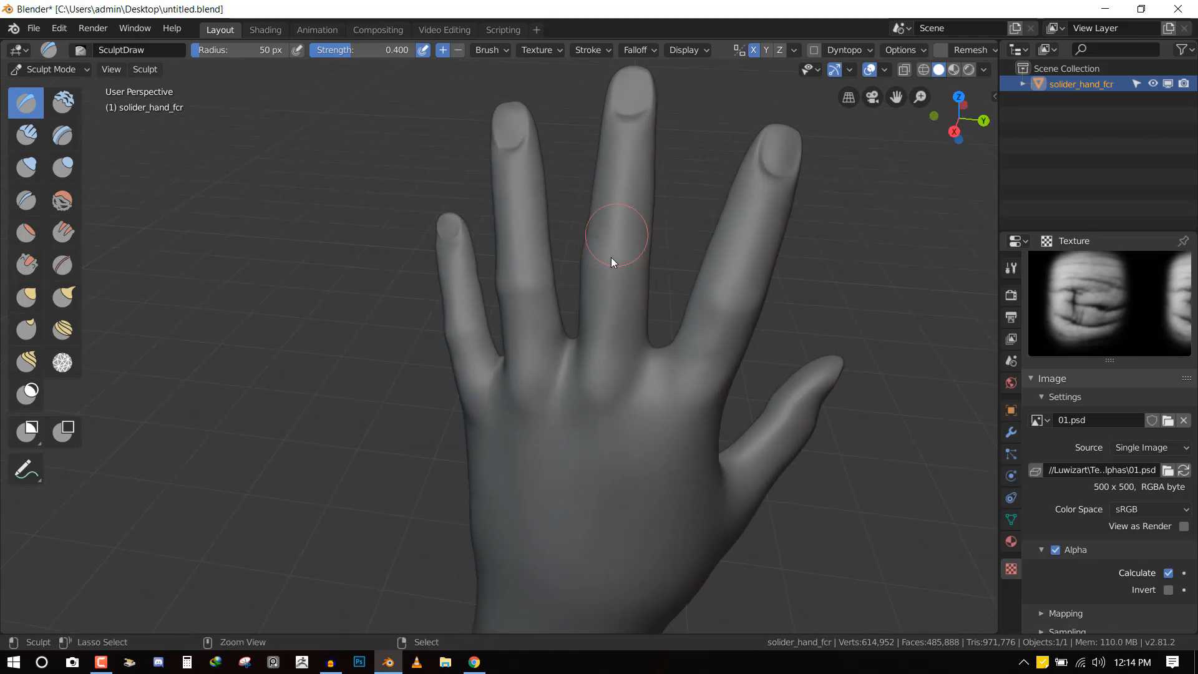
left_click_drag(615, 237, 604, 267)
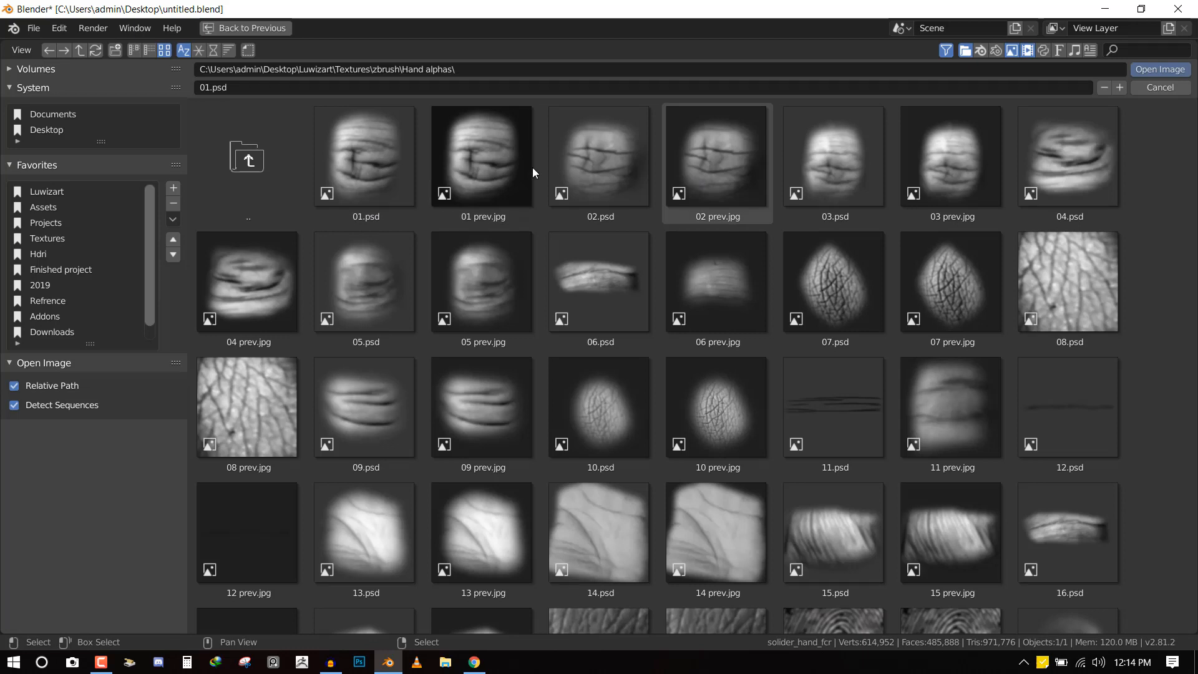
mouse_move(679, 184)
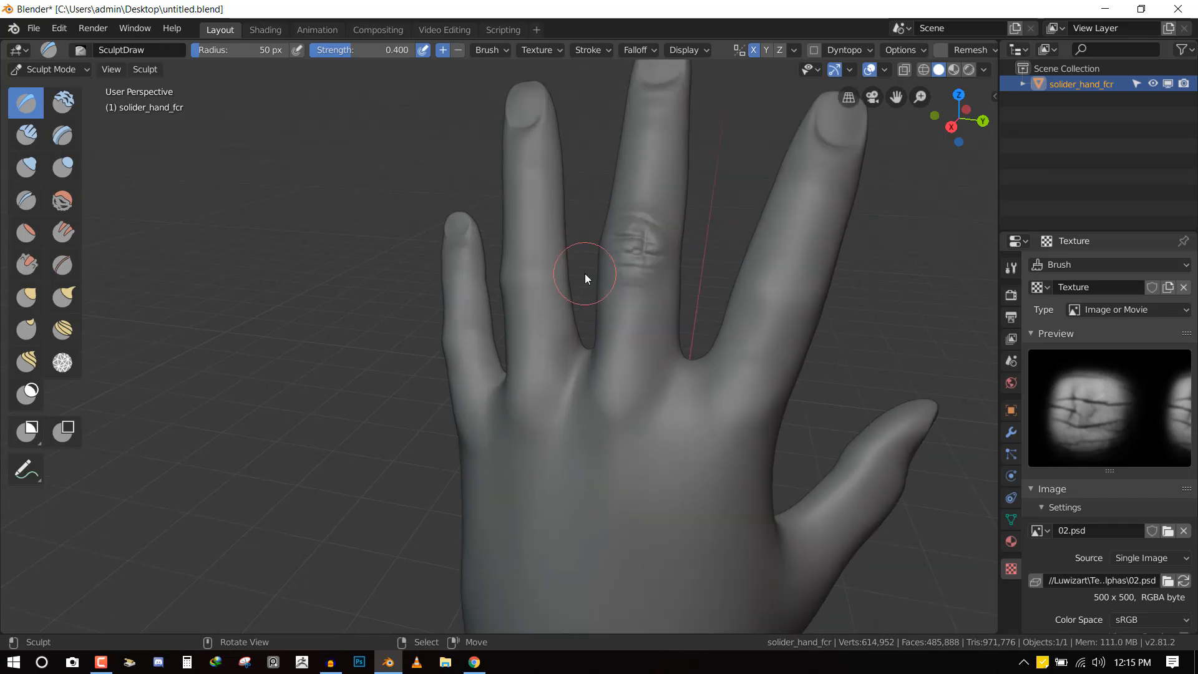
left_click_drag(584, 278, 535, 263)
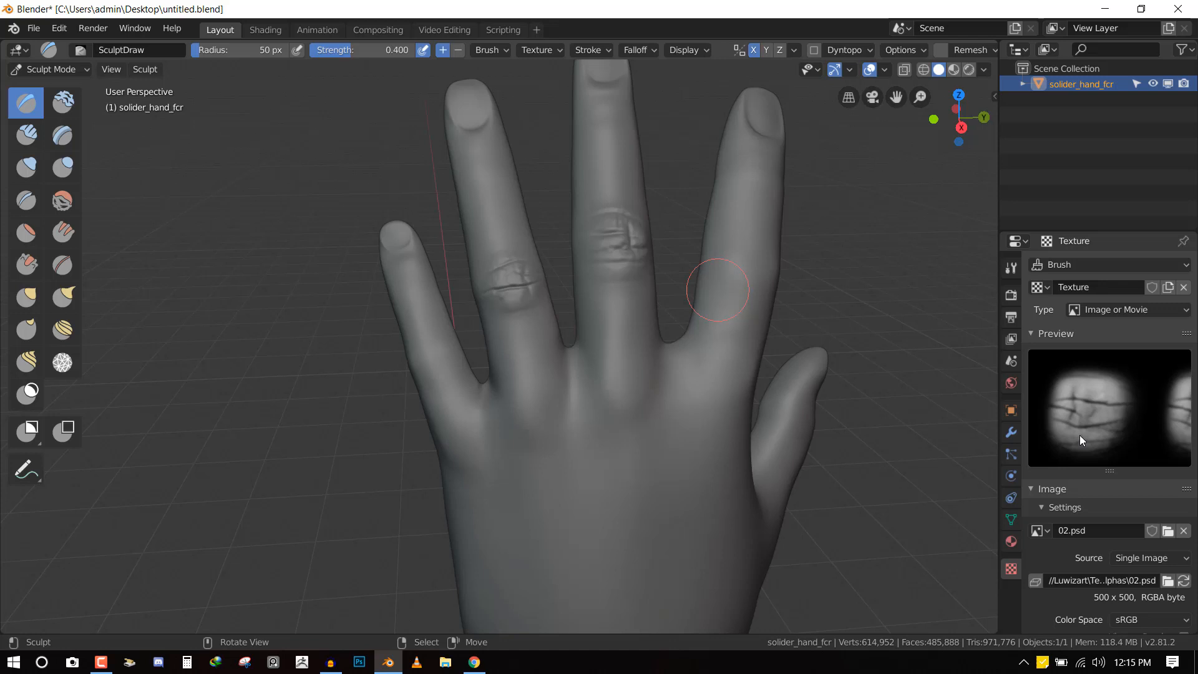
Switch the brush alpha back to 01.psd and sculpt a third knuckle wrinkle
left_click(1038, 530)
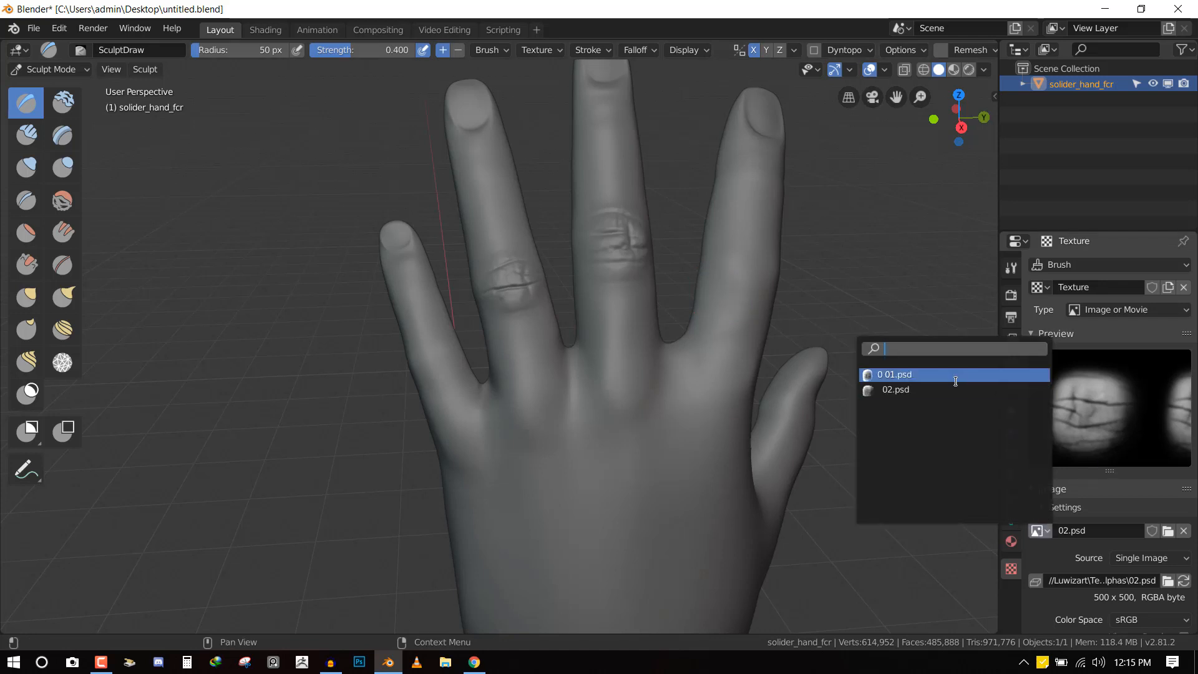
left_click(918, 374)
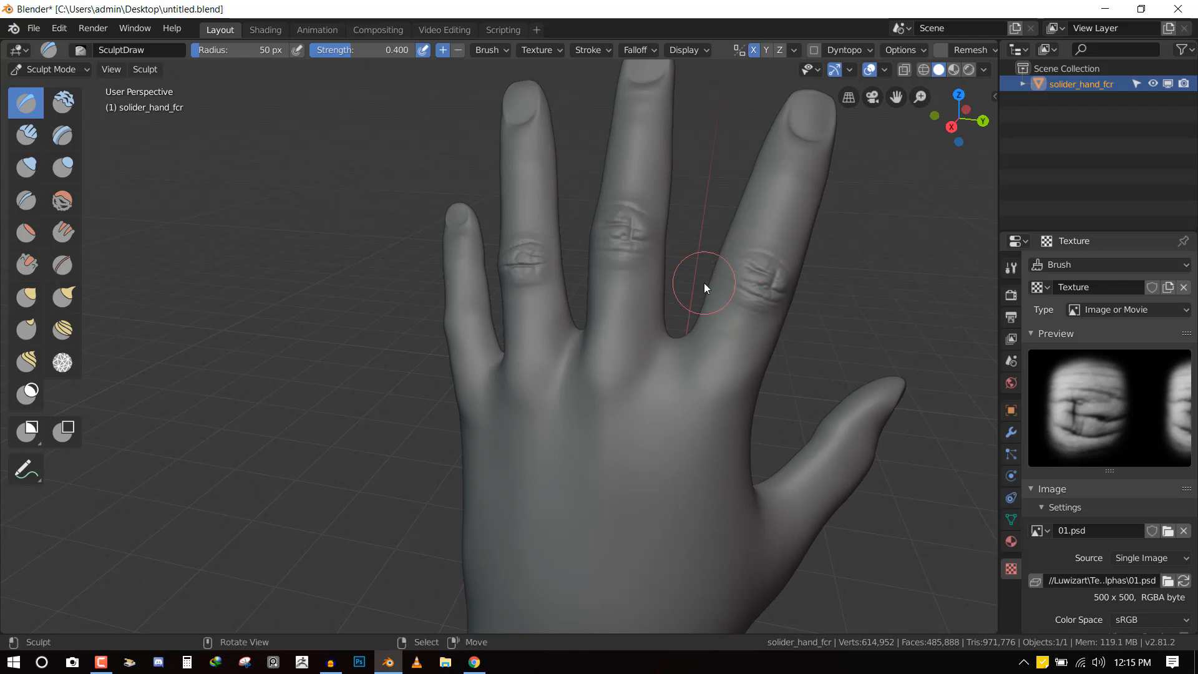
left_click_drag(702, 288, 454, 350)
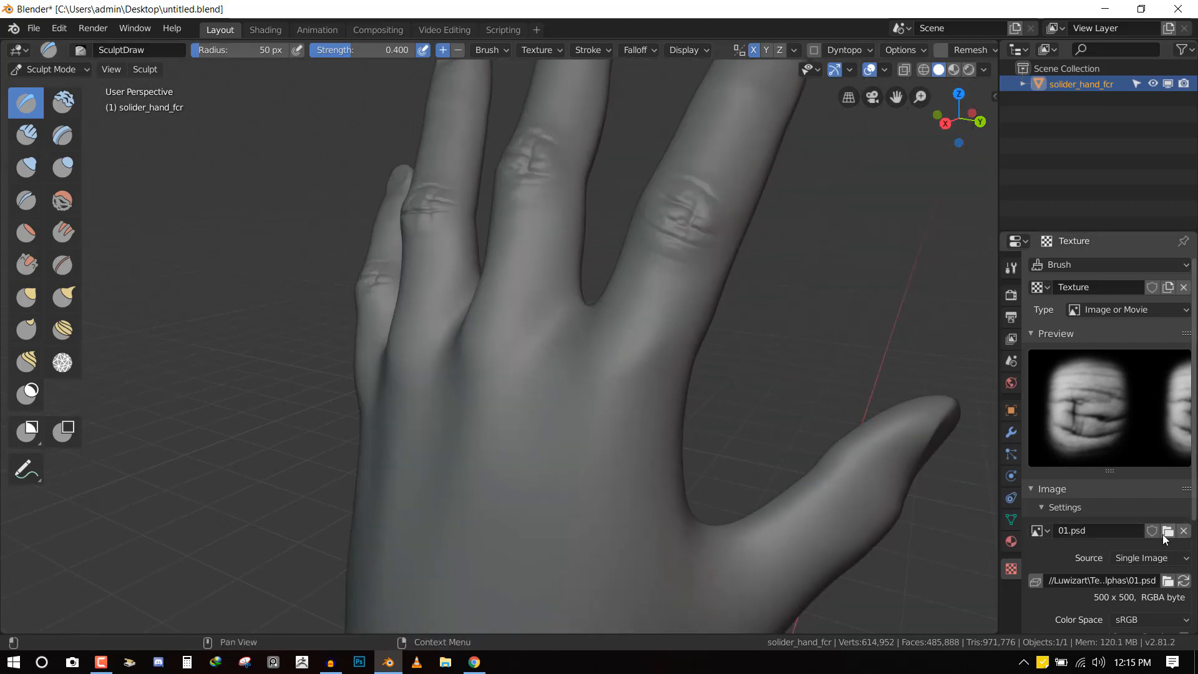
Load the 09.psd wrinkle alpha as the brush texture, then browse again for the 05.psd alpha
left_click(1167, 531)
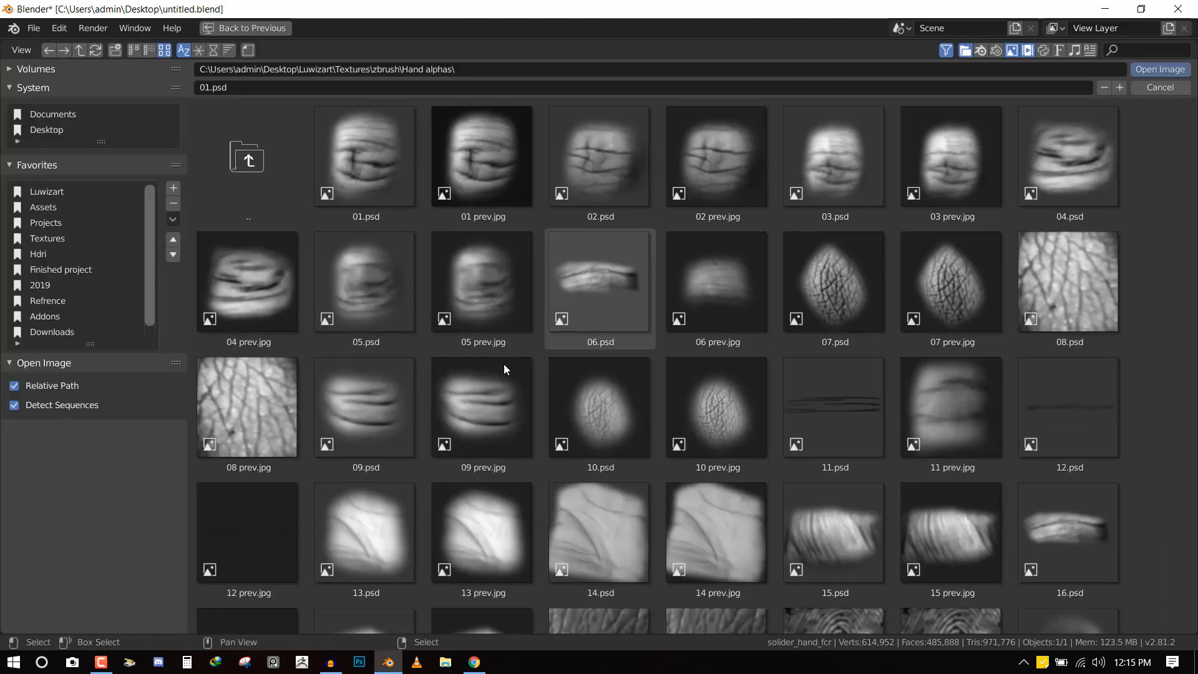
left_click(364, 407)
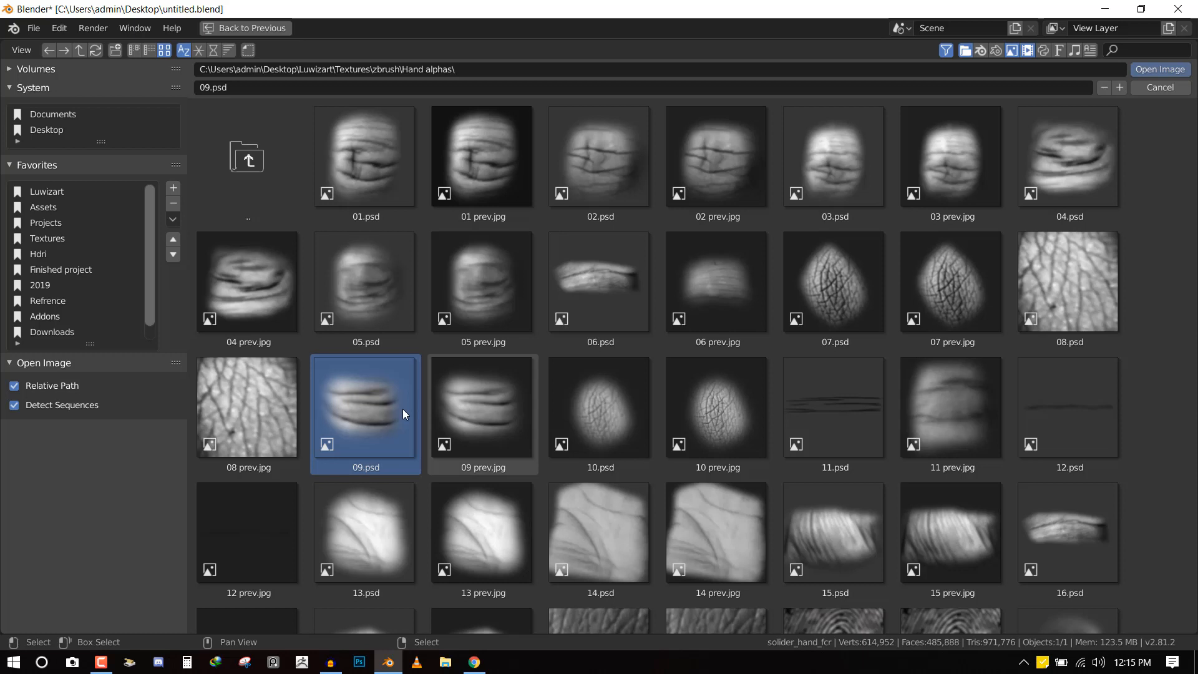
left_click(1160, 70)
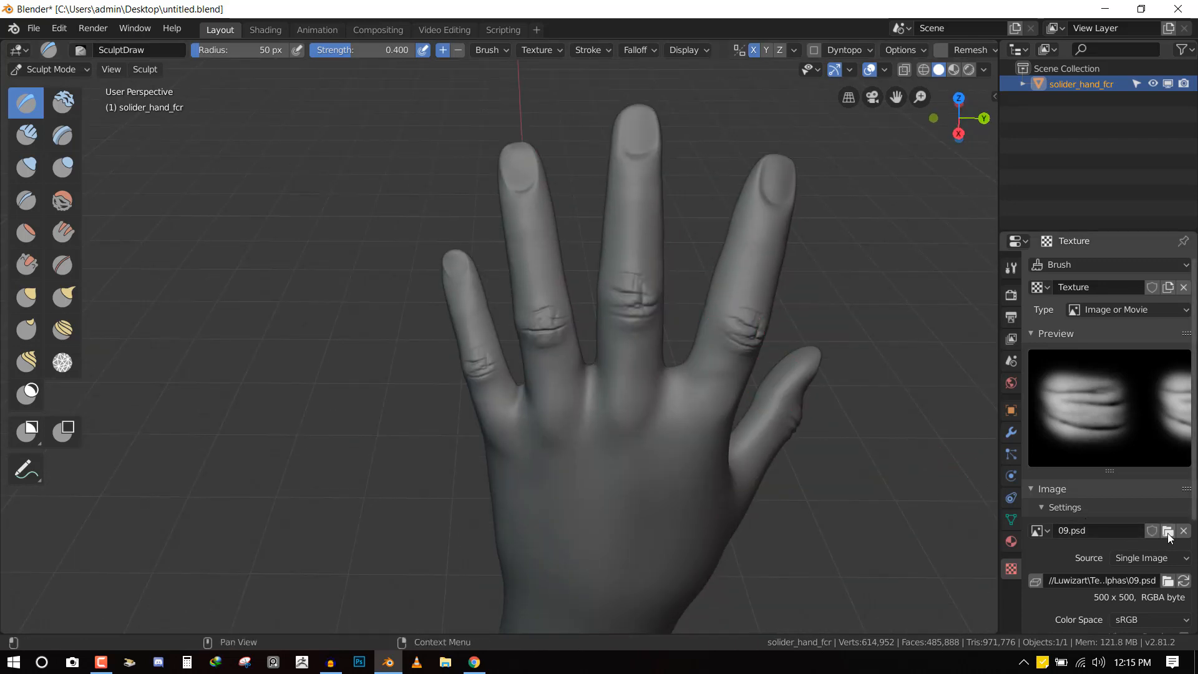
left_click(1167, 531)
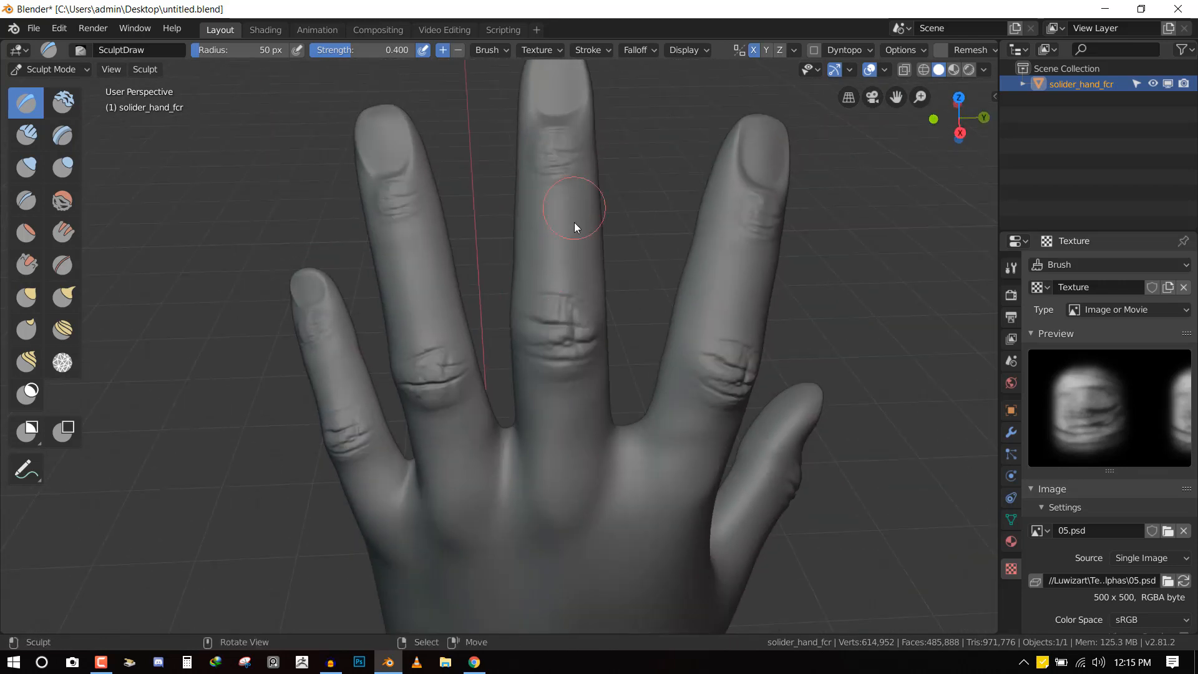
mouse_move(557, 242)
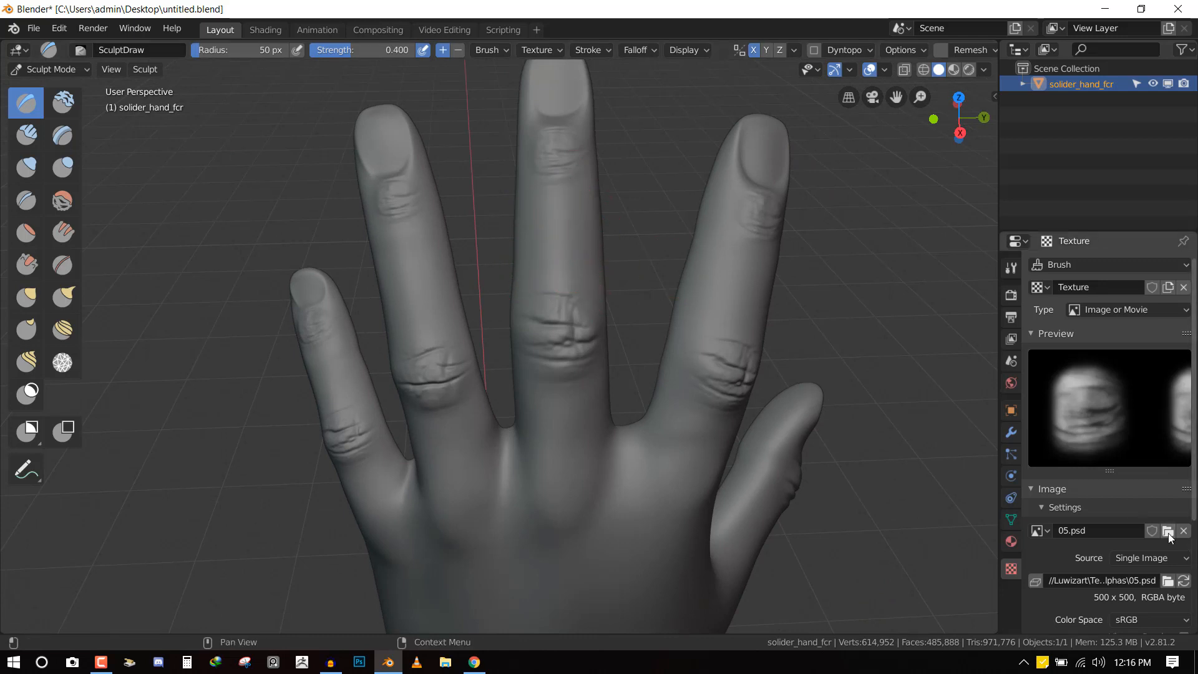
Compare 06.psd and 06 prev.jpg in the Hand alphas folder and pick 06 prev.jpg as the next alpha
left_click(1165, 532)
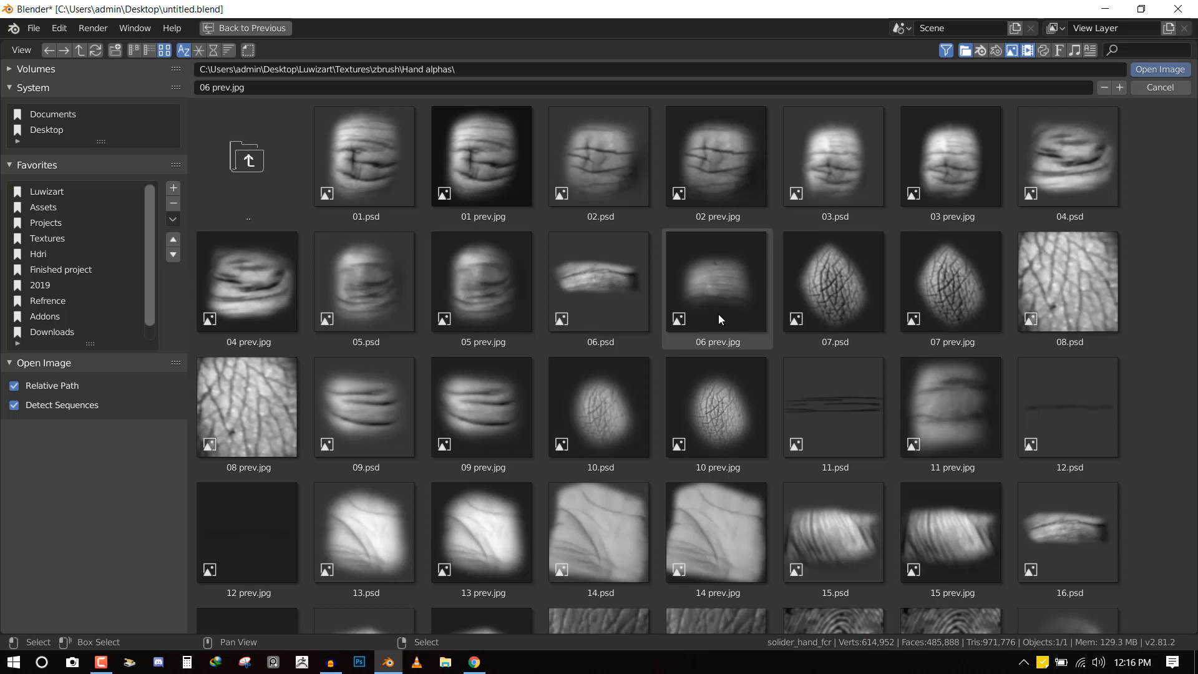
mouse_move(713, 351)
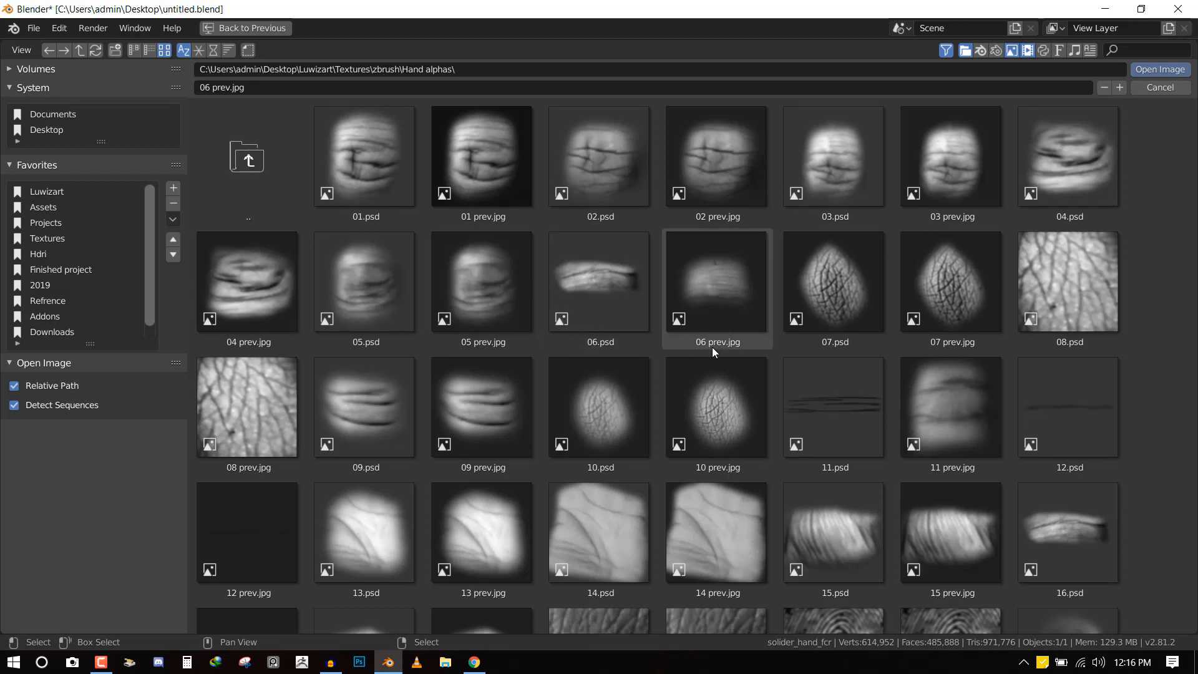
left_click(599, 297)
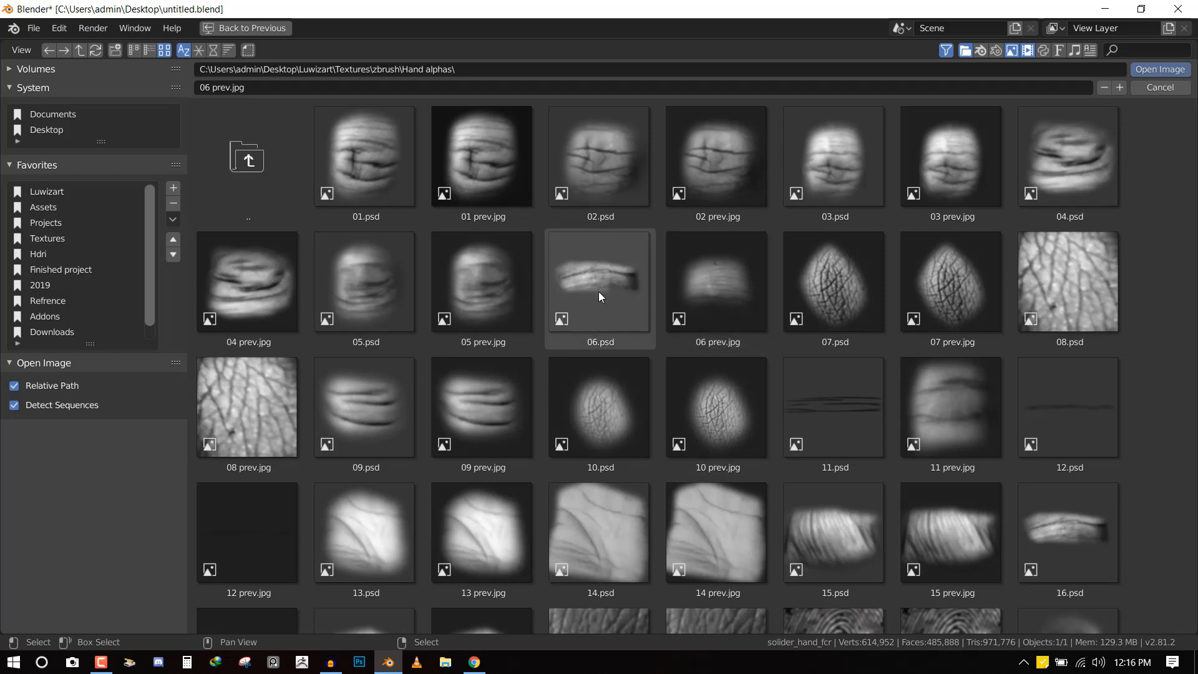
left_click(599, 293)
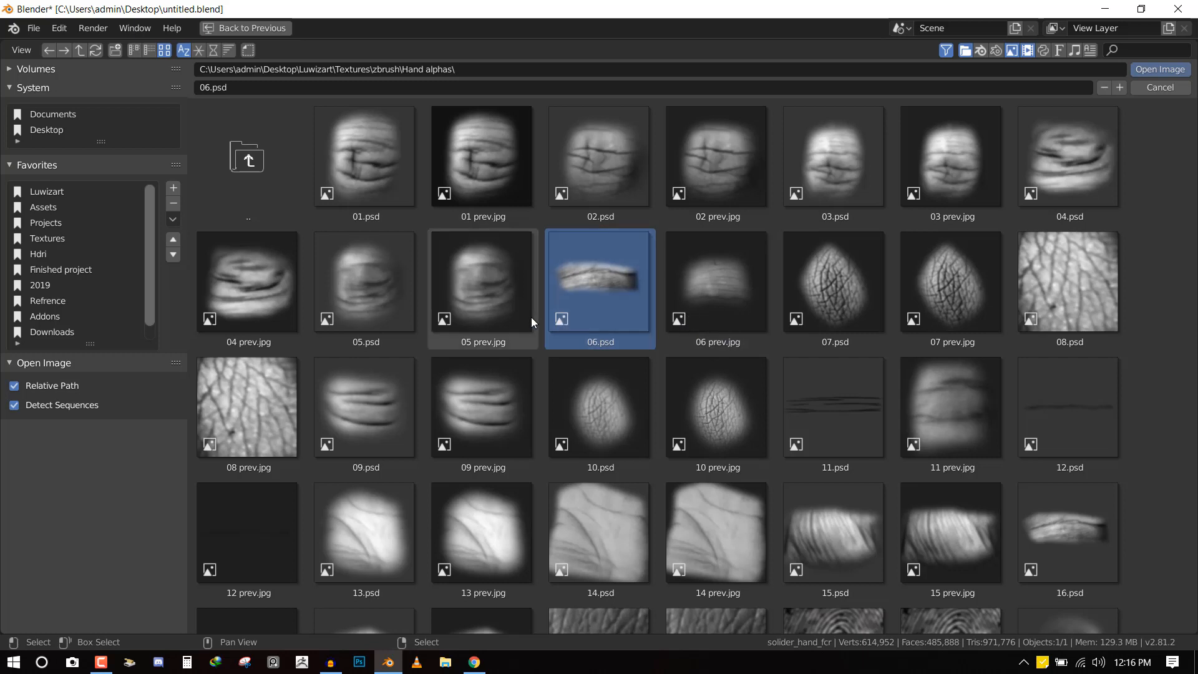
mouse_move(626, 312)
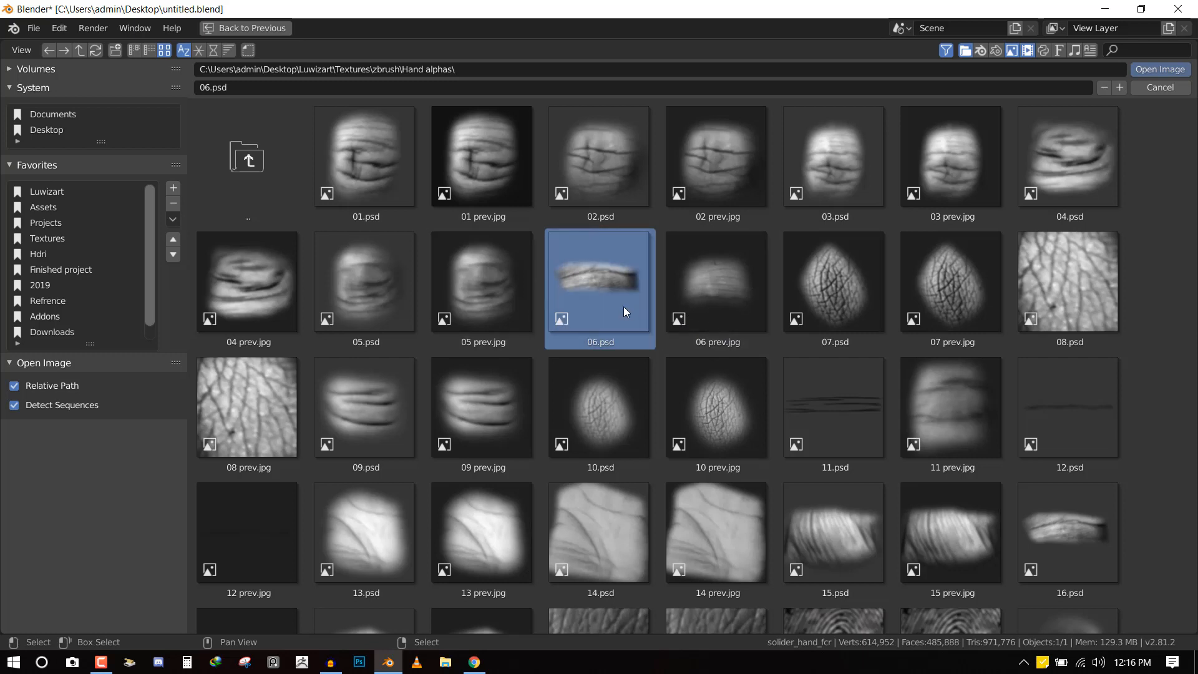
mouse_move(745, 317)
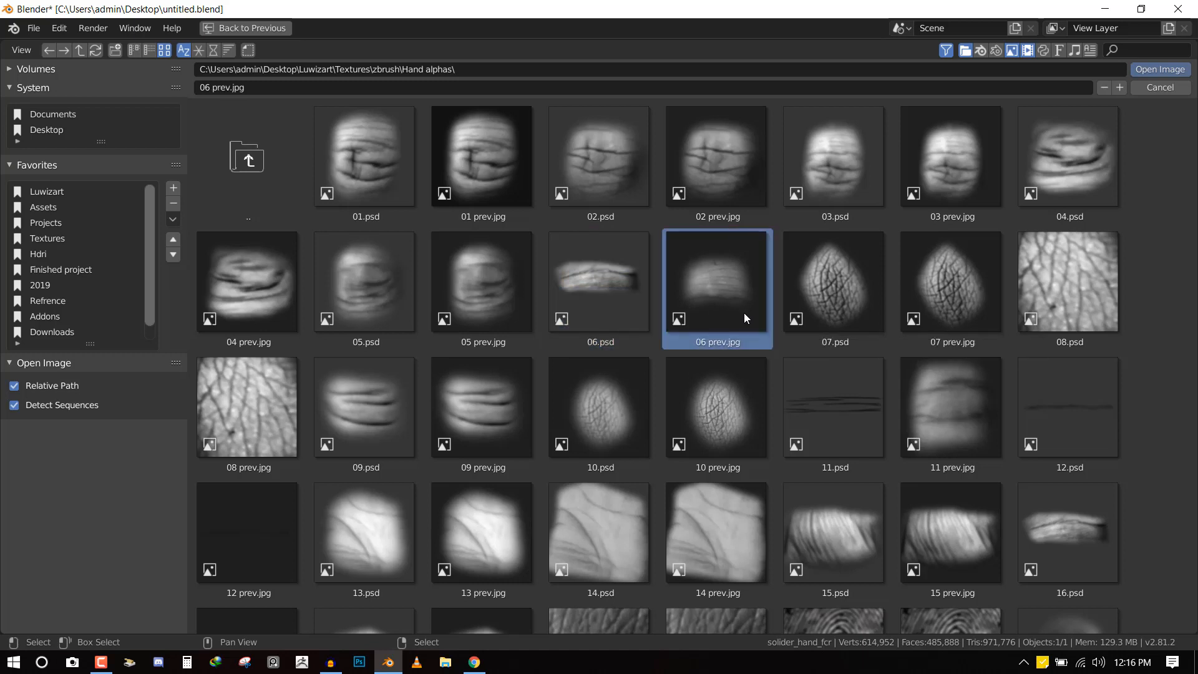
scroll("down", 3)
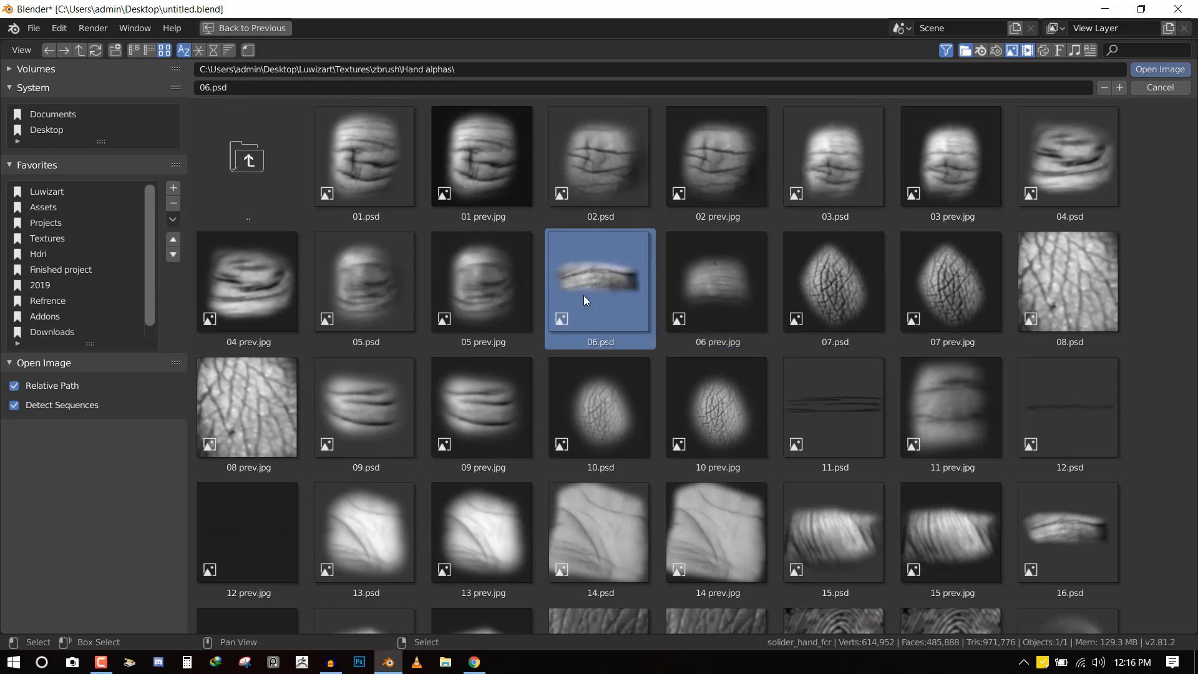
left_click(1160, 70)
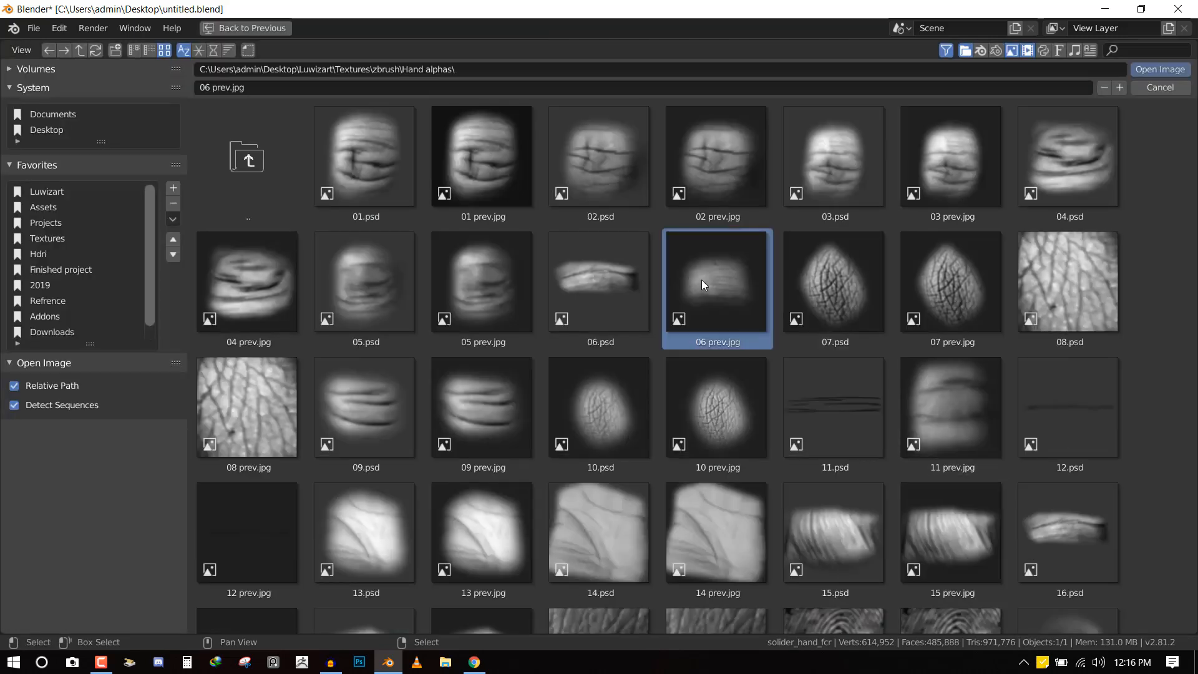
Load 06 prev.jpg and stroke wrinkle creases over the leftmost and middle finger knuckles
left_click(1160, 70)
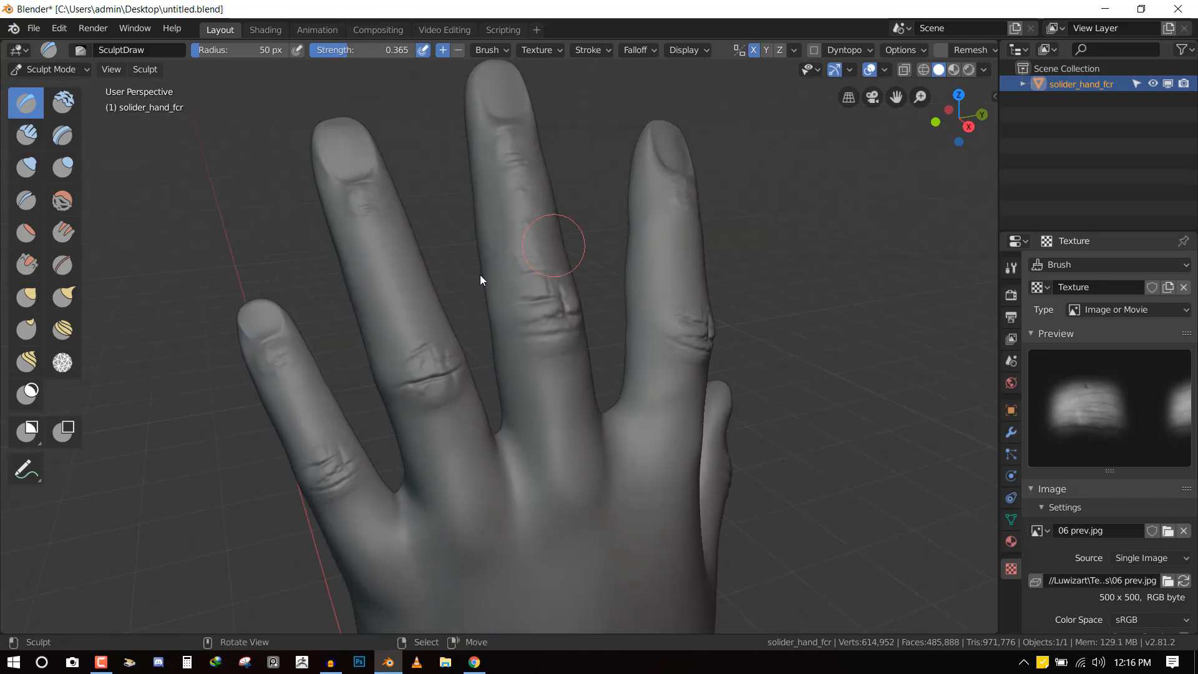
mouse_move(397, 292)
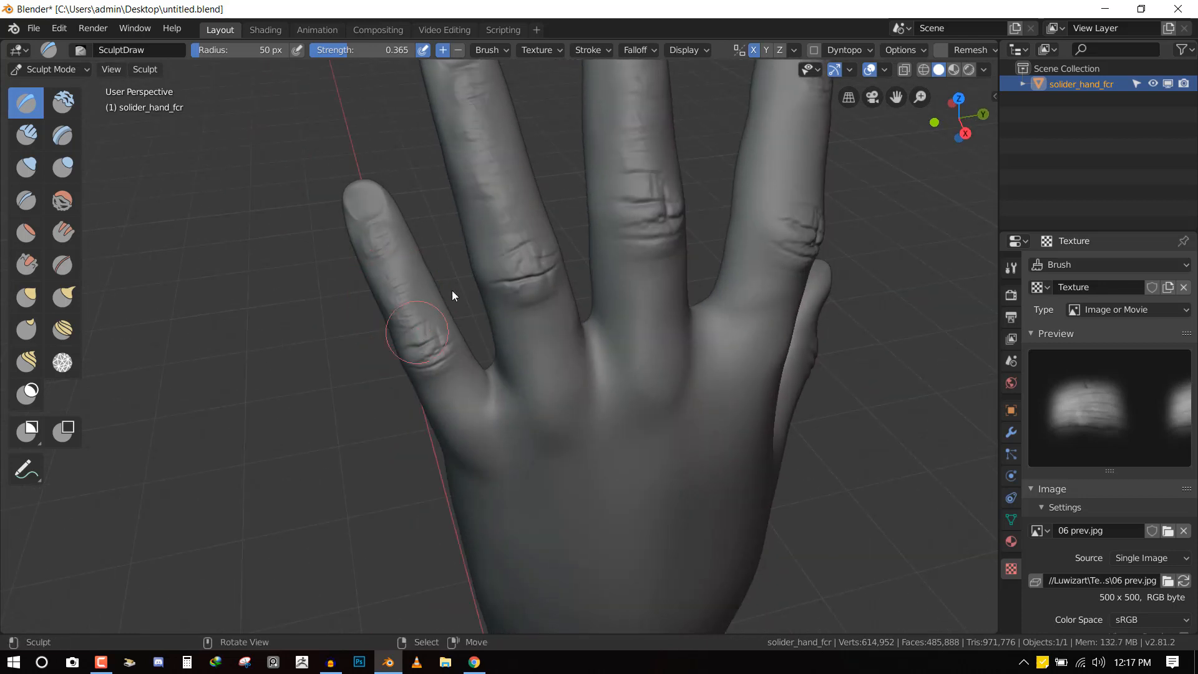
left_click_drag(452, 295, 702, 301)
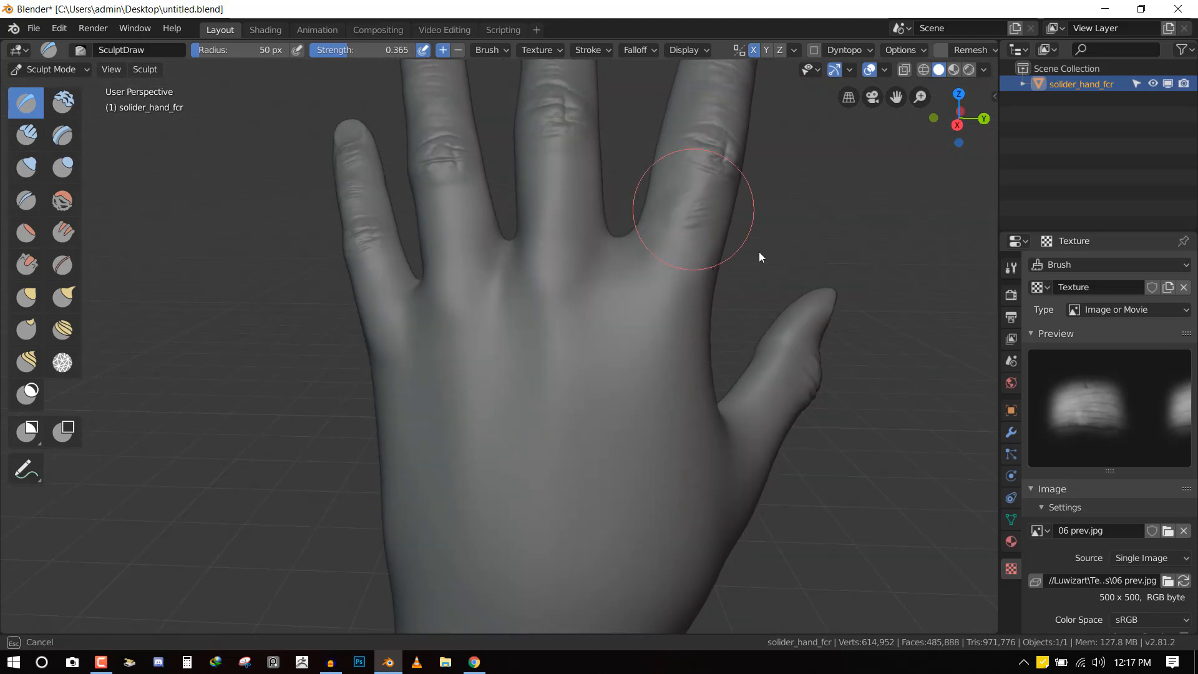
left_click_drag(759, 257, 659, 202)
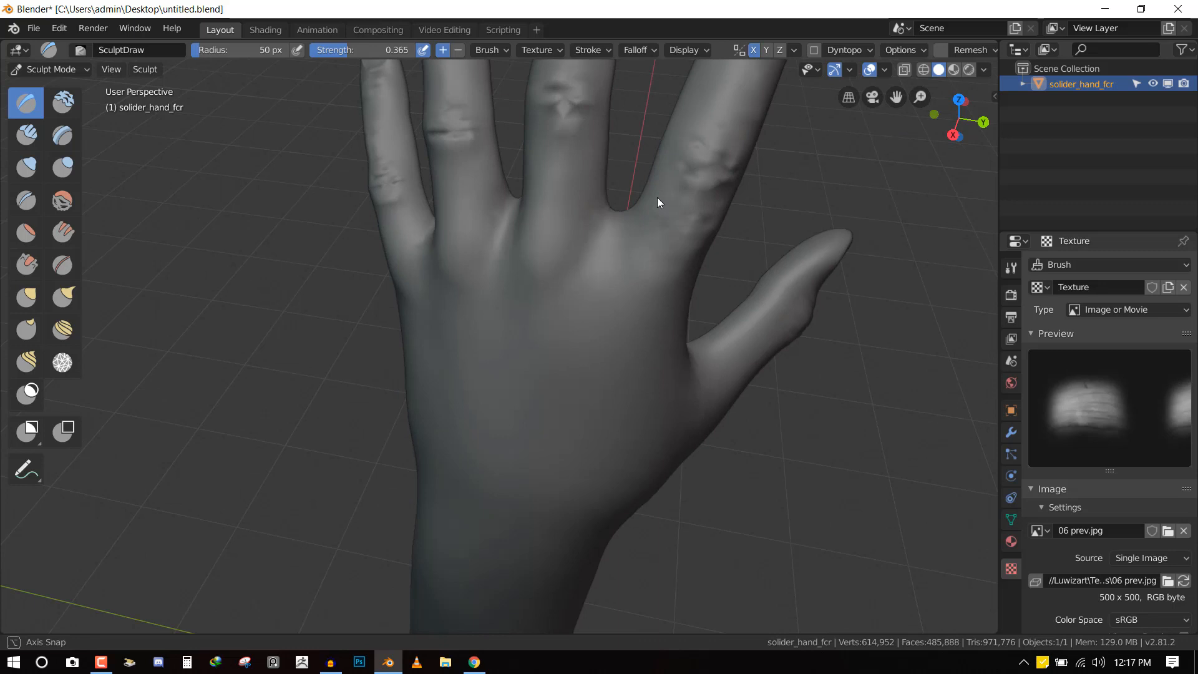
left_click_drag(659, 203, 714, 210)
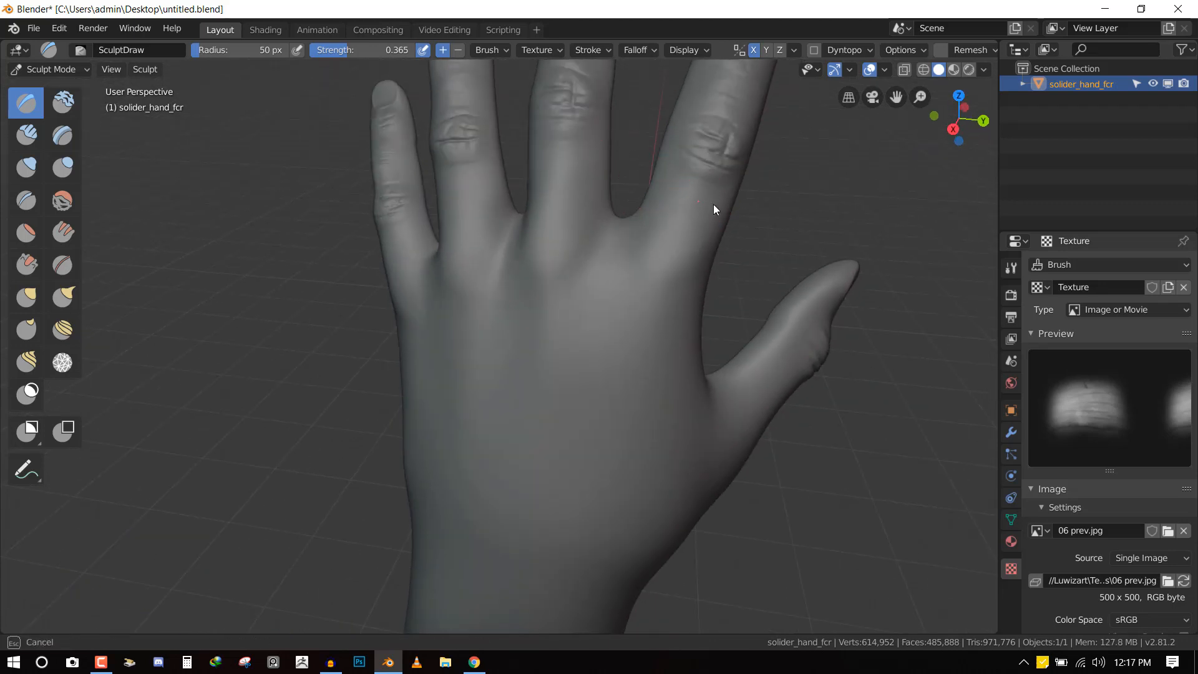
mouse_move(545, 160)
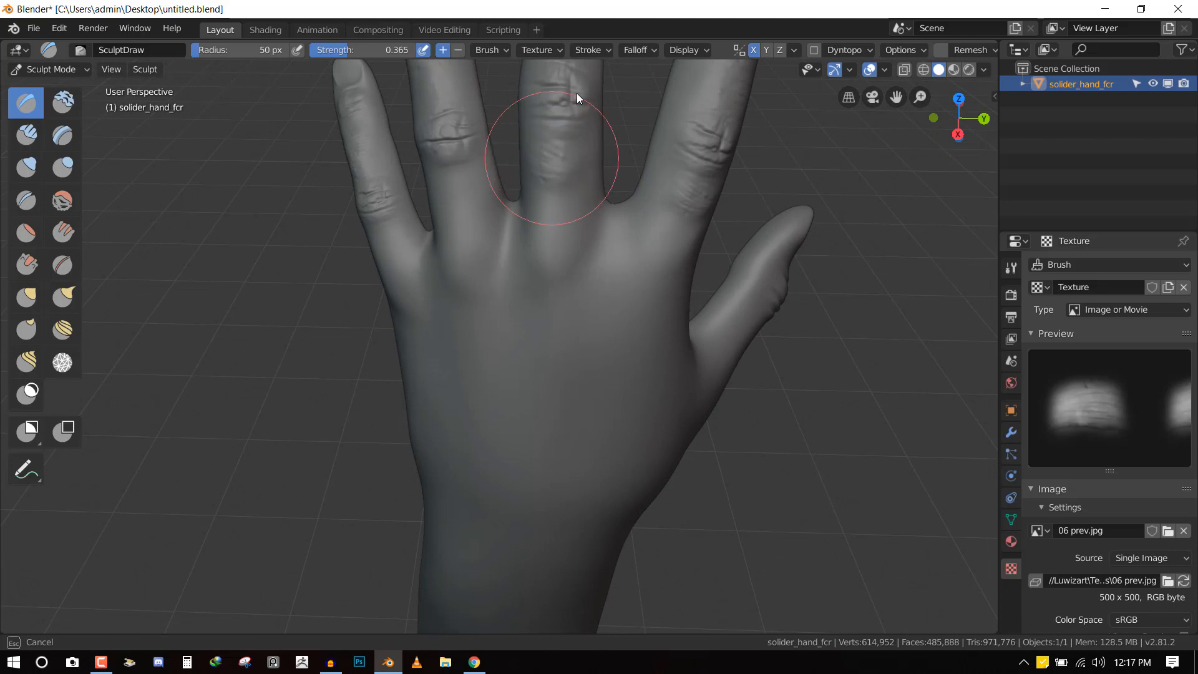
left_click_drag(577, 98, 458, 200)
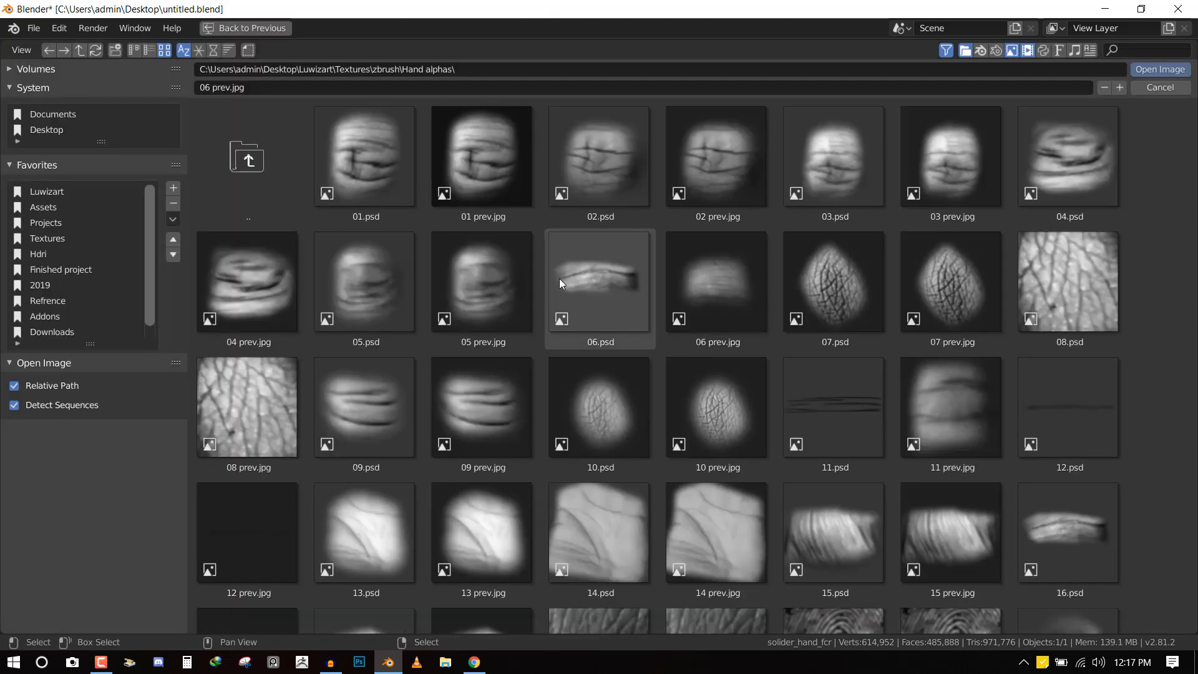
Switch to the 07.psd cracked-skin alpha and stamp crackle detail below the knuckles at strength 0.242
scroll("down", 3)
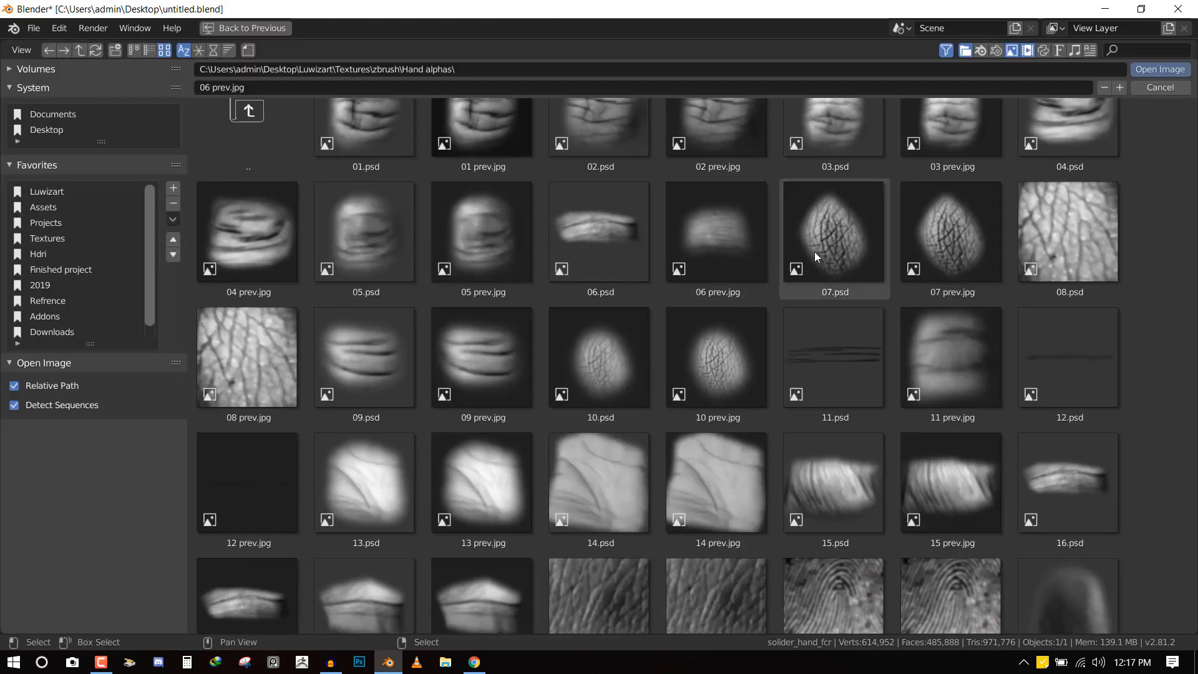
left_click(833, 237)
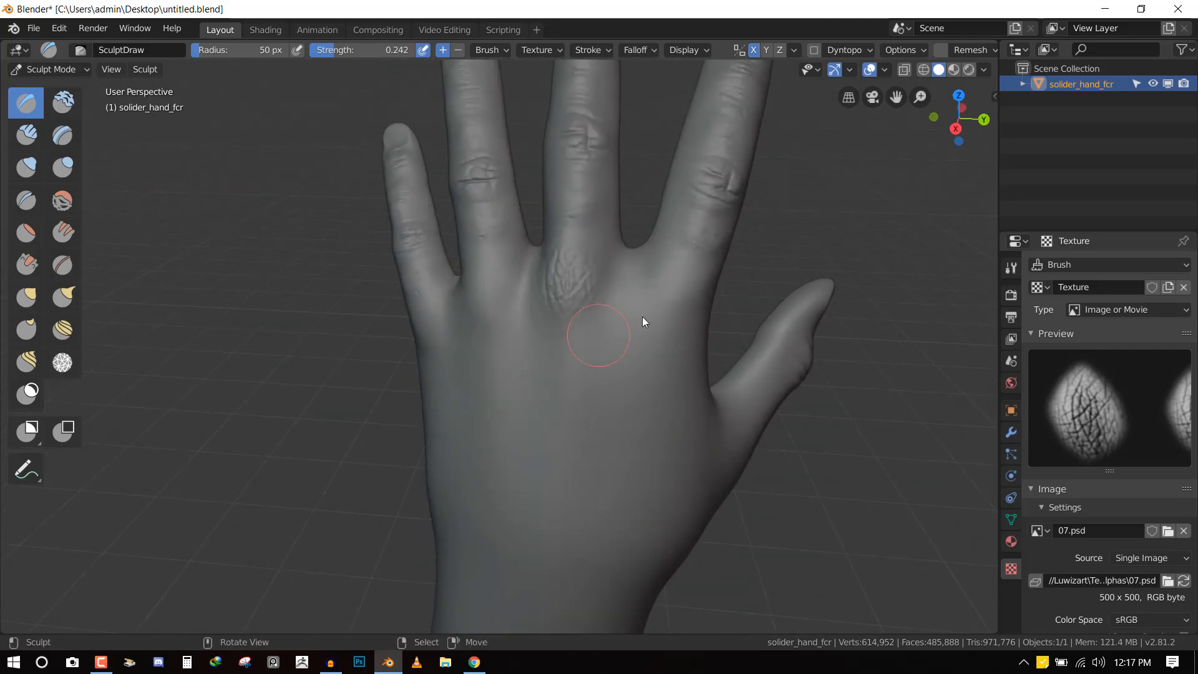
left_click_drag(597, 334, 665, 298)
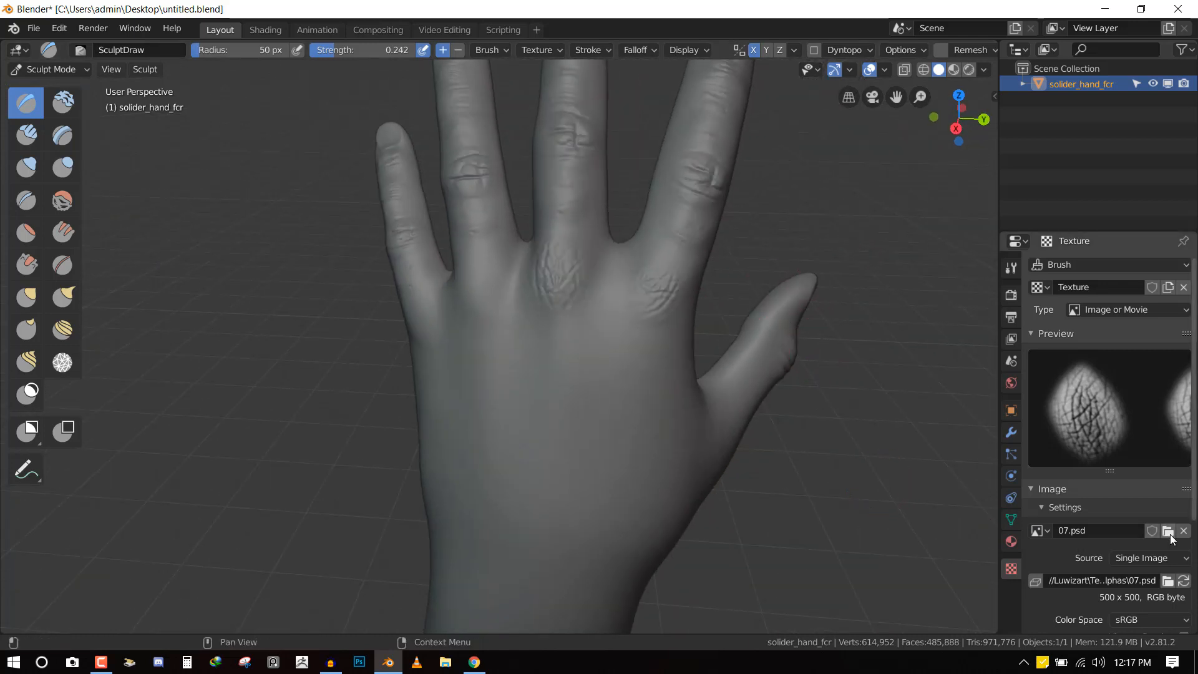
Load the 10.psd oval skin alpha and add skin detail to the back of the hand
left_click(1167, 531)
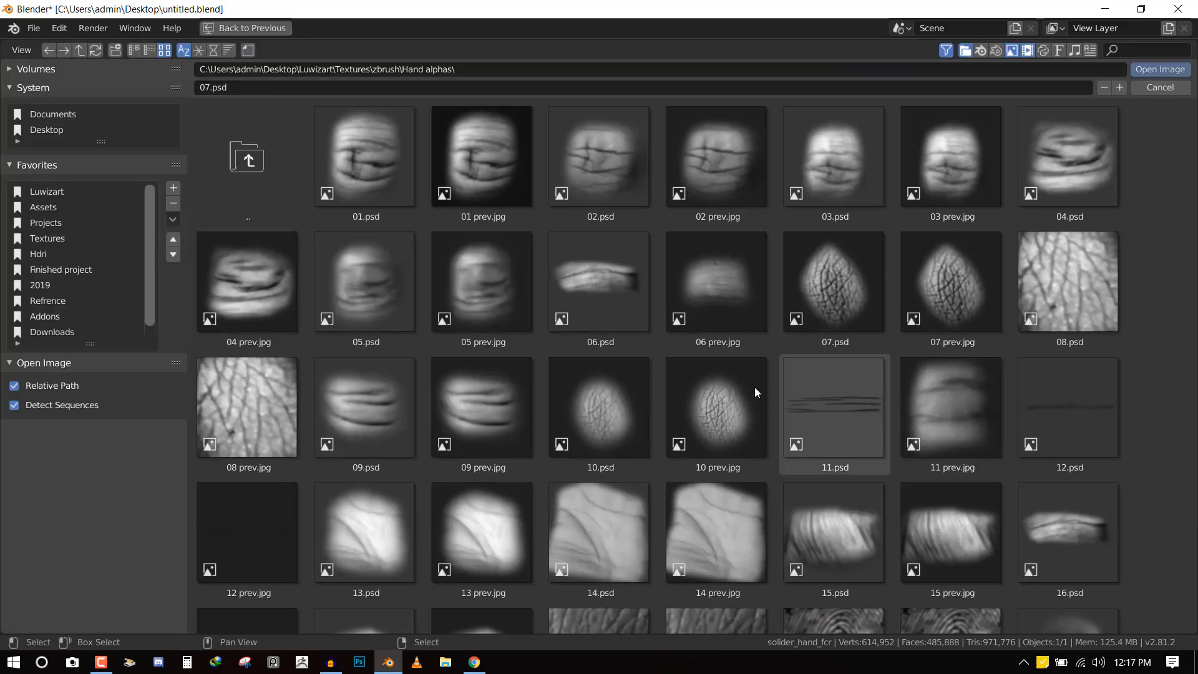
left_click(599, 406)
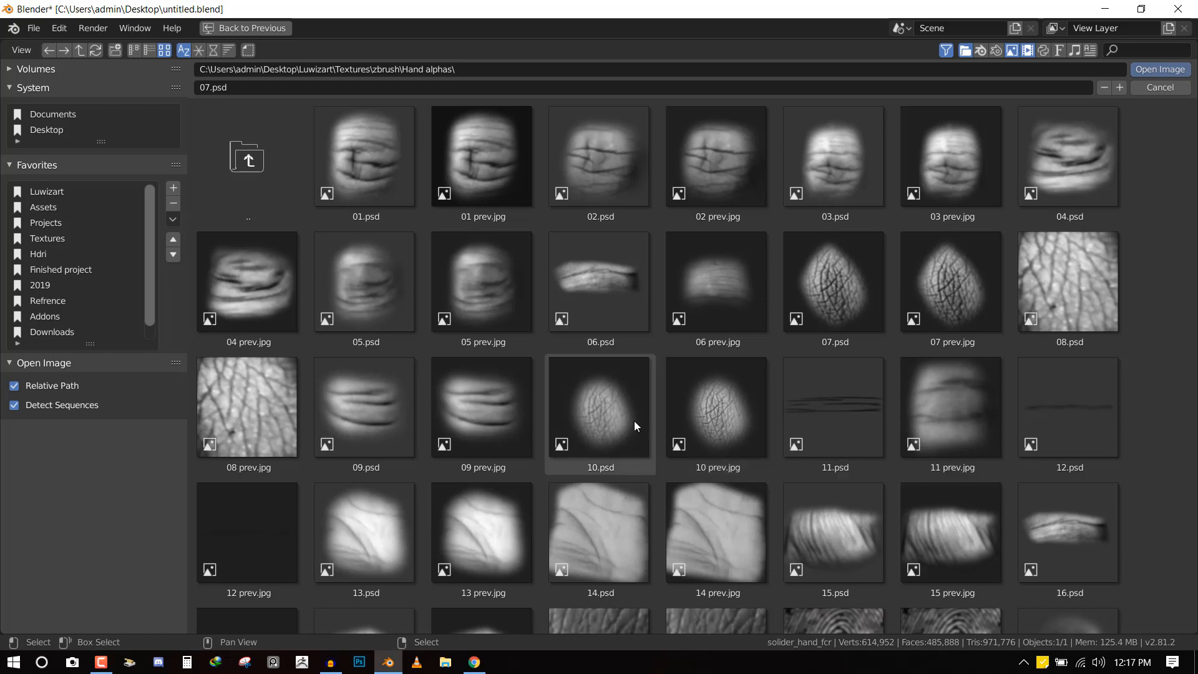
left_click(624, 424)
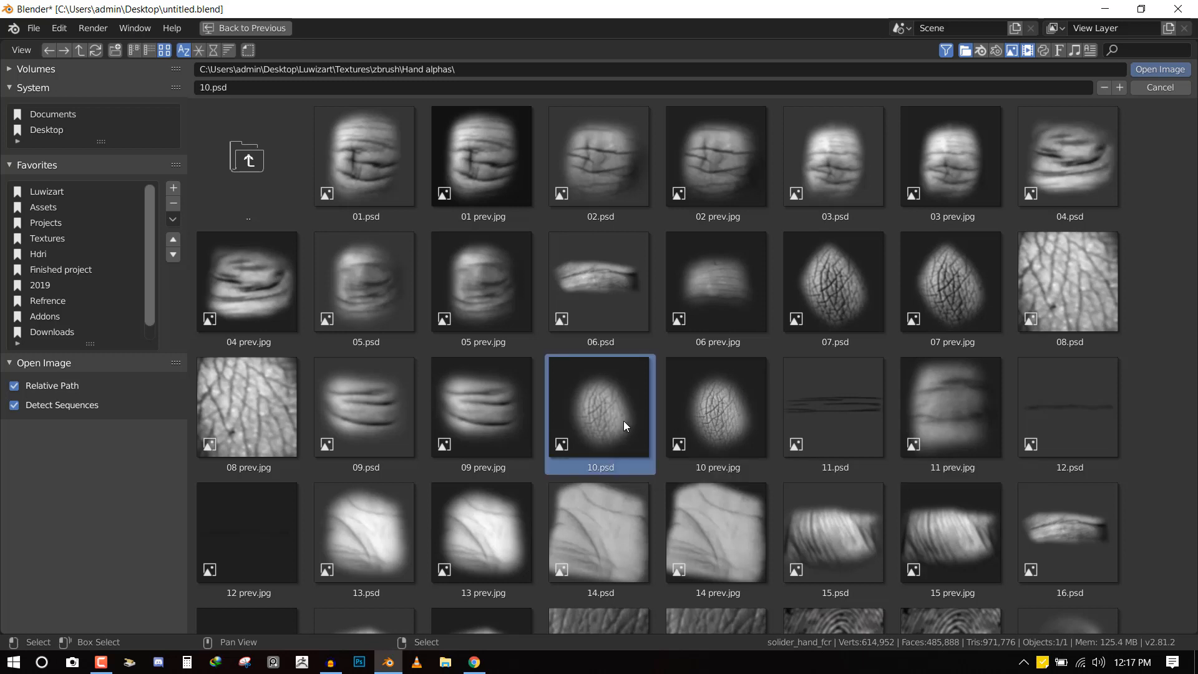
left_click(1160, 70)
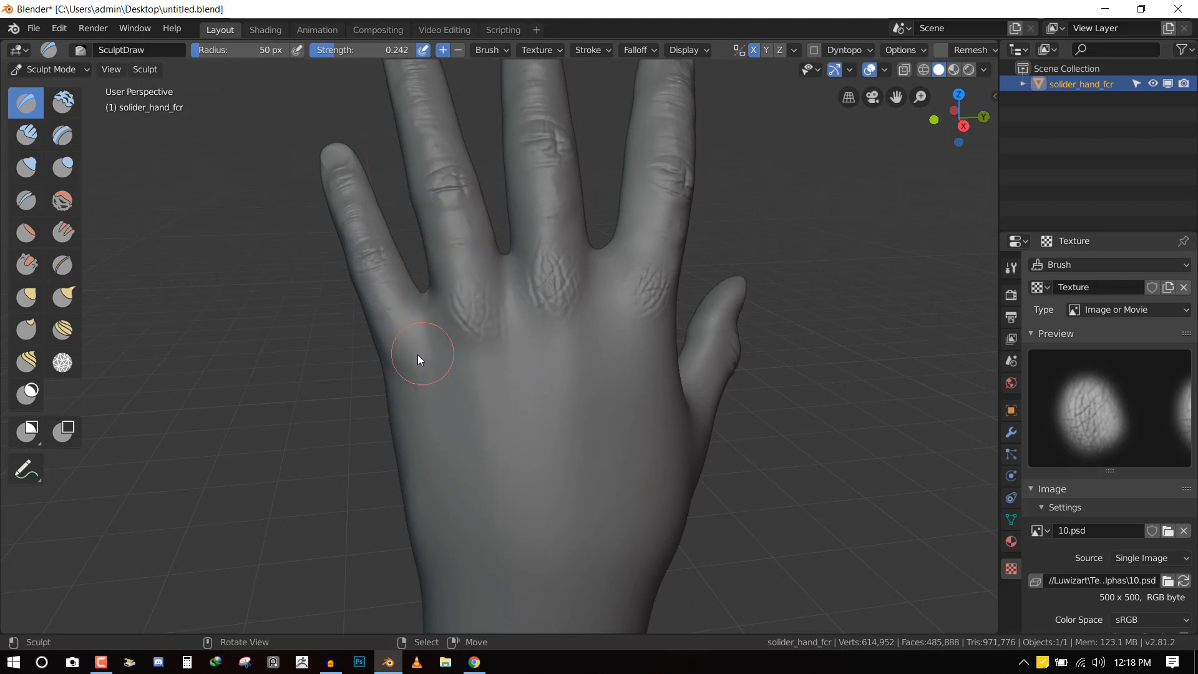
left_click_drag(418, 359, 519, 351)
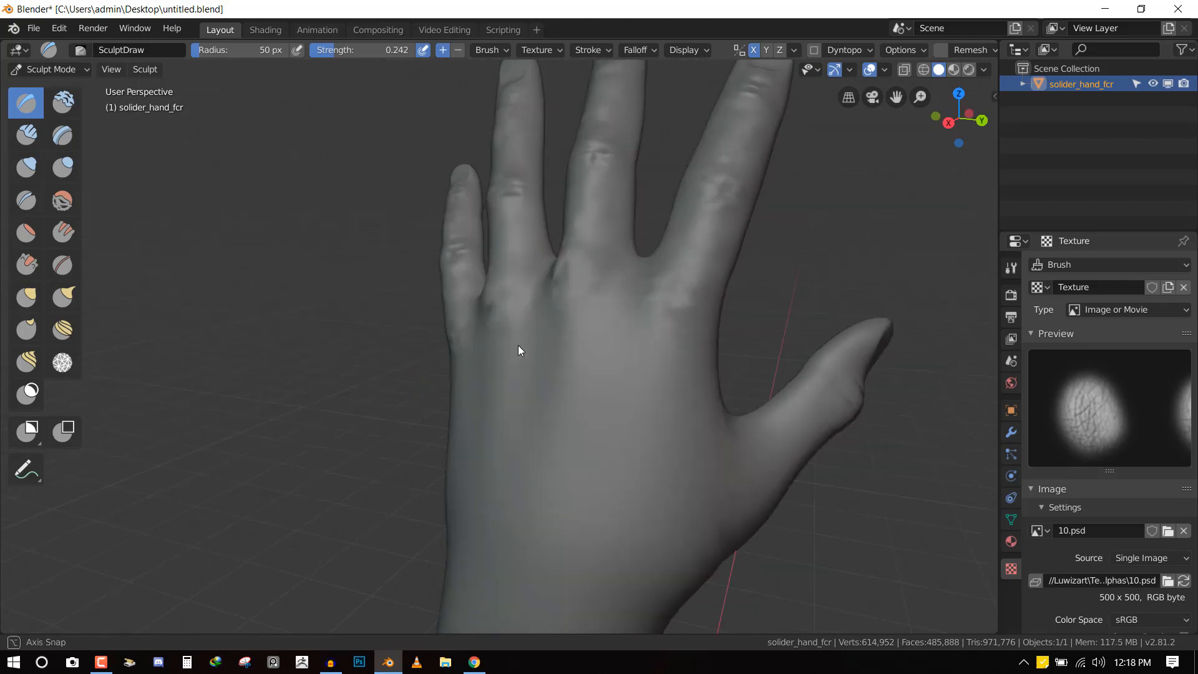
left_click_drag(518, 350, 658, 438)
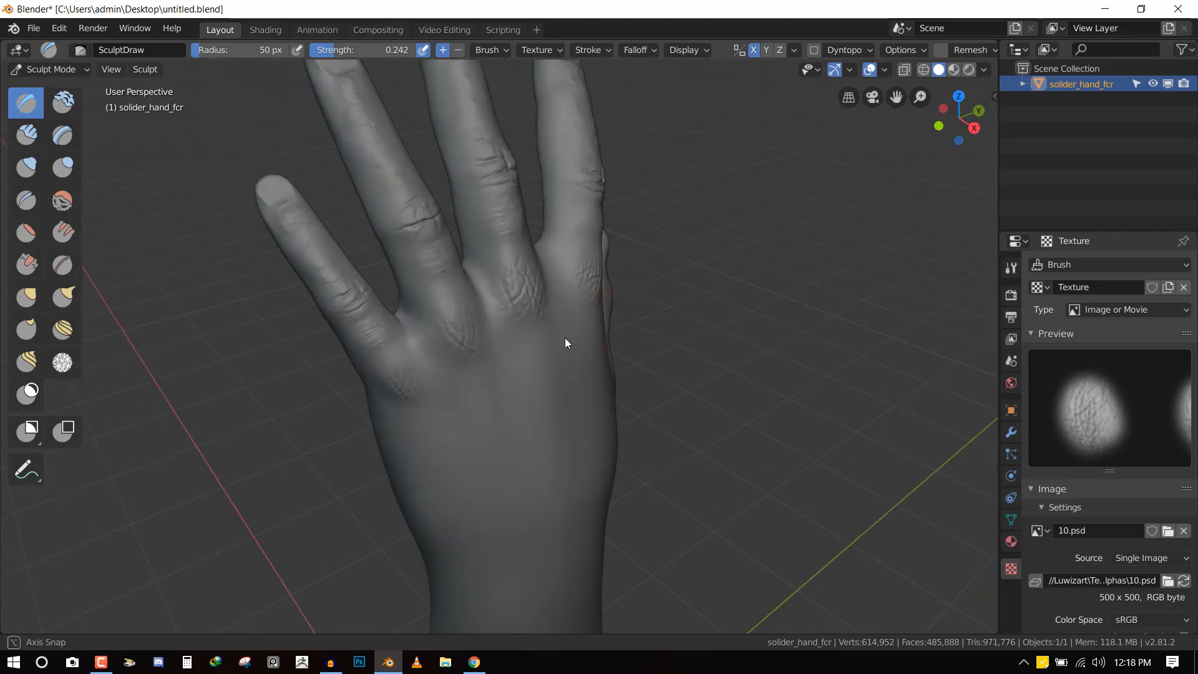
left_click_drag(565, 343, 761, 330)
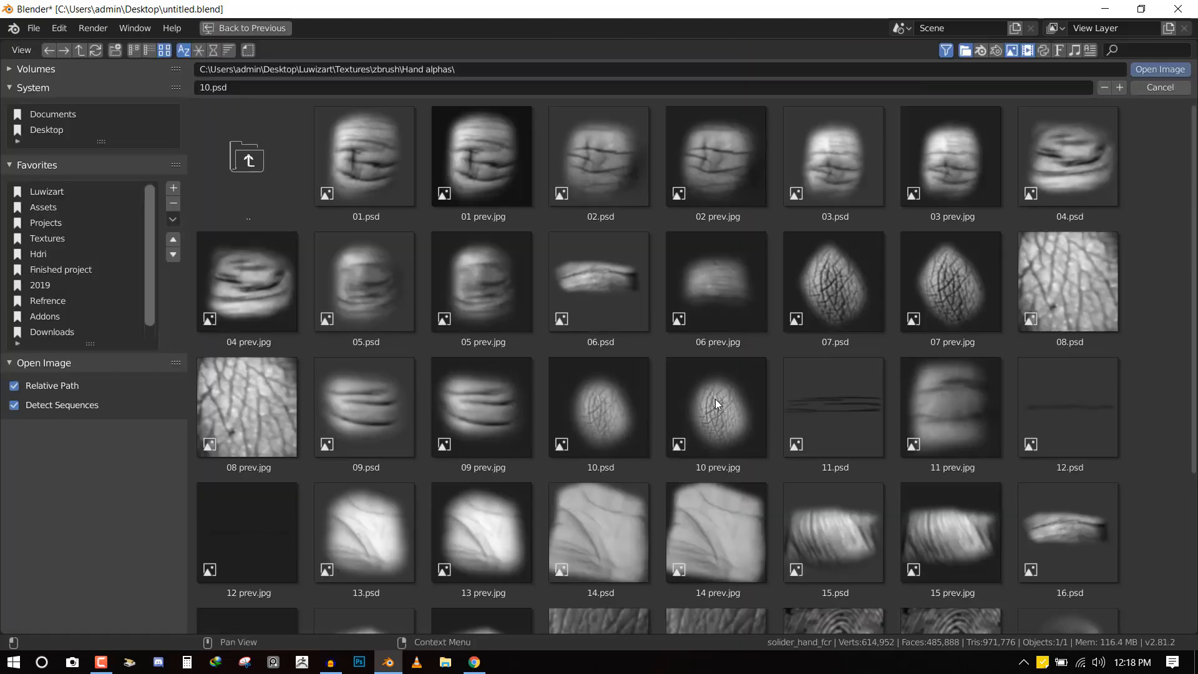
Try 08 prev.jpg, then settle on the 08.psd skin-pattern alpha as the brush texture
left_click(247, 406)
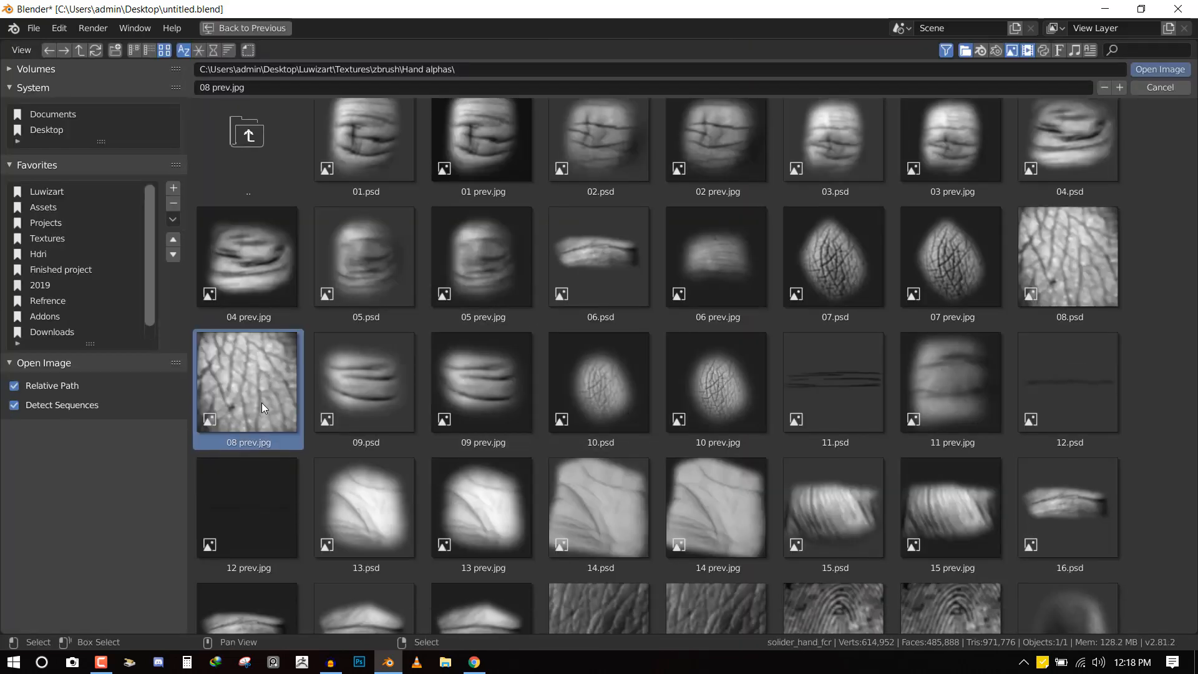
scroll("down", 3)
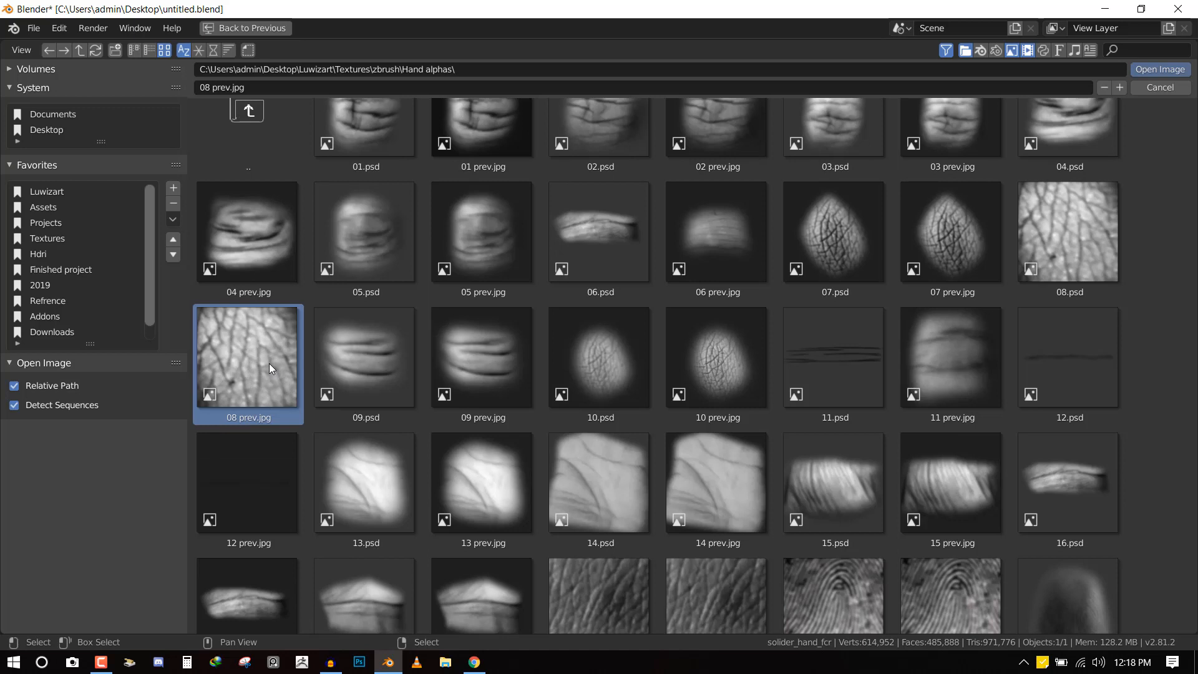
left_click(1161, 69)
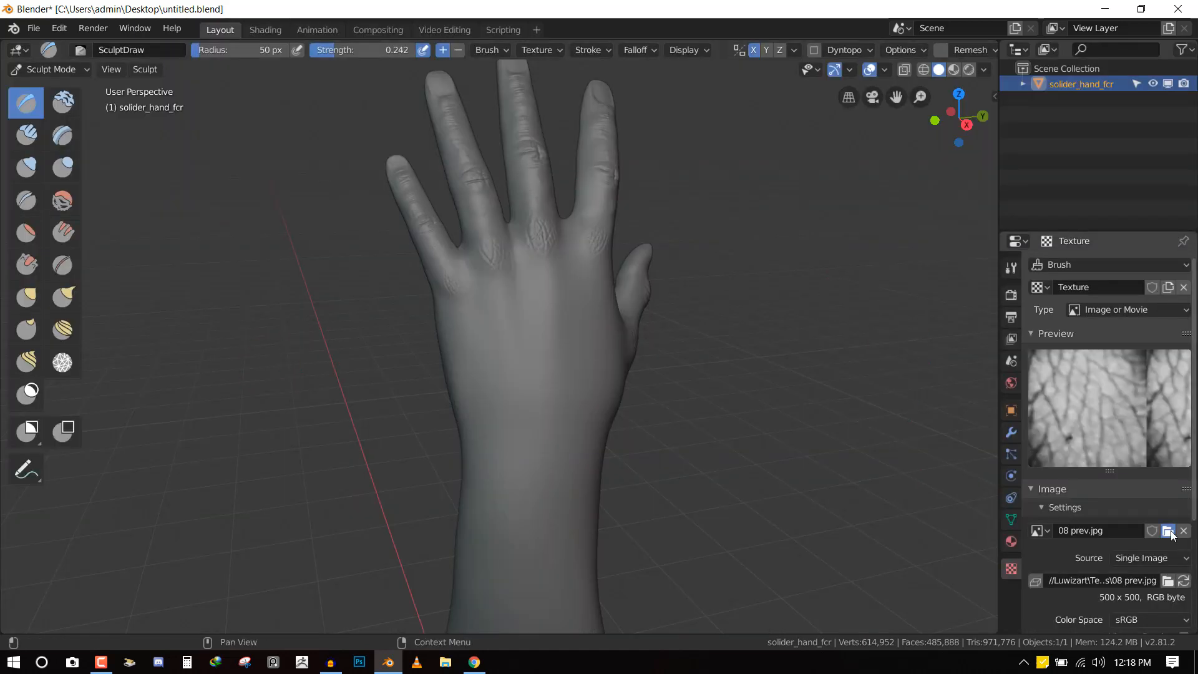
left_click(1168, 530)
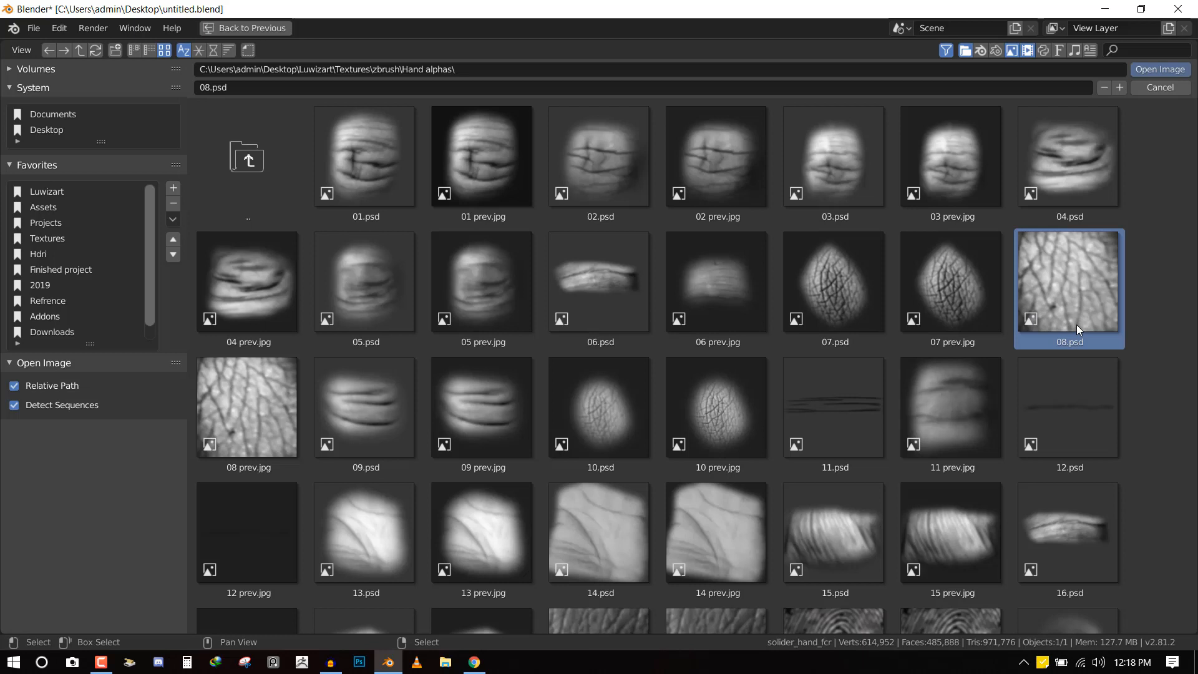
left_click(1160, 70)
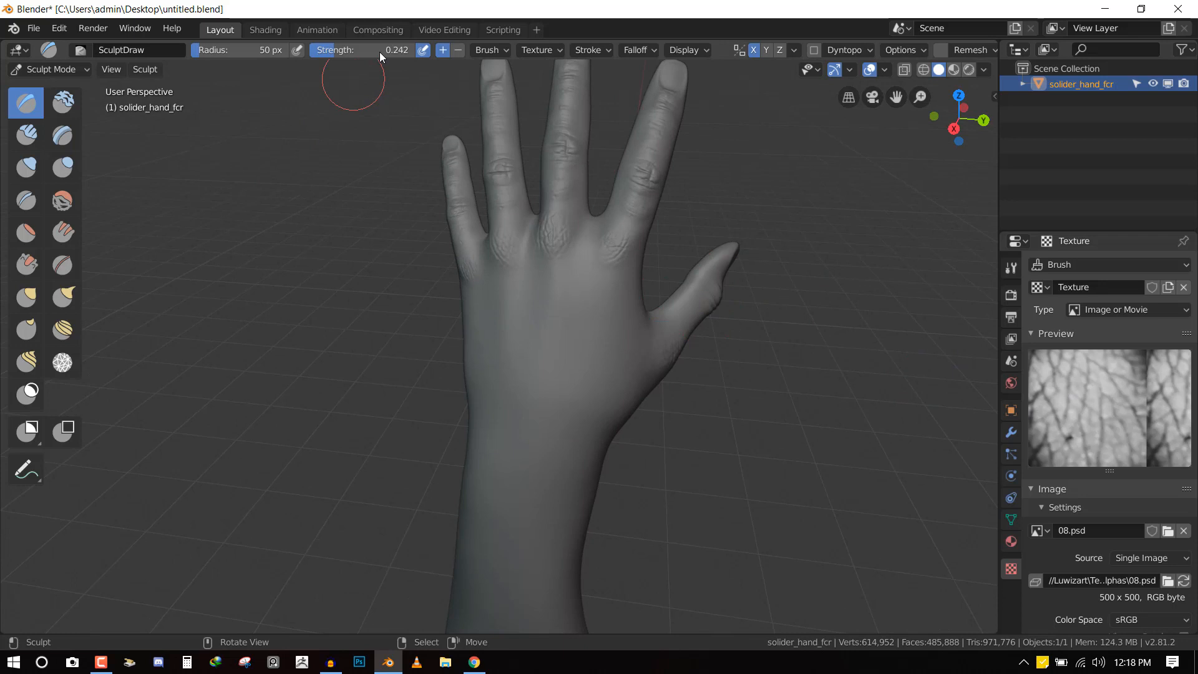
left_click(588, 50)
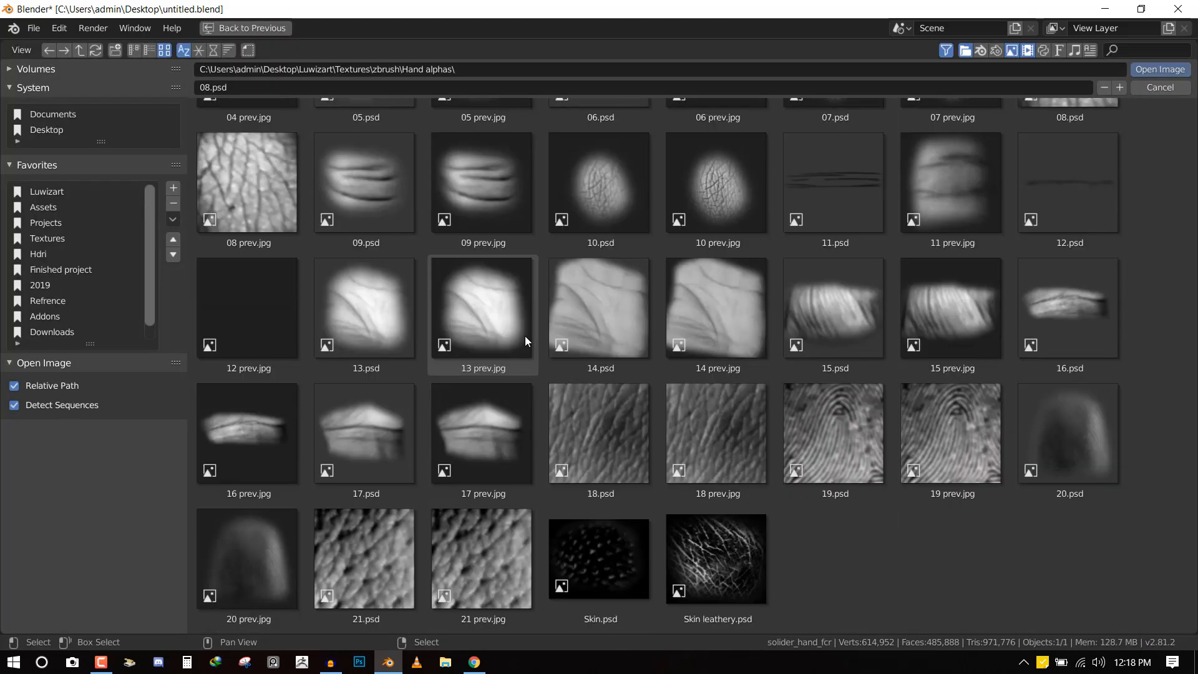
Switch to Skin leathery.psd and roughen the back of the hand and the wrist area
left_click(716, 557)
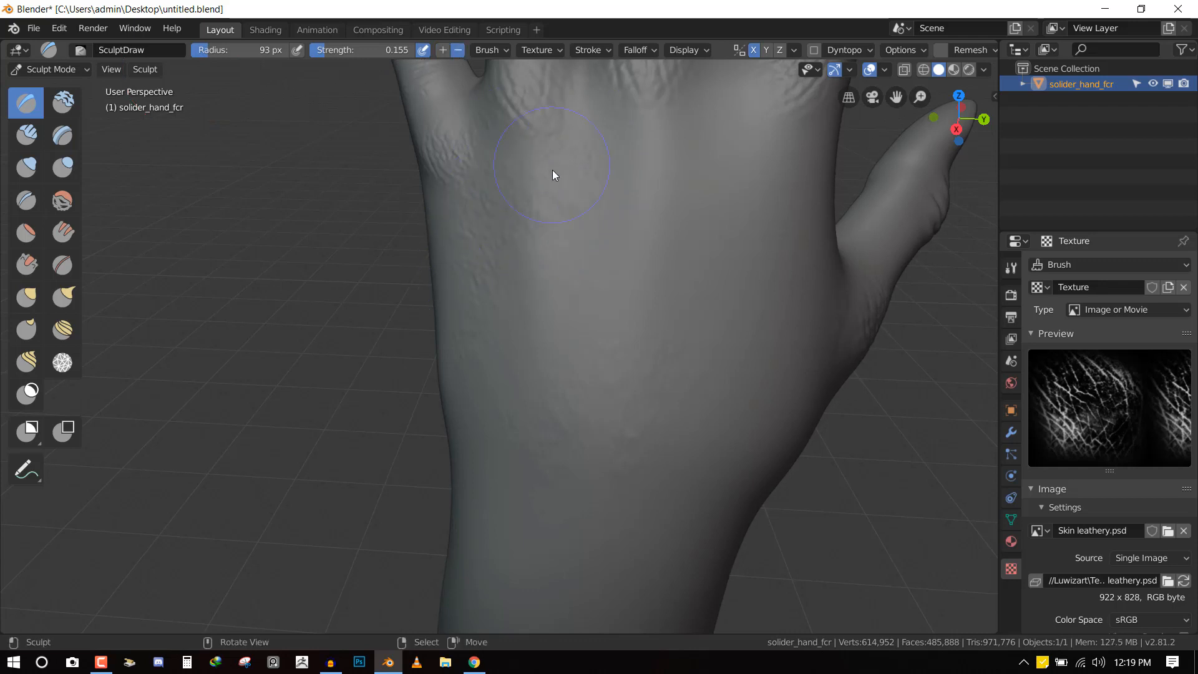
left_click_drag(554, 176, 675, 267)
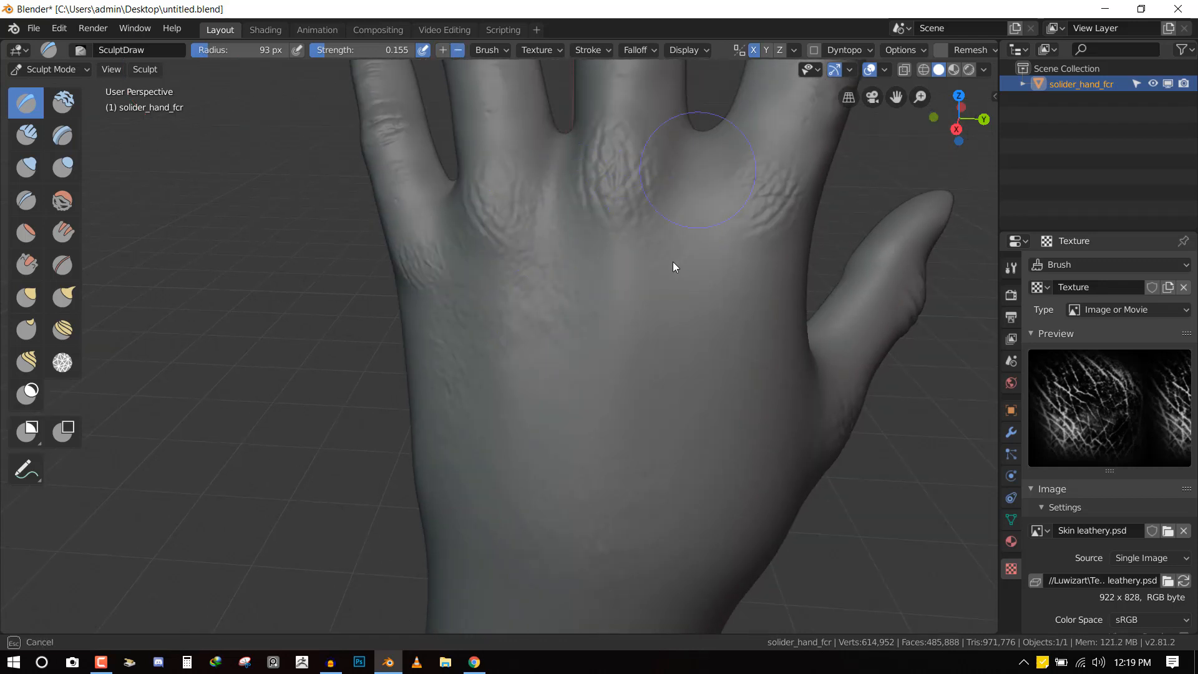
left_click_drag(673, 267, 557, 372)
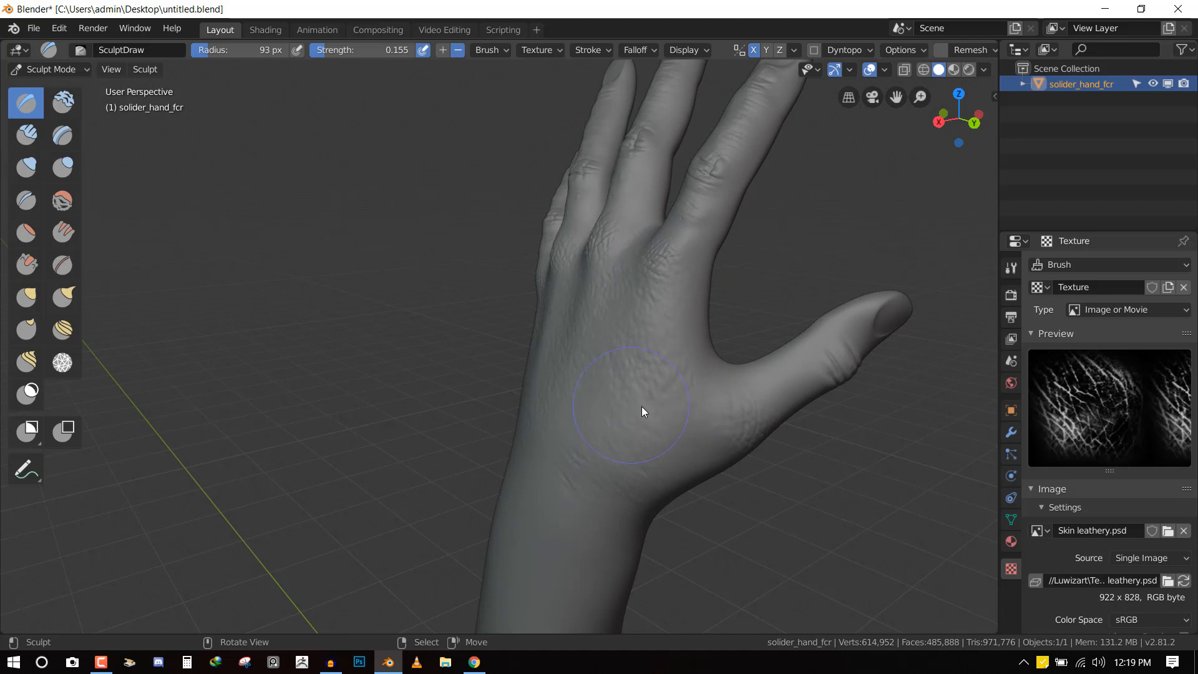
left_click_drag(641, 412, 524, 375)
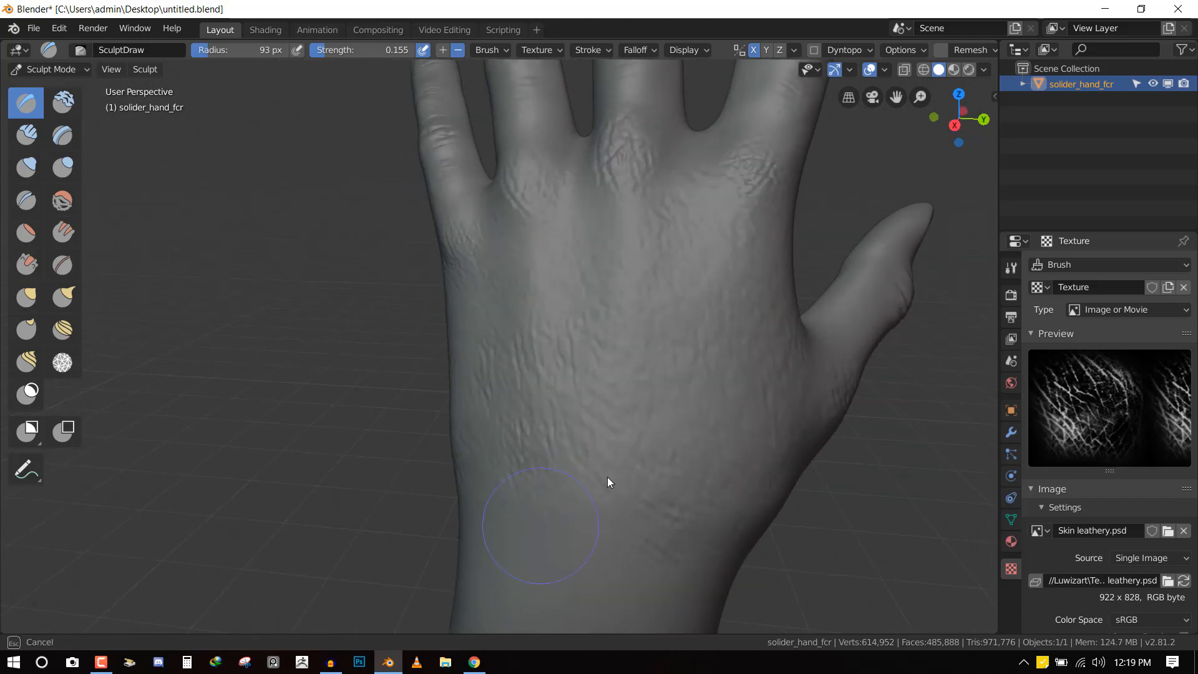
Inspect the hand from the side and add leathery texture near the little finger
left_click_drag(609, 481, 687, 505)
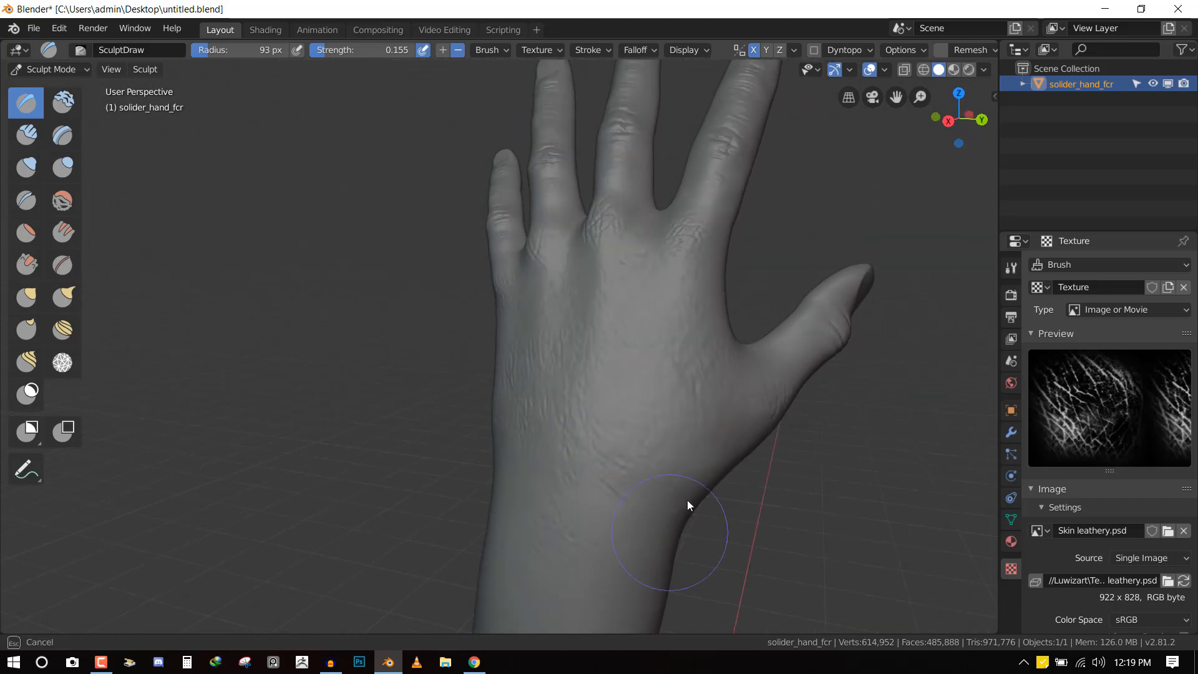
left_click_drag(687, 504, 478, 344)
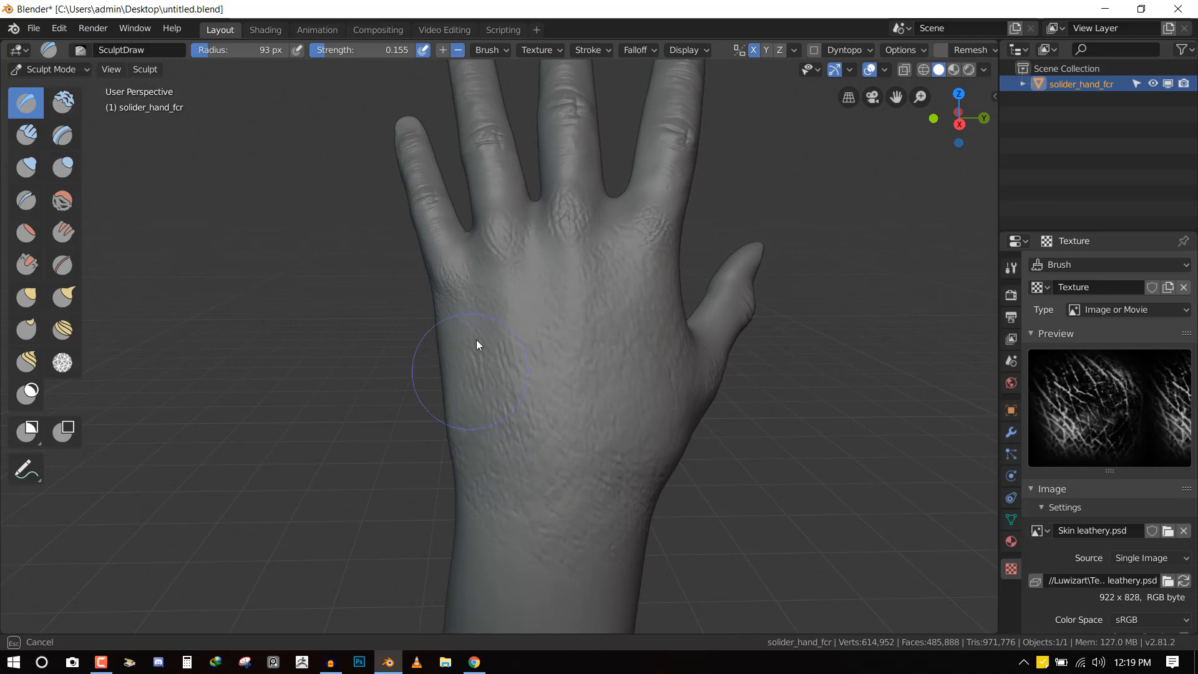
left_click_drag(478, 344, 809, 211)
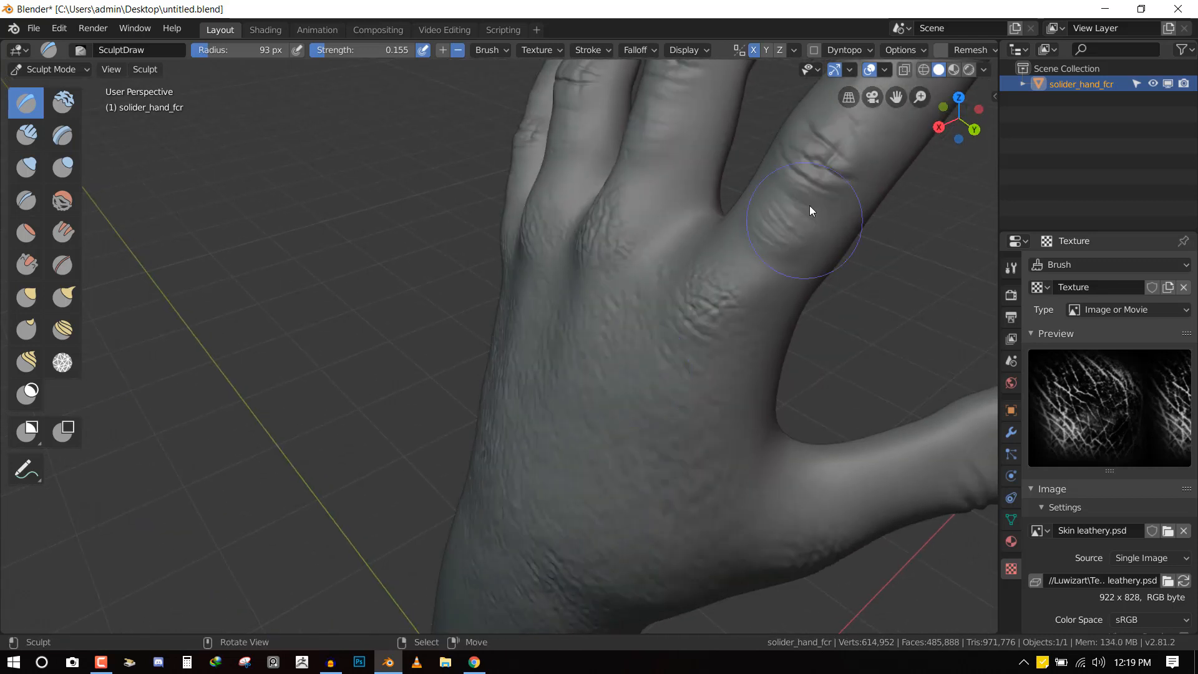
left_click_drag(810, 210, 596, 210)
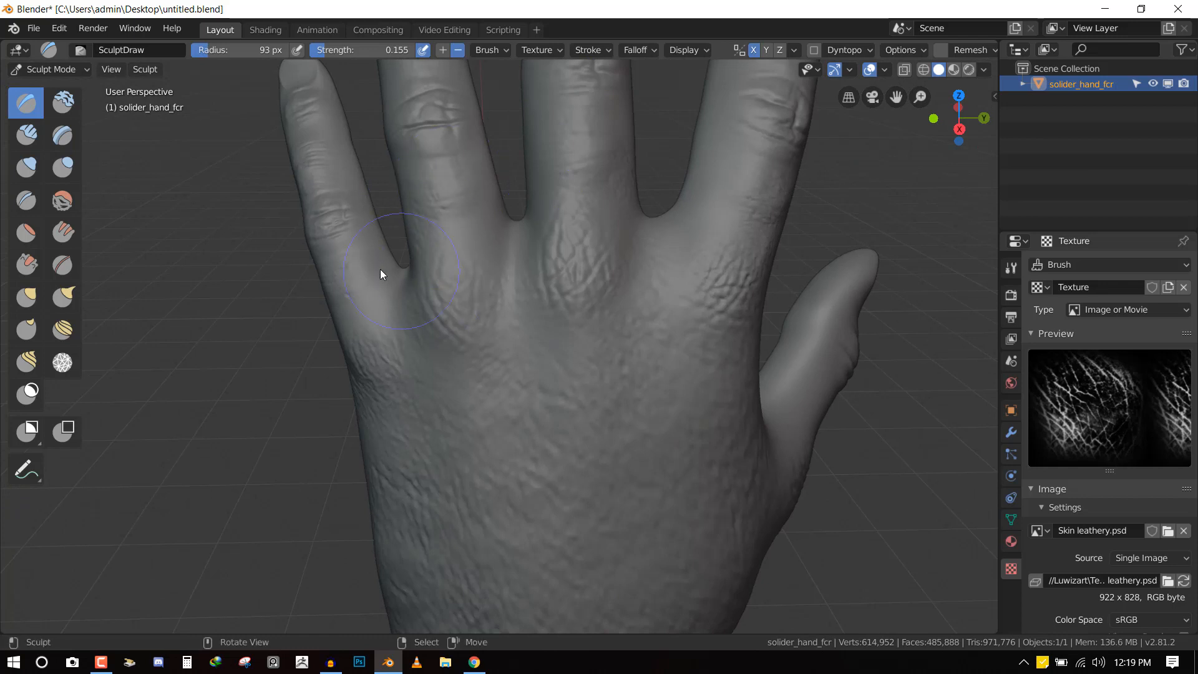
left_click_drag(381, 275, 558, 278)
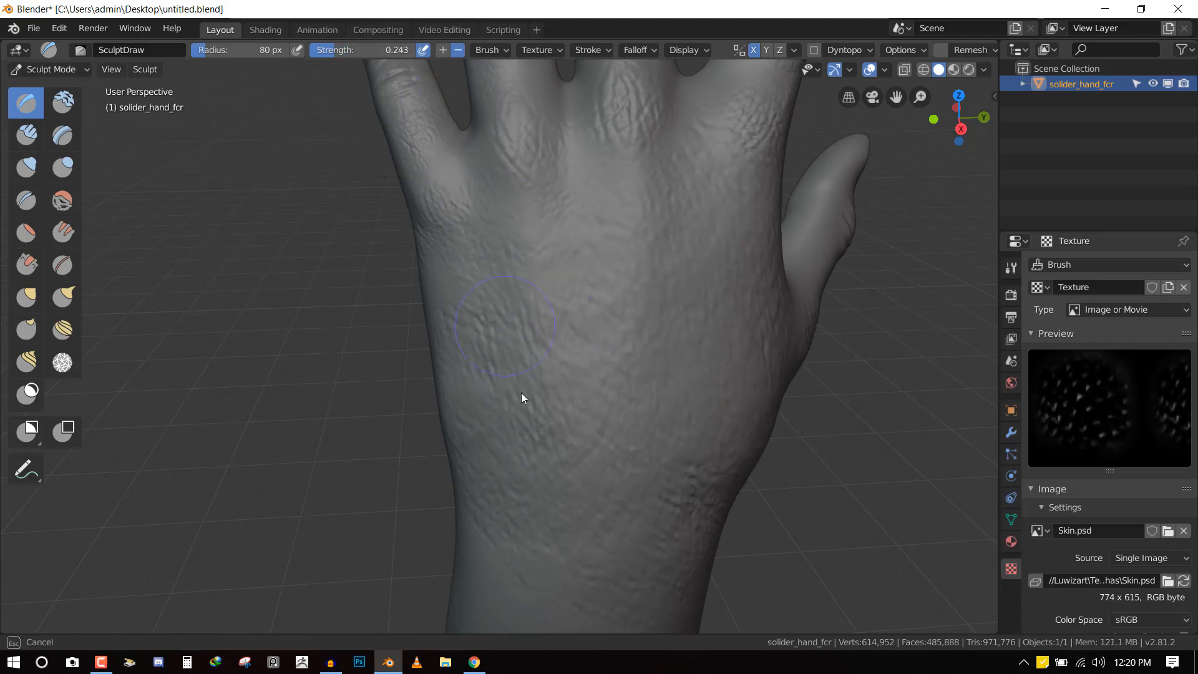
Stroke fine pore texture with the Skin.psd alpha over the back of the hand
left_click_drag(522, 397, 649, 342)
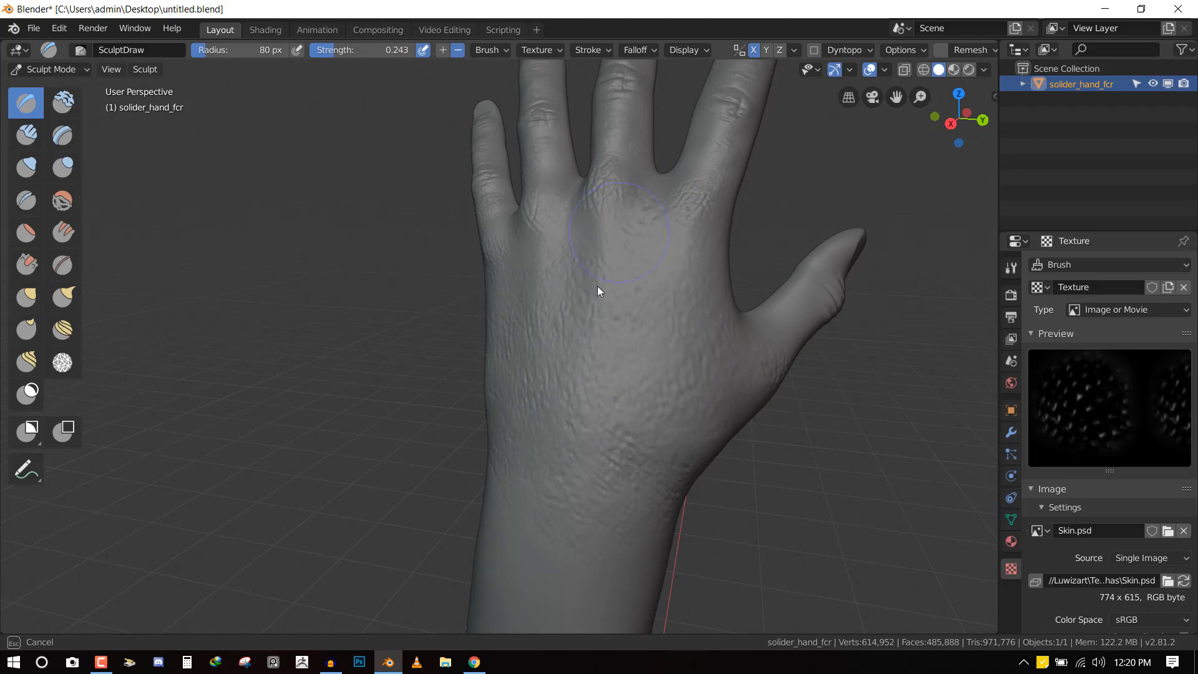
left_click_drag(598, 290, 587, 400)
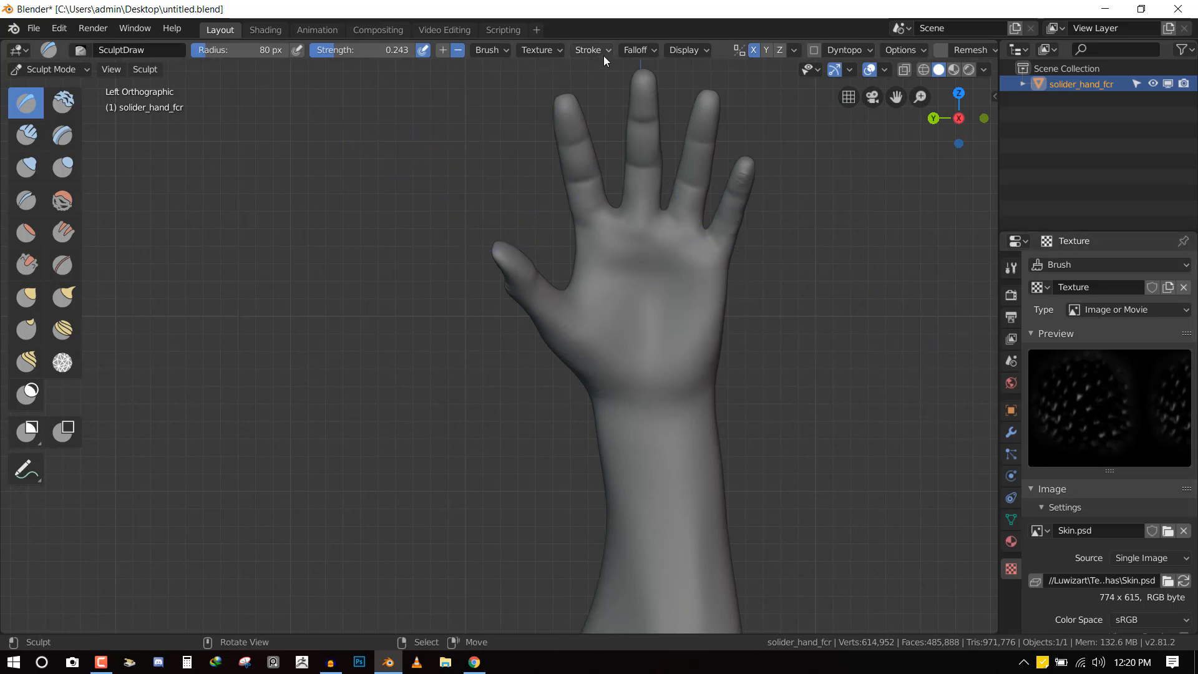
Set the brush Stroke Method to Anchored so each alpha lands as one placed stamp
left_click(589, 50)
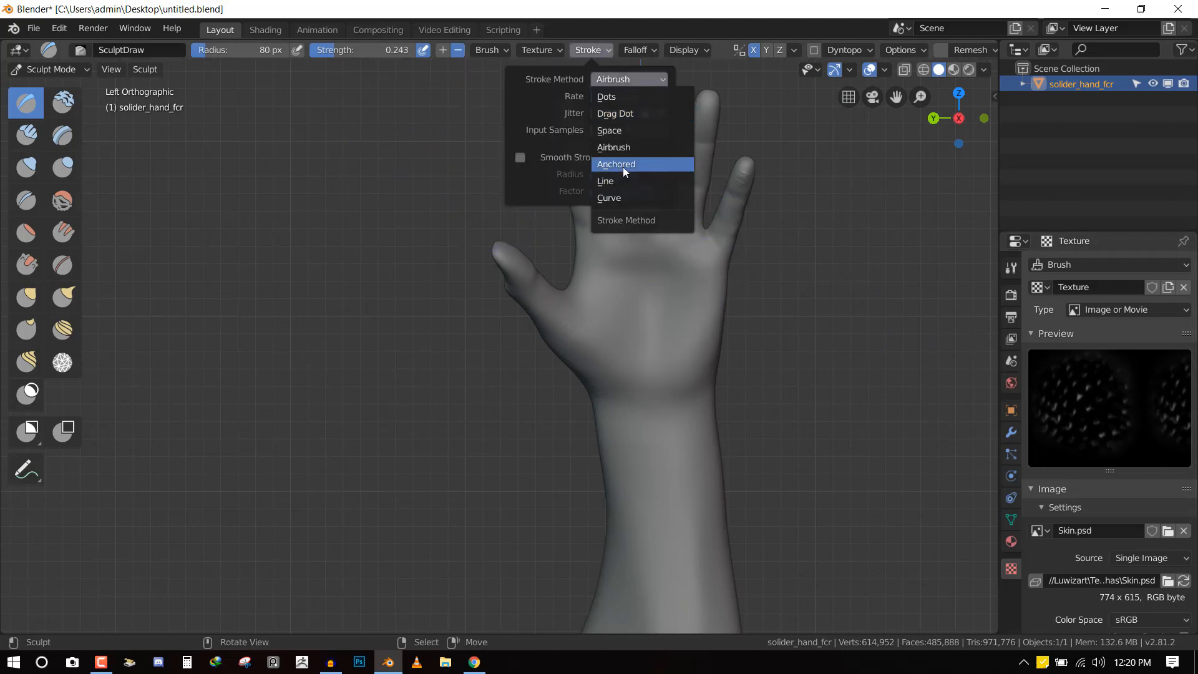
left_click(616, 164)
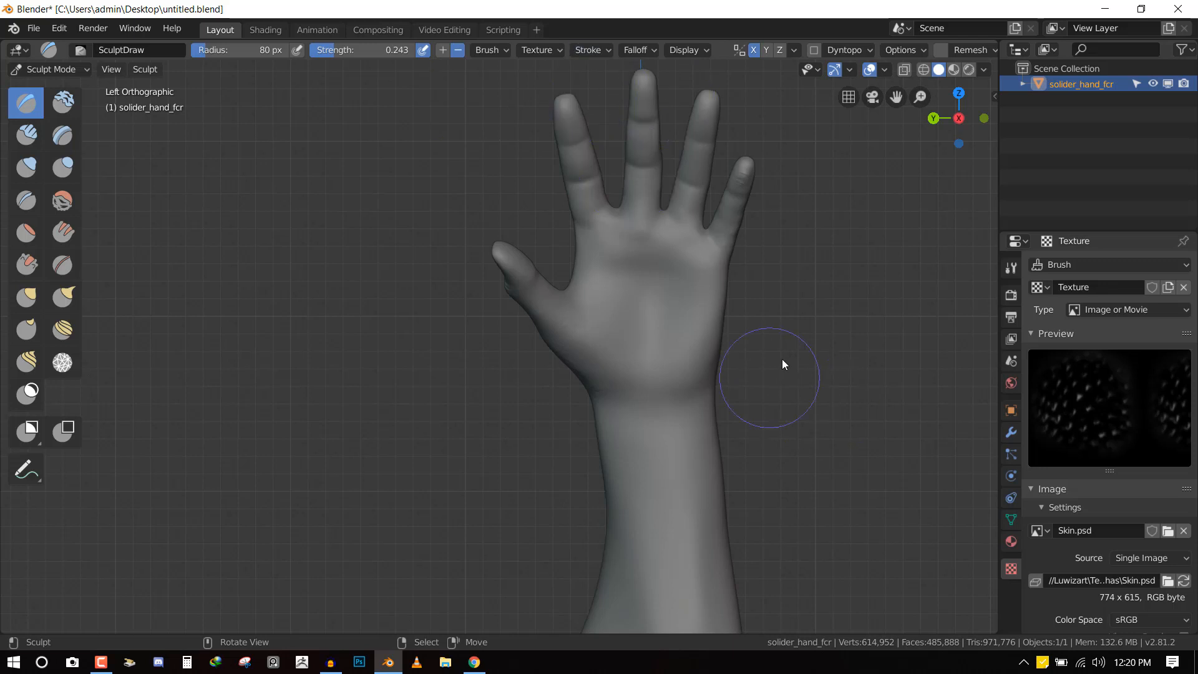
left_click(587, 50)
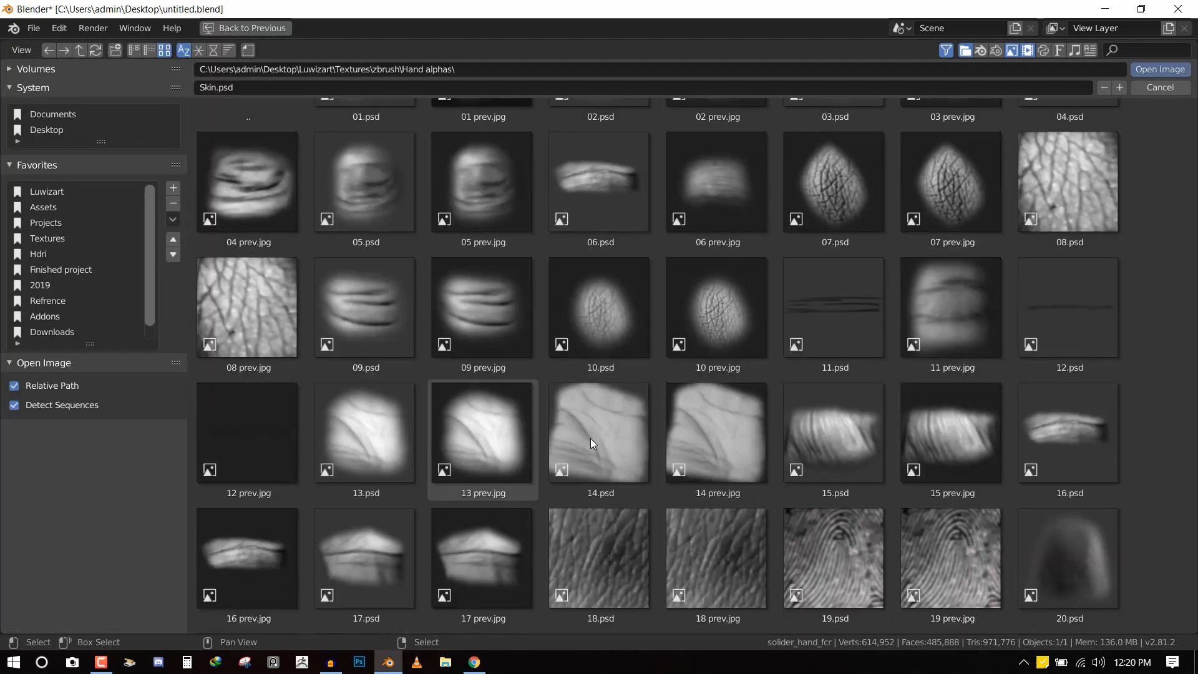
Load the 14.psd palm-line alpha and stamp its creases onto the palm
left_click(717, 432)
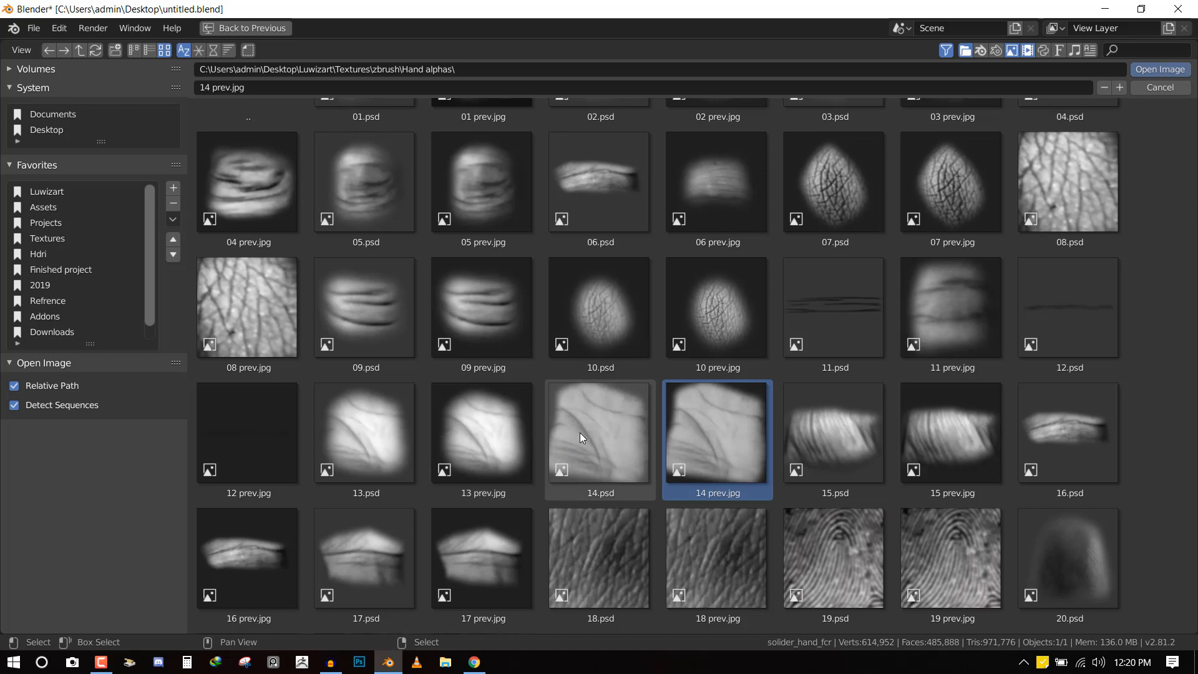
left_click(598, 433)
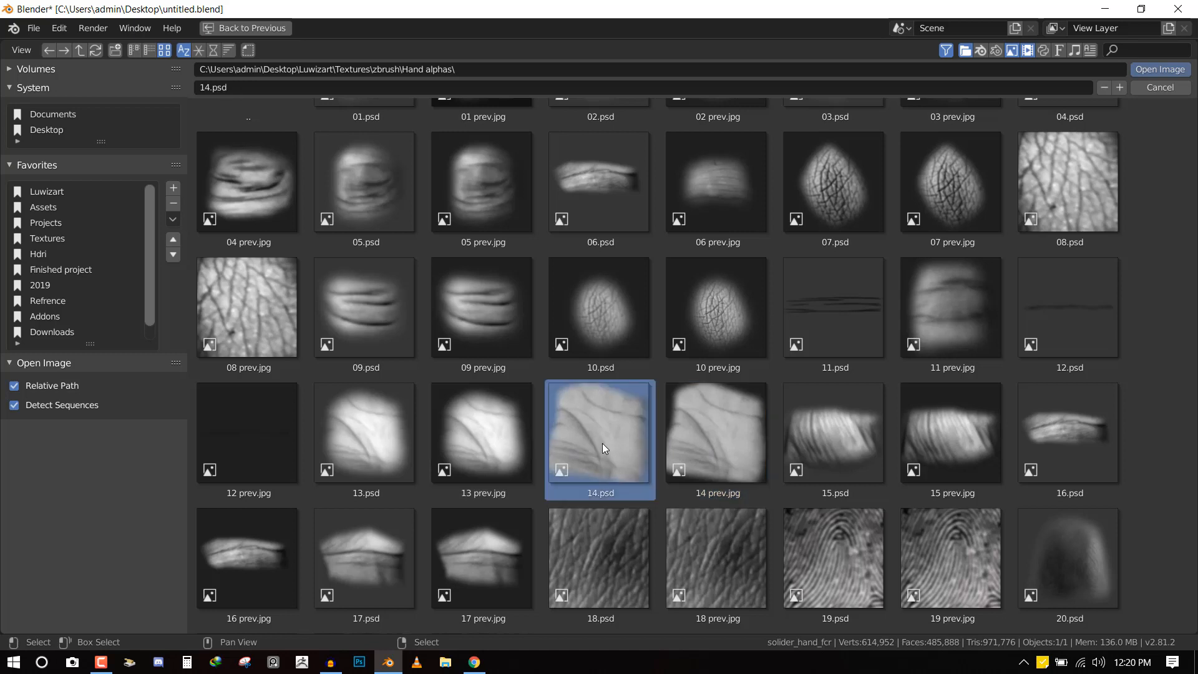
left_click(1160, 70)
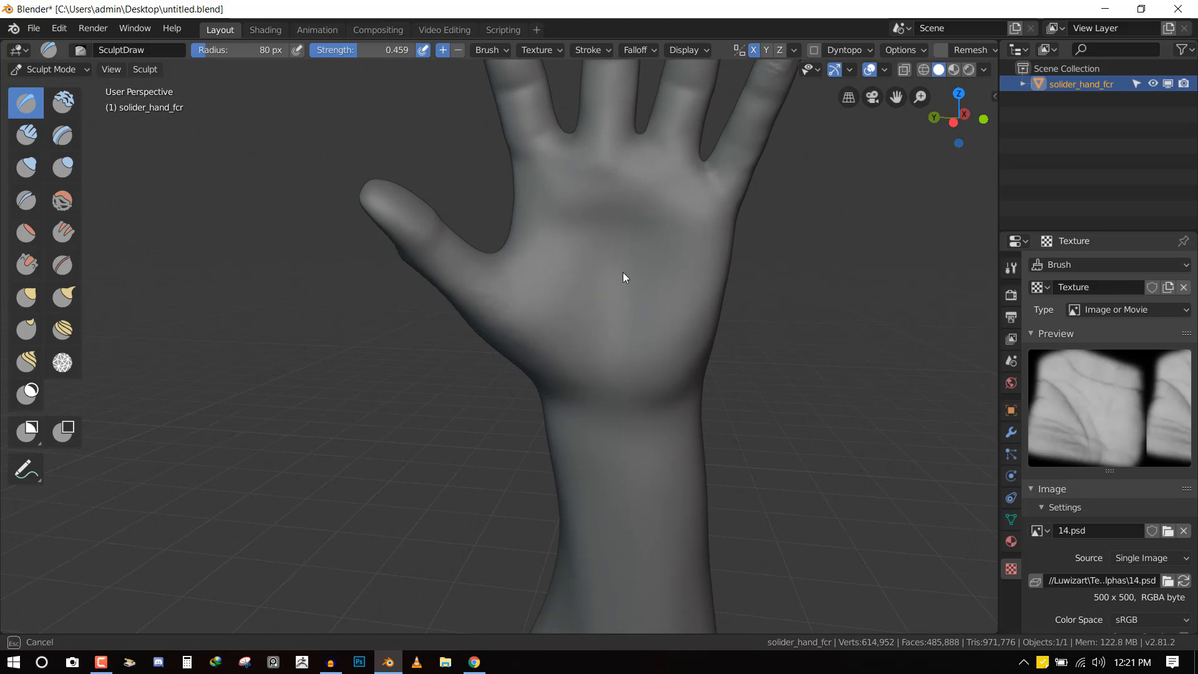
left_click_drag(622, 277, 632, 404)
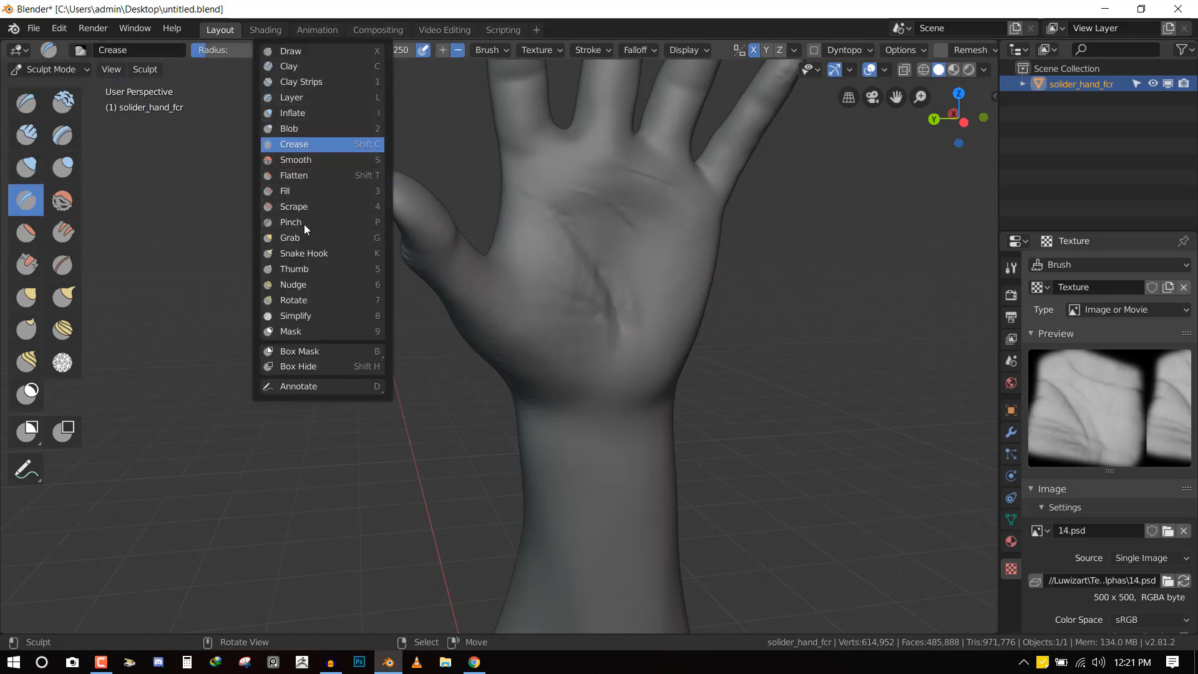
mouse_move(313, 113)
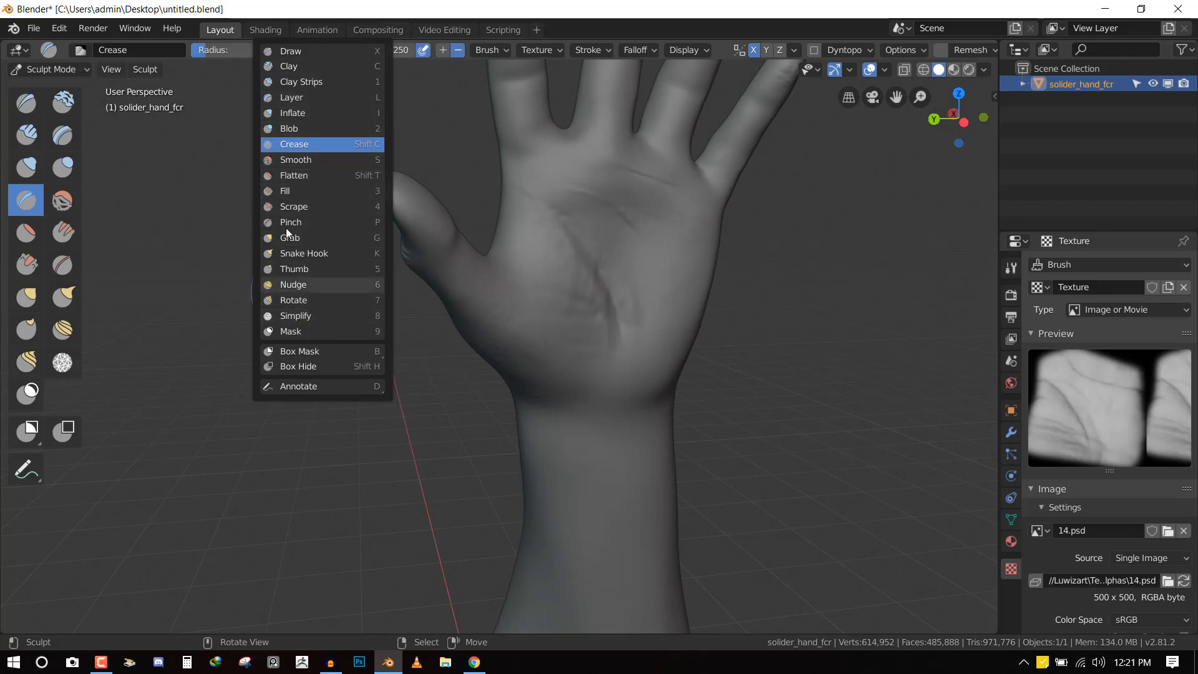
mouse_move(312, 97)
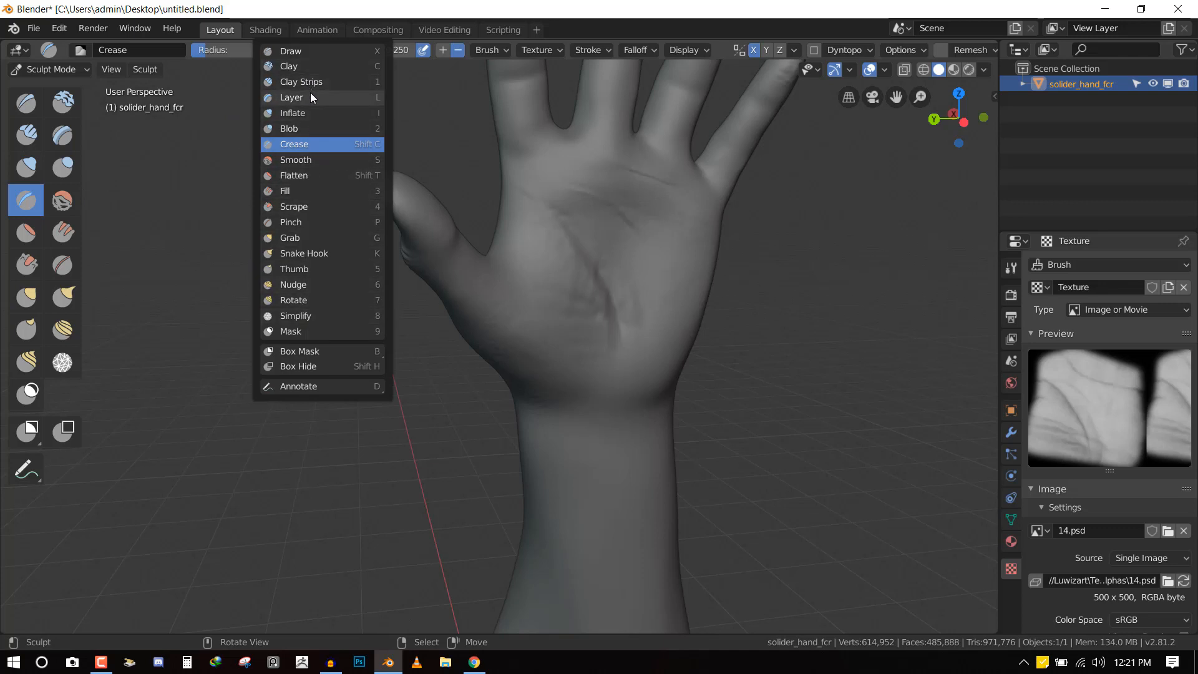
mouse_move(336, 145)
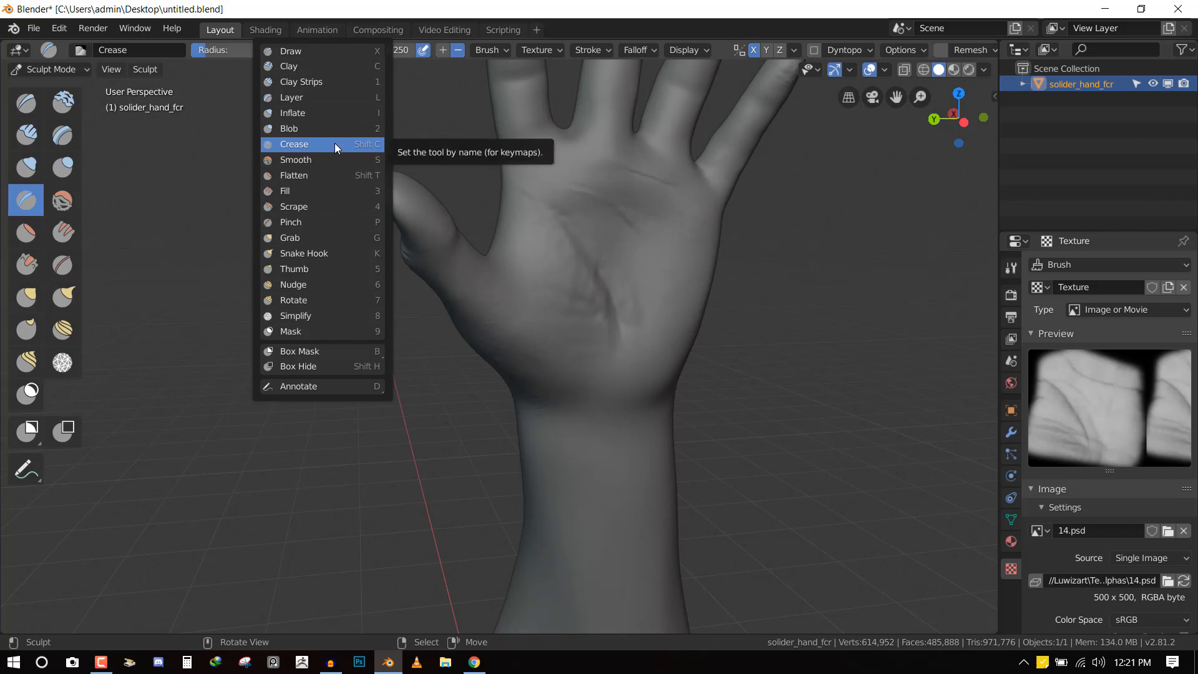
Switch the sculpt brush to Crease (18 px, strength 0.344)
left_click(295, 145)
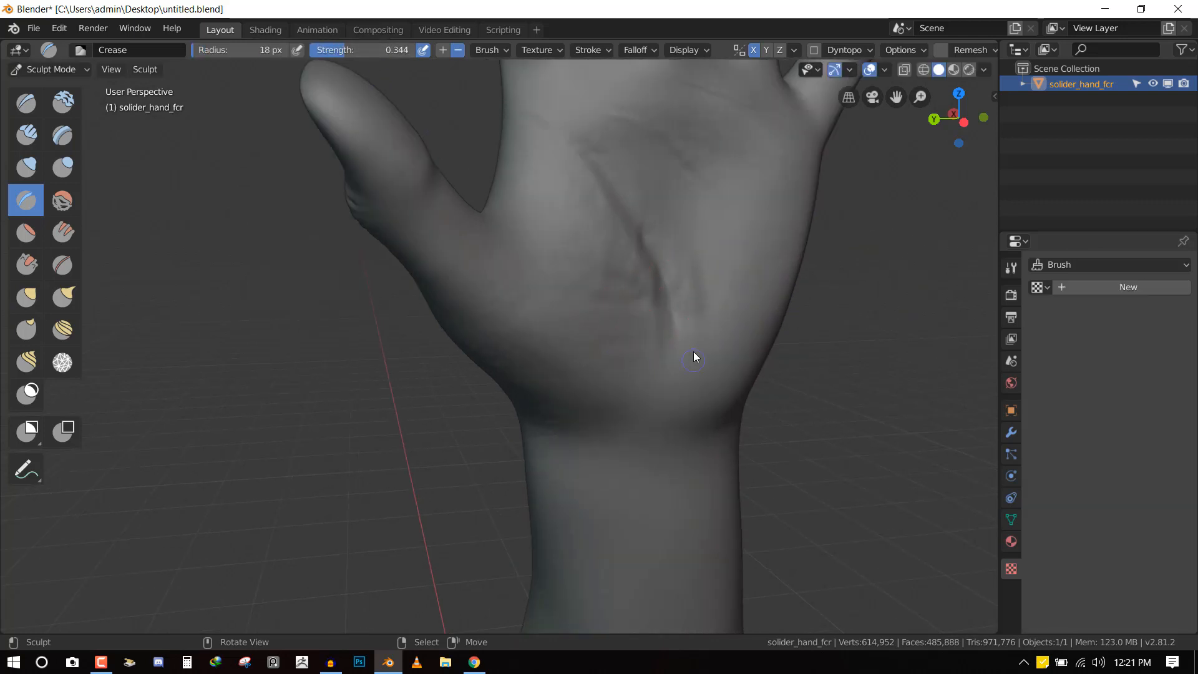
Deepen the long palm crease, the upper palm line and the line below the fingers with Crease strokes
left_click_drag(694, 357, 666, 324)
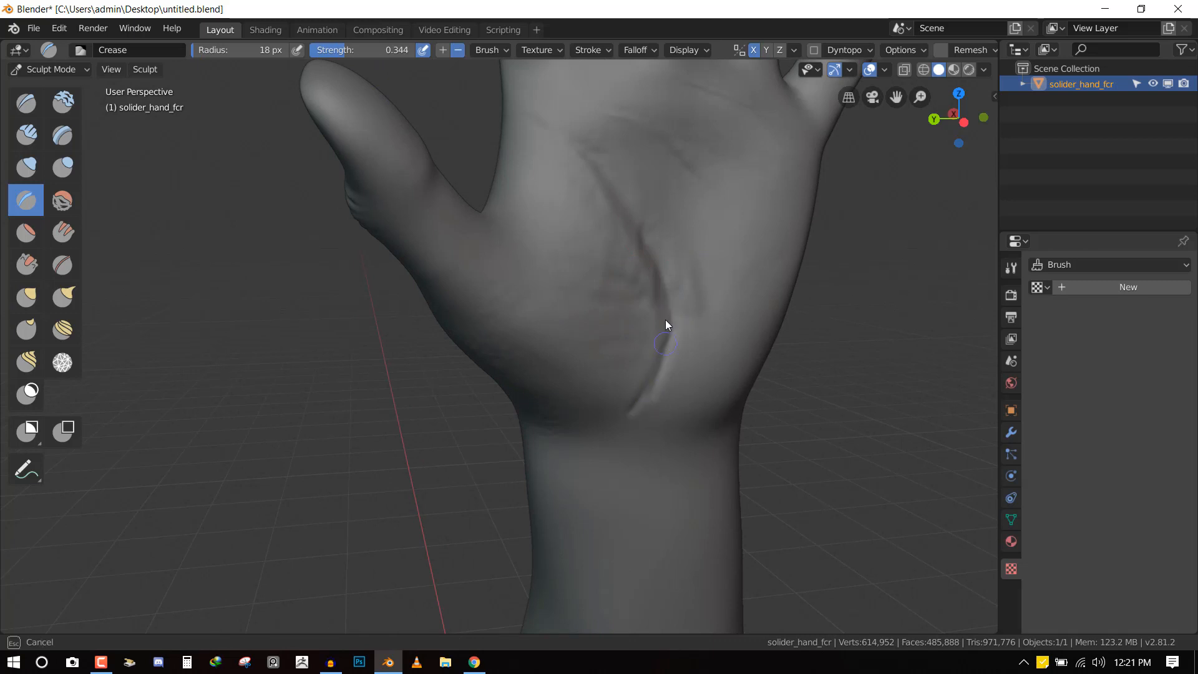
left_click_drag(665, 324, 600, 314)
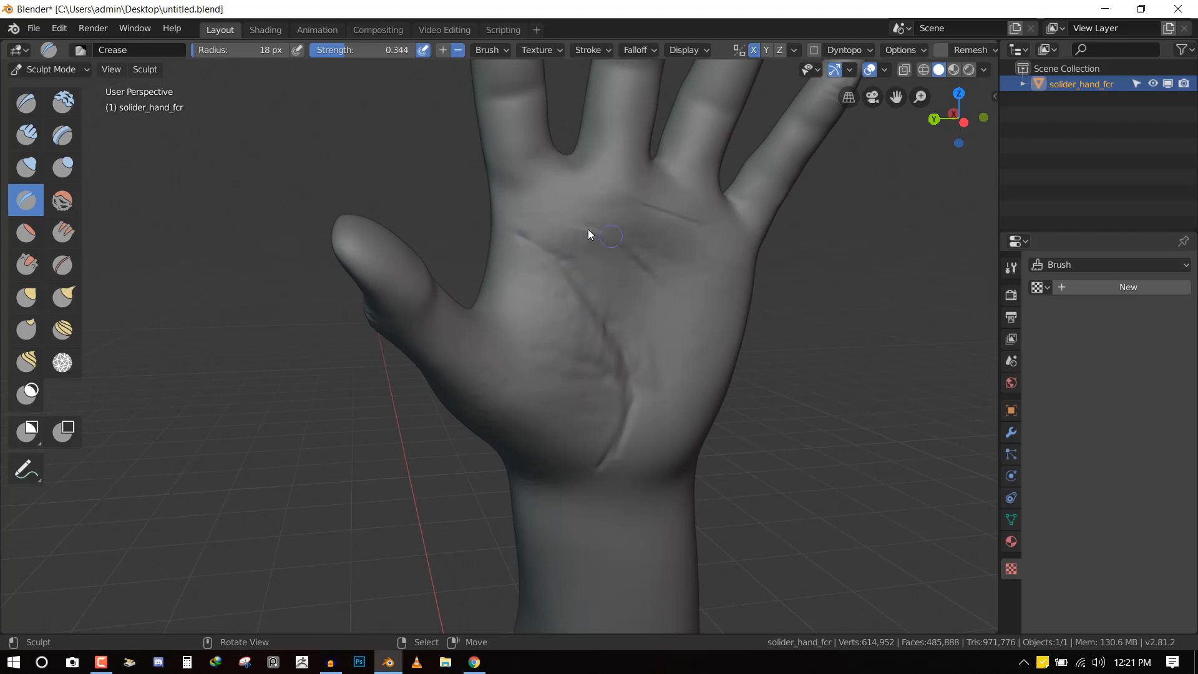
left_click_drag(587, 234, 611, 240)
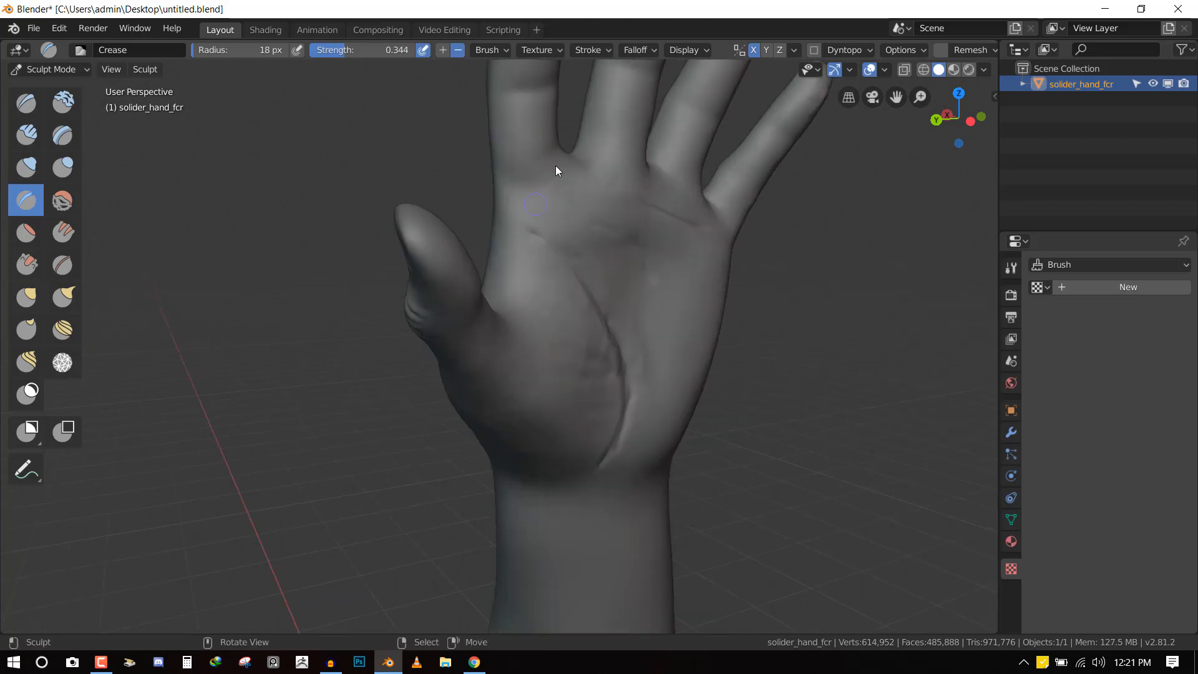
left_click_drag(556, 170, 515, 182)
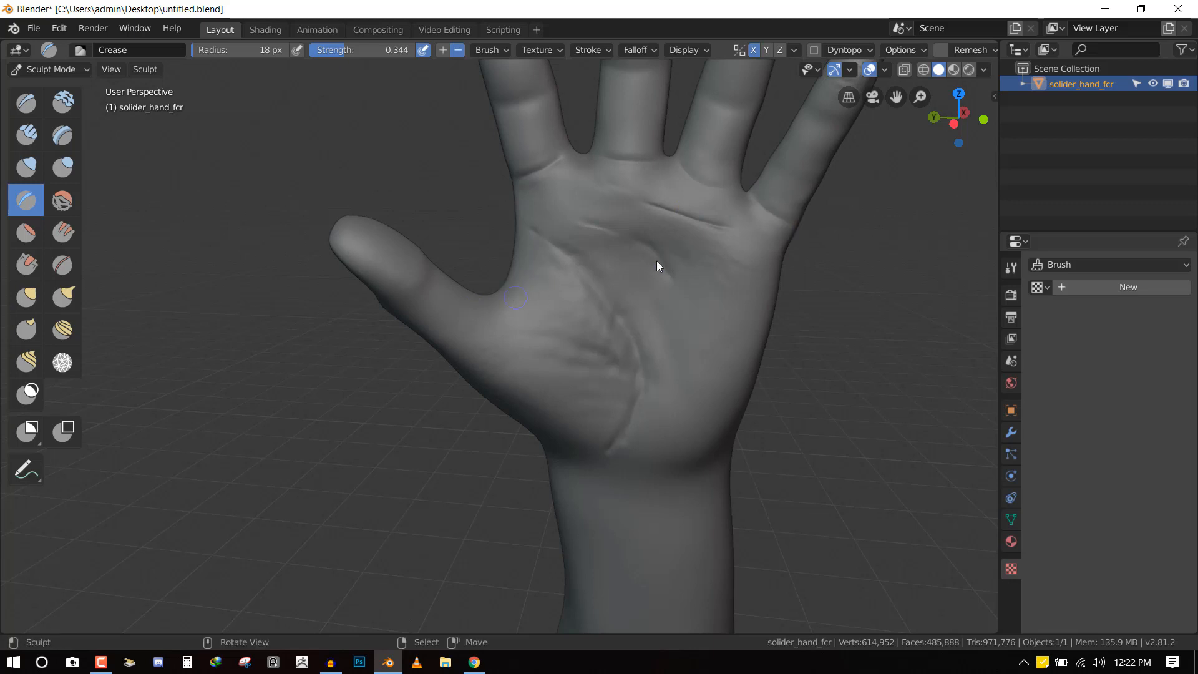
left_click_drag(657, 266, 564, 369)
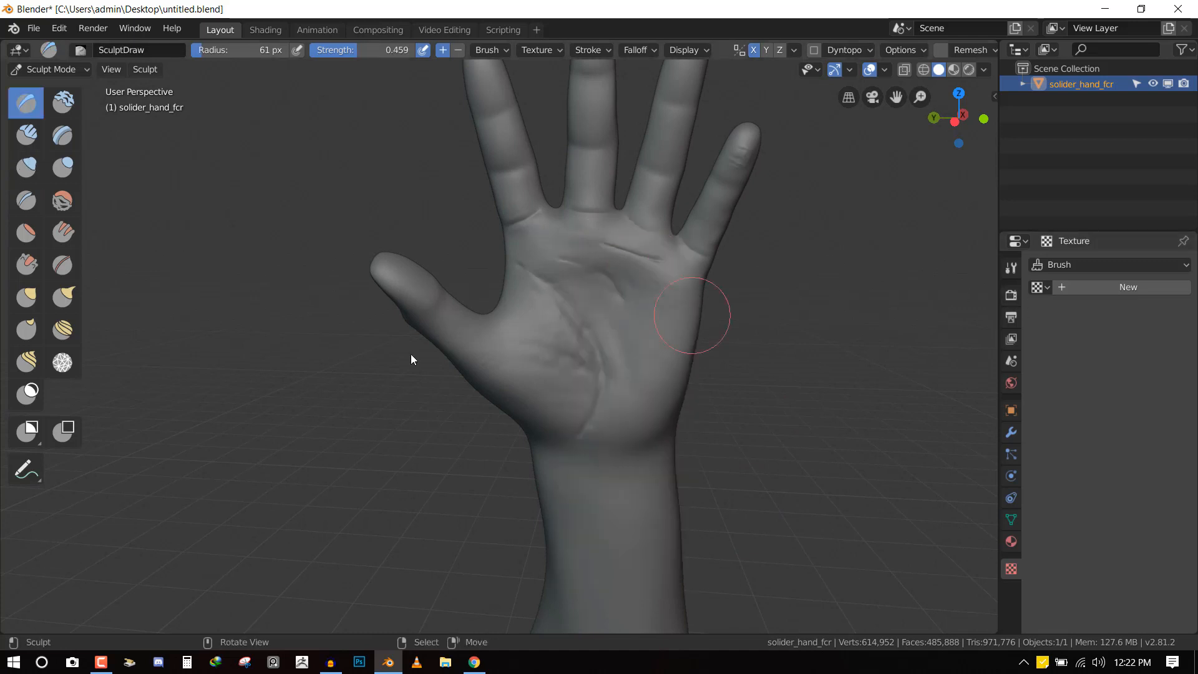
Load the 17.psd alpha as the brush texture and switch to side orthographic view
left_click(1128, 287)
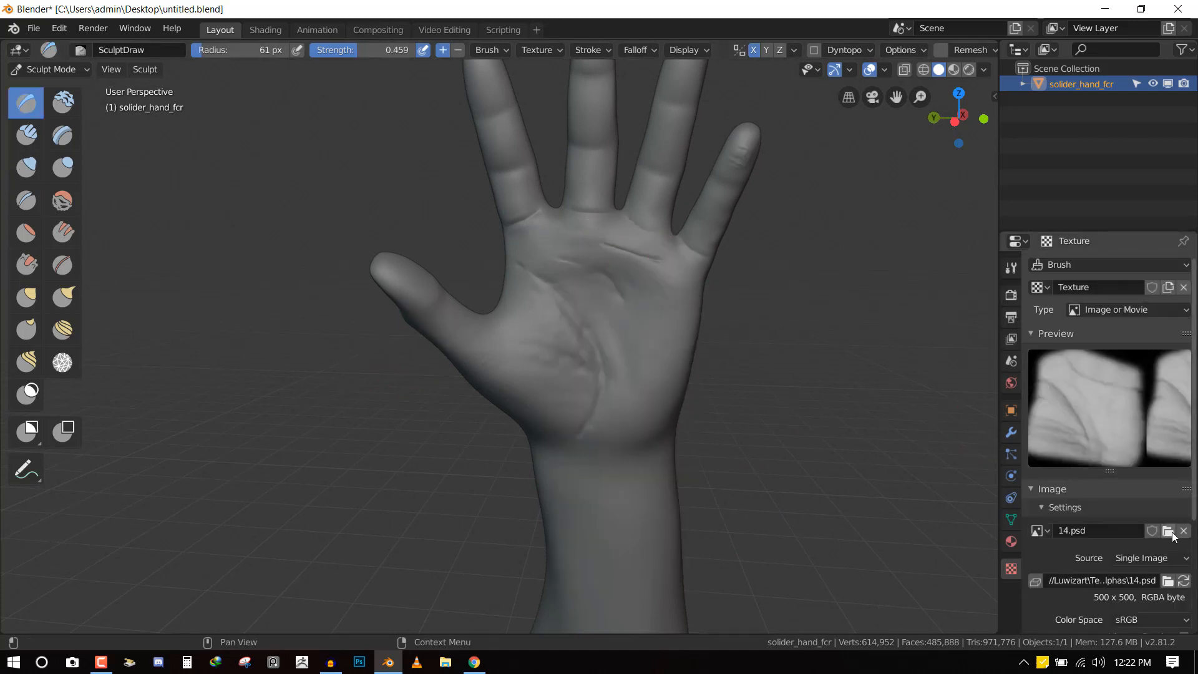
left_click(1166, 530)
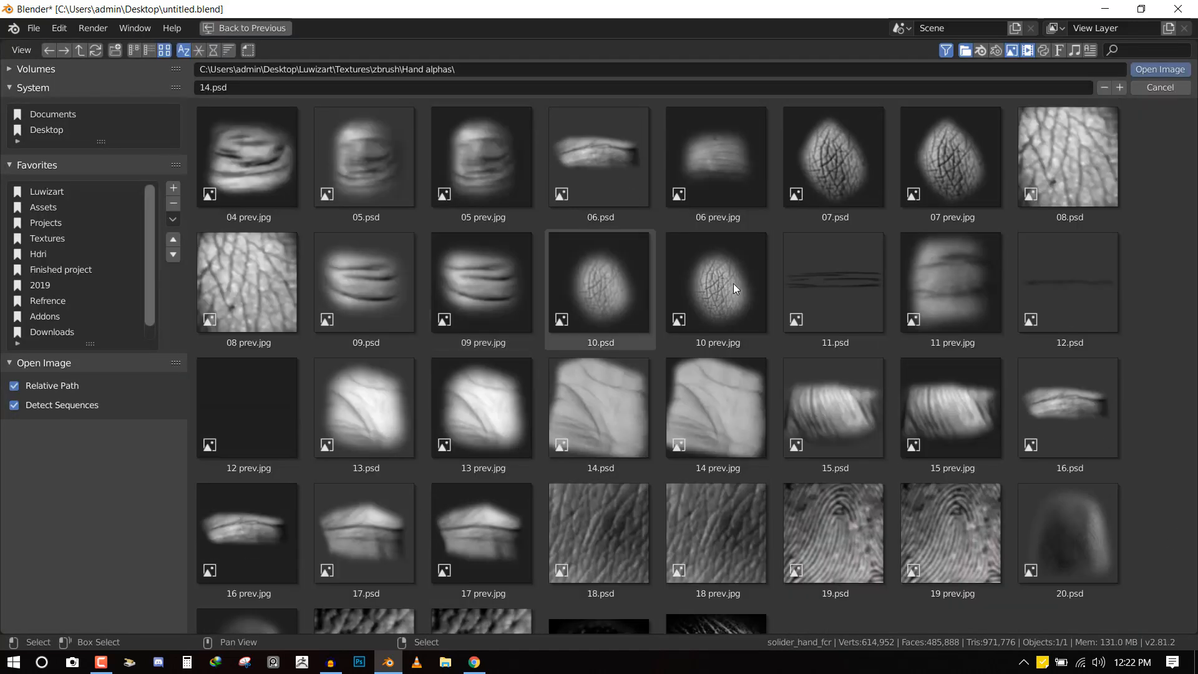
scroll("down", 3)
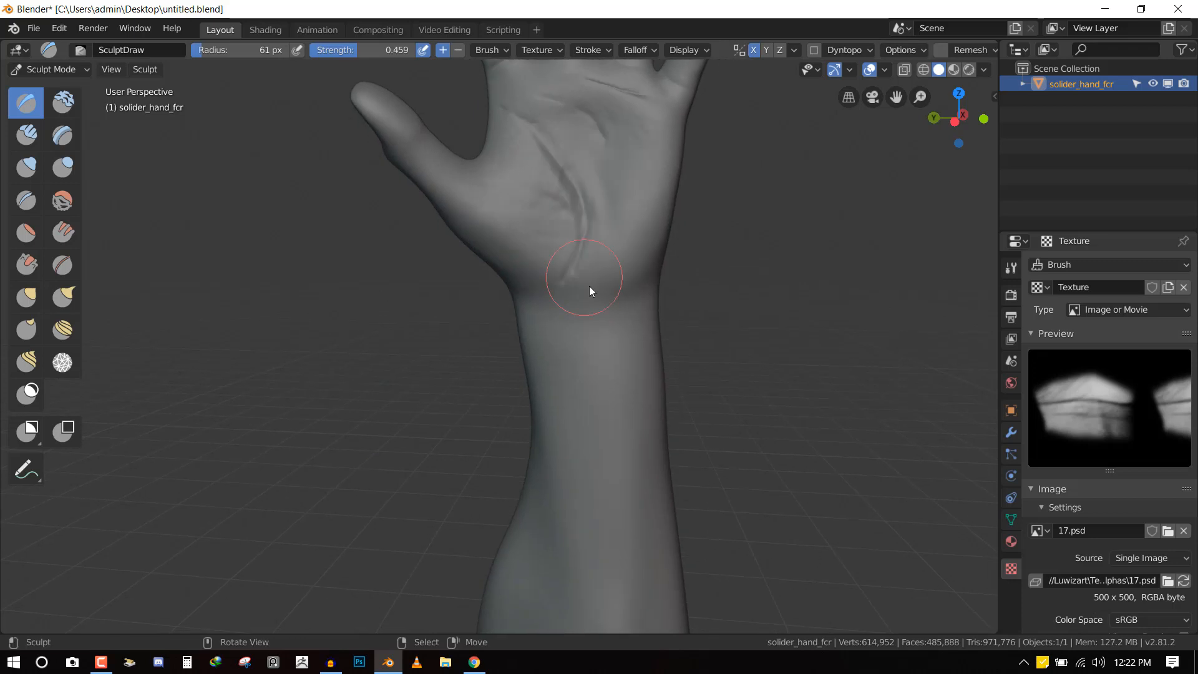
key("KP_3")
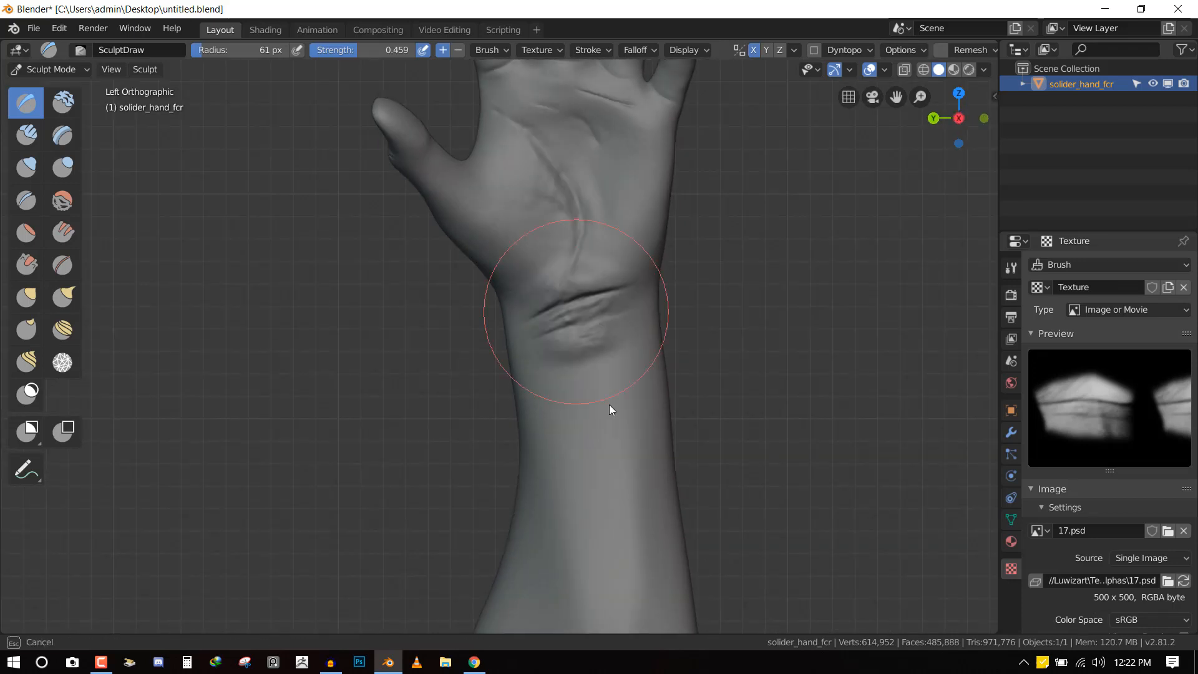
Stamp several creases ringing the wrist with the 17.psd alpha at strength 0.377, then check them from around the arm
left_click_drag(610, 410, 569, 312)
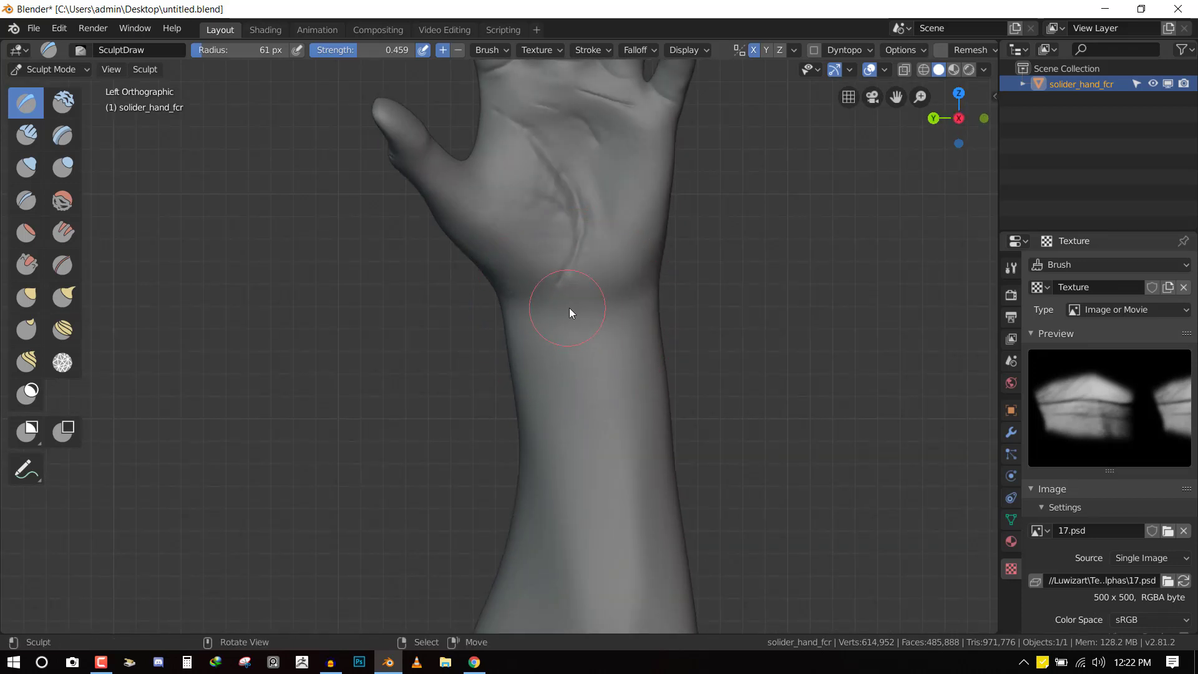
left_click_drag(569, 313, 573, 406)
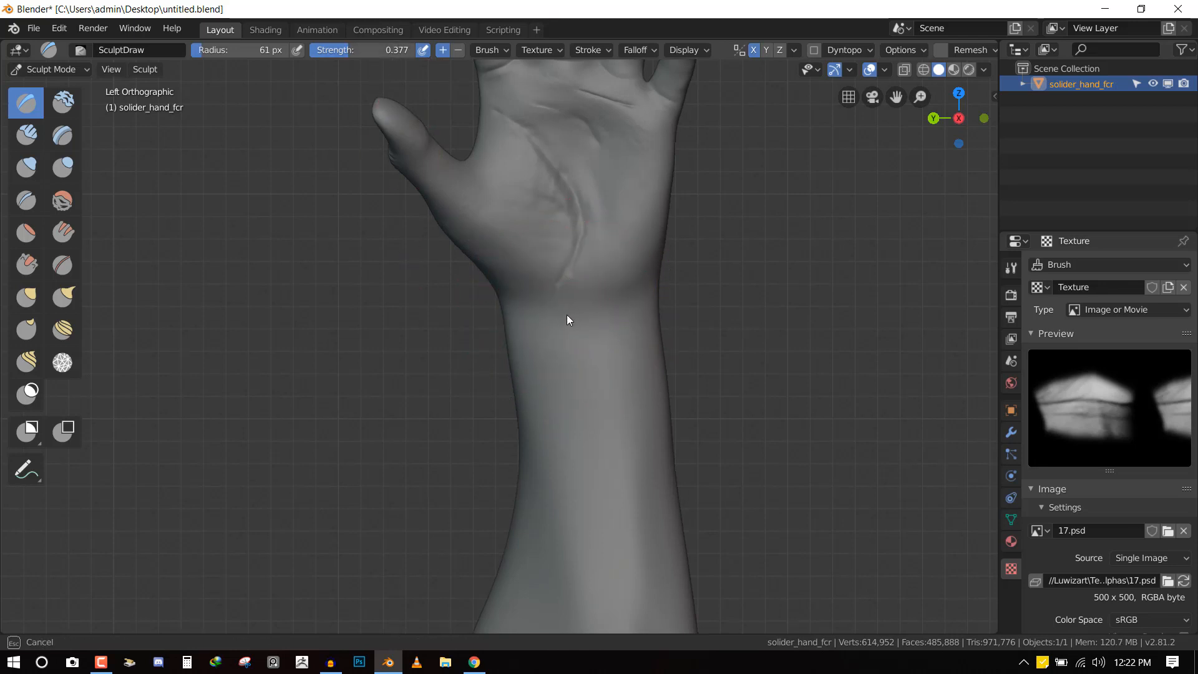
left_click_drag(567, 321, 577, 419)
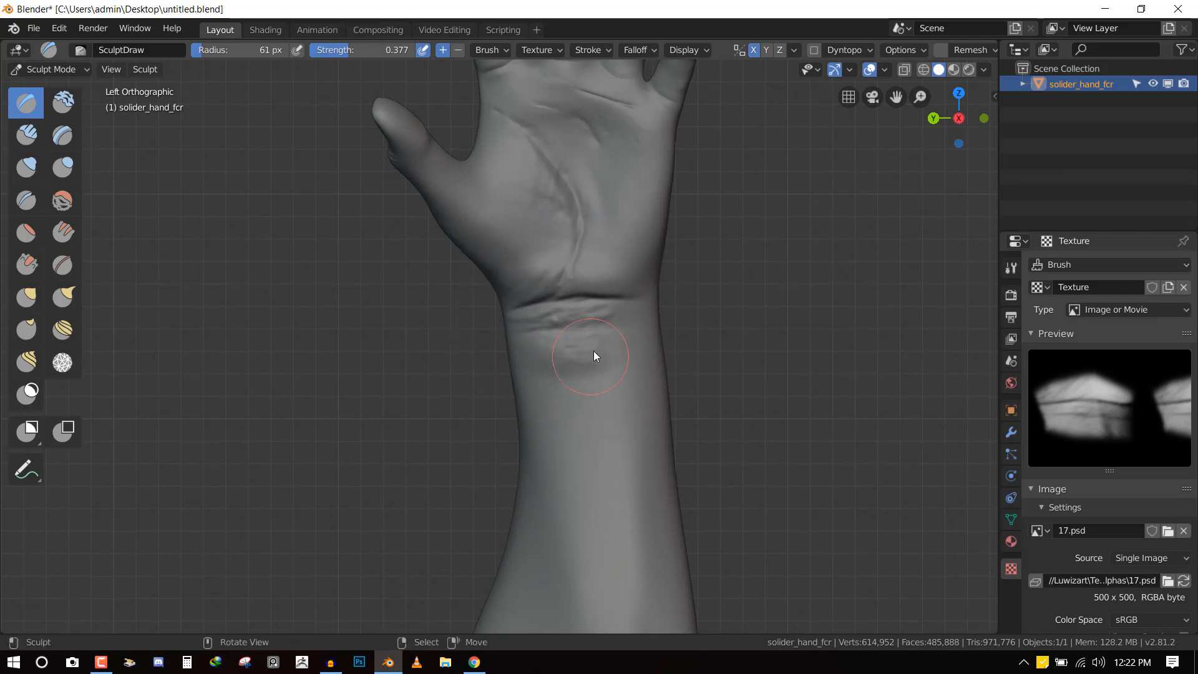
left_click_drag(596, 356, 634, 299)
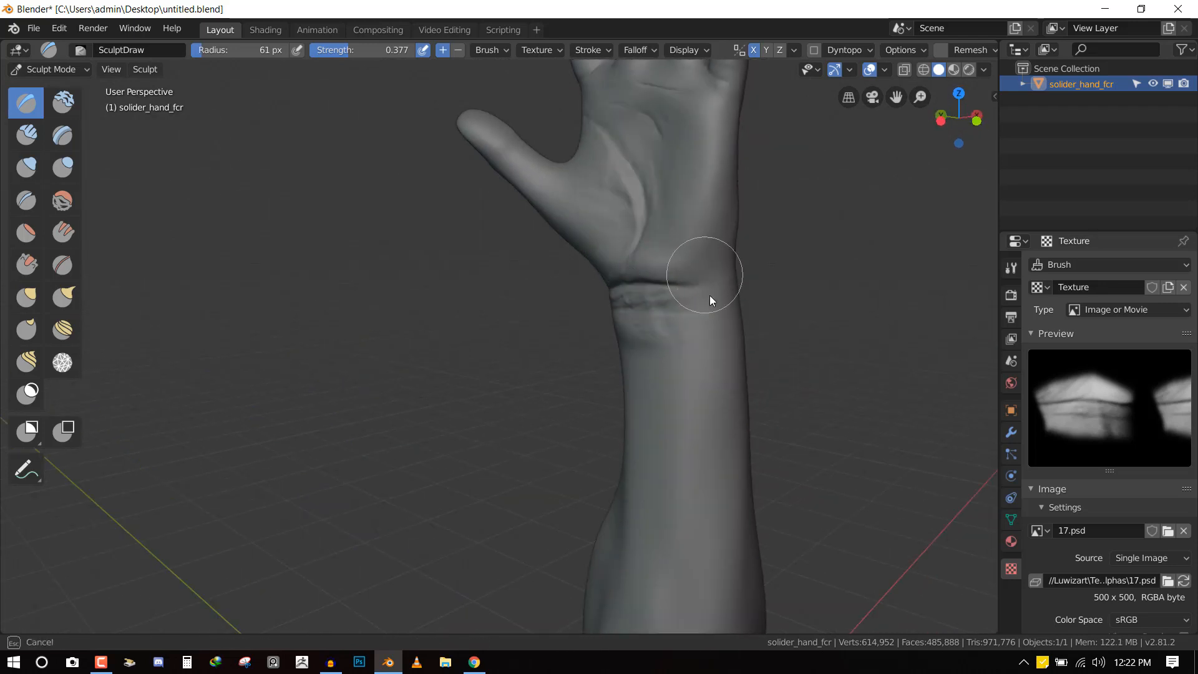
left_click_drag(710, 301, 598, 305)
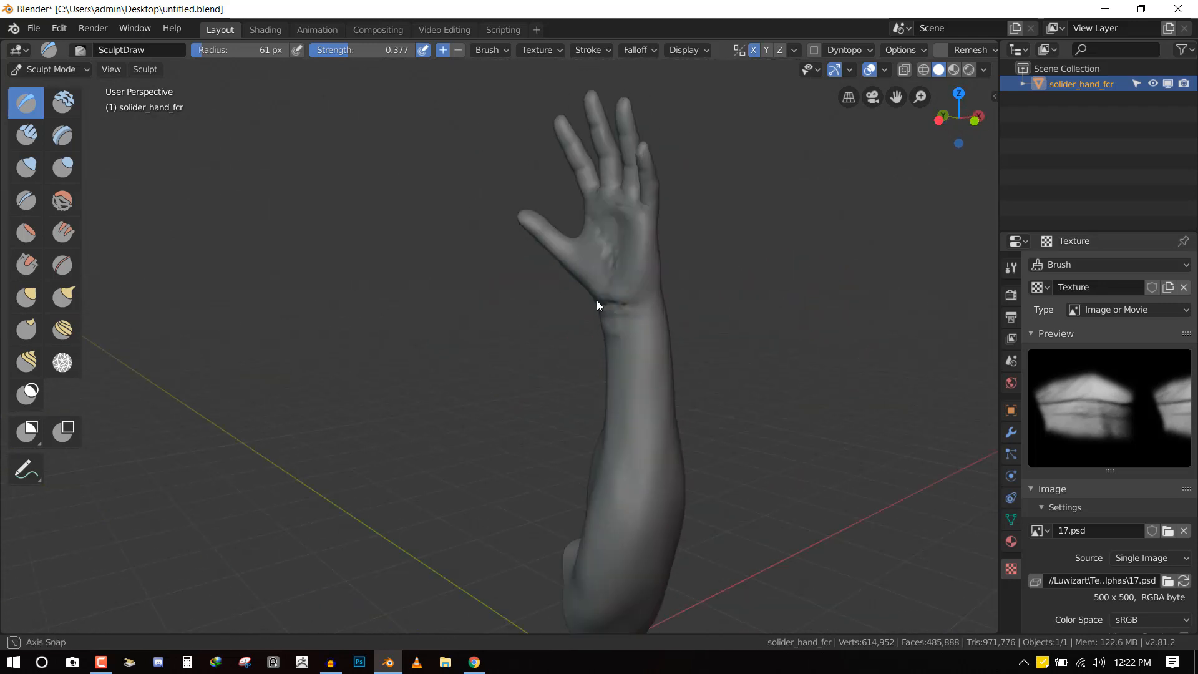
left_click_drag(597, 306, 787, 252)
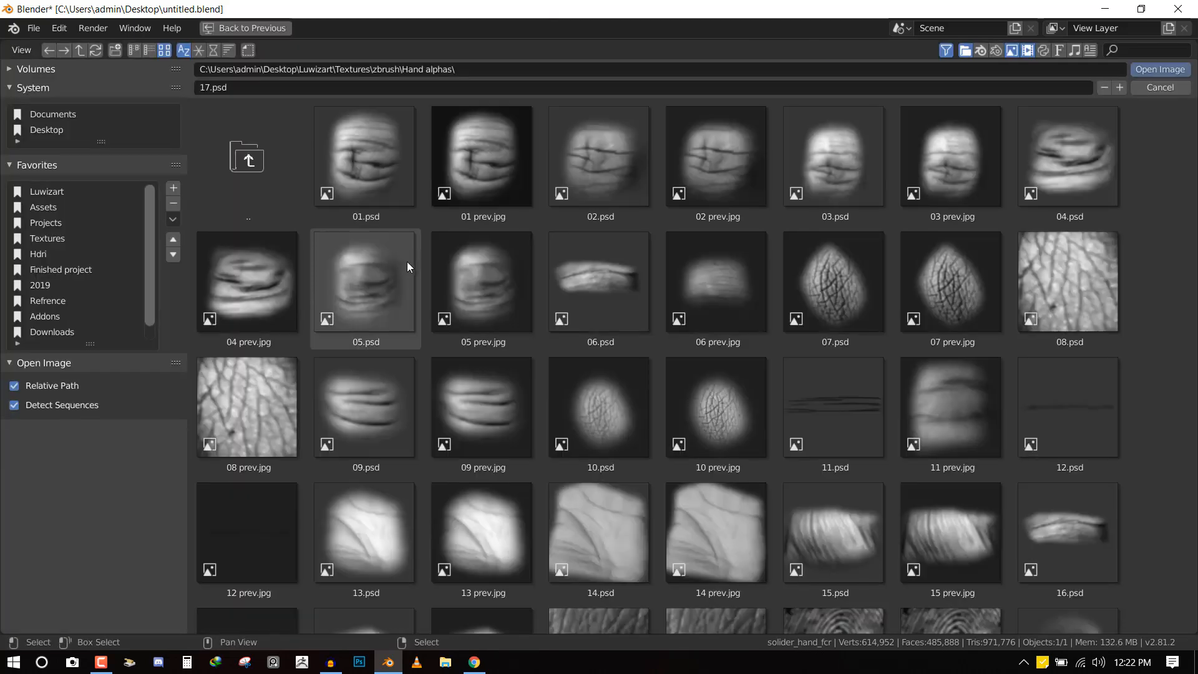
Pick the 15.psd ridge alpha and sculpt wrinkle ridges along the thumb base and fingers
scroll("down", 3)
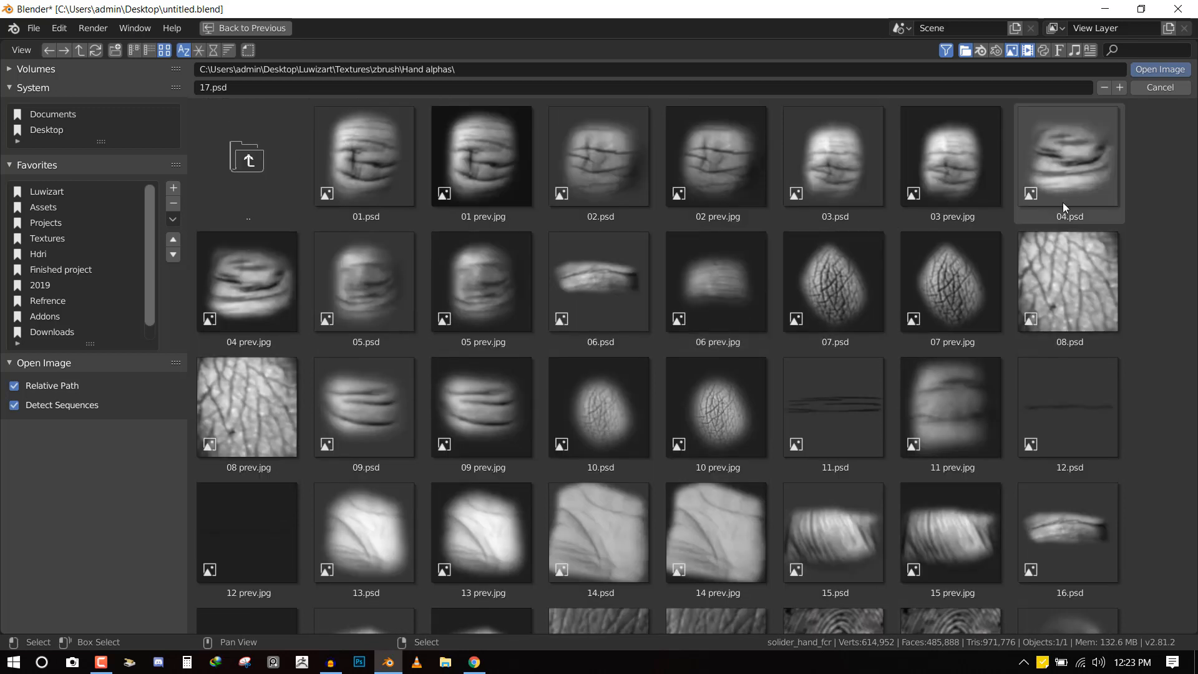
scroll("down", 3)
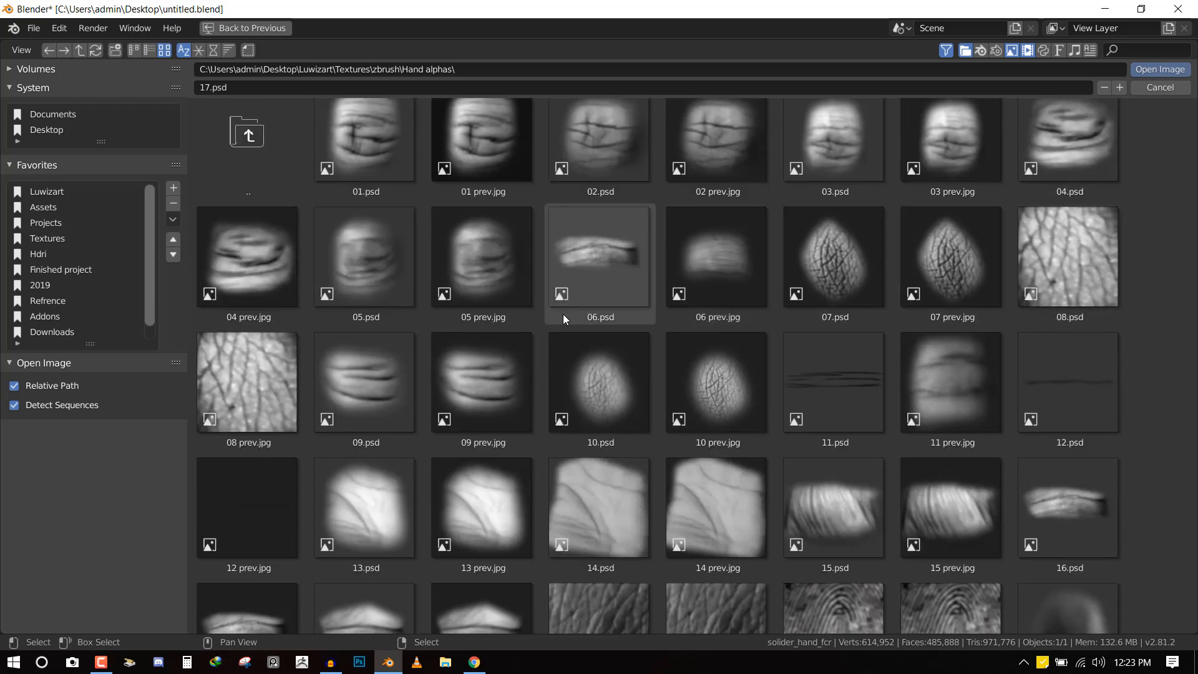
scroll("down", 3)
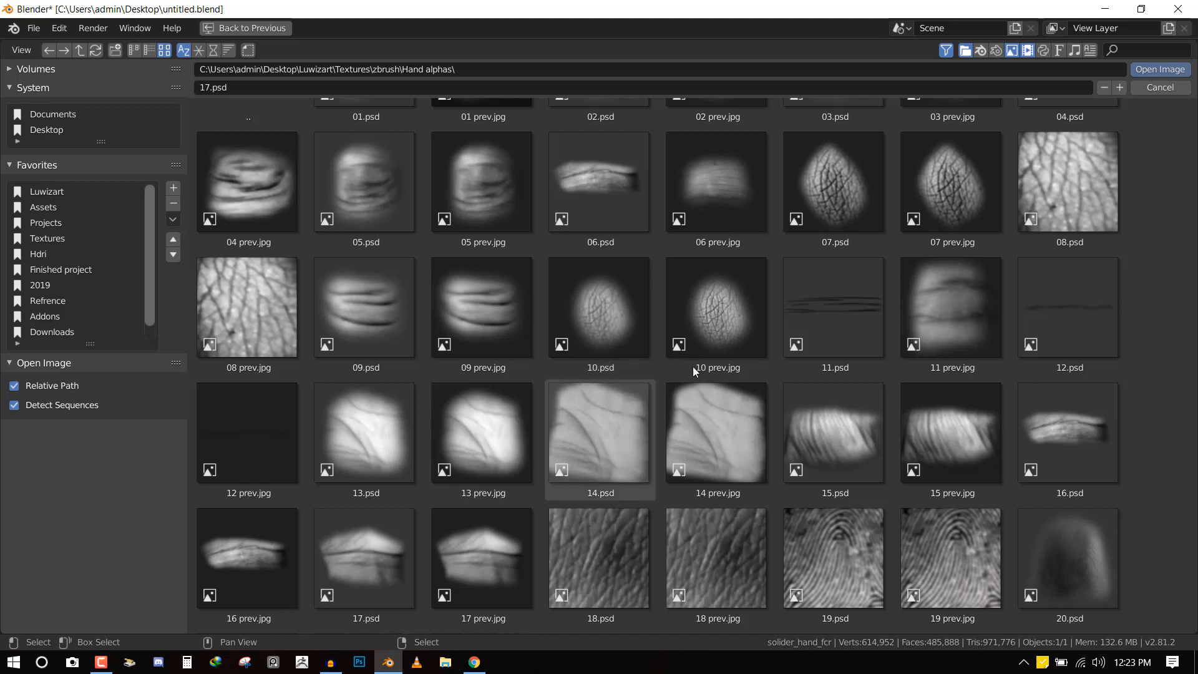
left_click(833, 448)
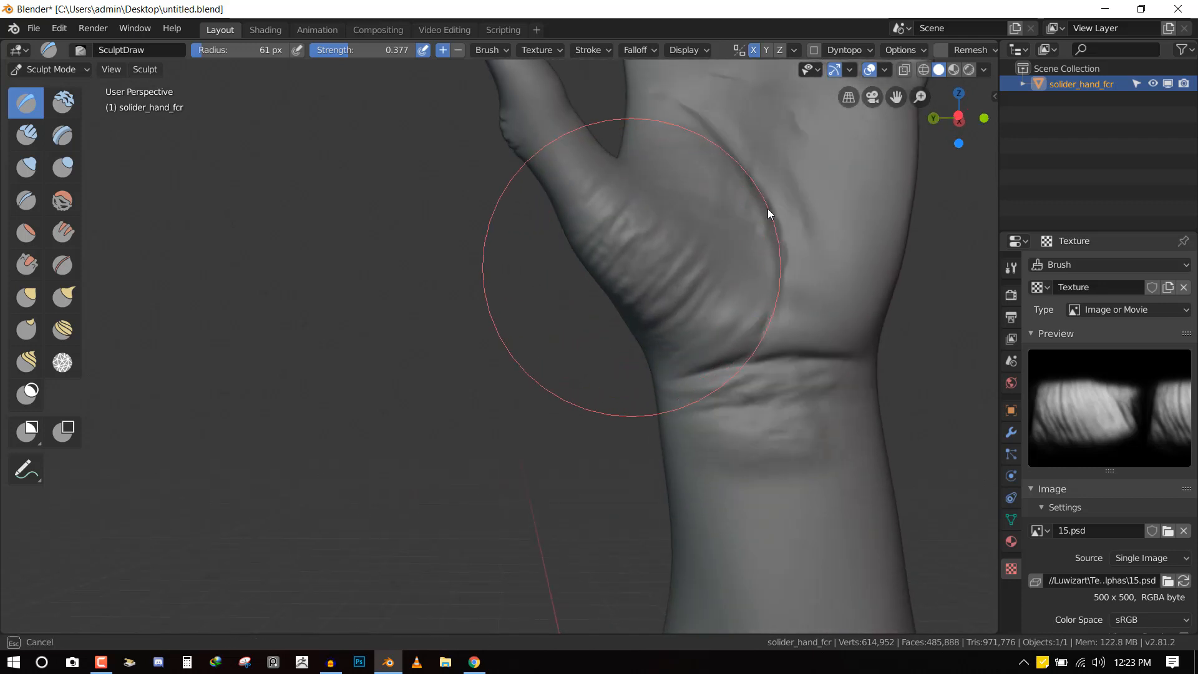
left_click_drag(769, 213, 900, 315)
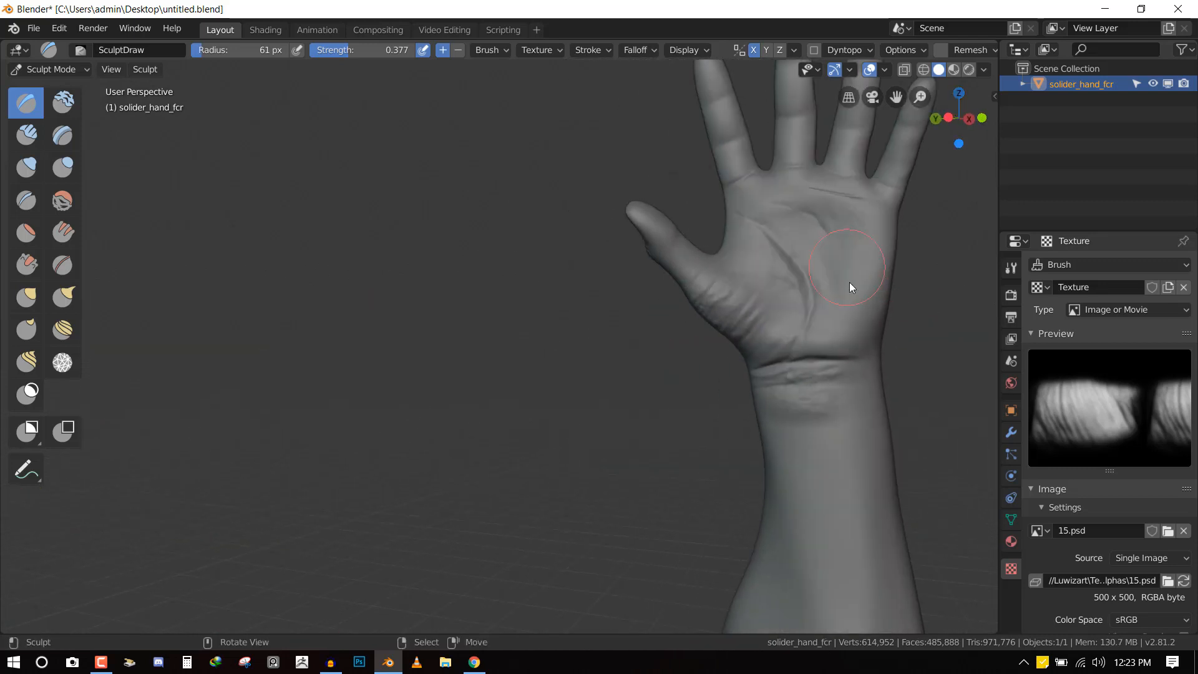
left_click_drag(848, 287, 794, 321)
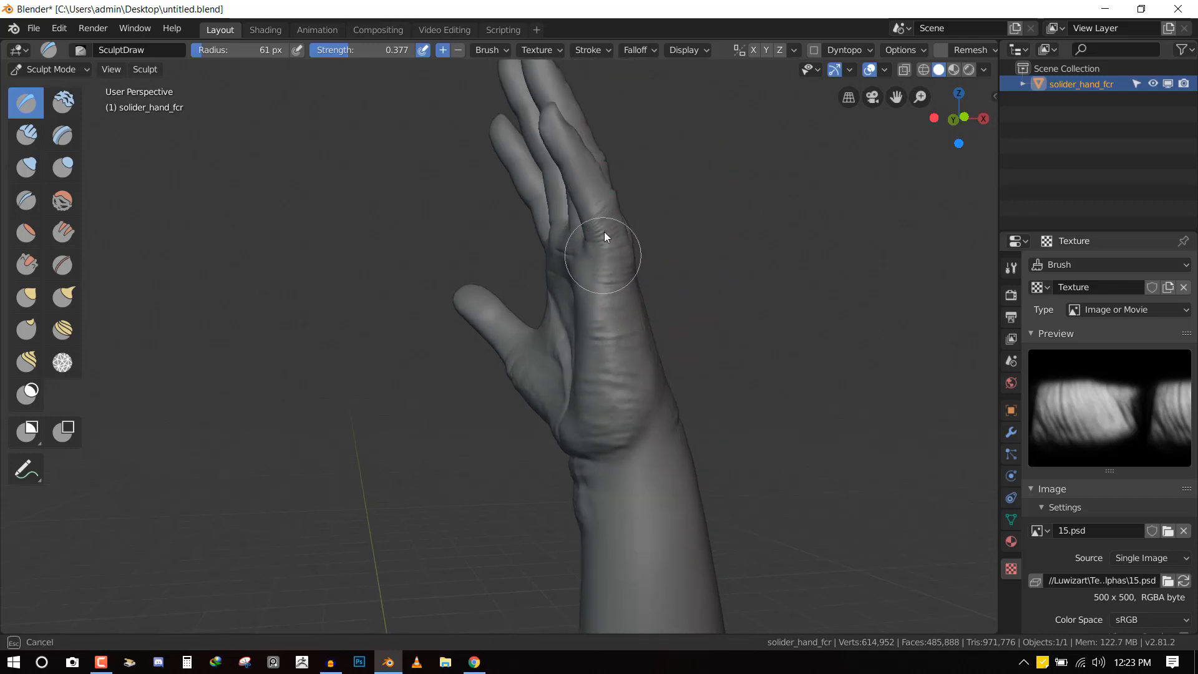
Sculpt ridged creases across the back of the wrist and near the thumb base
left_click_drag(604, 255, 576, 385)
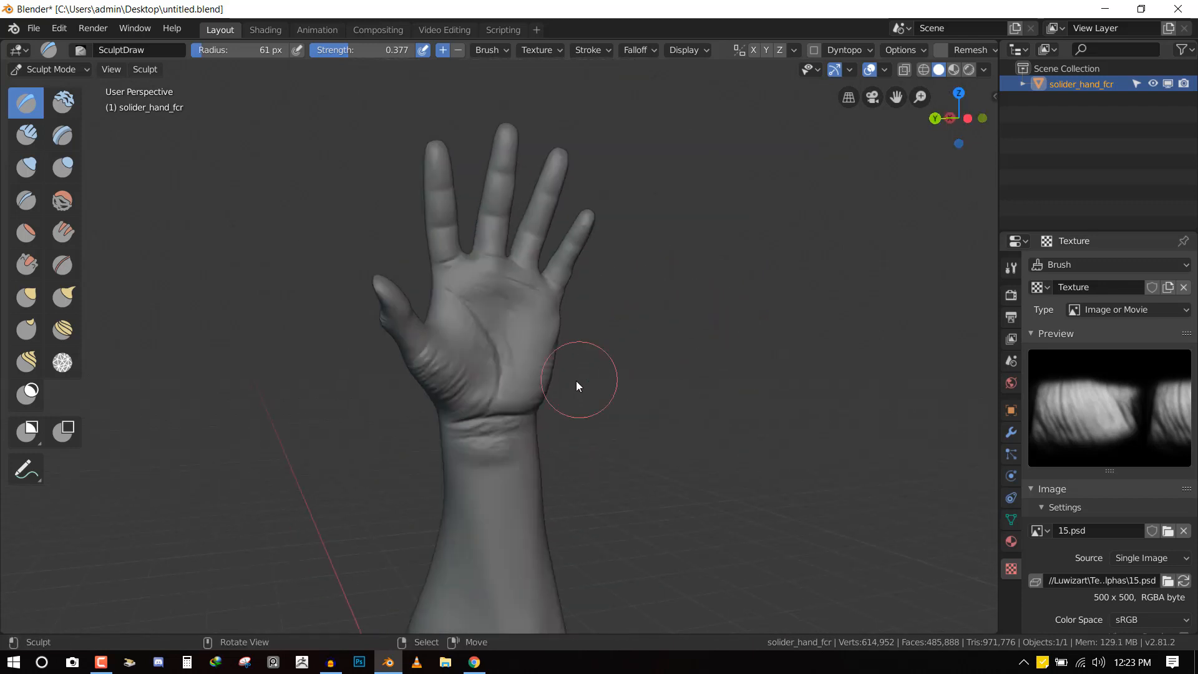
left_click_drag(576, 385, 629, 312)
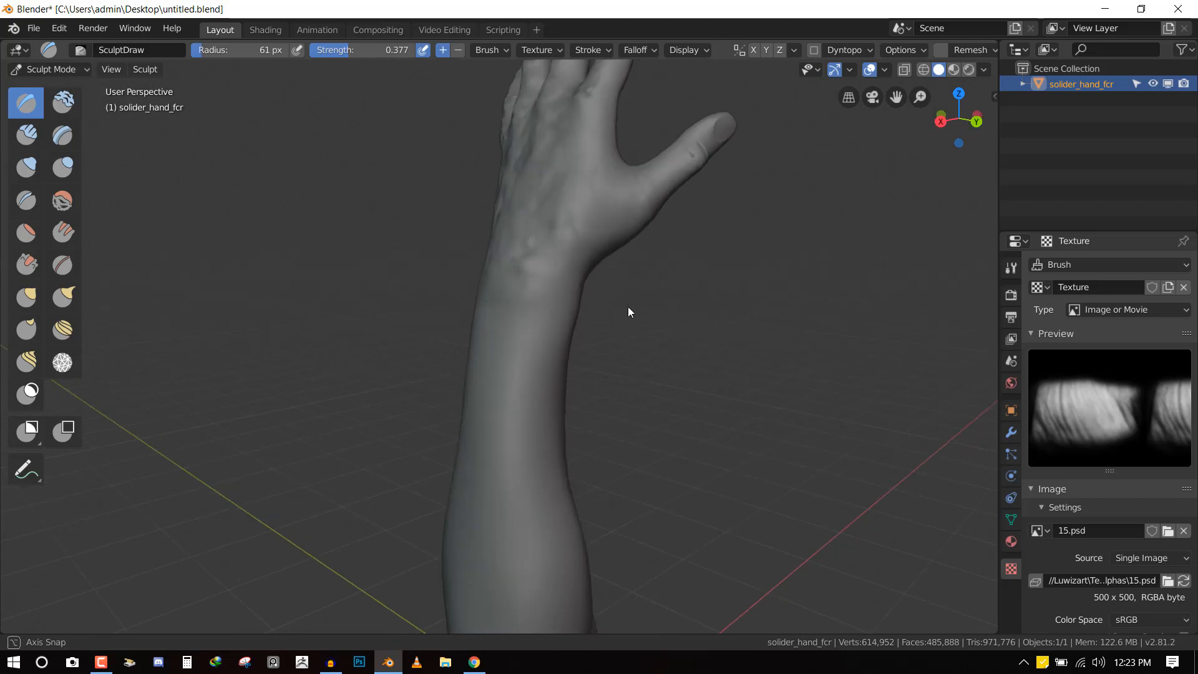
left_click_drag(629, 312, 470, 231)
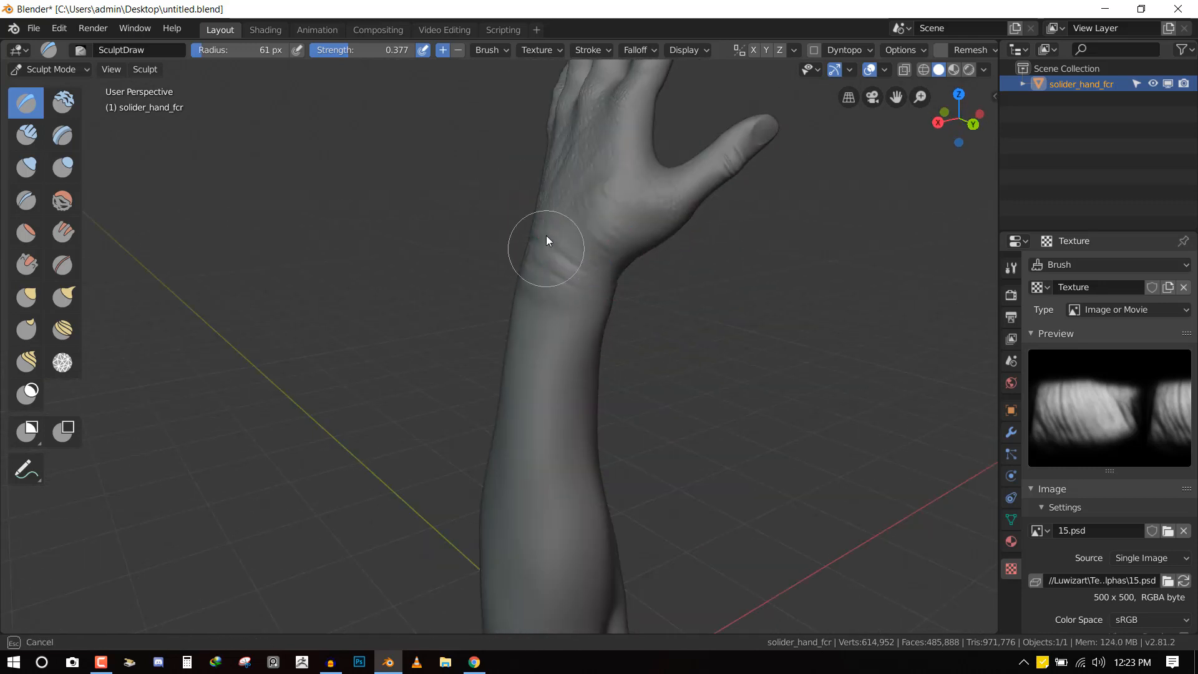
left_click_drag(546, 241, 478, 244)
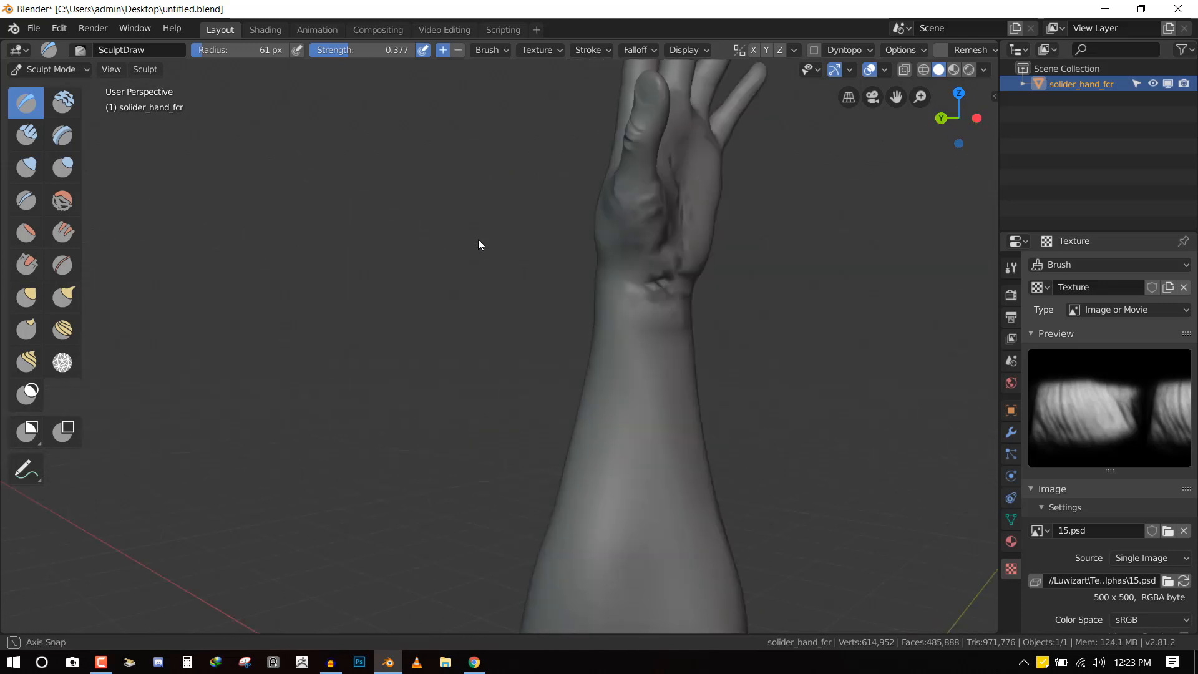
left_click_drag(479, 244, 765, 258)
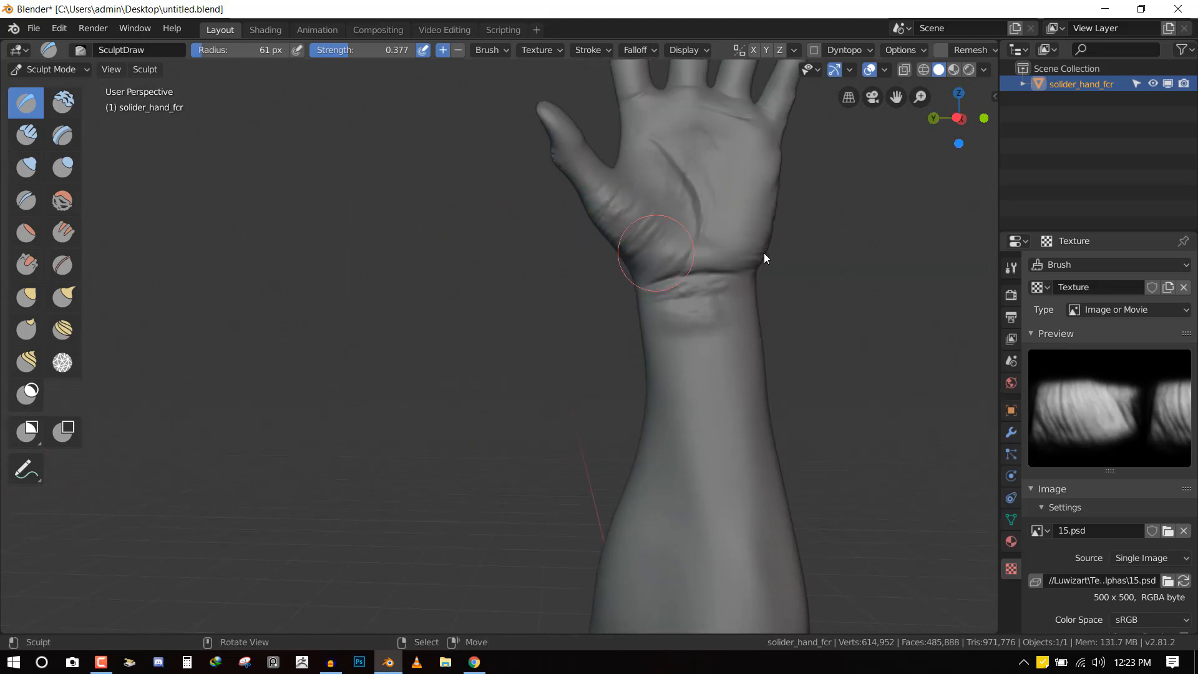
left_click_drag(764, 258, 695, 252)
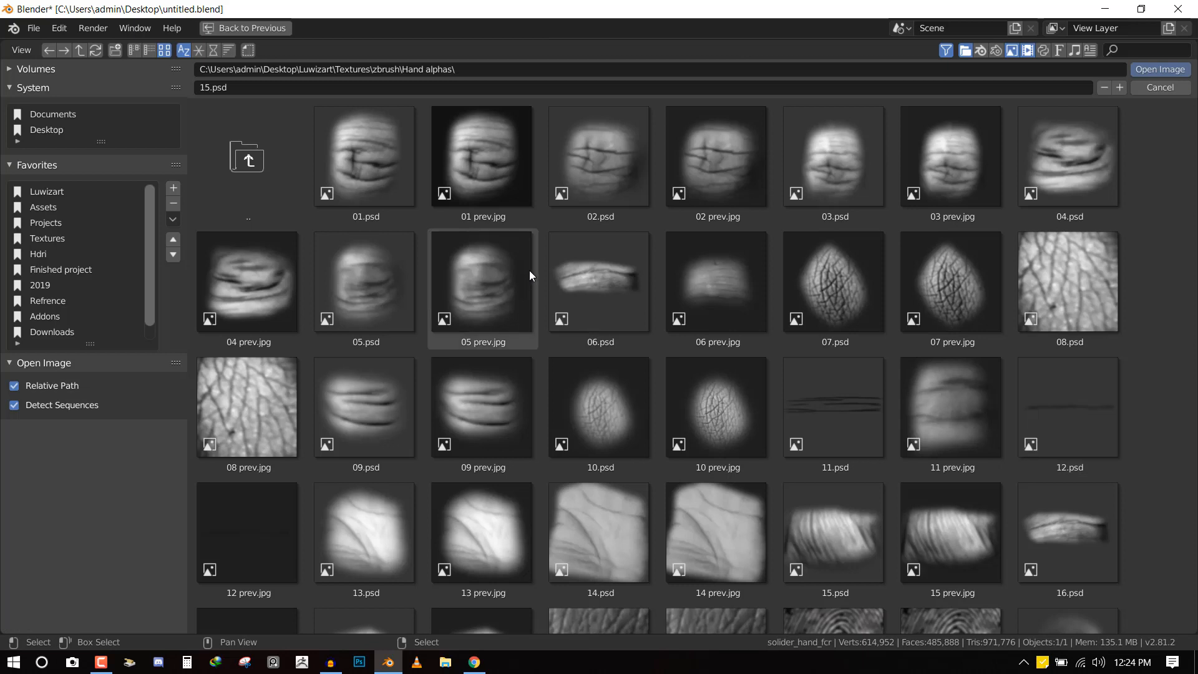
Choose the 20.psd fingertip alpha and apply it to the fingertips, ending on a front view
scroll("down", 3)
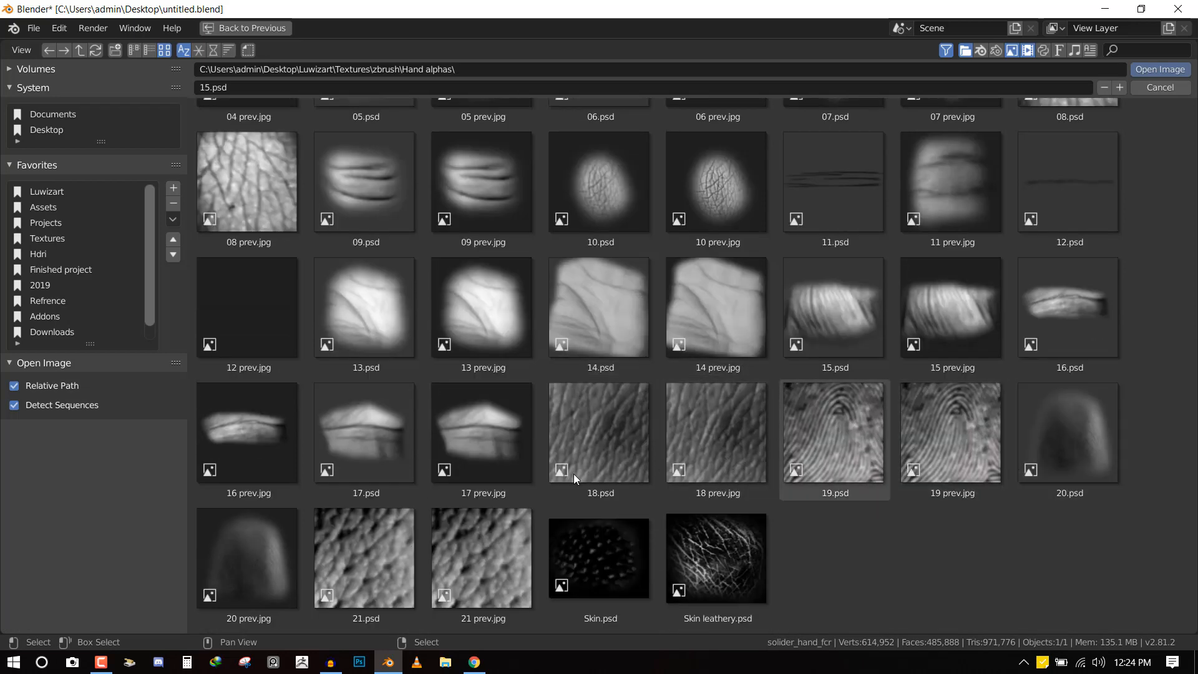
mouse_move(696, 479)
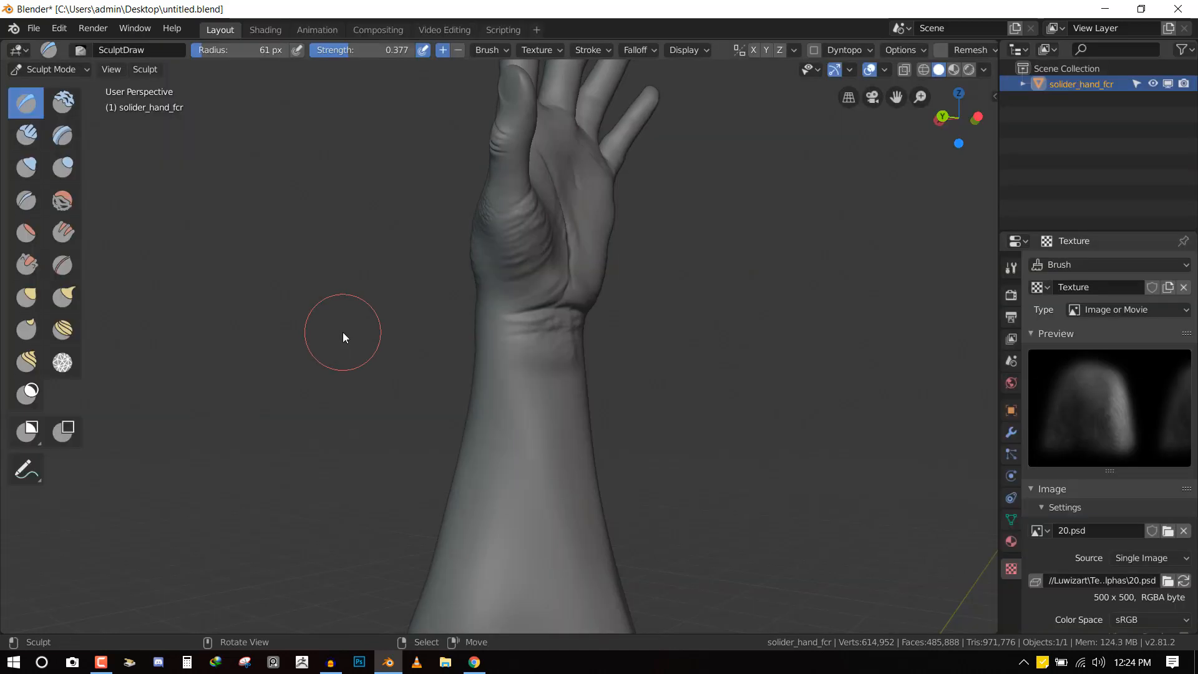
left_click_drag(345, 338, 607, 249)
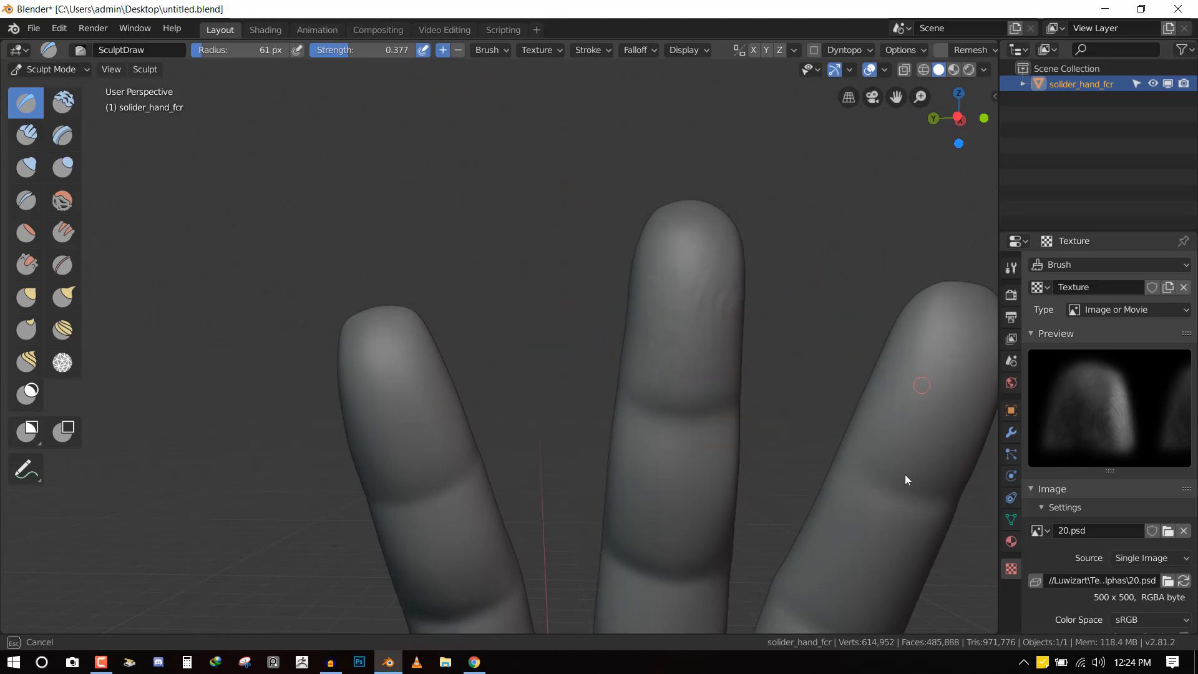
mouse_move(412, 419)
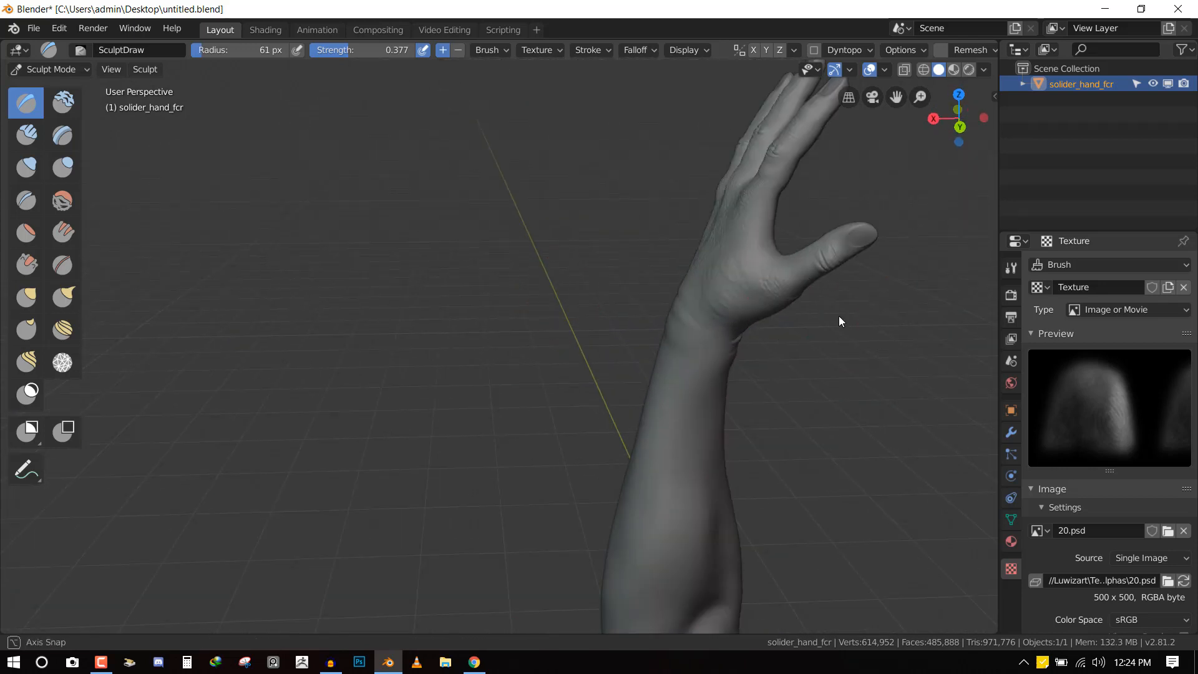
left_click_drag(840, 320, 695, 269)
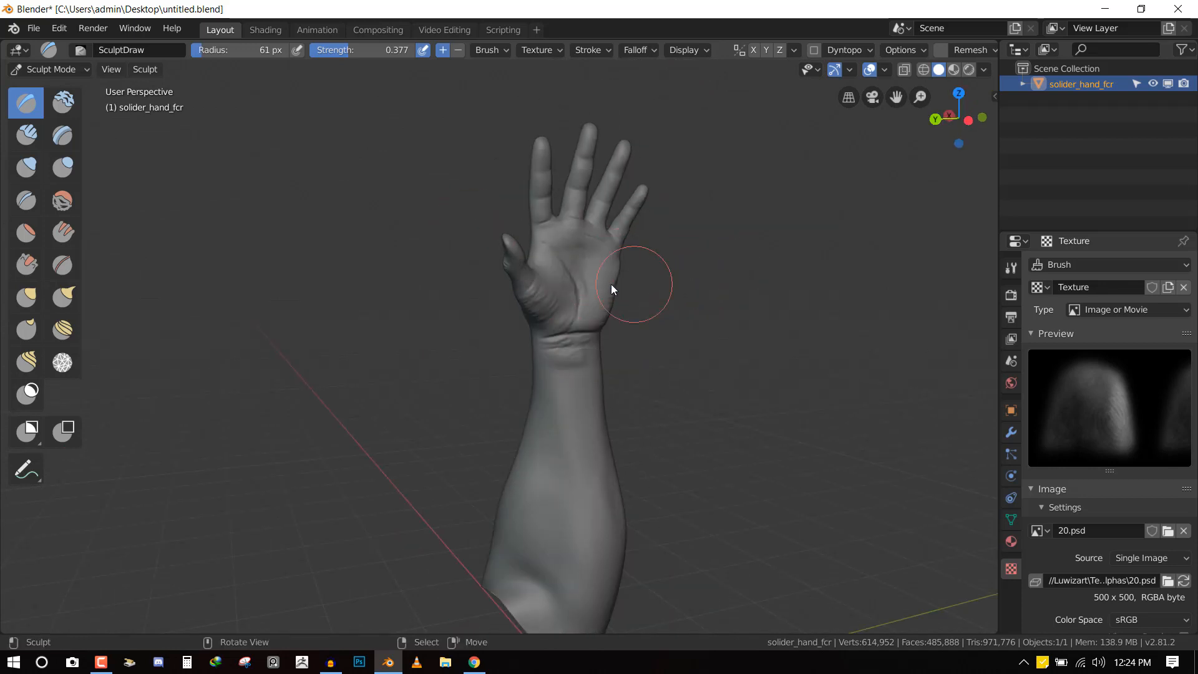
mouse_move(643, 284)
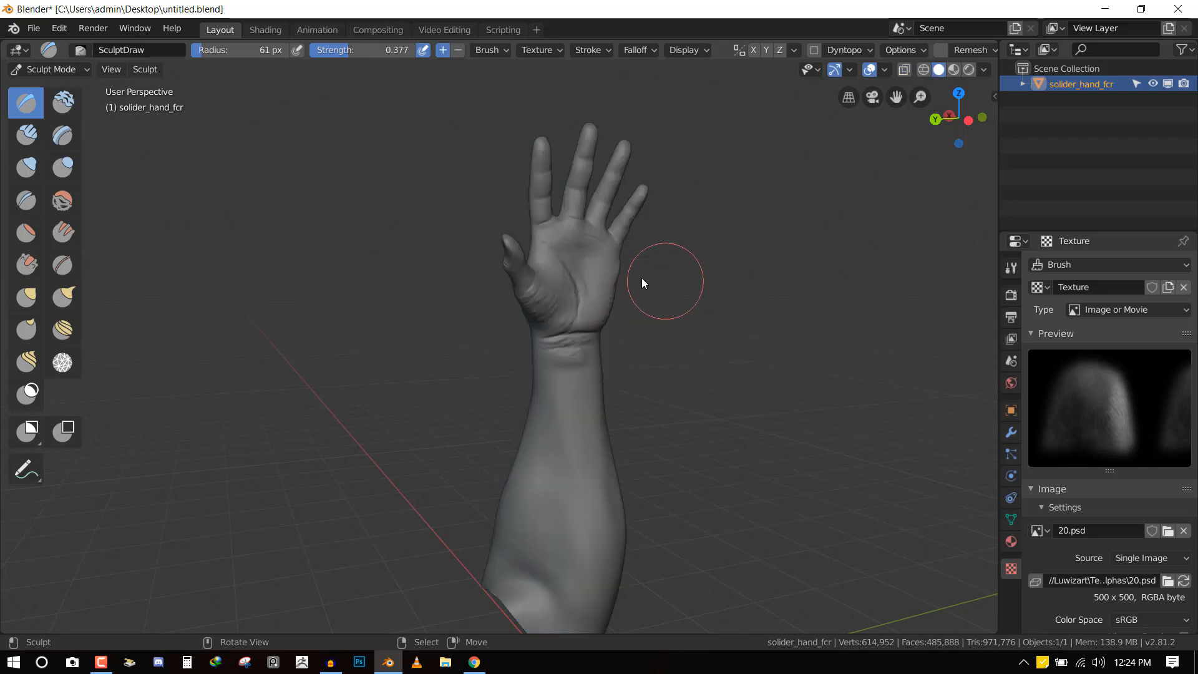
Return to Object Mode and discard the unsaved sculpt to open another file
key("Tab")
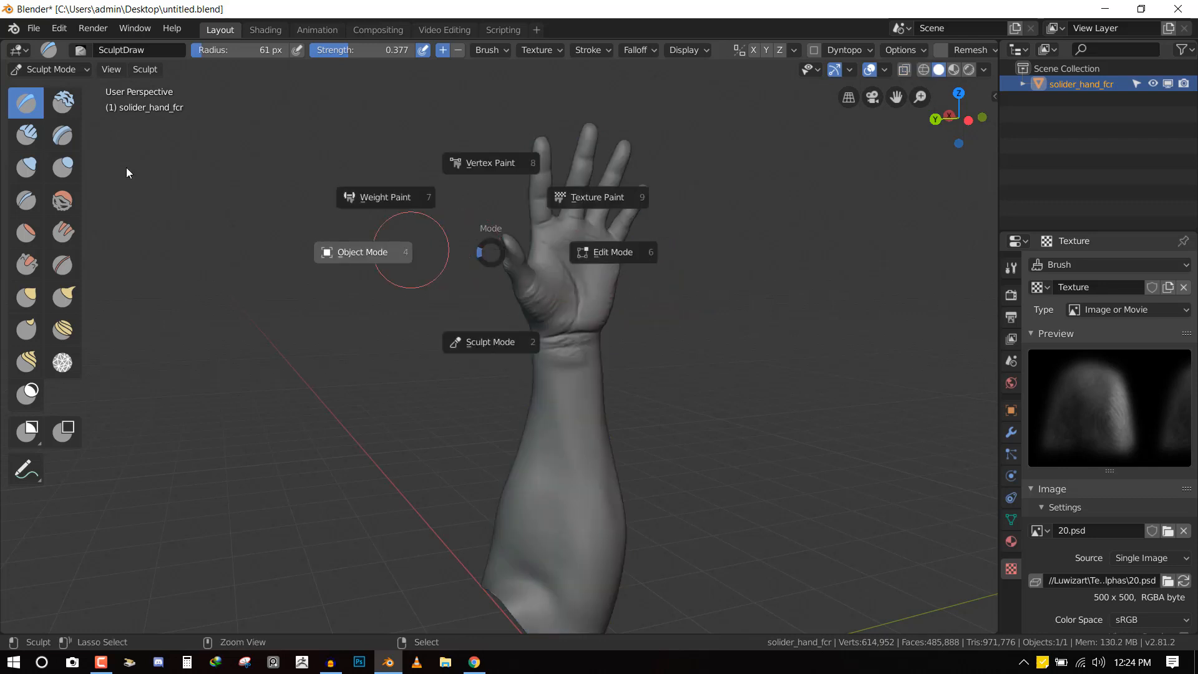
left_click(361, 252)
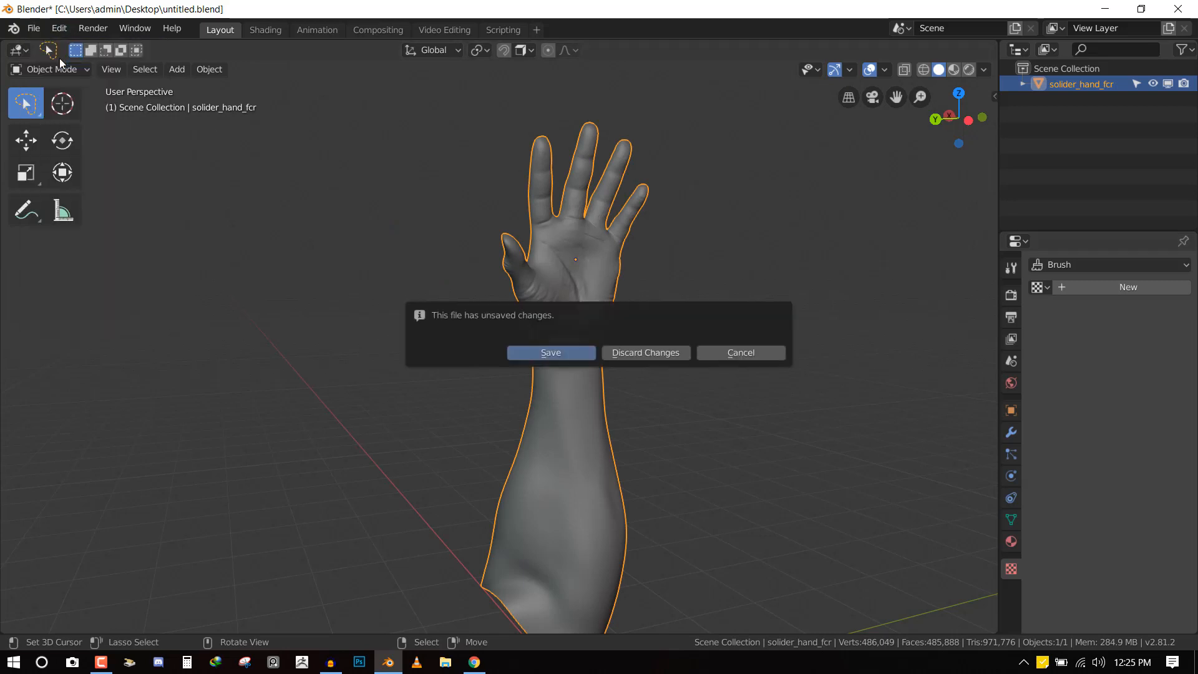
left_click(646, 351)
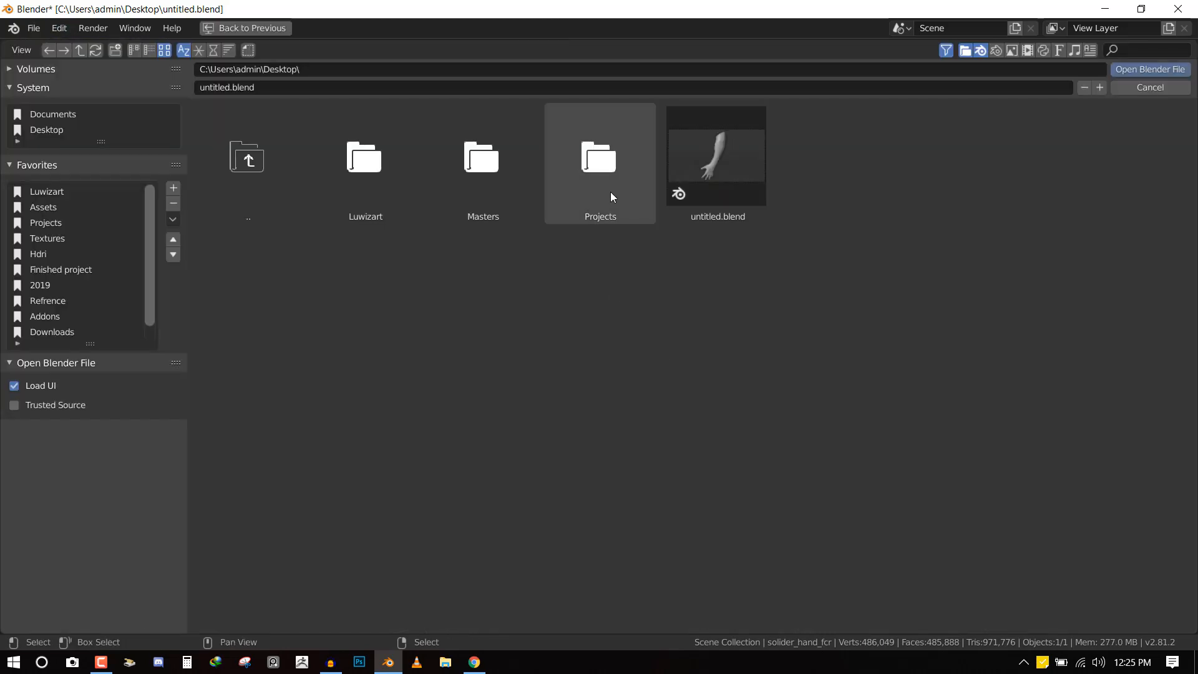
Browse Projects > Assets > hand and open hand_1.blend
double_click(599, 160)
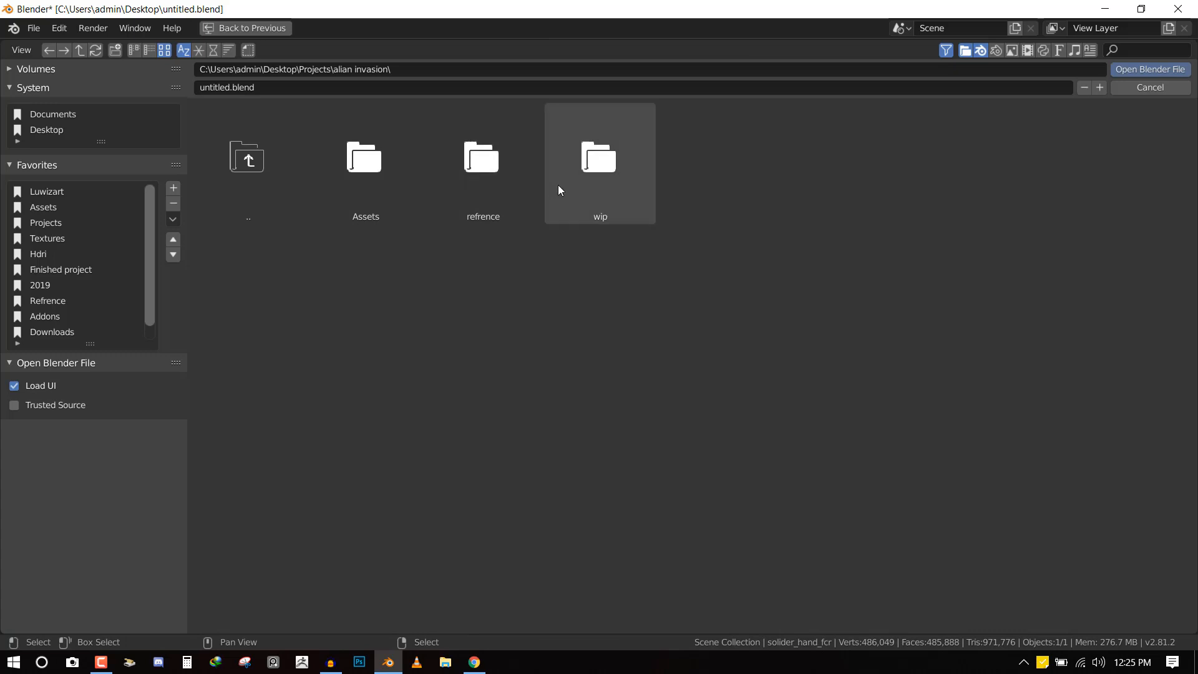
double_click(364, 160)
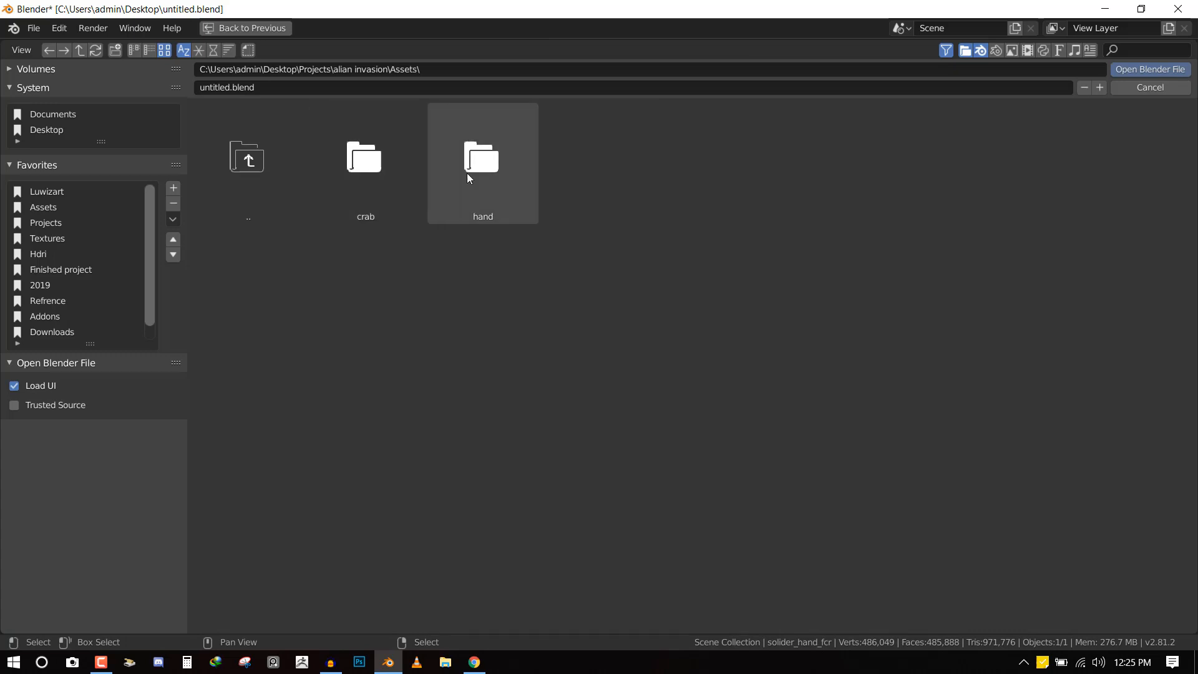
double_click(480, 161)
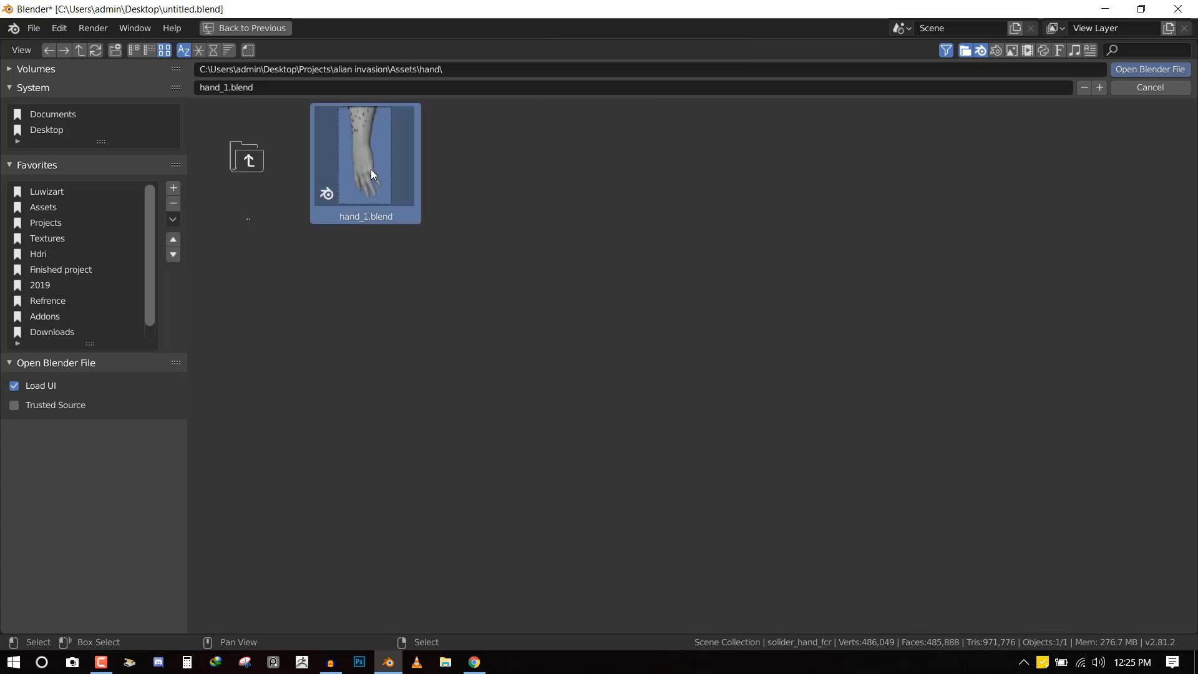
left_click(1151, 70)
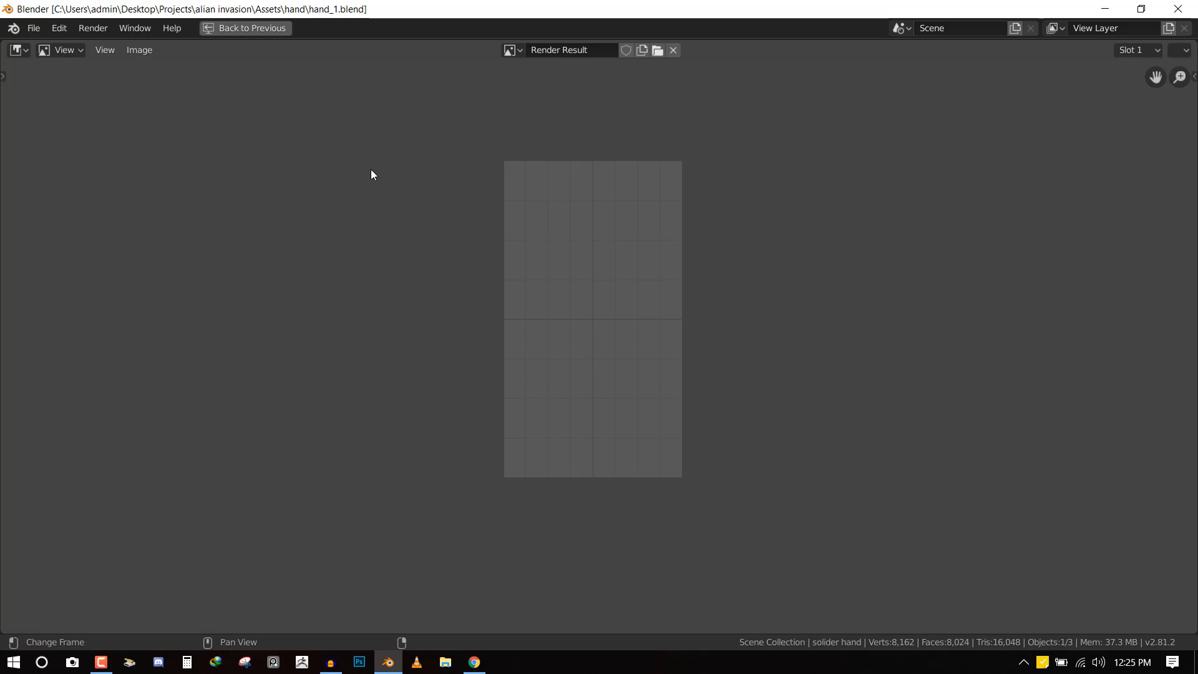
mouse_move(302, 43)
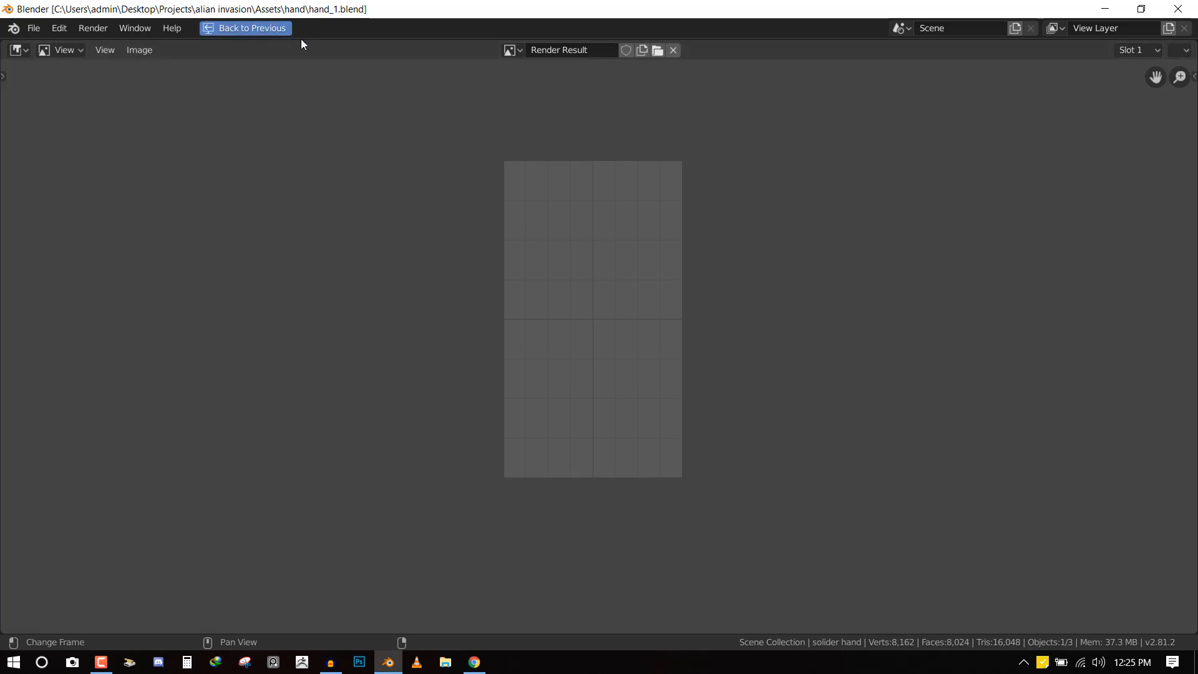
Leave the full-screen render result and show the textured hand in the Layout workspace
left_click(244, 28)
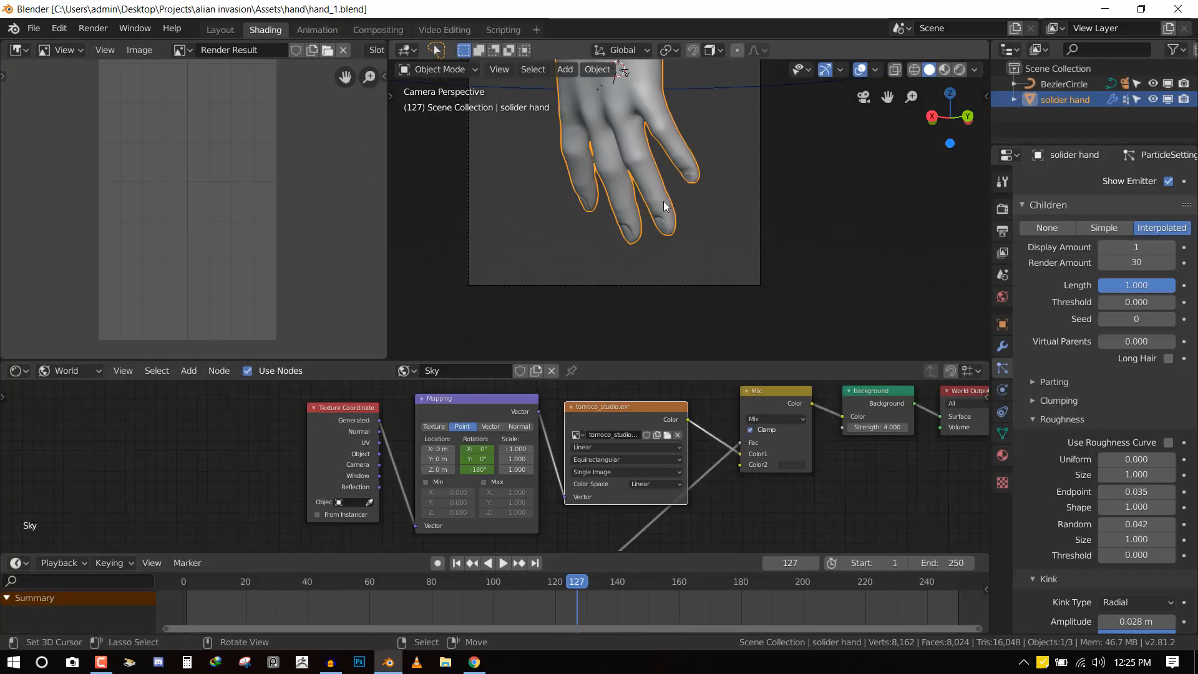
left_click(219, 30)
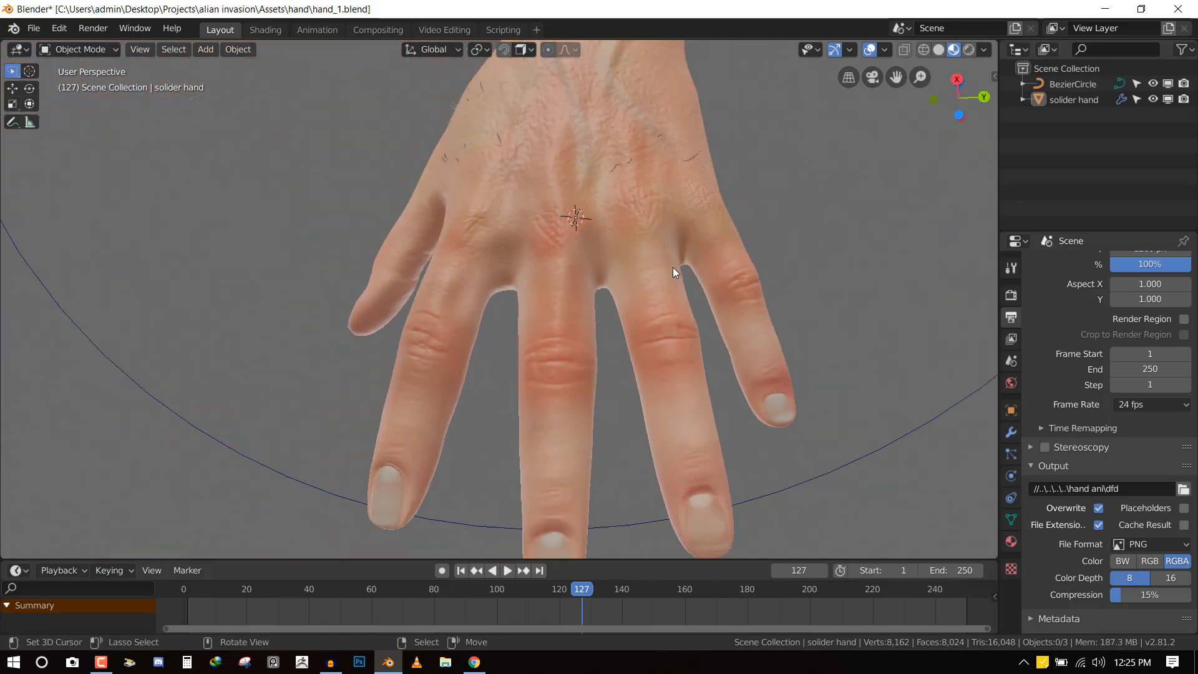
Toggle Scene Lights in the viewport shading options and view the textured hand's palm side
left_click_drag(672, 272, 536, 301)
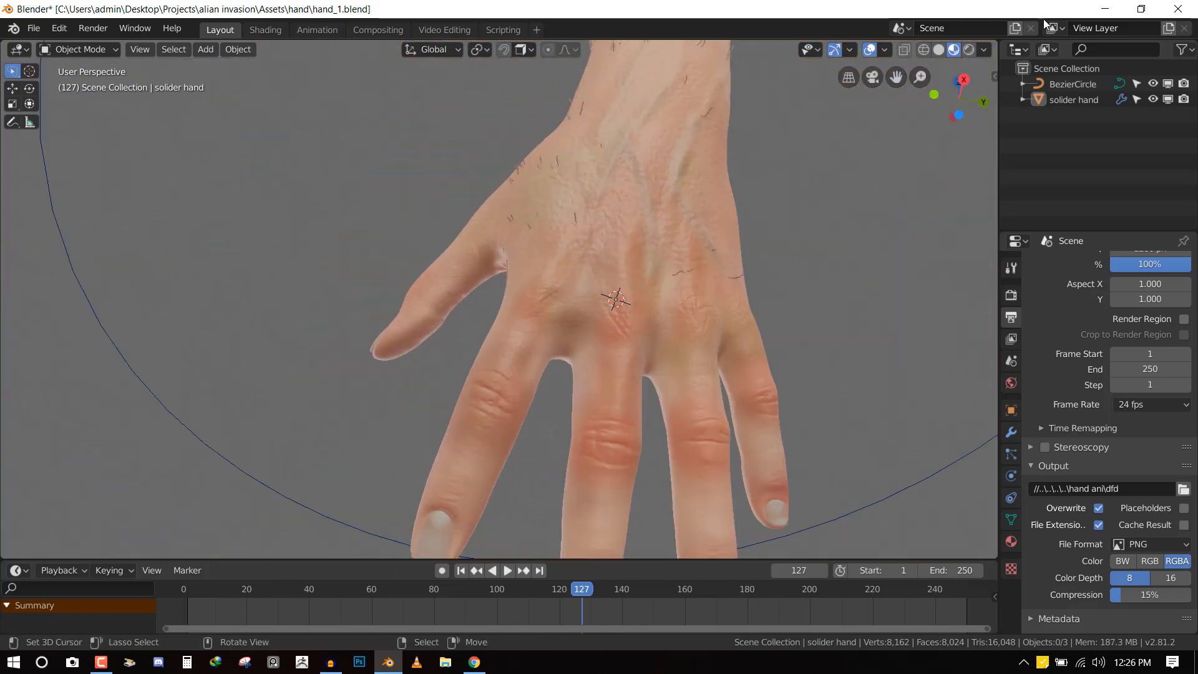
left_click(983, 50)
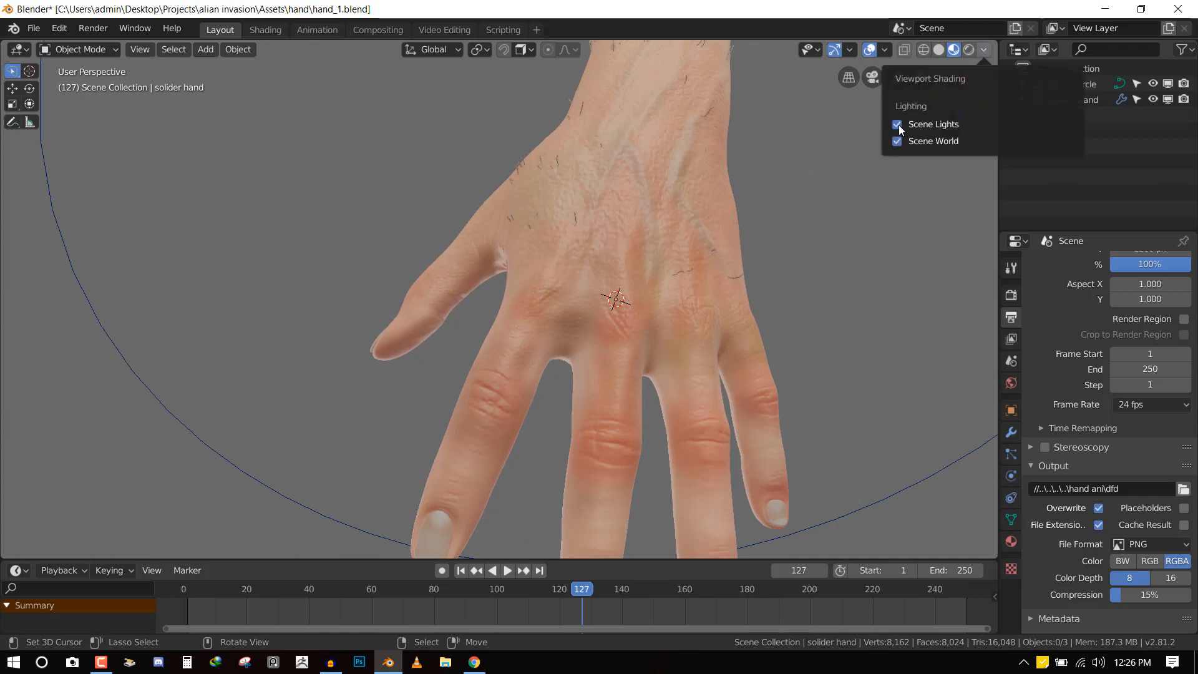
left_click(896, 141)
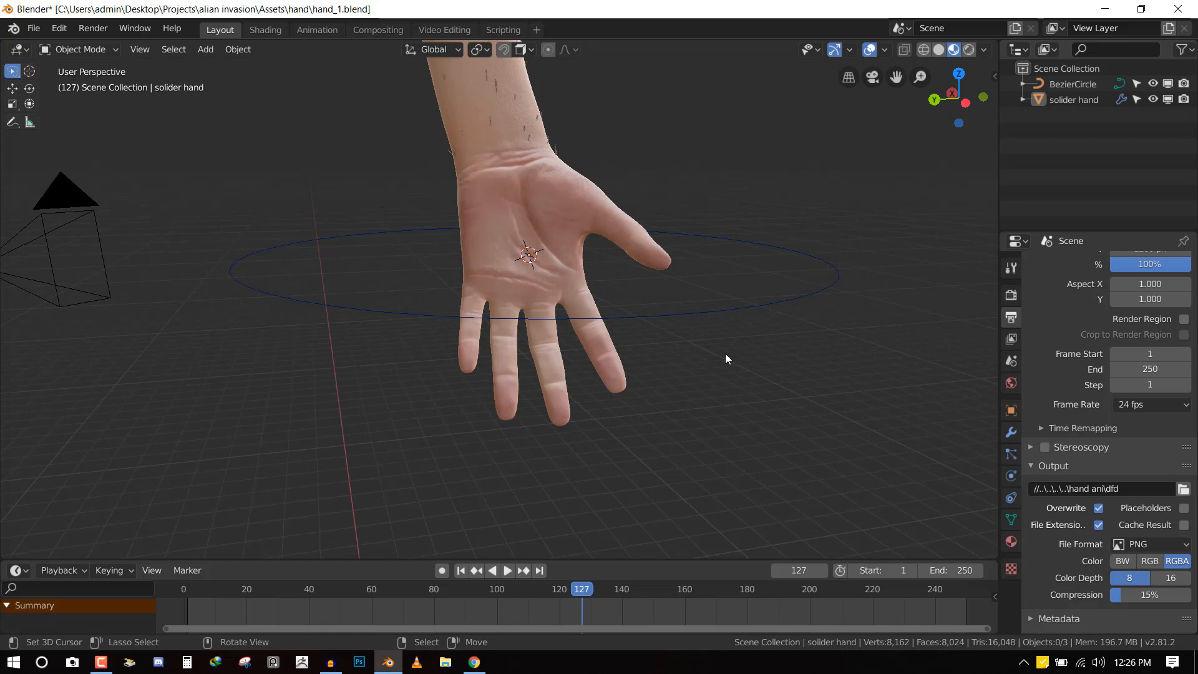
mouse_move(1150, 264)
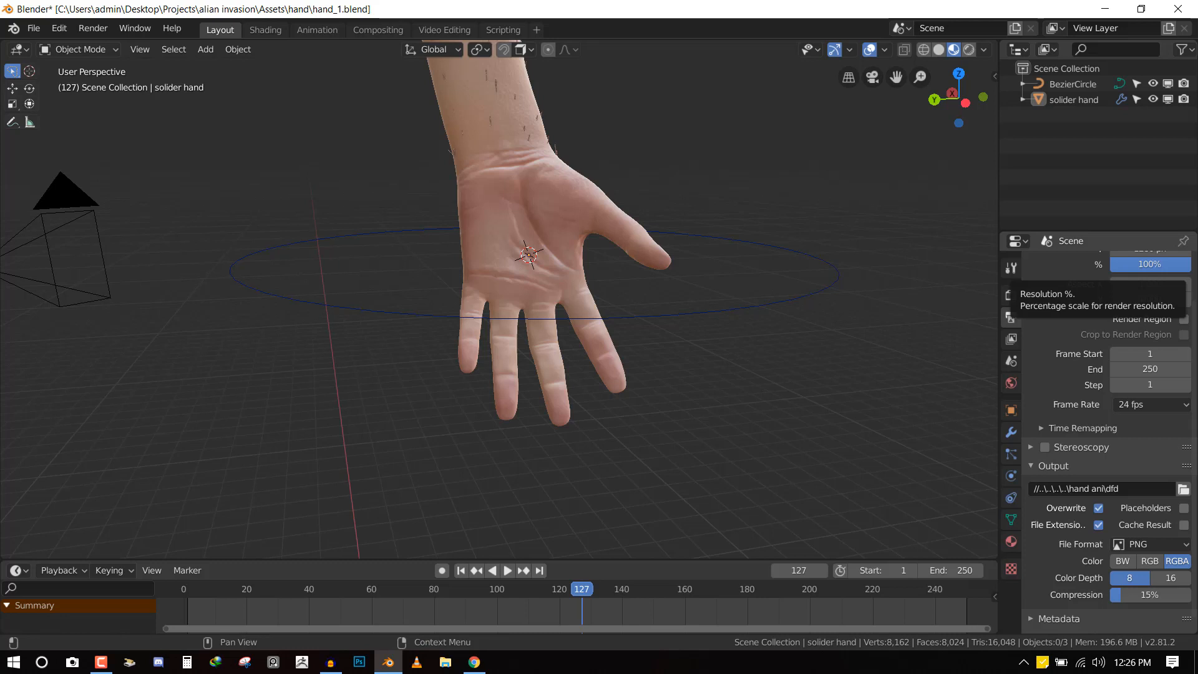